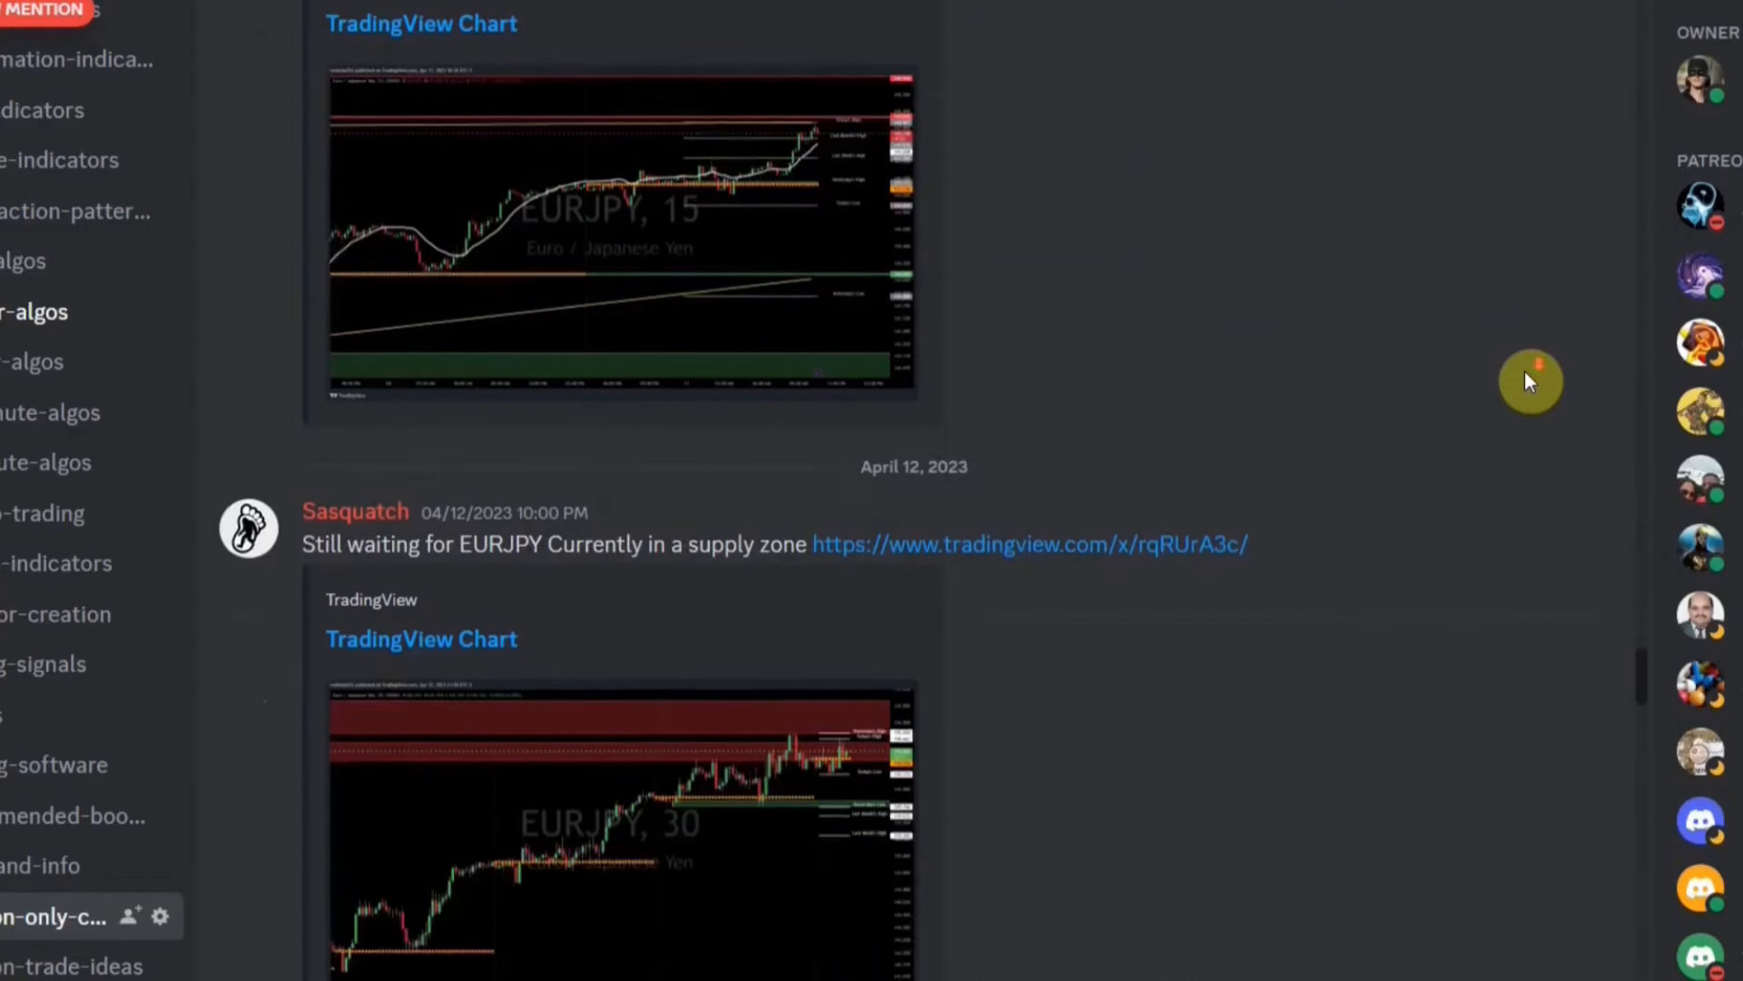
Hide the Breakout line and Triple MS pane, then re-add the Breakout line indicator from search.
{"action": "scroll", "scroll_direction": "down", "scroll_amount": 3}
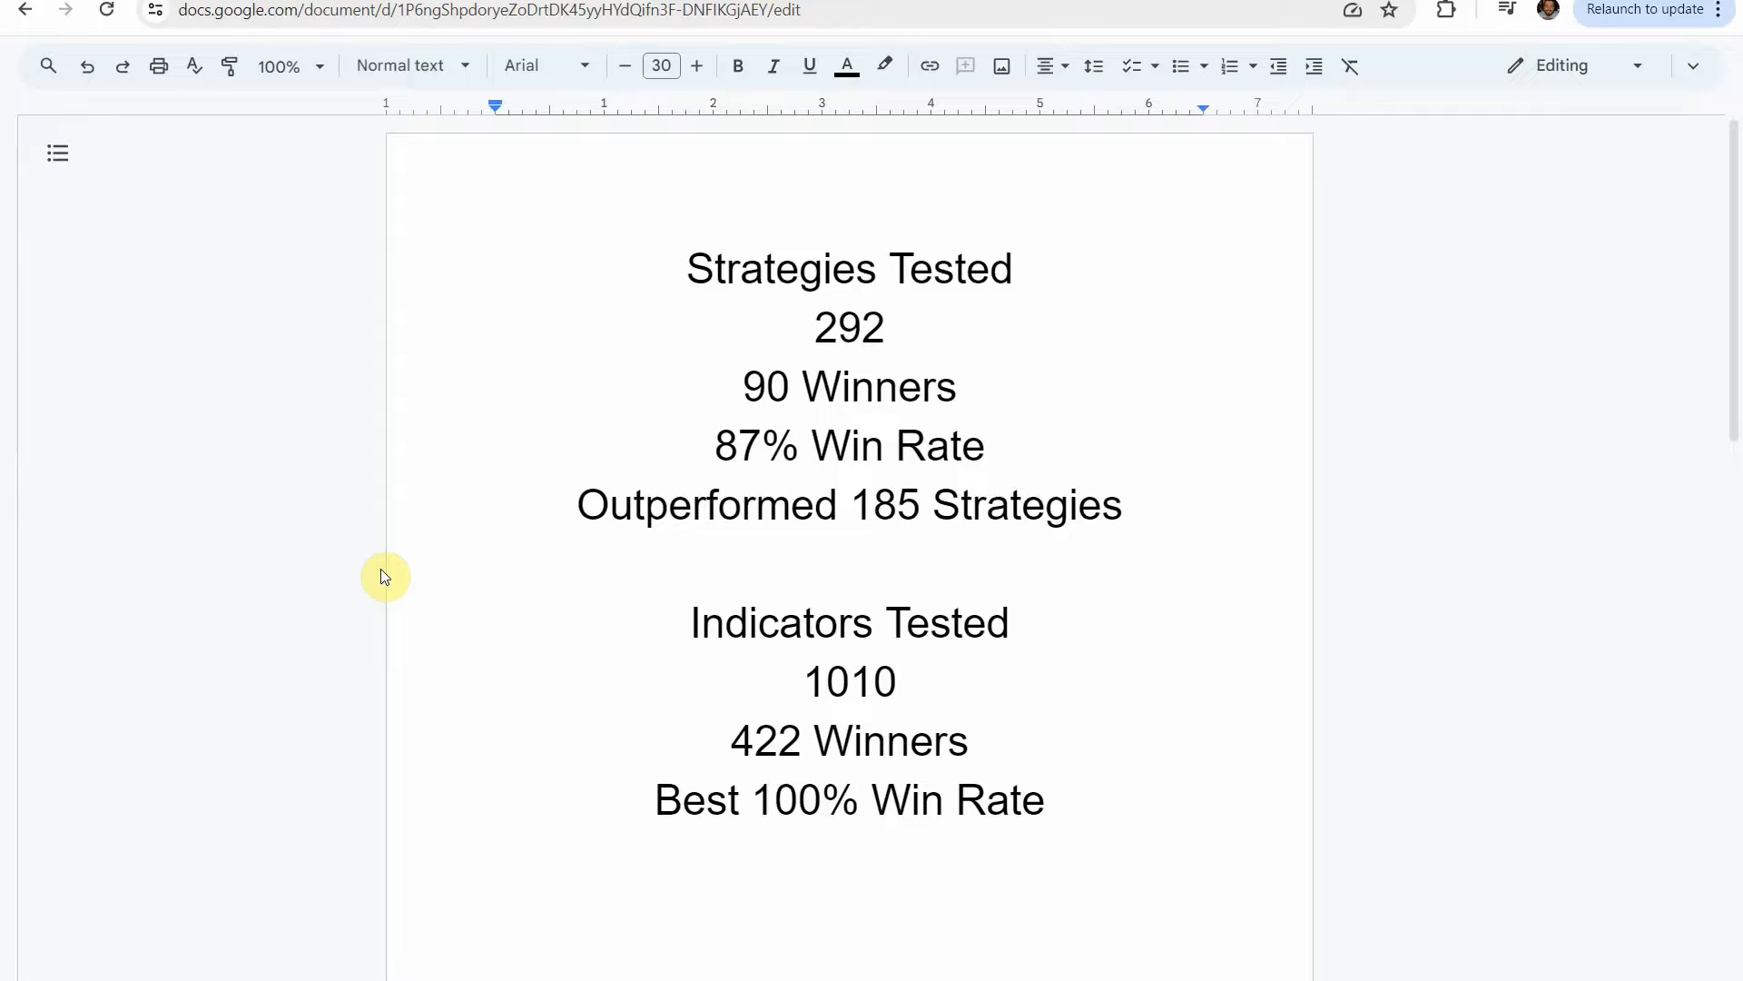
{"action": "mouse_move", "coordinate": [334, 355]}
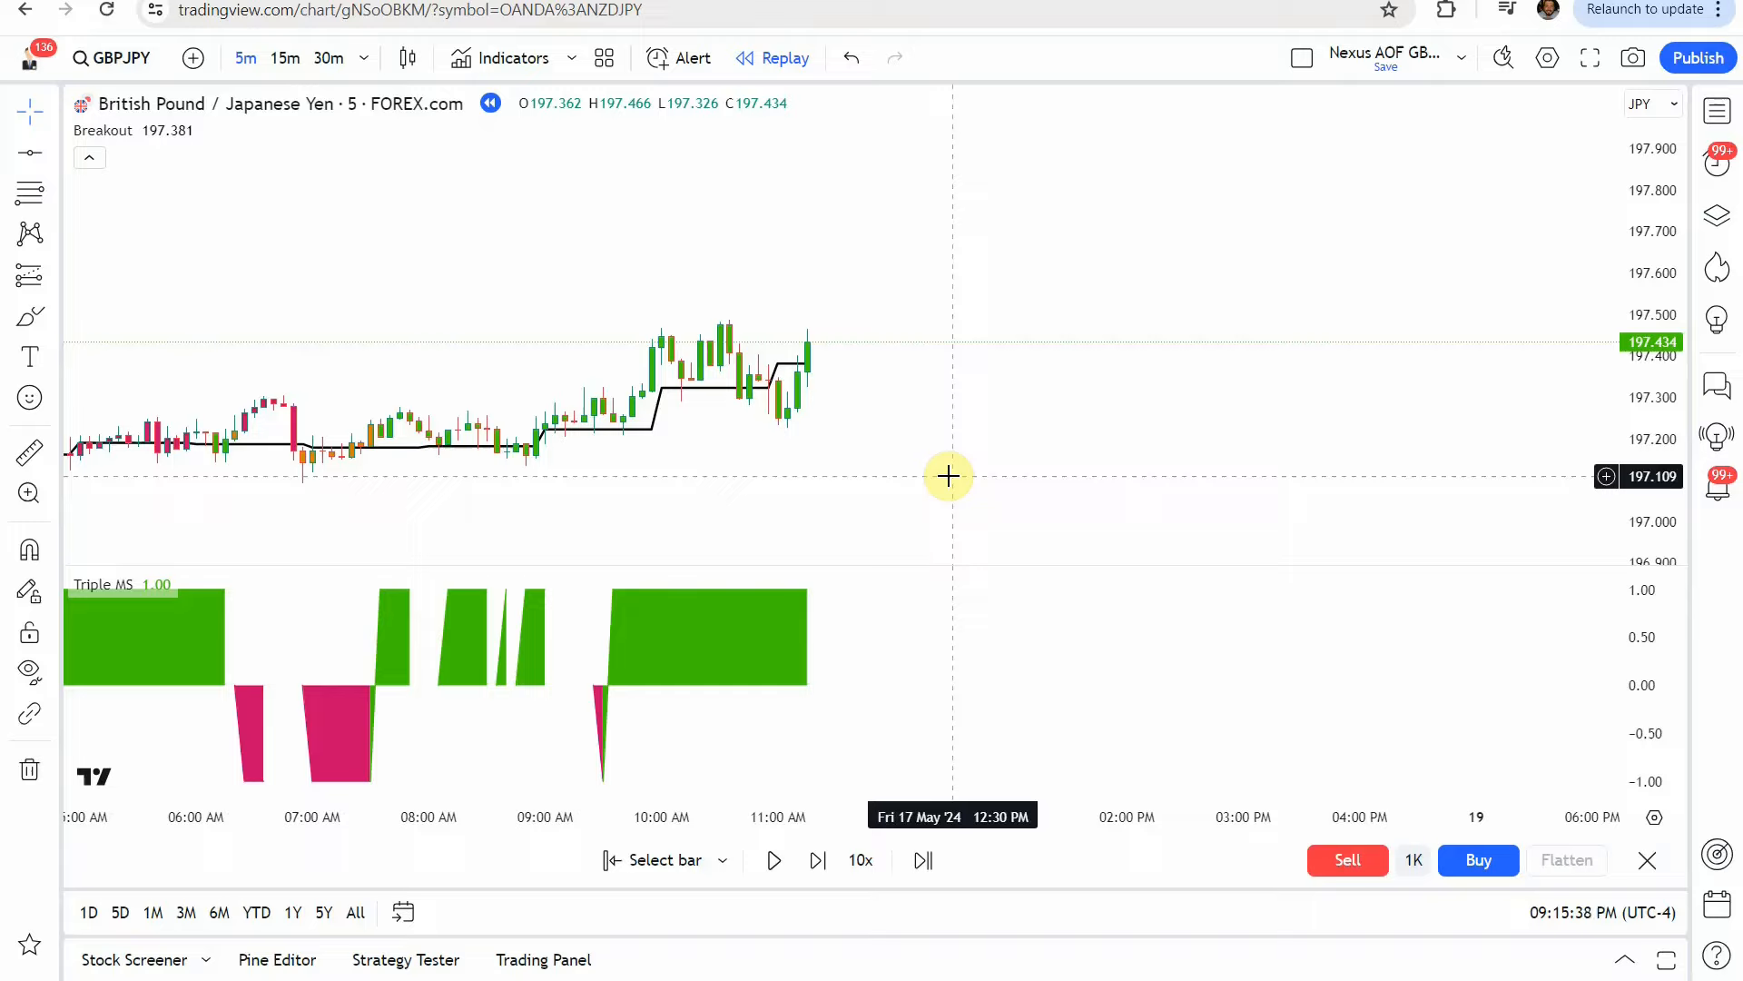
{"action": "mouse_move", "coordinate": [981, 455]}
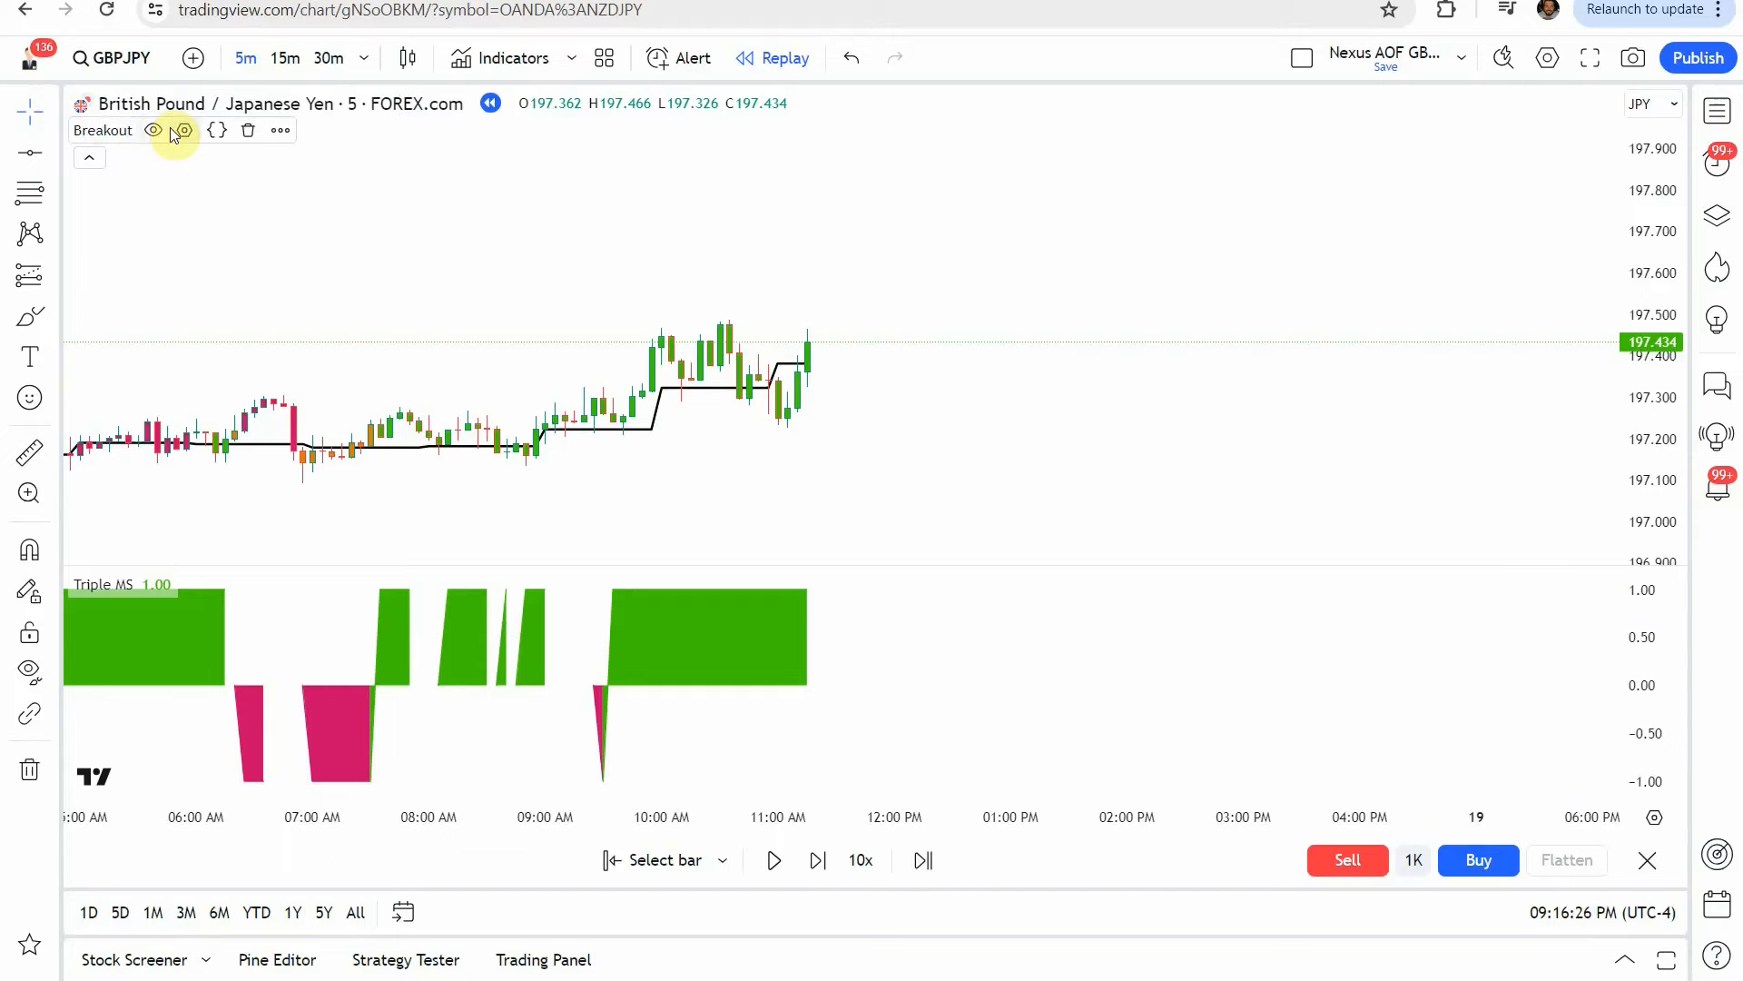
{"action": "left_click", "coordinate": [152, 131]}
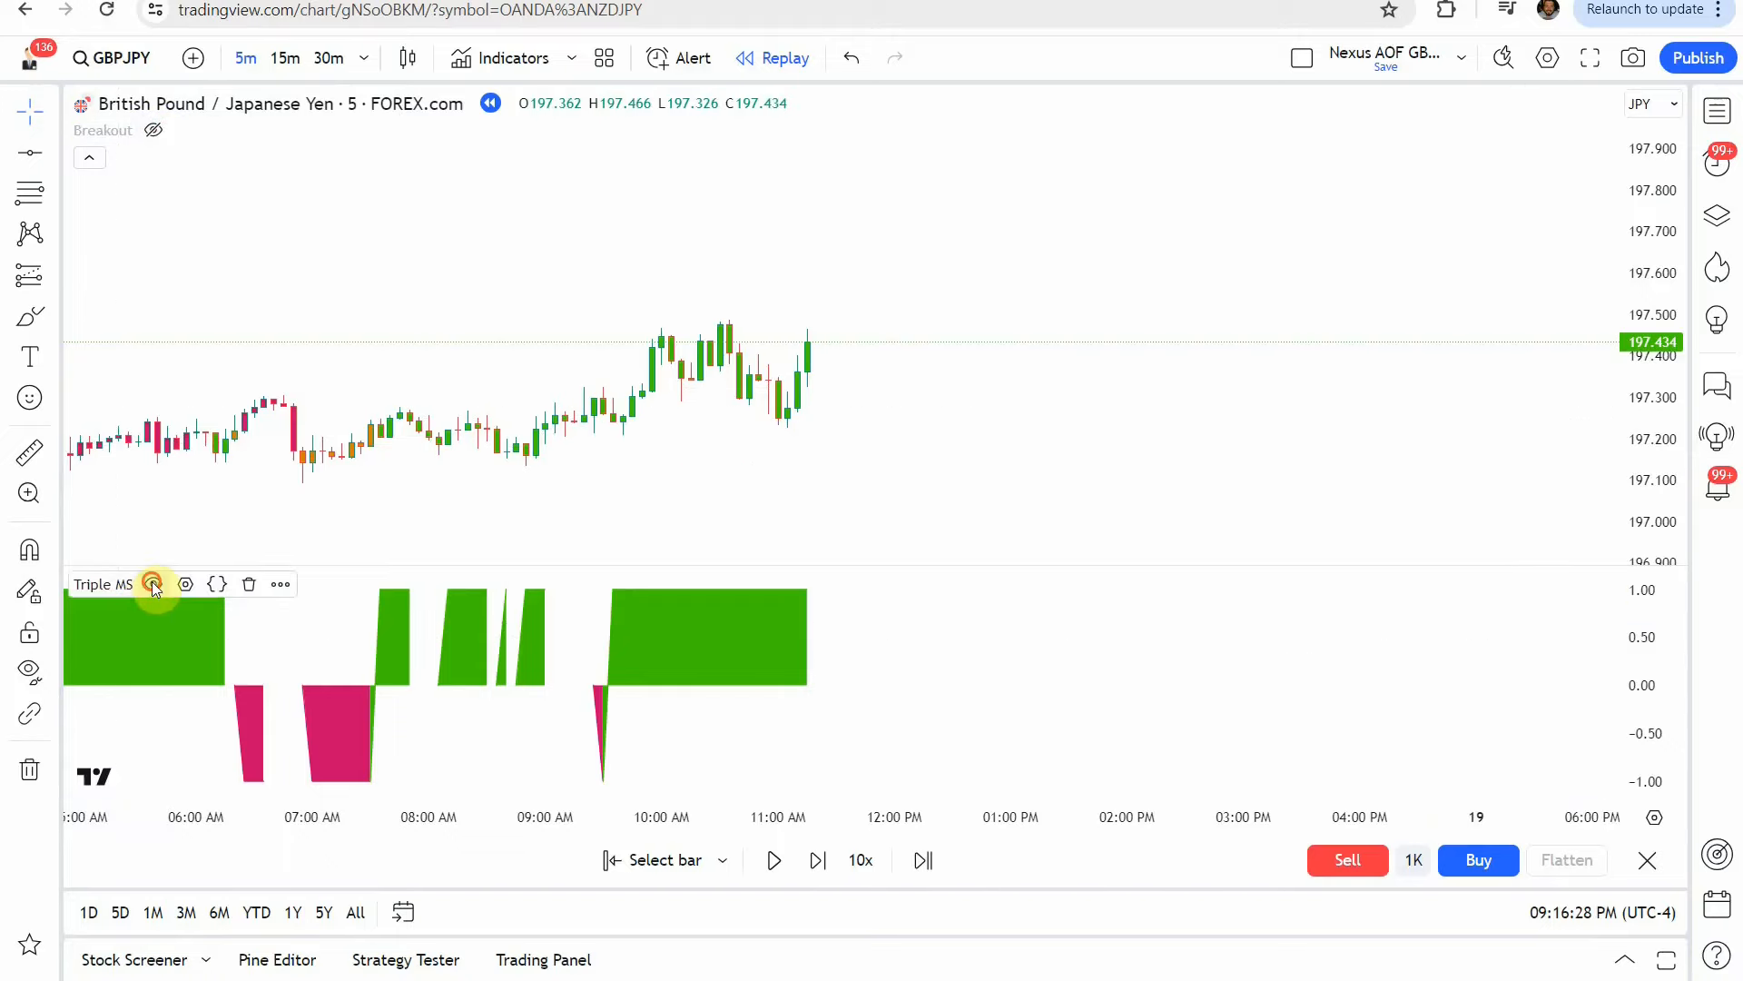
{"action": "left_click", "coordinate": [153, 583]}
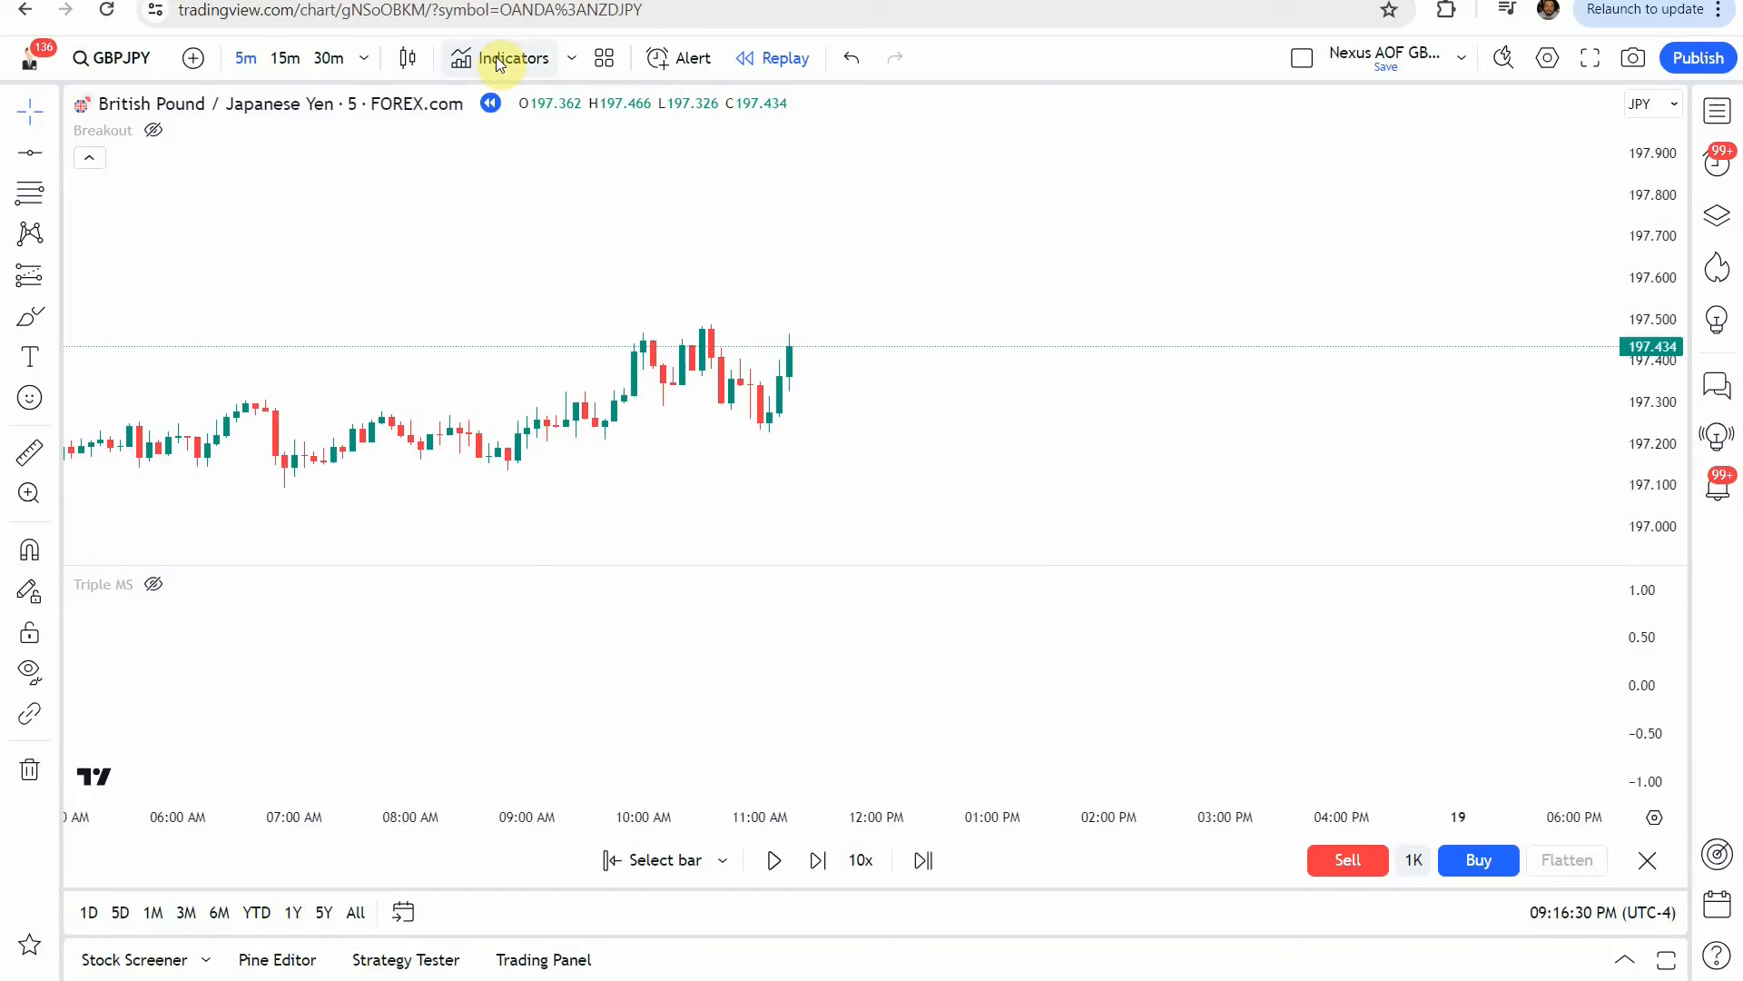
{"action": "left_click", "coordinate": [511, 58]}
{"action": "type", "text": "Breakout line"}
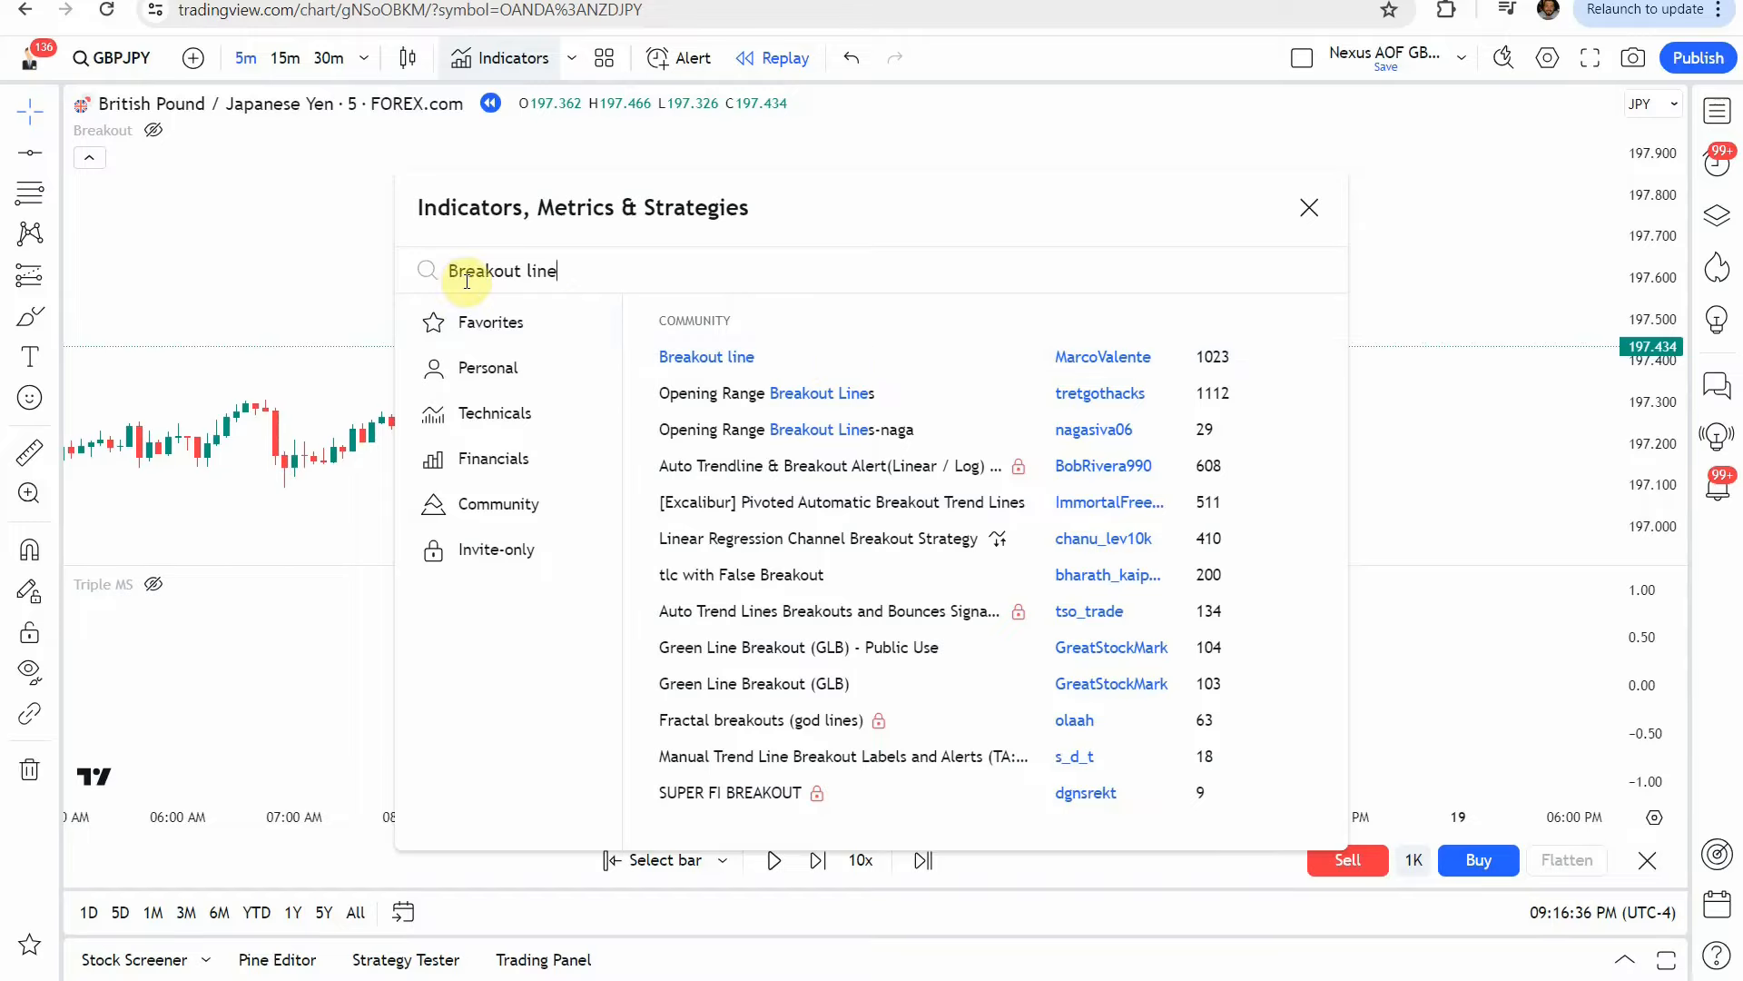
{"action": "mouse_move", "coordinate": [706, 357]}
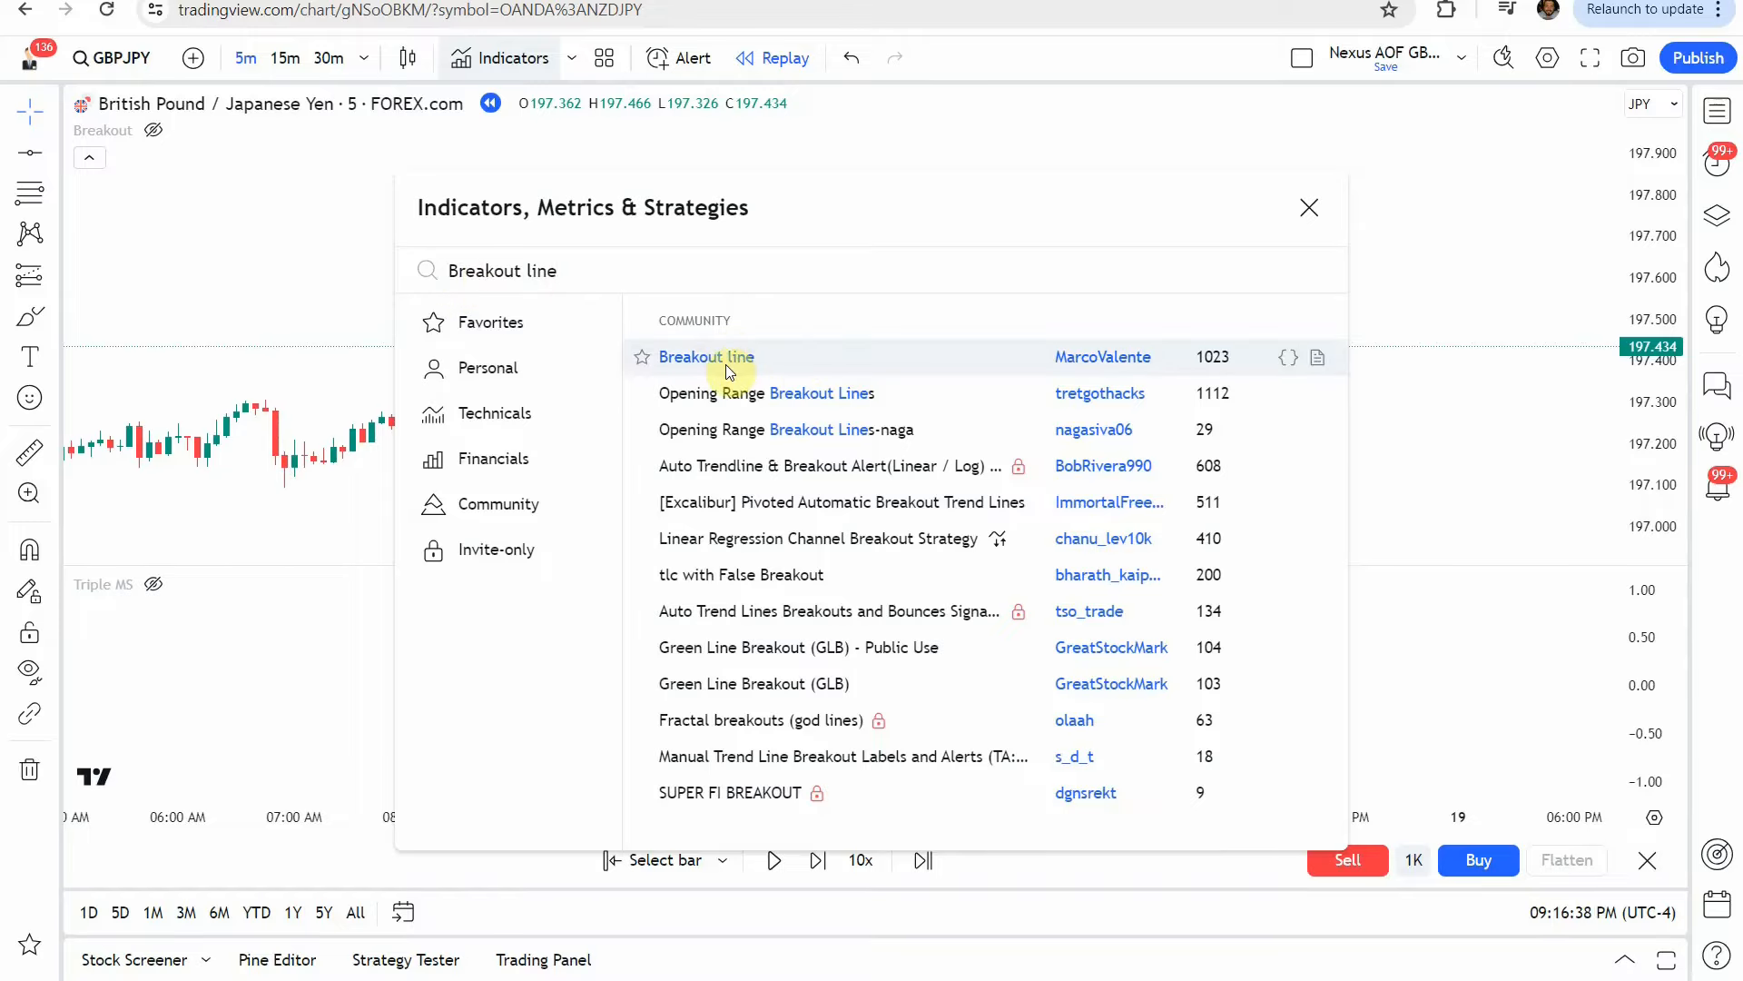
{"action": "left_click", "coordinate": [1310, 207]}
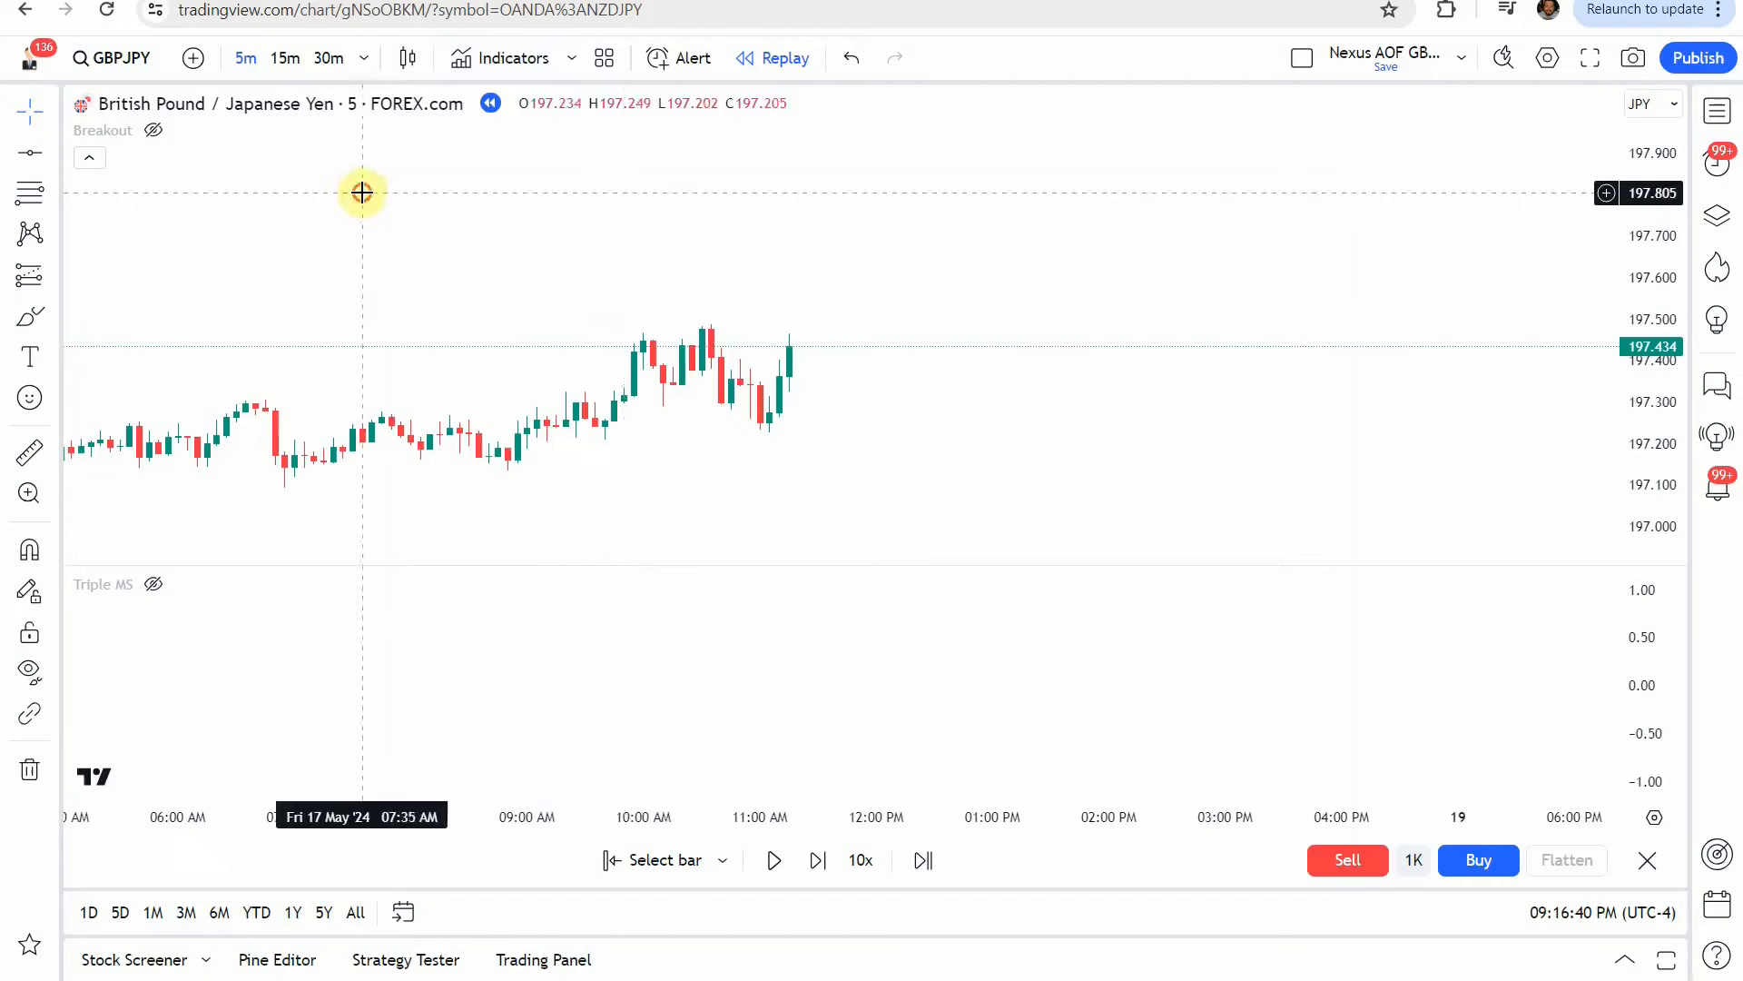
Confirm the Breakout line colour stays black in its settings and close them.
{"action": "left_click", "coordinate": [183, 131]}
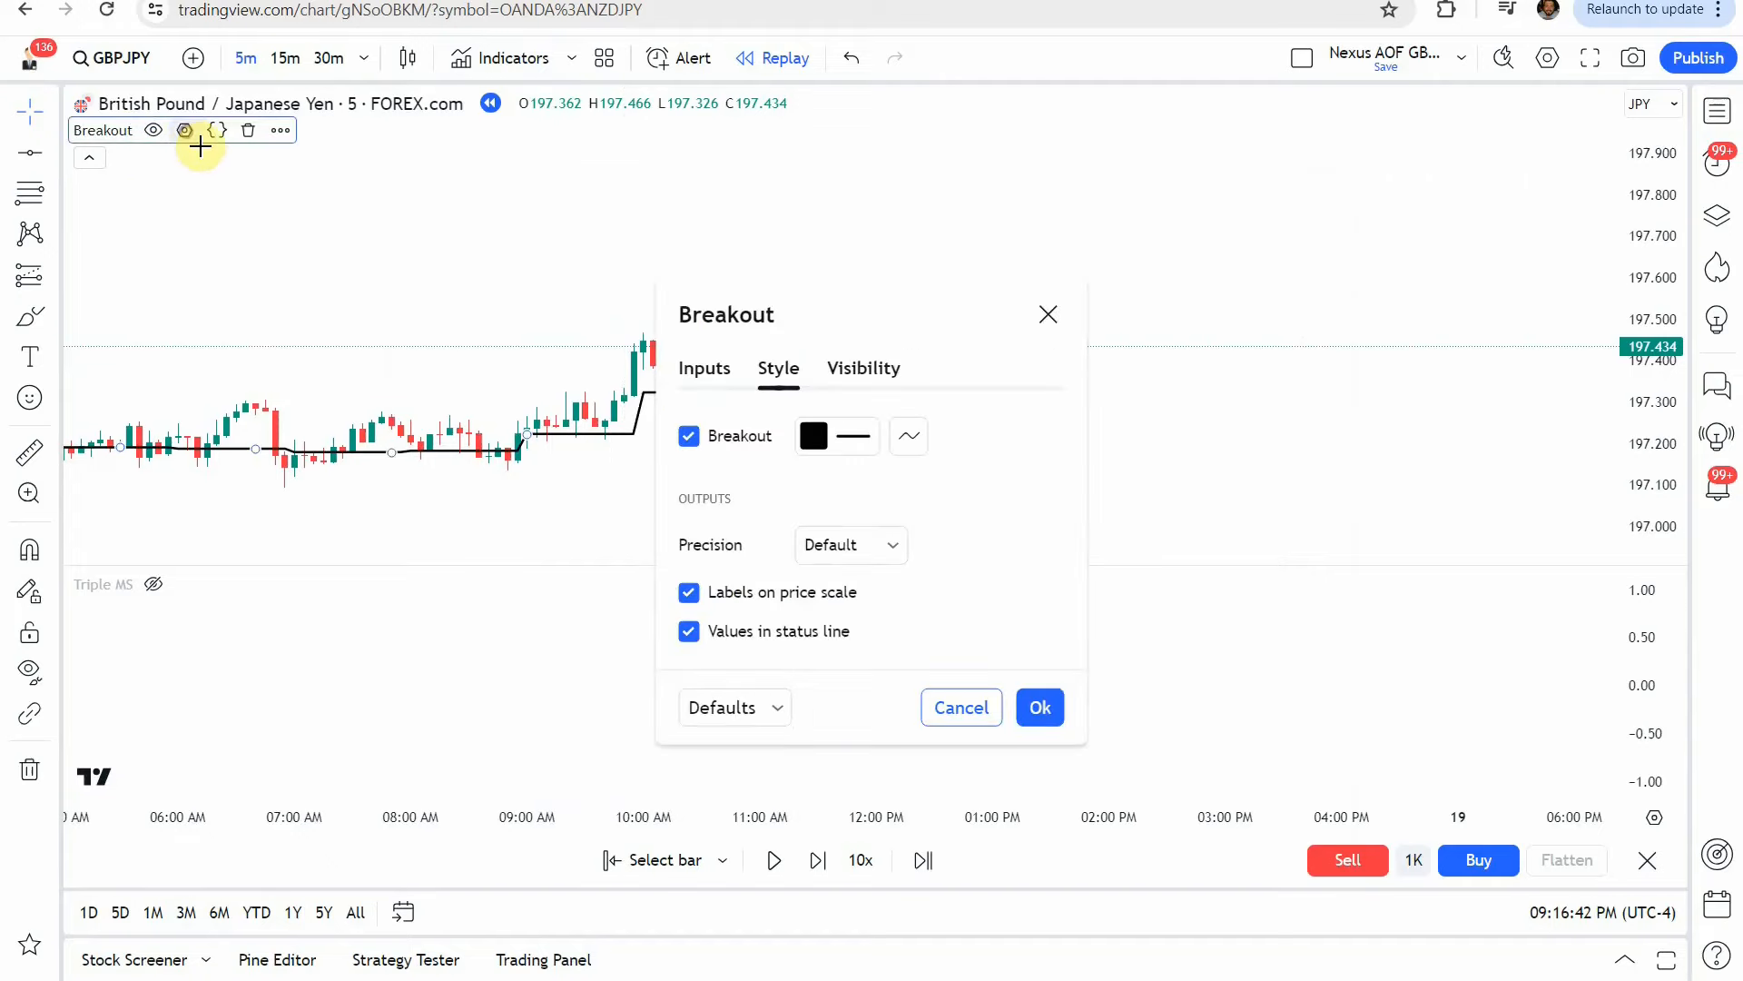
{"action": "mouse_move", "coordinate": [209, 294]}
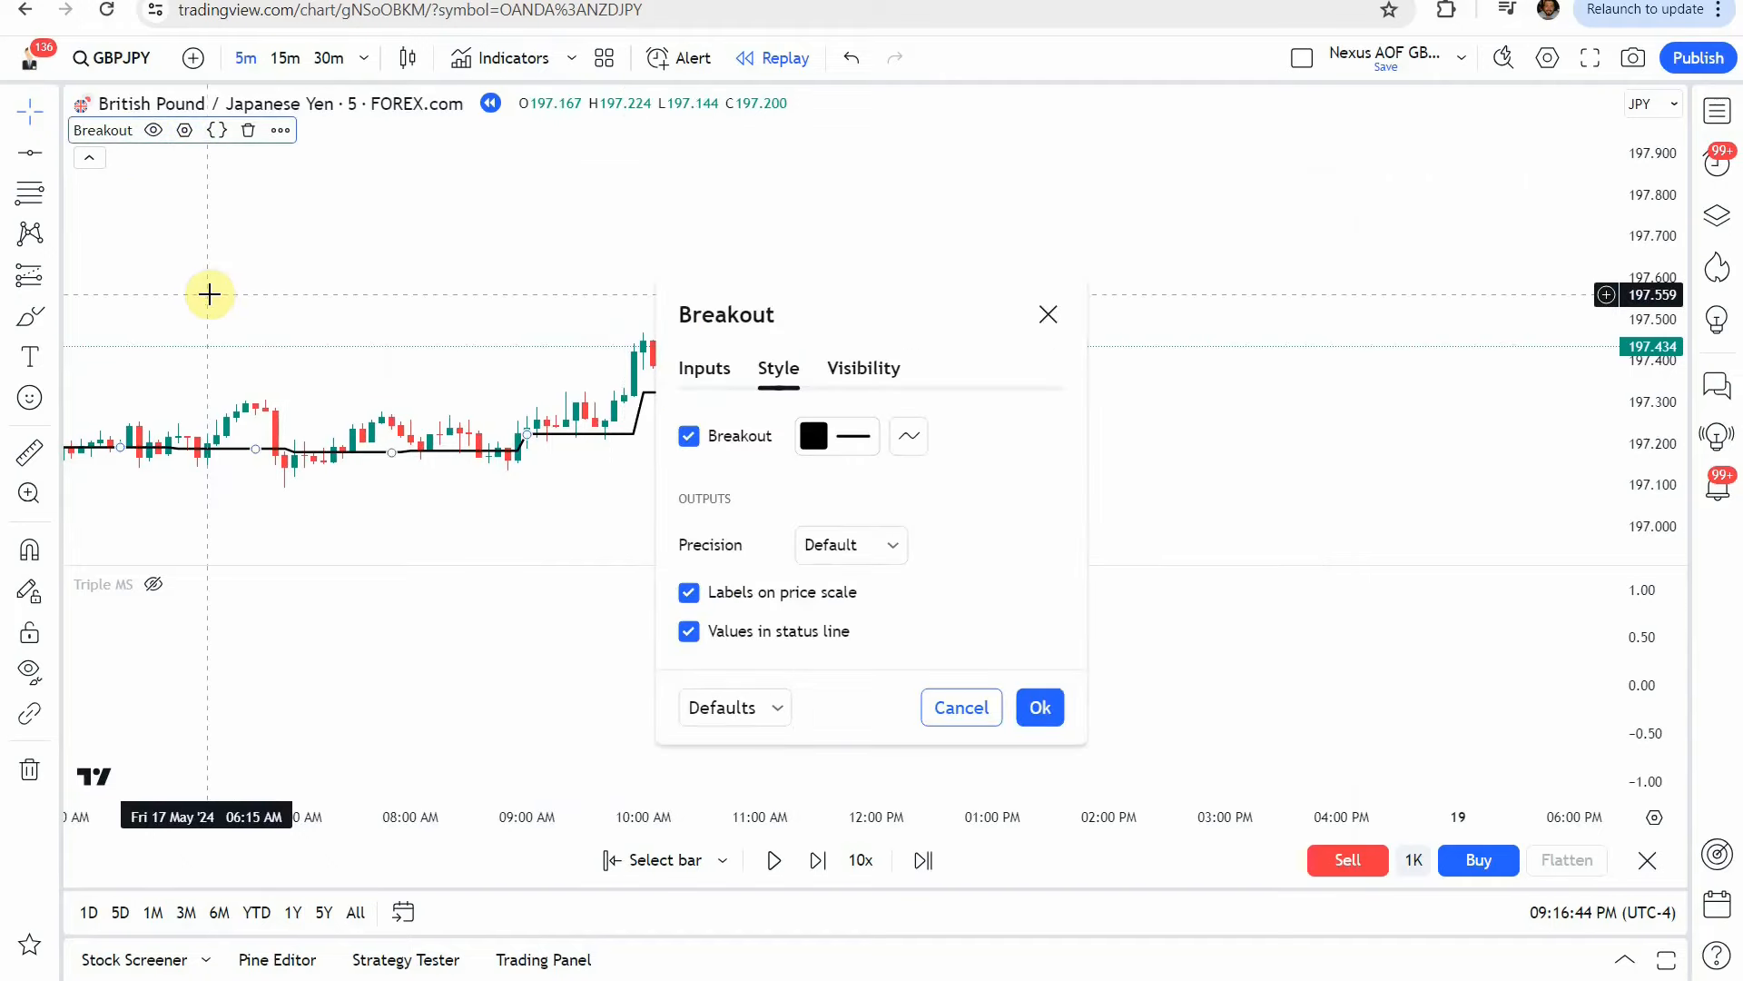
{"action": "left_click", "coordinate": [813, 434]}
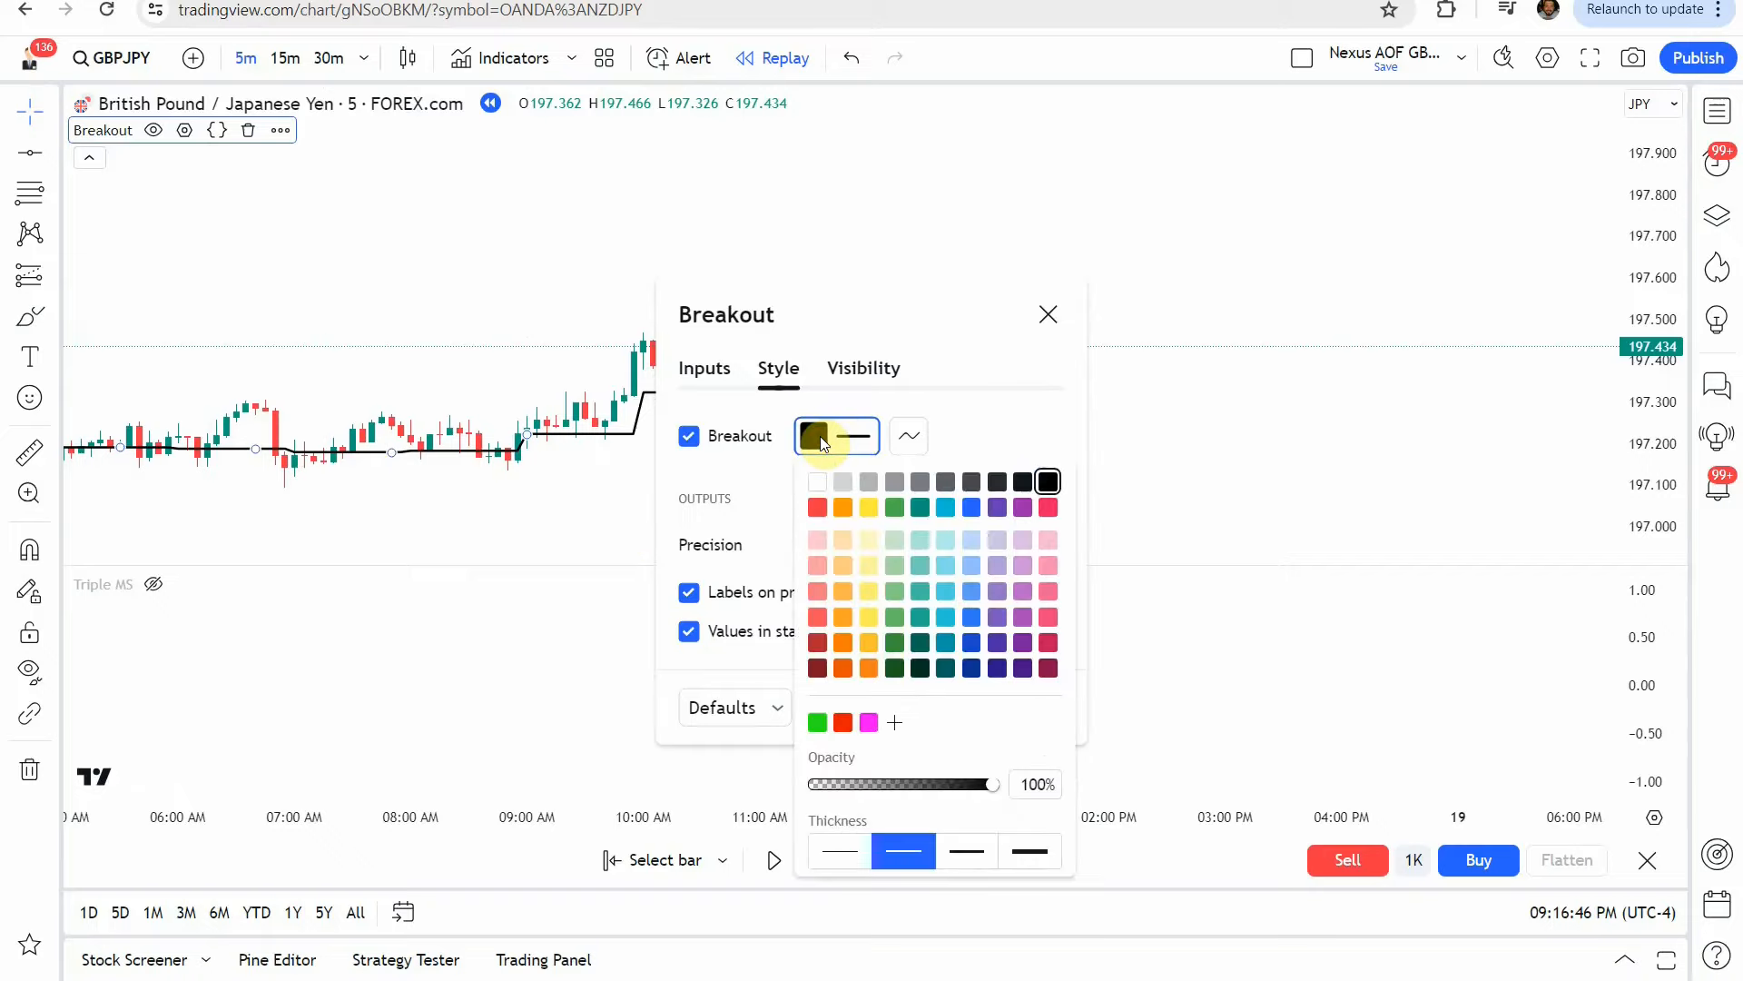
{"action": "left_click", "coordinate": [1048, 479]}
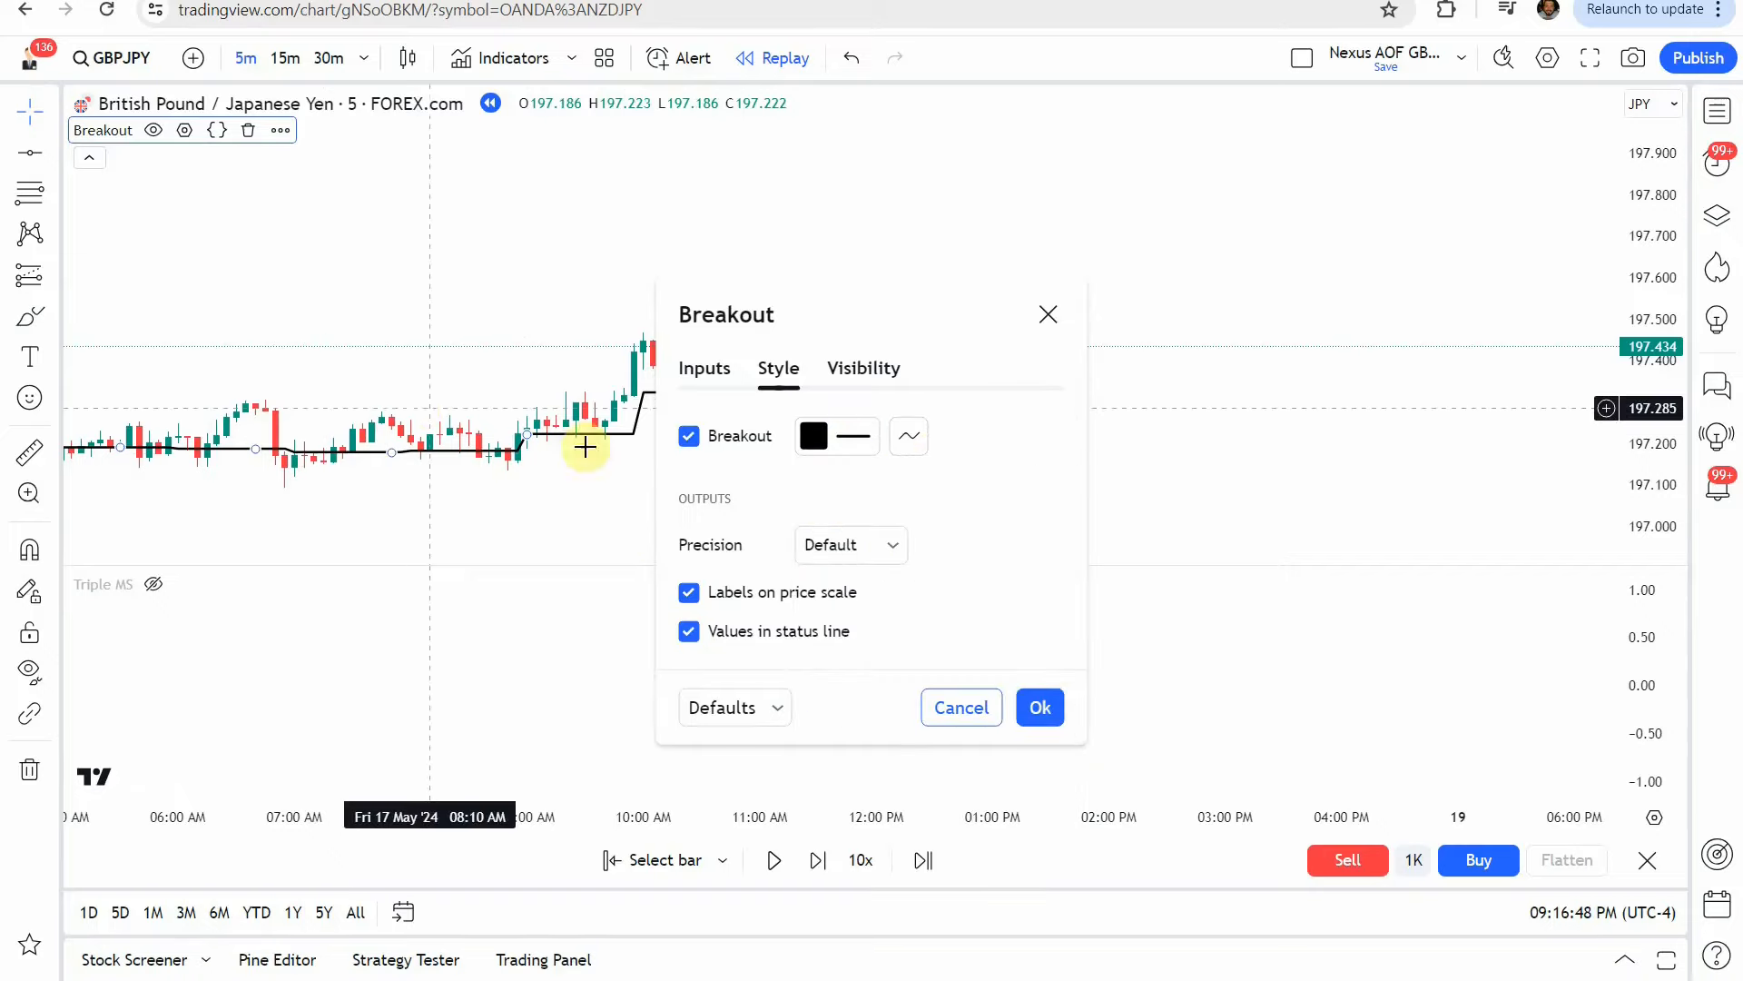
{"action": "left_click", "coordinate": [1039, 707]}
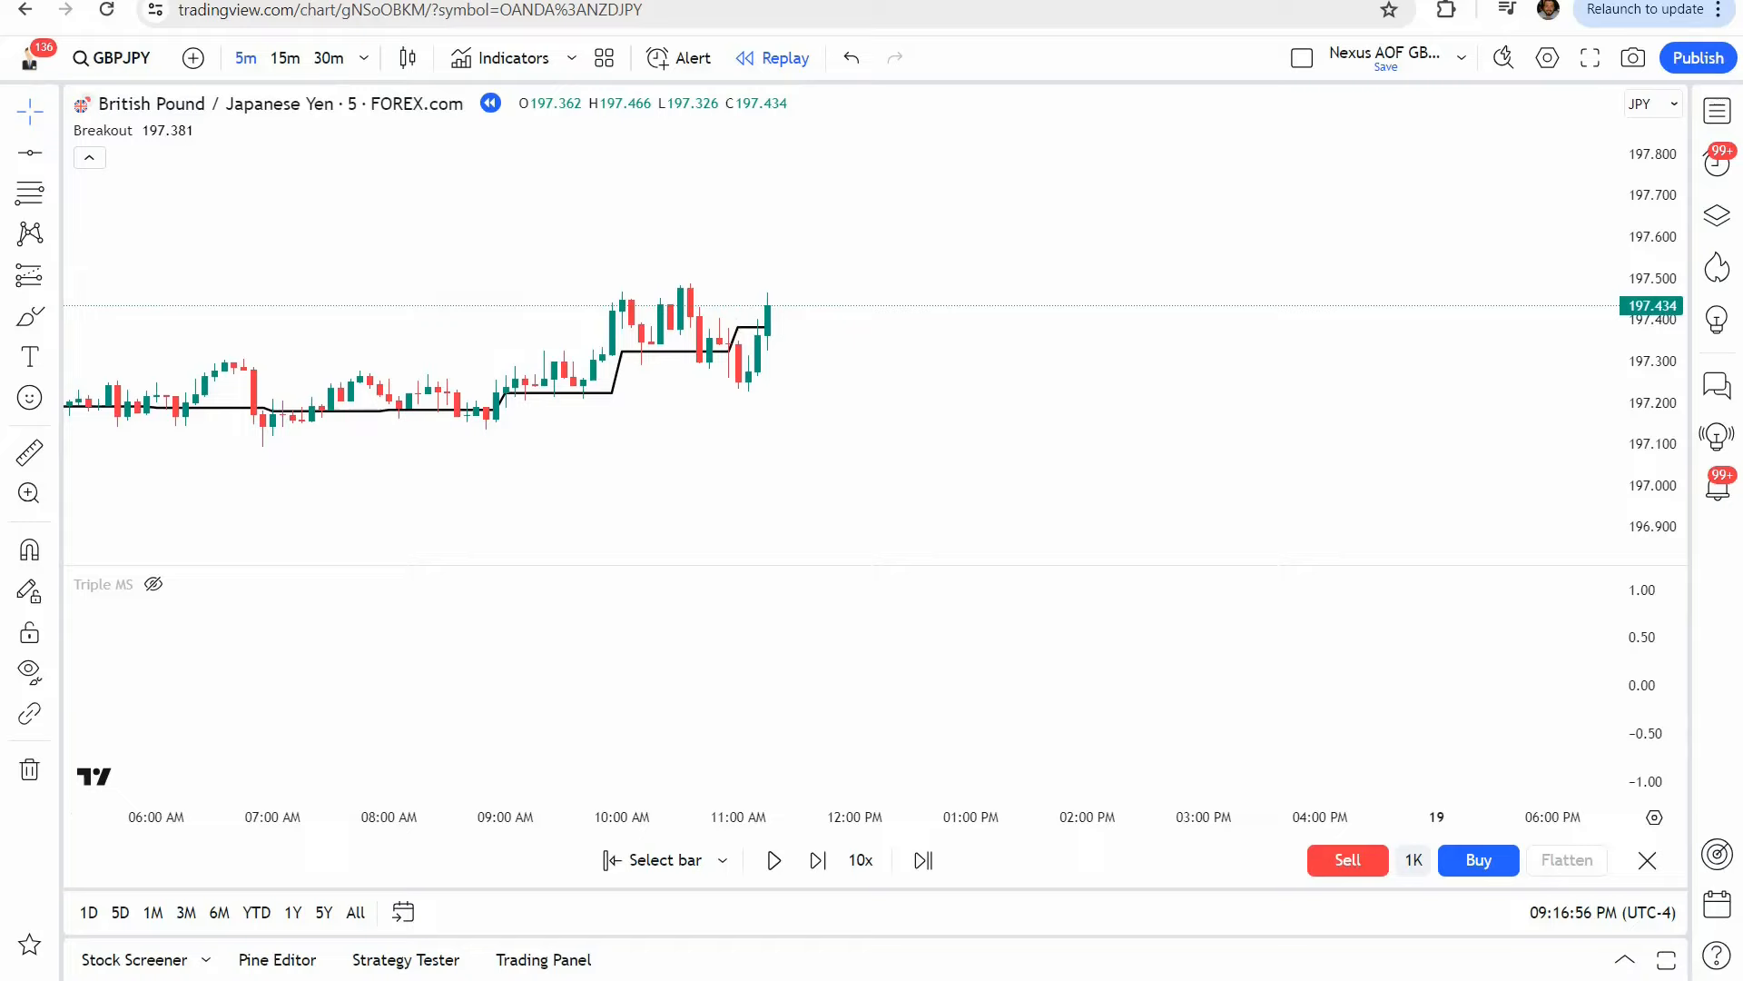
{"action": "mouse_move", "coordinate": [509, 58]}
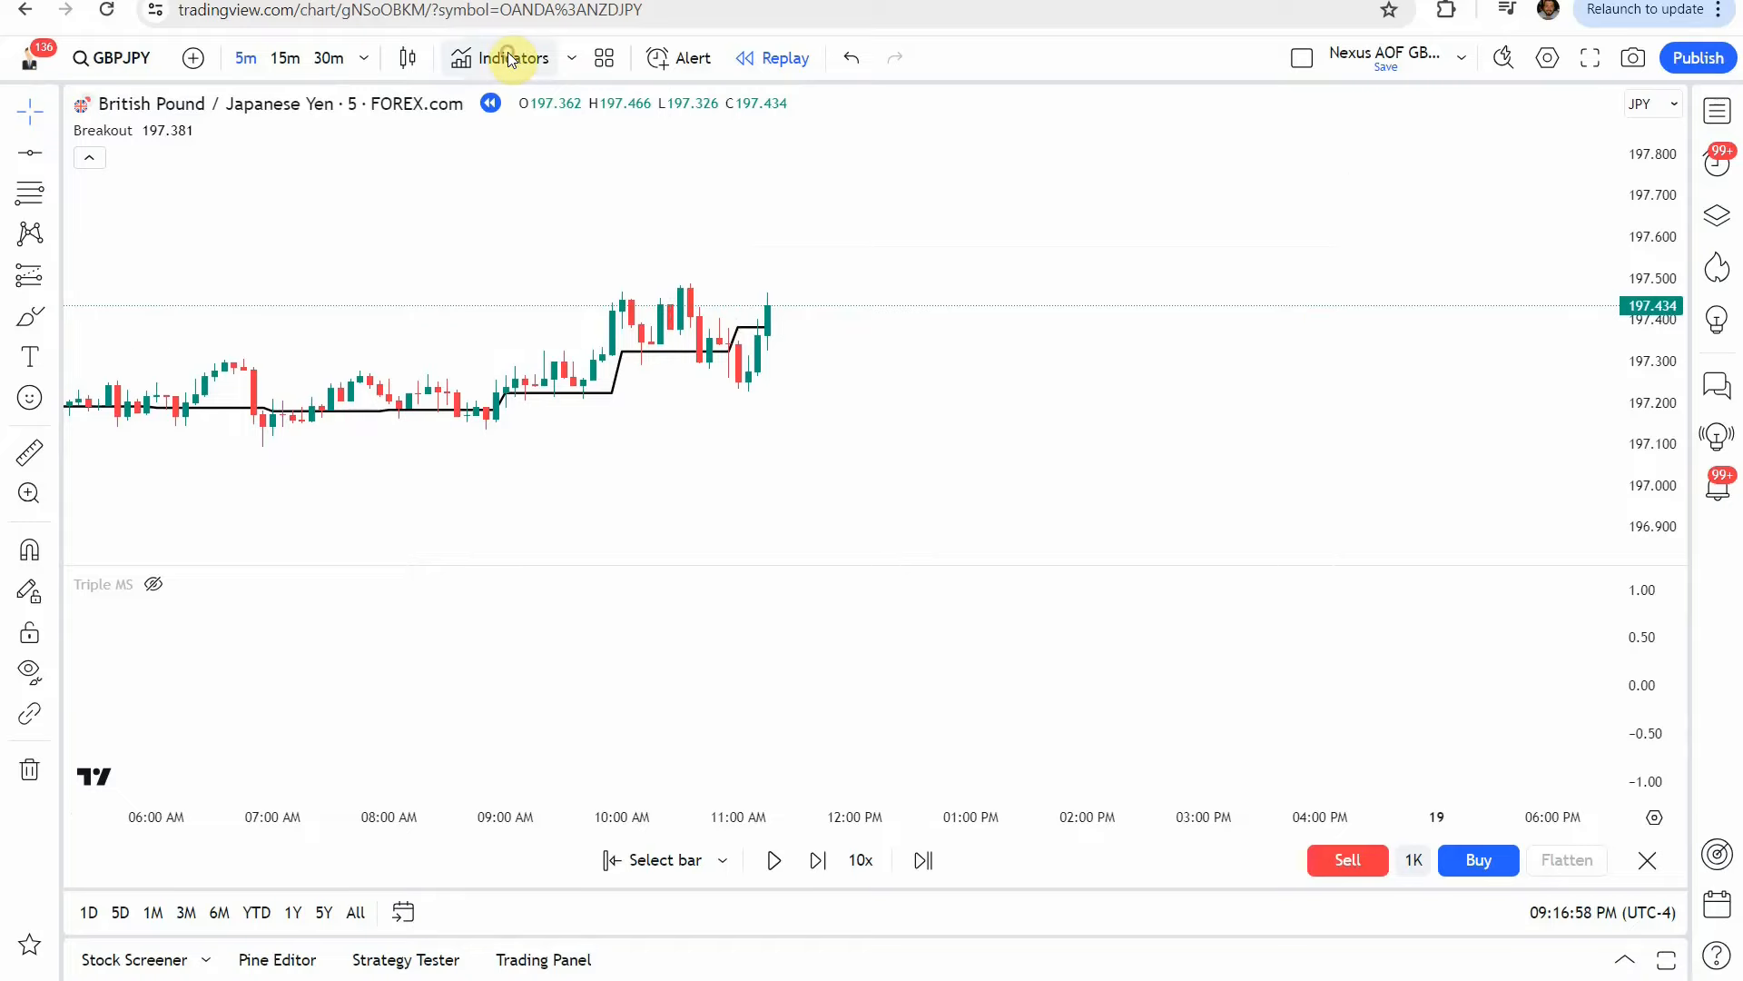
Show the Triple MS pane again and bring up its input parameters.
{"action": "left_click", "coordinate": [512, 58]}
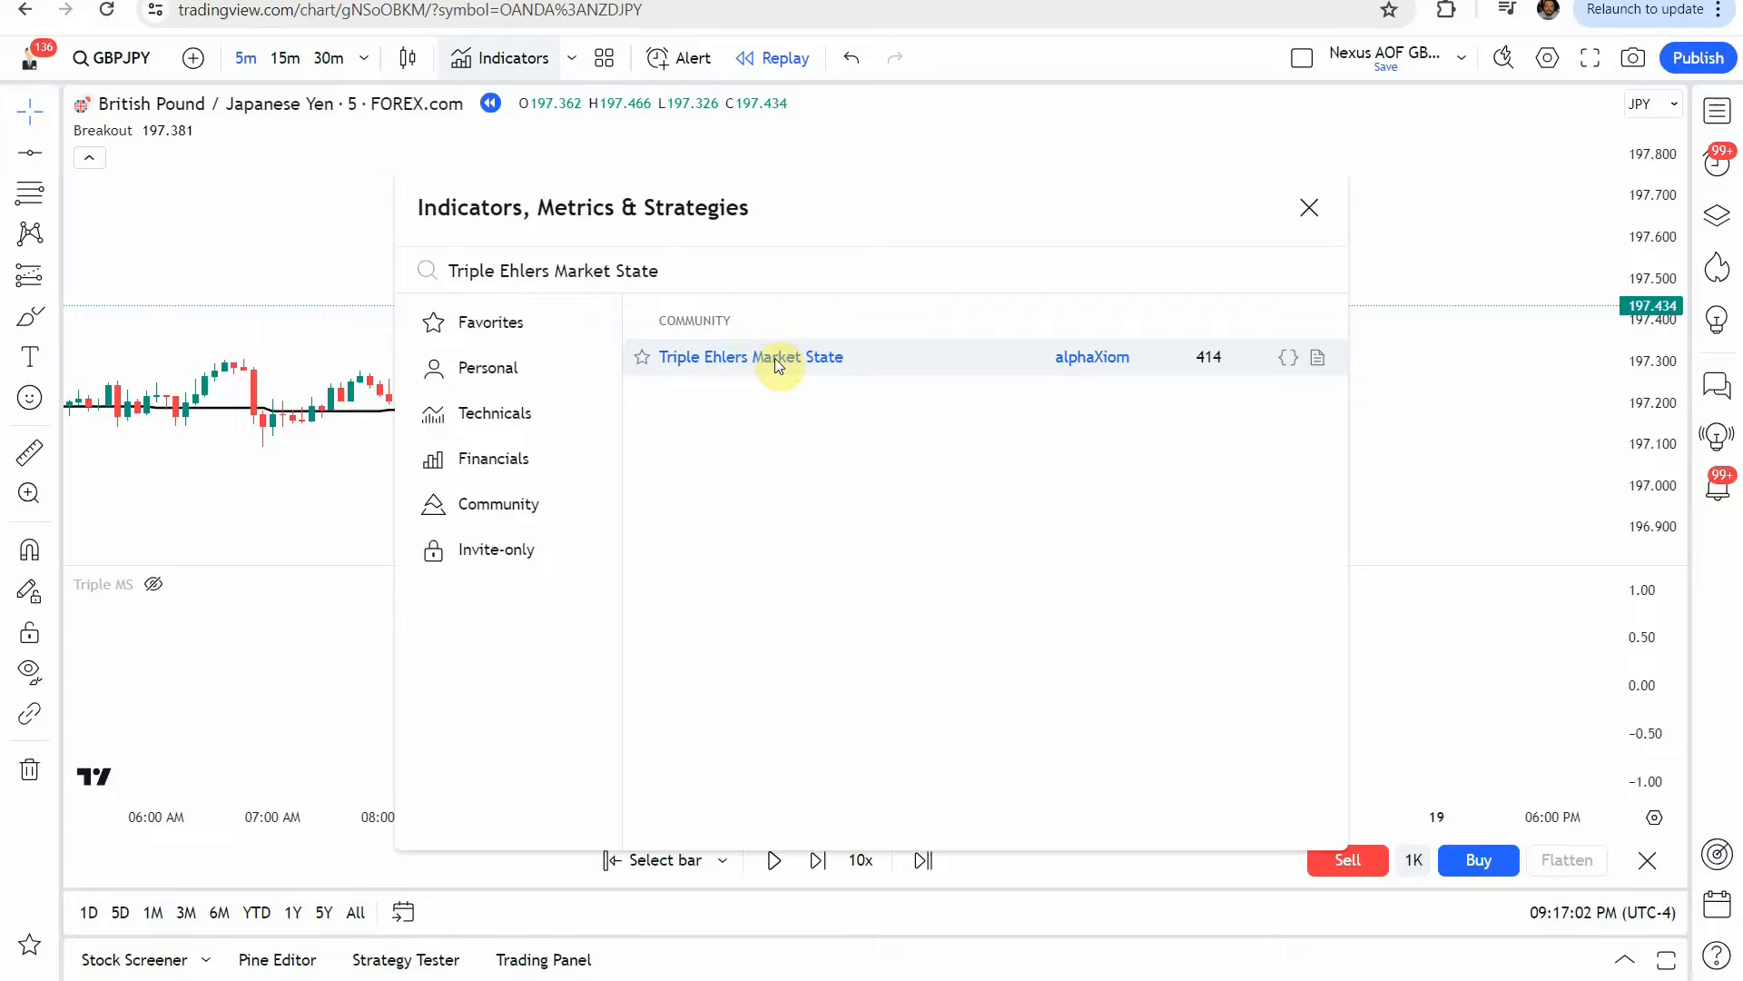
{"action": "mouse_move", "coordinate": [1229, 225]}
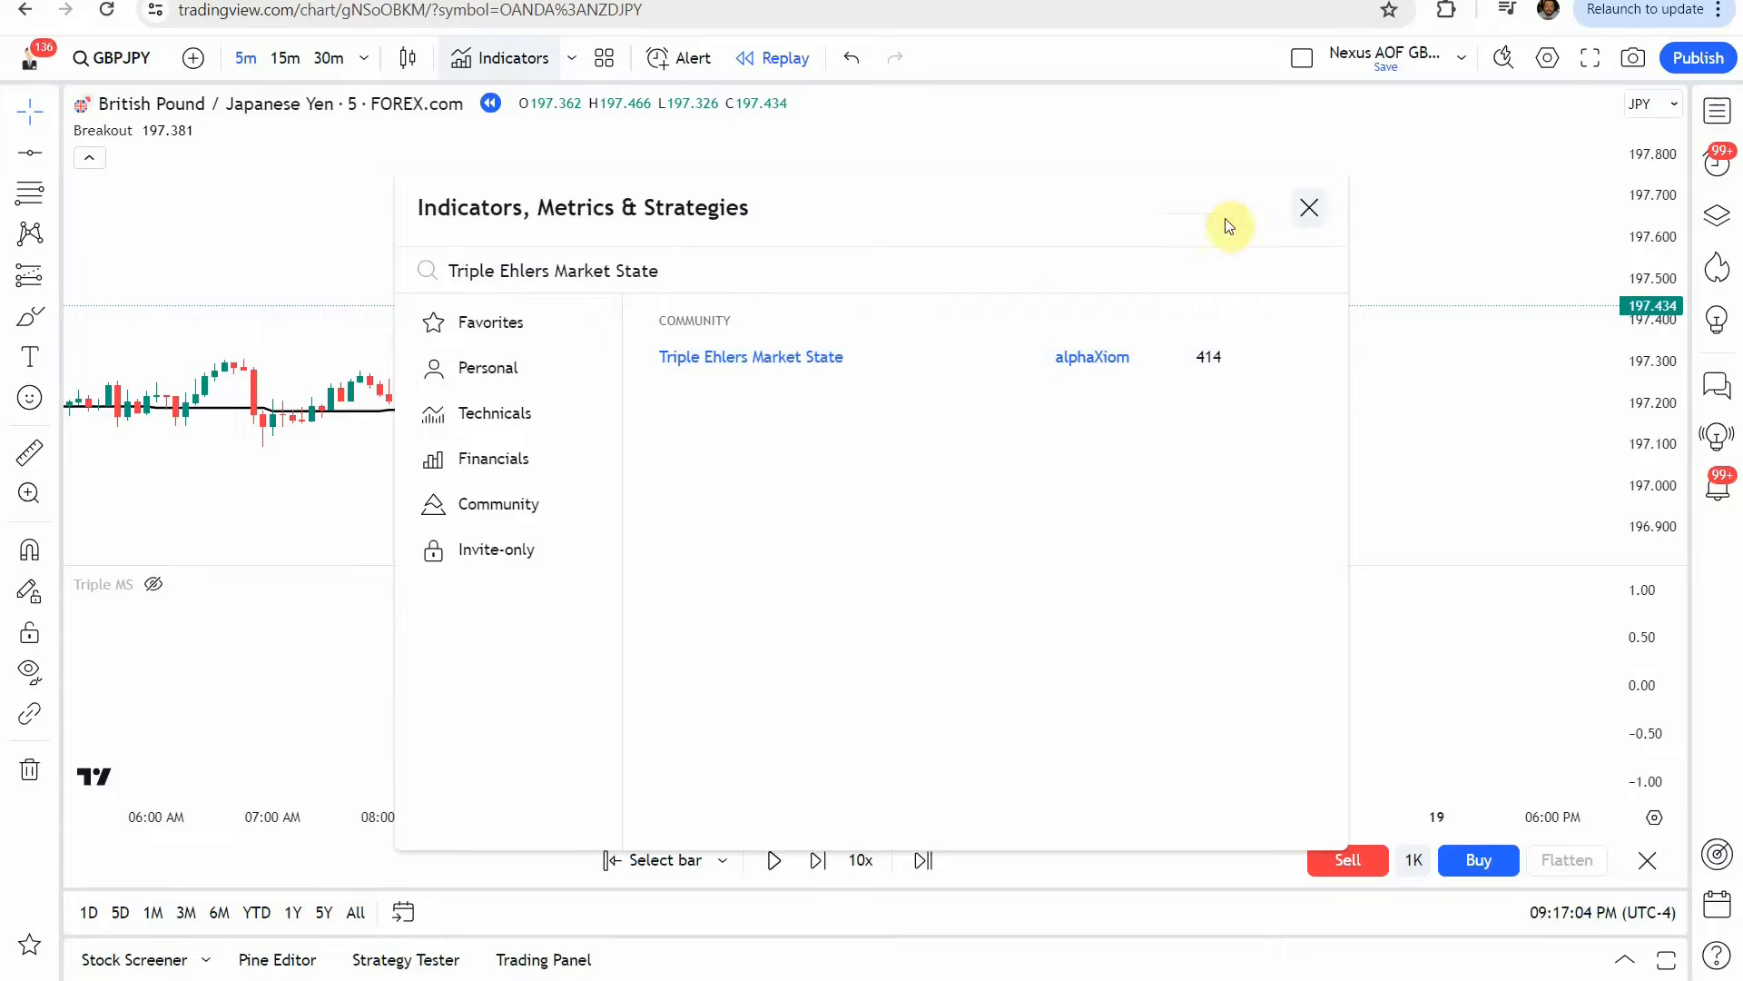
{"action": "left_click", "coordinate": [1309, 207]}
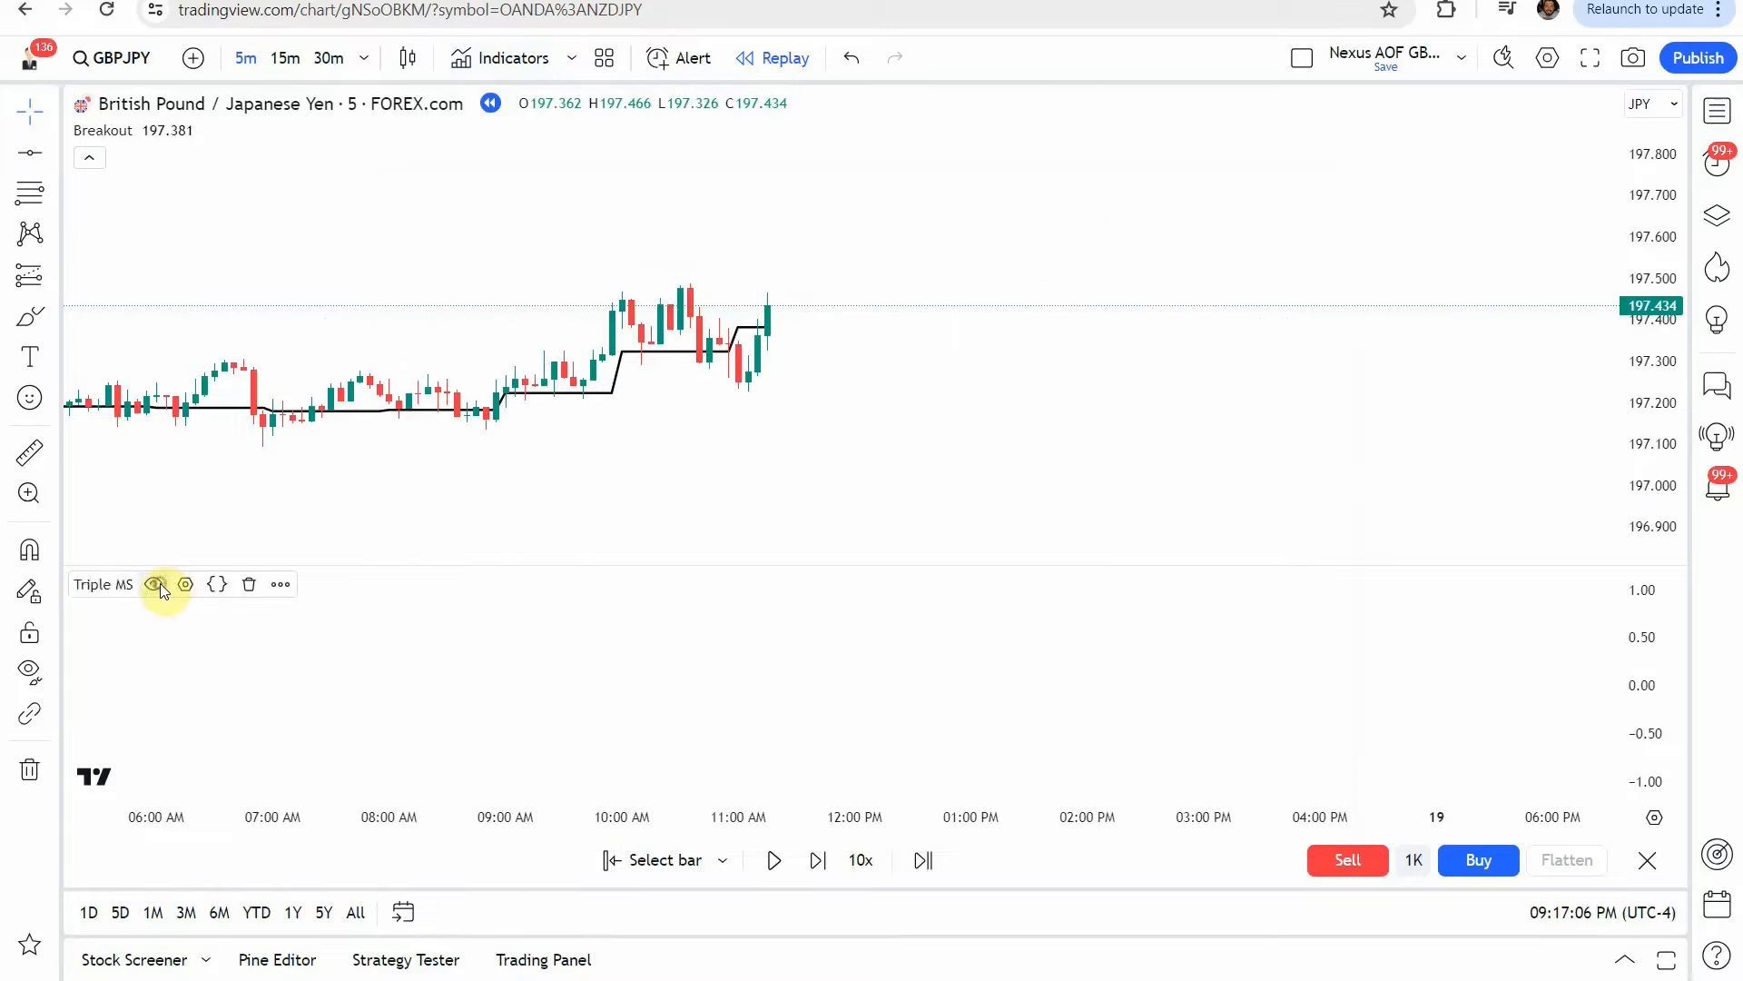
{"action": "left_click", "coordinate": [156, 582]}
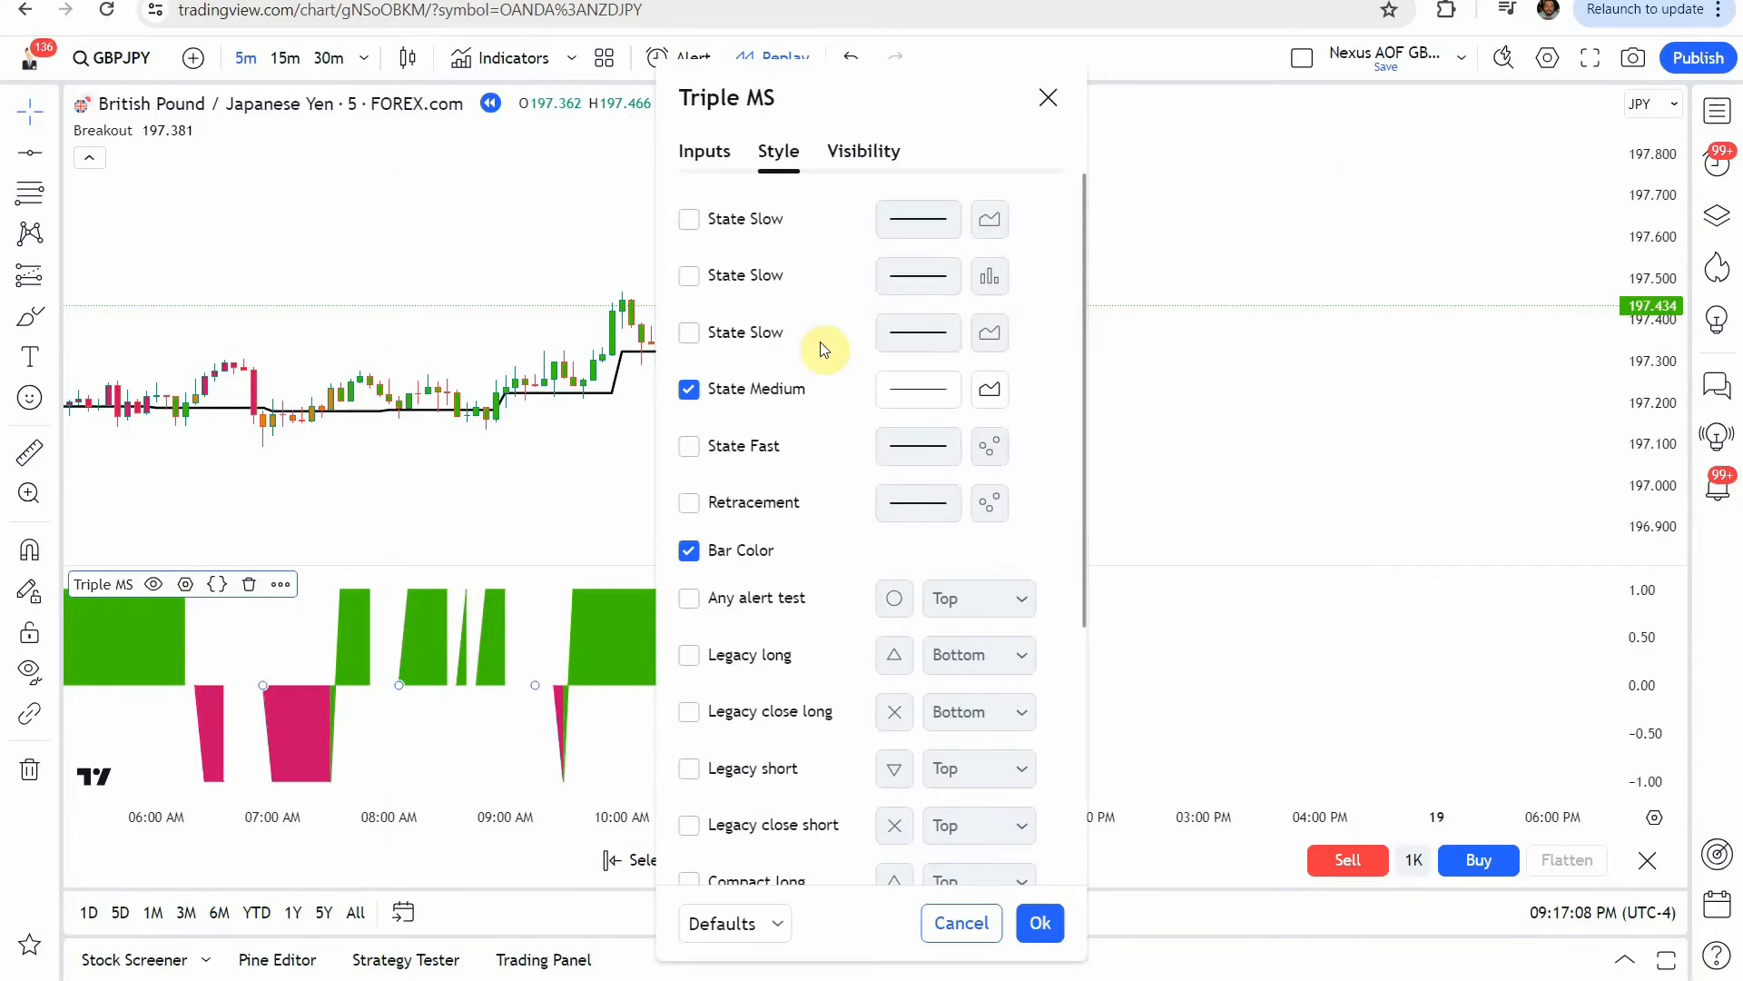
{"action": "left_click", "coordinate": [705, 150]}
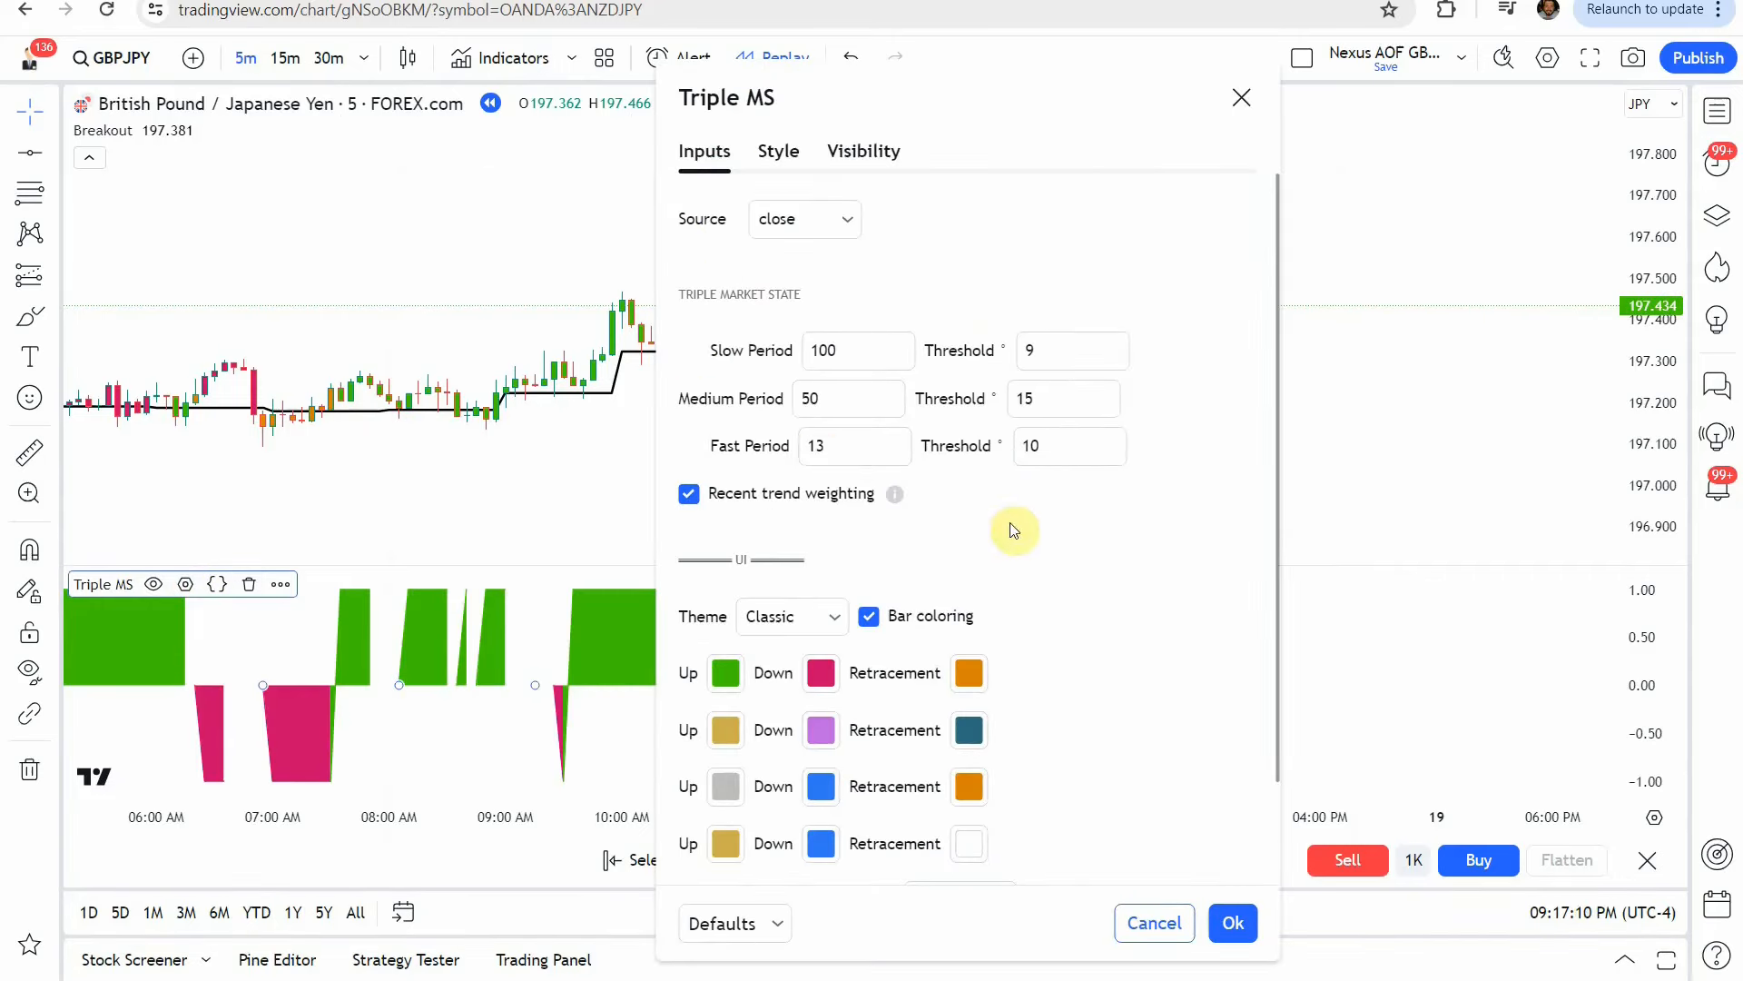
{"action": "mouse_move", "coordinate": [774, 350]}
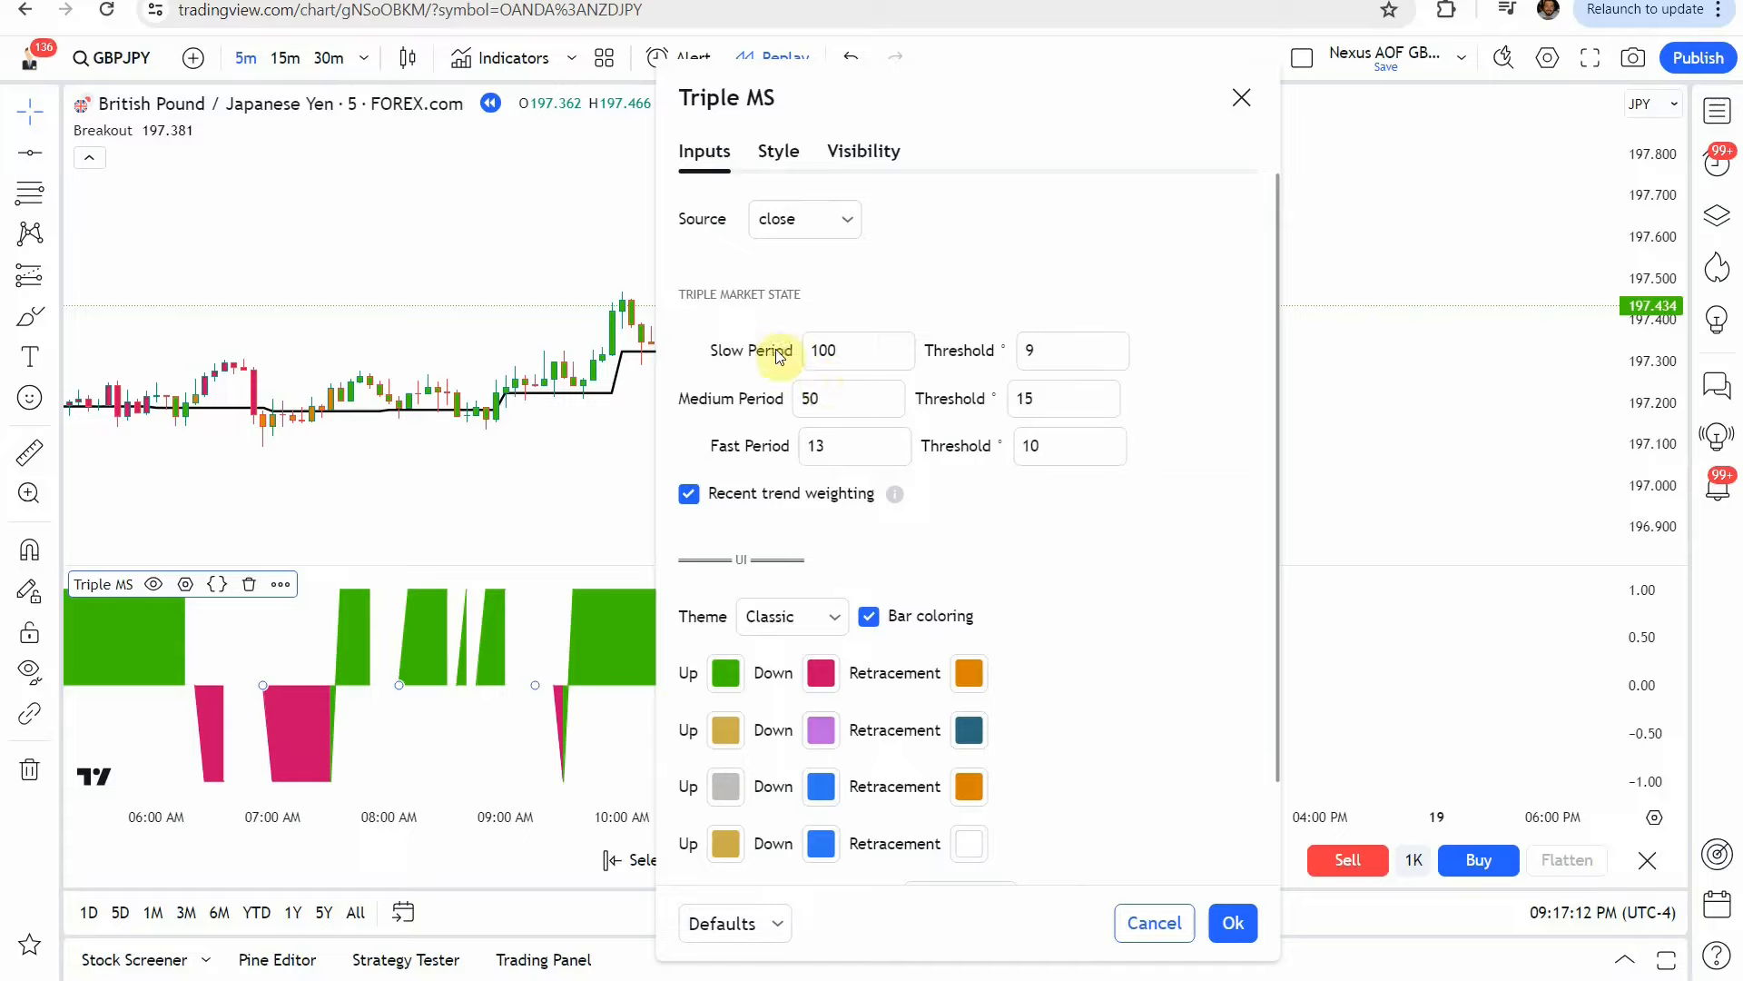
{"action": "mouse_move", "coordinate": [928, 274]}
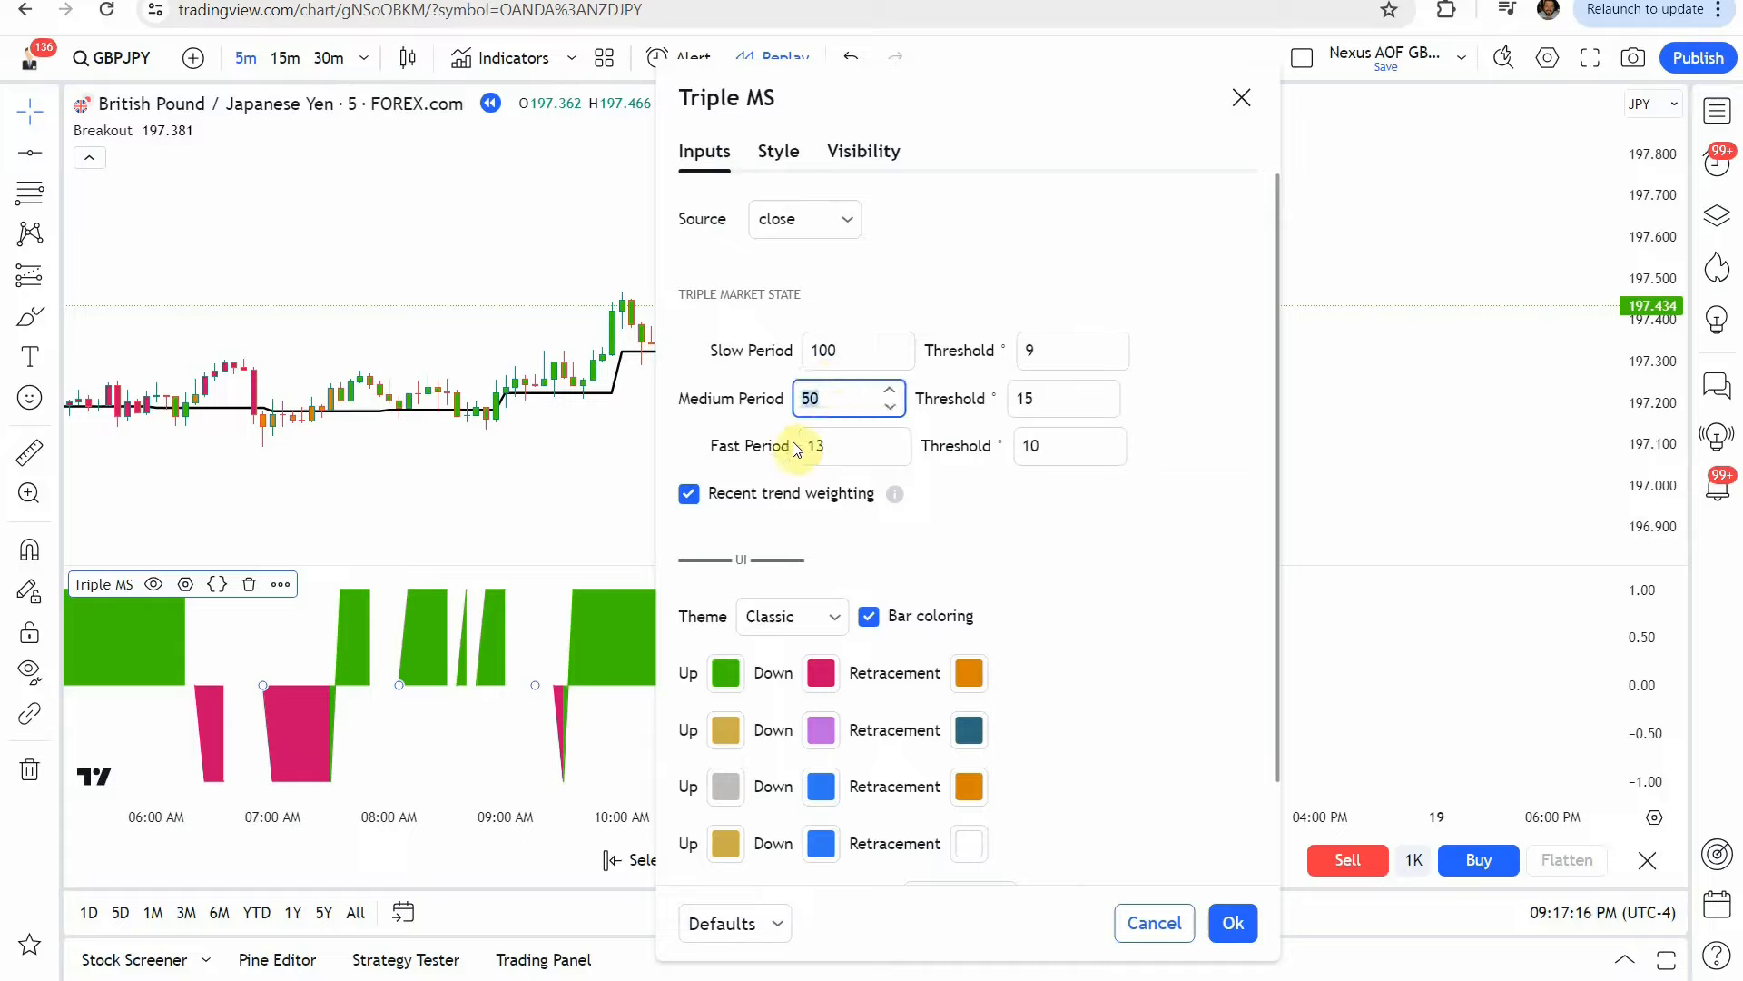
Review the Triple MS style settings and keep State Medium plotted as Area.
{"action": "left_click", "coordinate": [844, 446]}
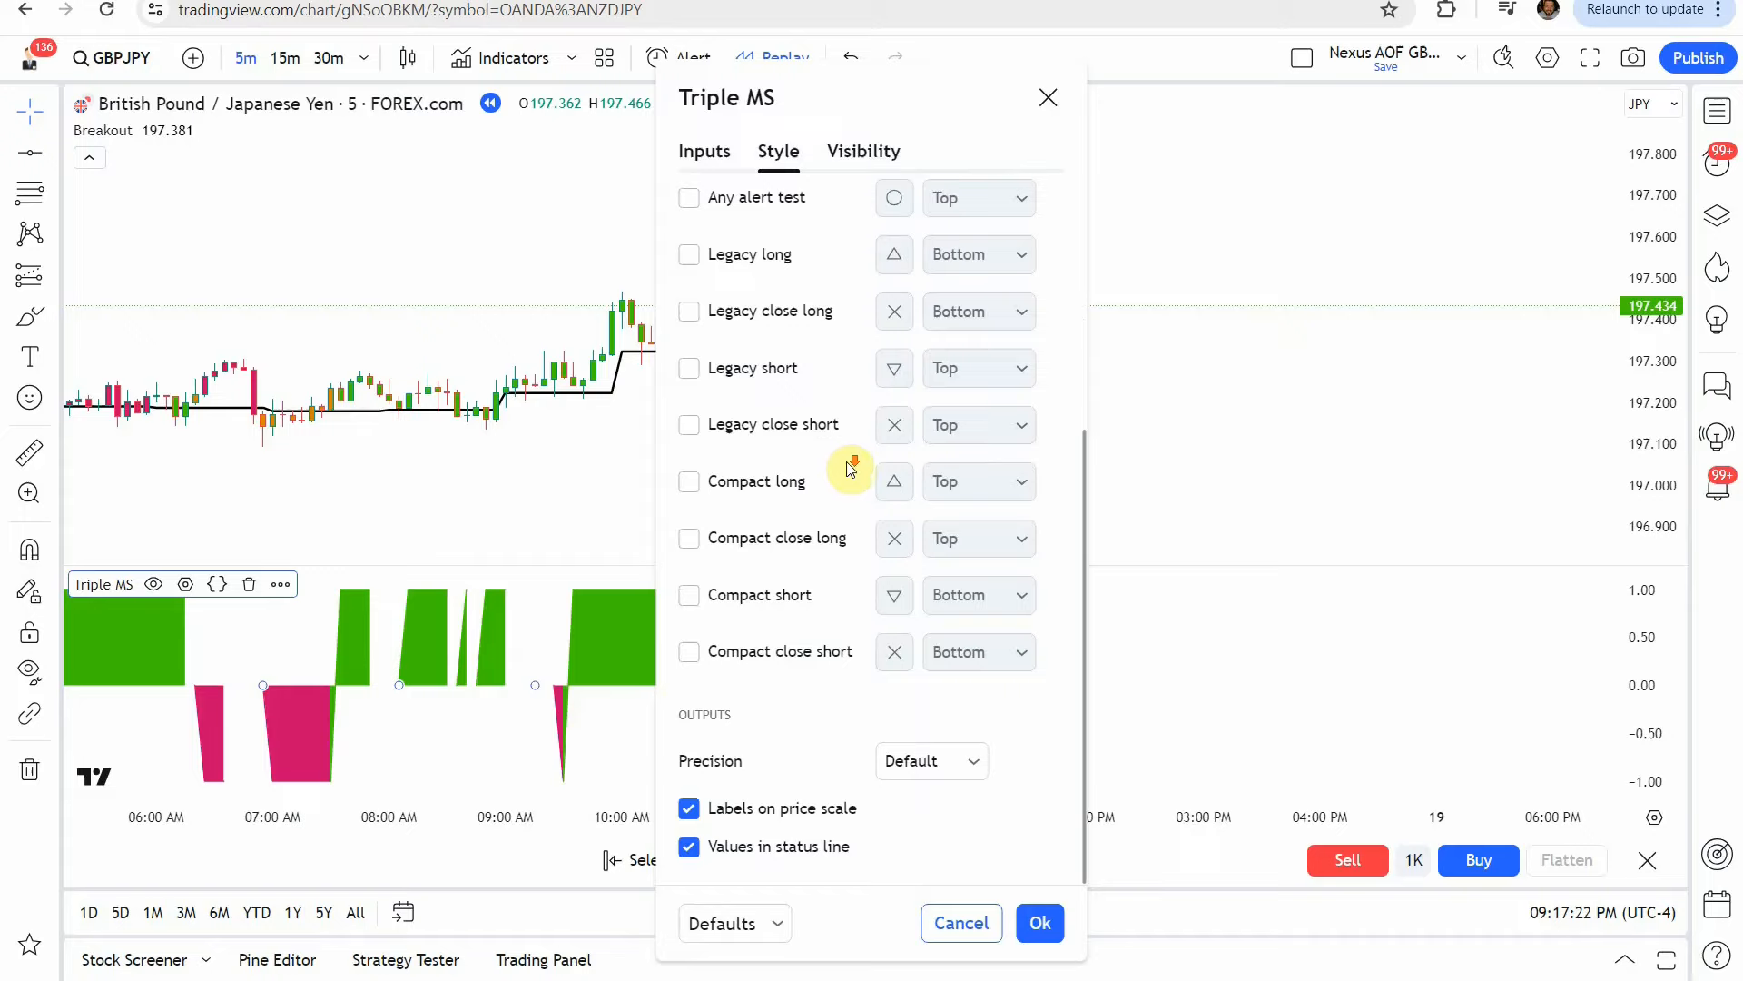
{"action": "scroll", "scroll_direction": "up", "scroll_amount": 3}
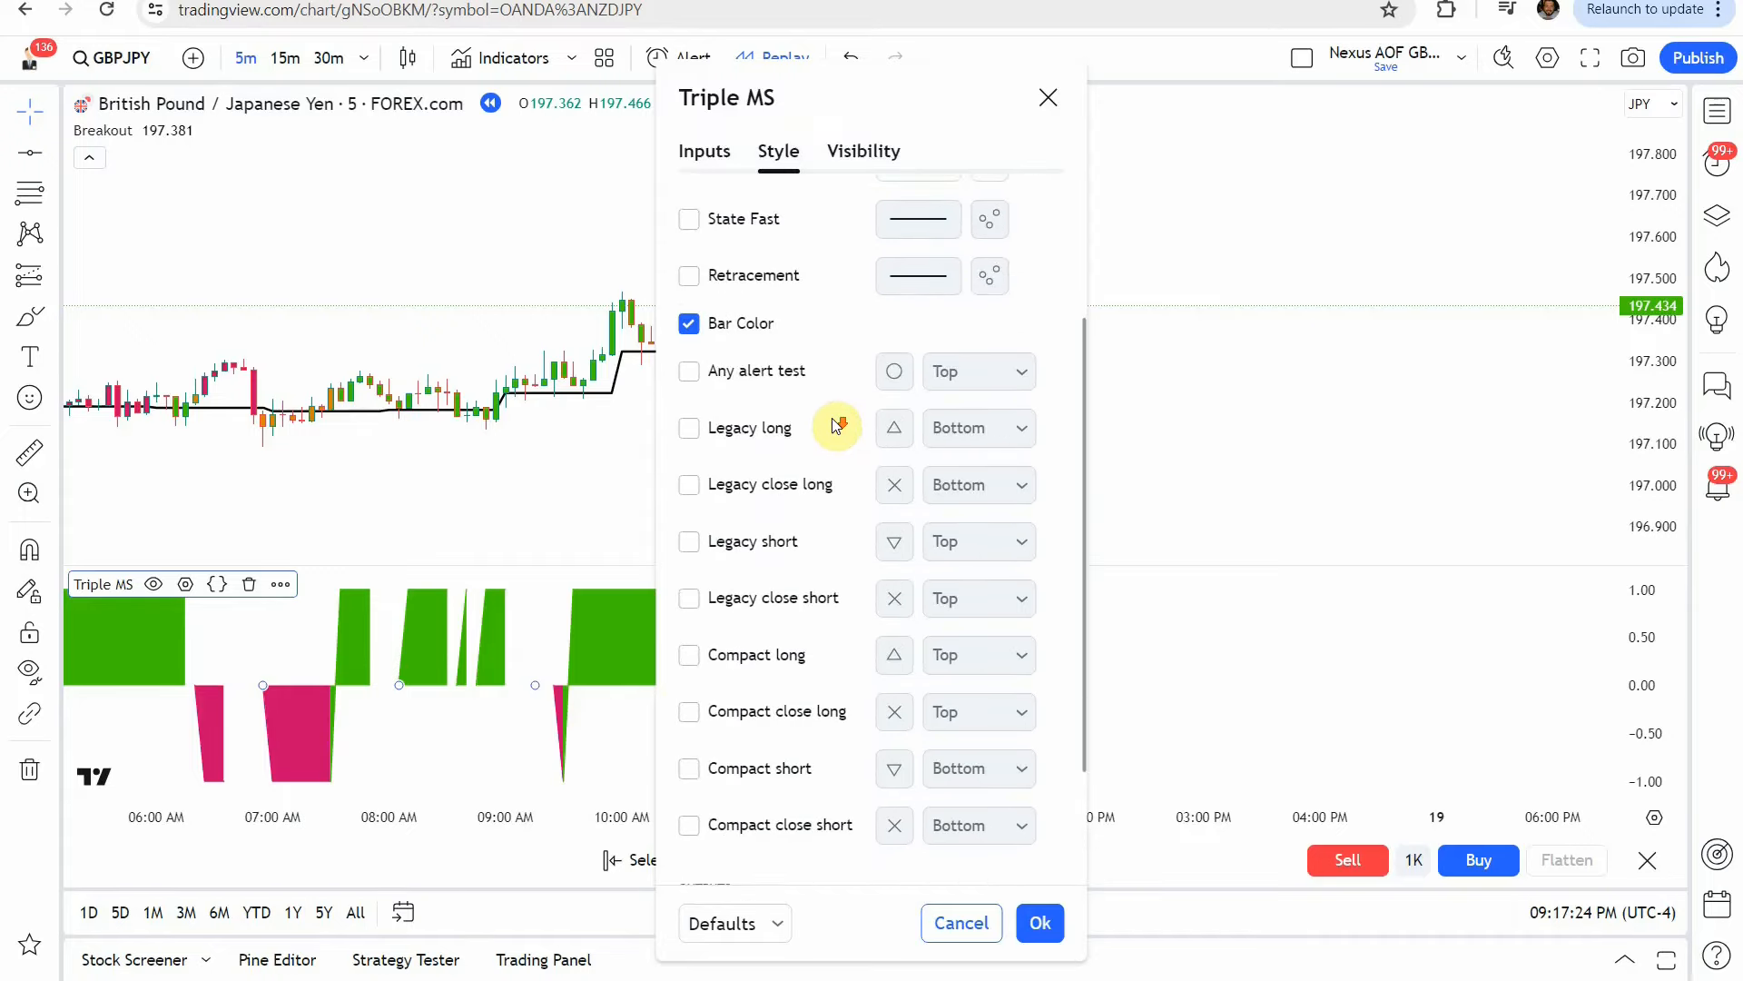
{"action": "scroll", "scroll_direction": "up", "scroll_amount": 3}
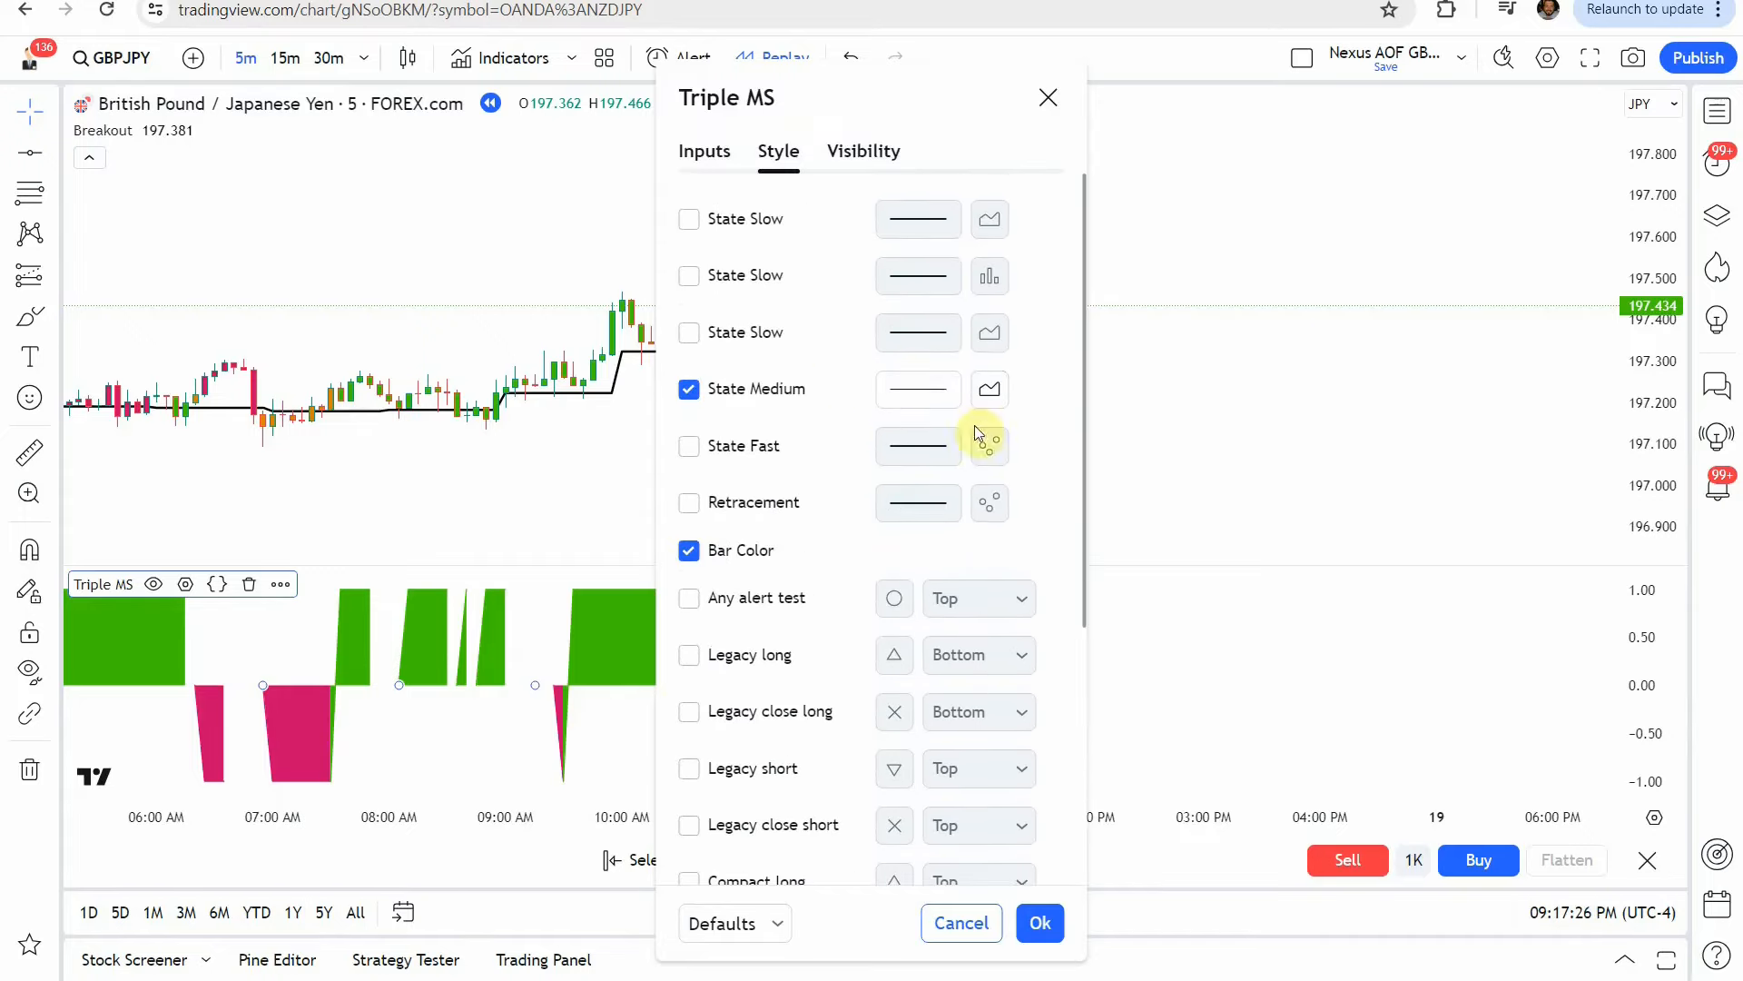
{"action": "scroll", "scroll_direction": "down", "scroll_amount": 3}
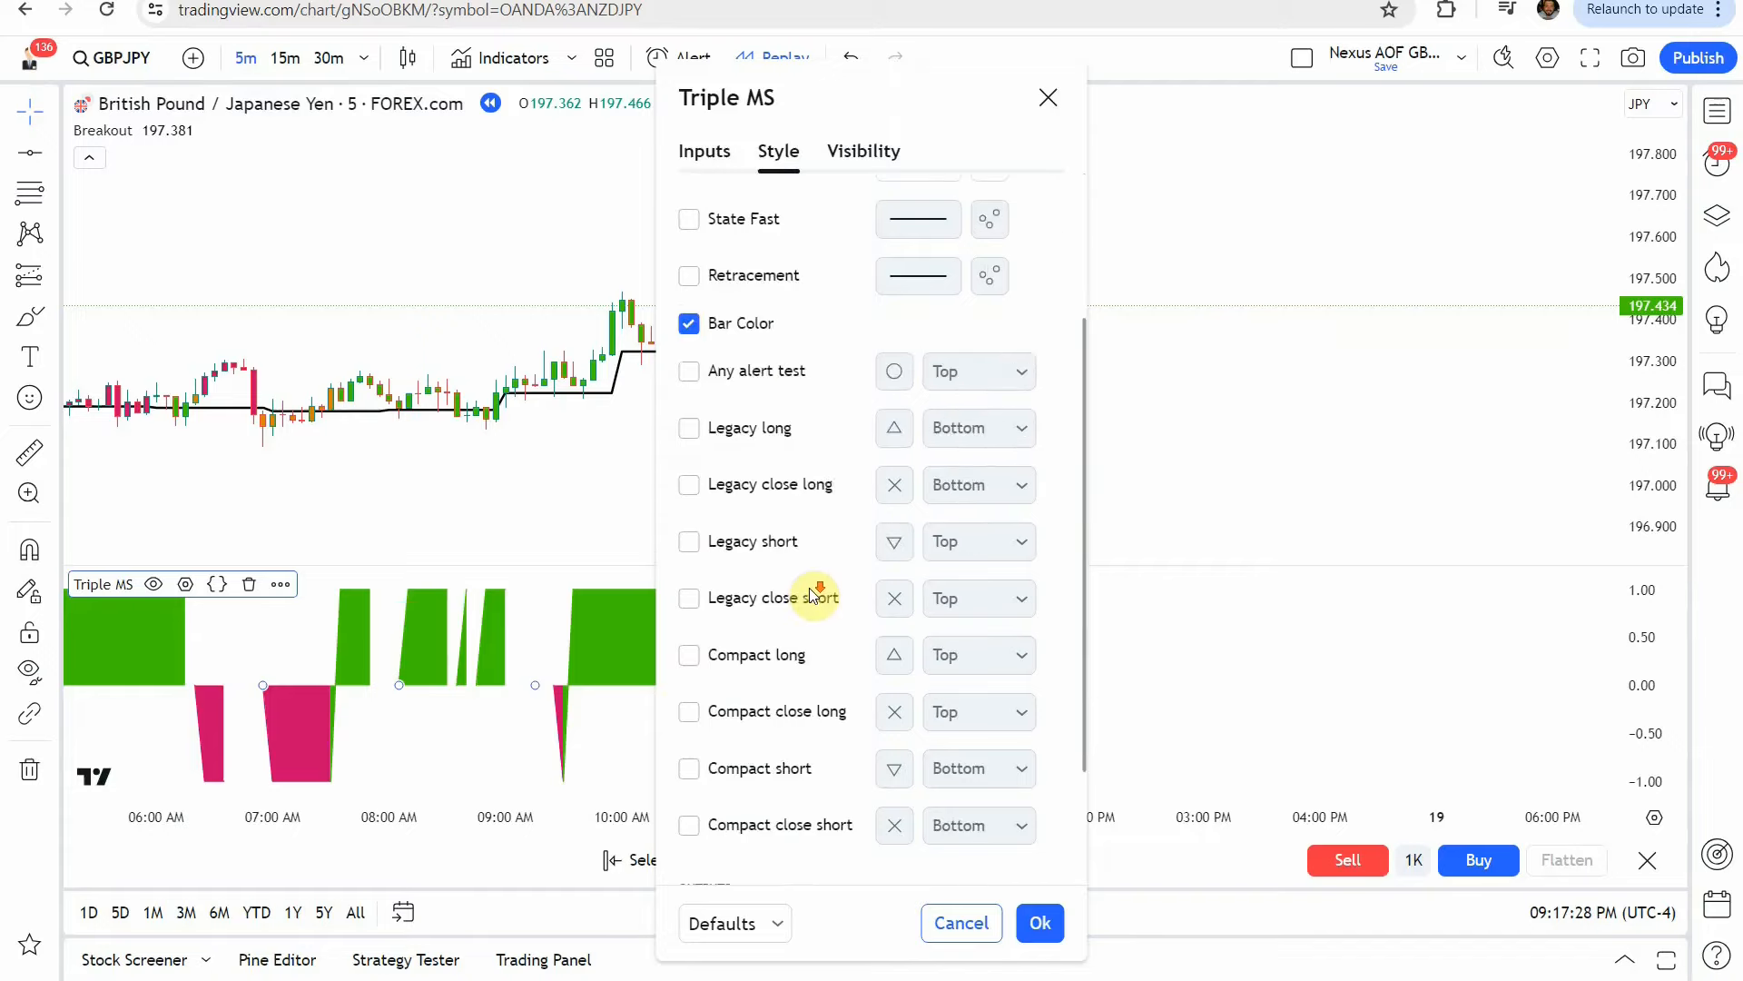
{"action": "scroll", "scroll_direction": "up", "scroll_amount": 3}
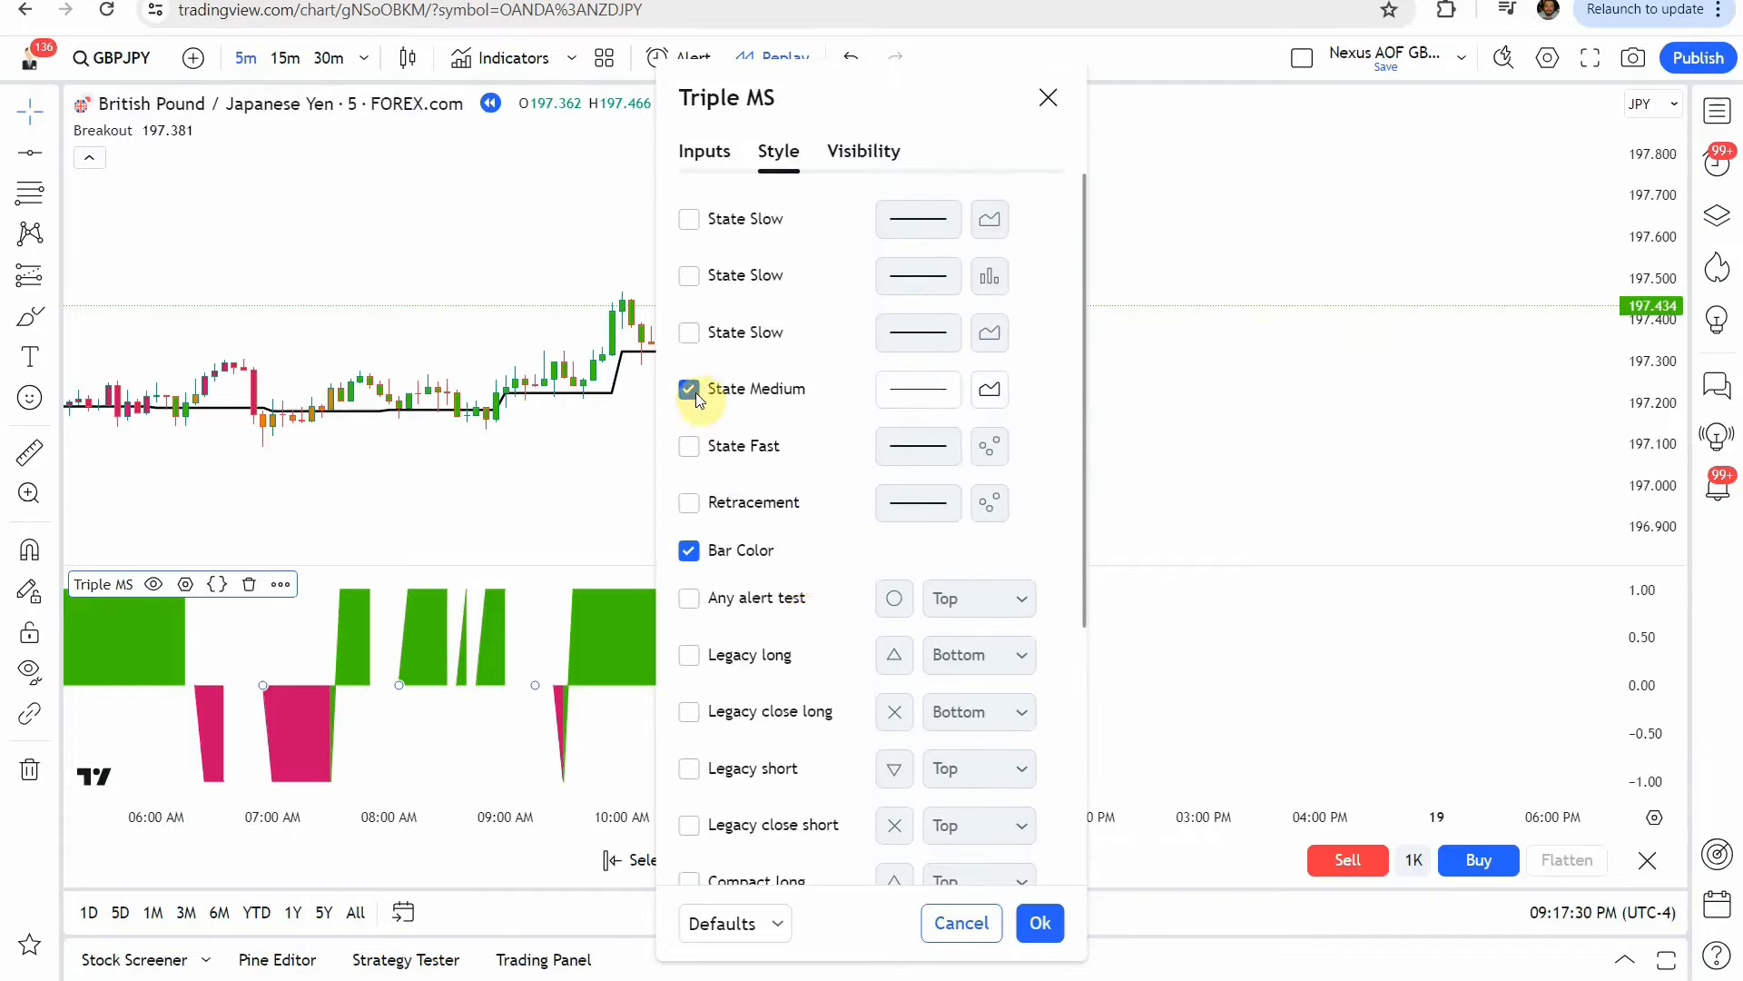
{"action": "mouse_move", "coordinate": [690, 563]}
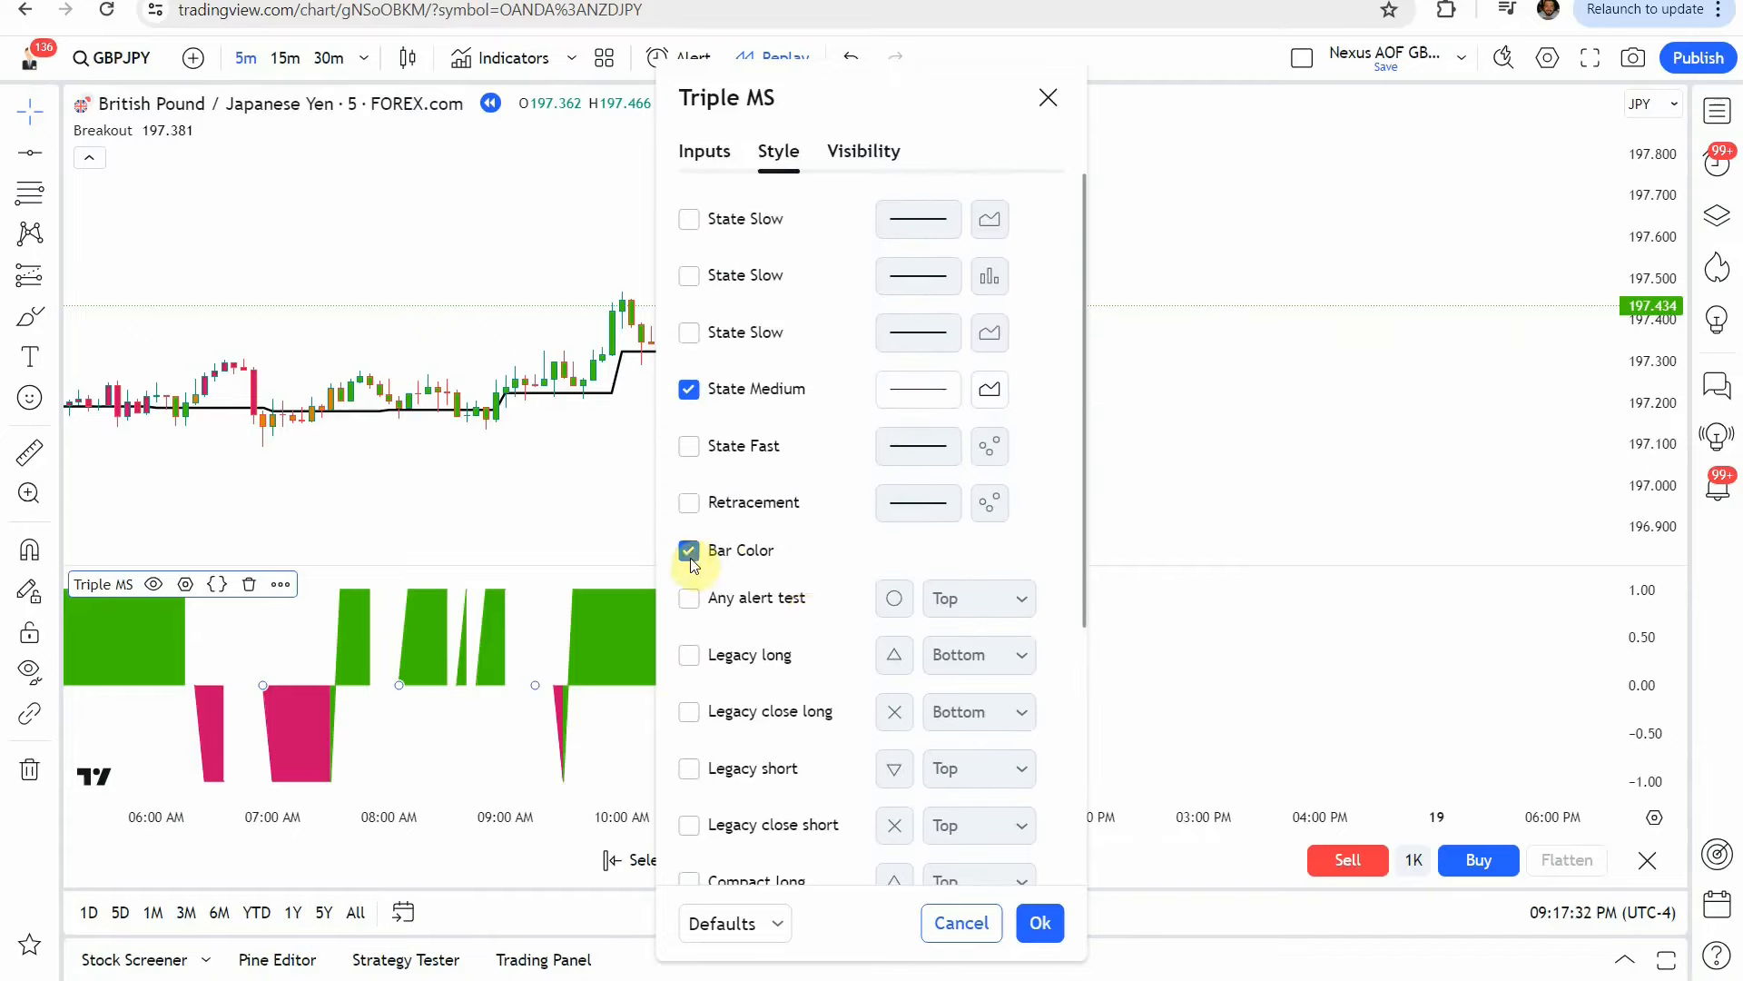
{"action": "scroll", "scroll_direction": "down", "scroll_amount": 3}
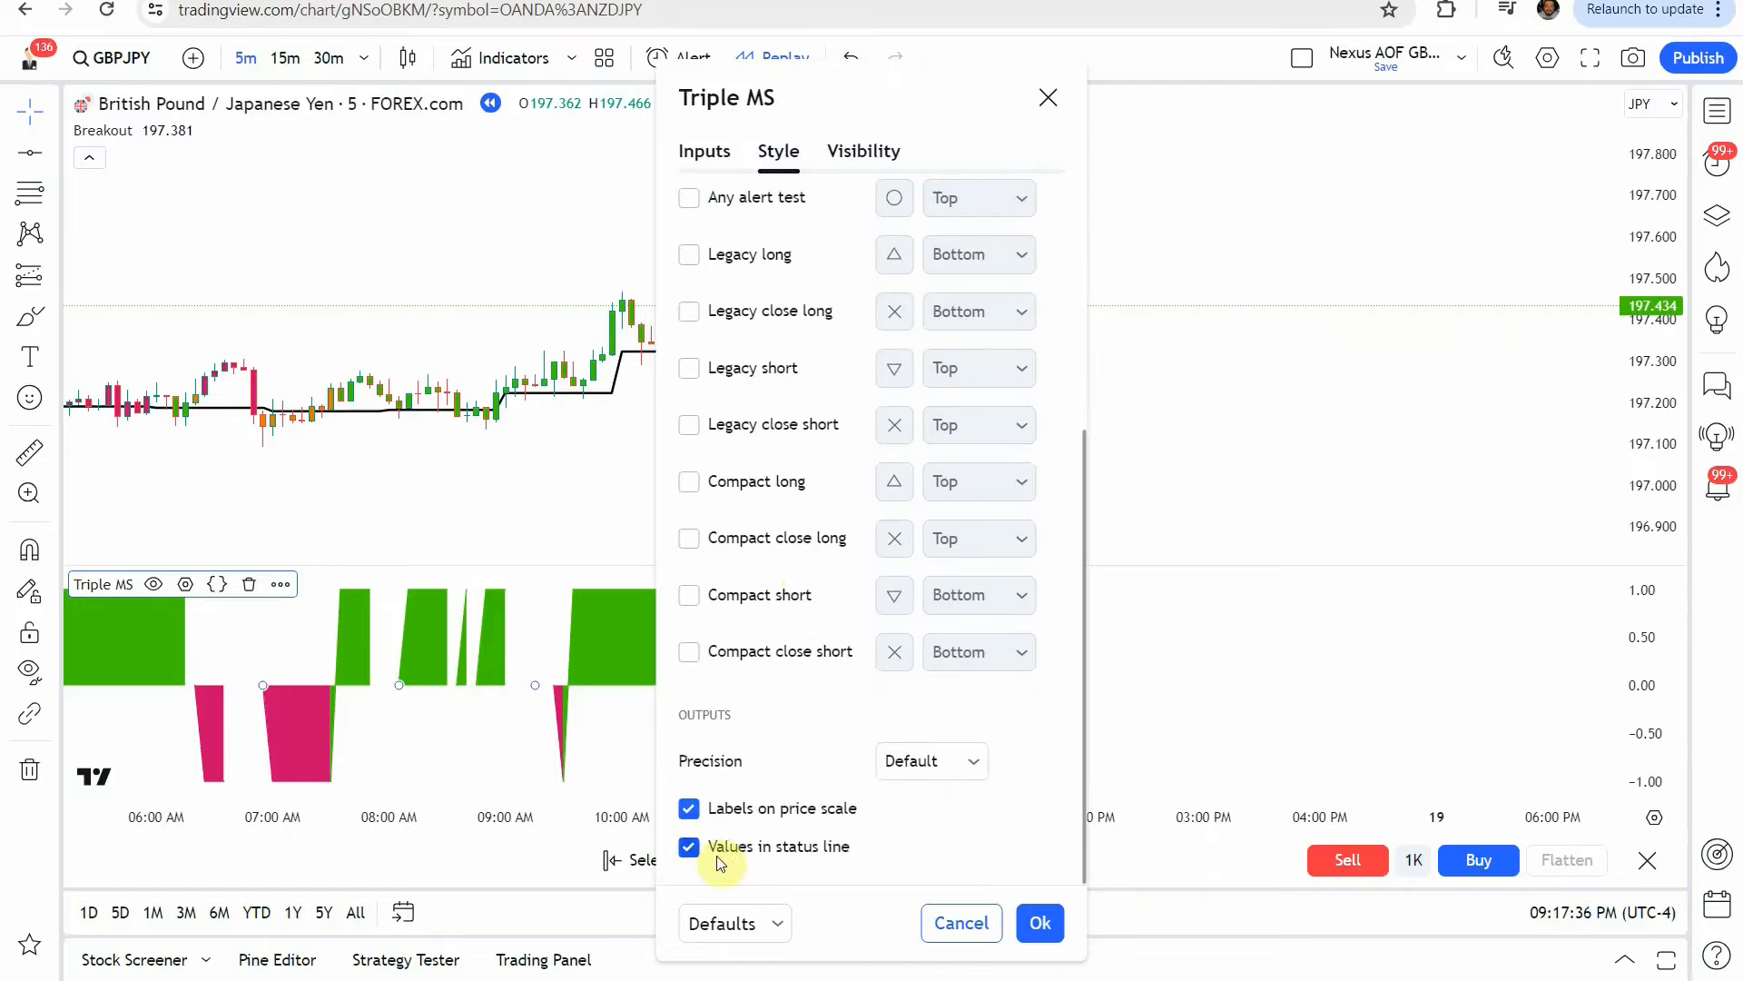
{"action": "mouse_move", "coordinate": [774, 725]}
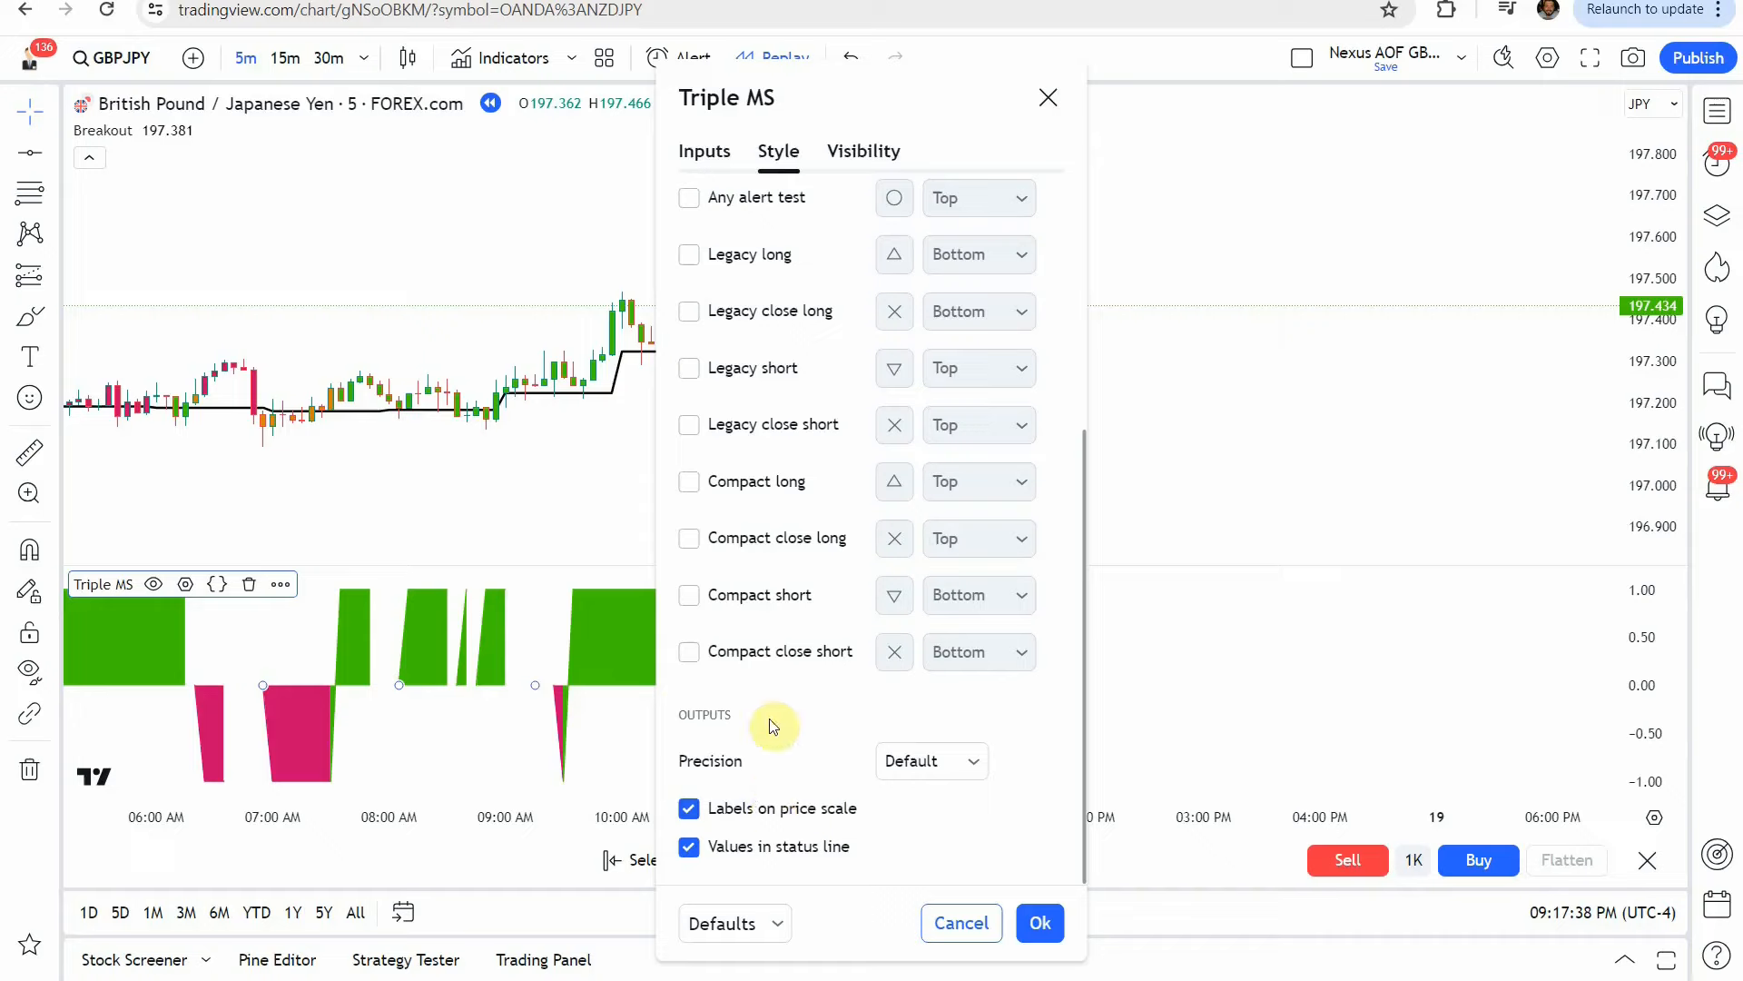
{"action": "scroll", "scroll_direction": "up", "scroll_amount": 3}
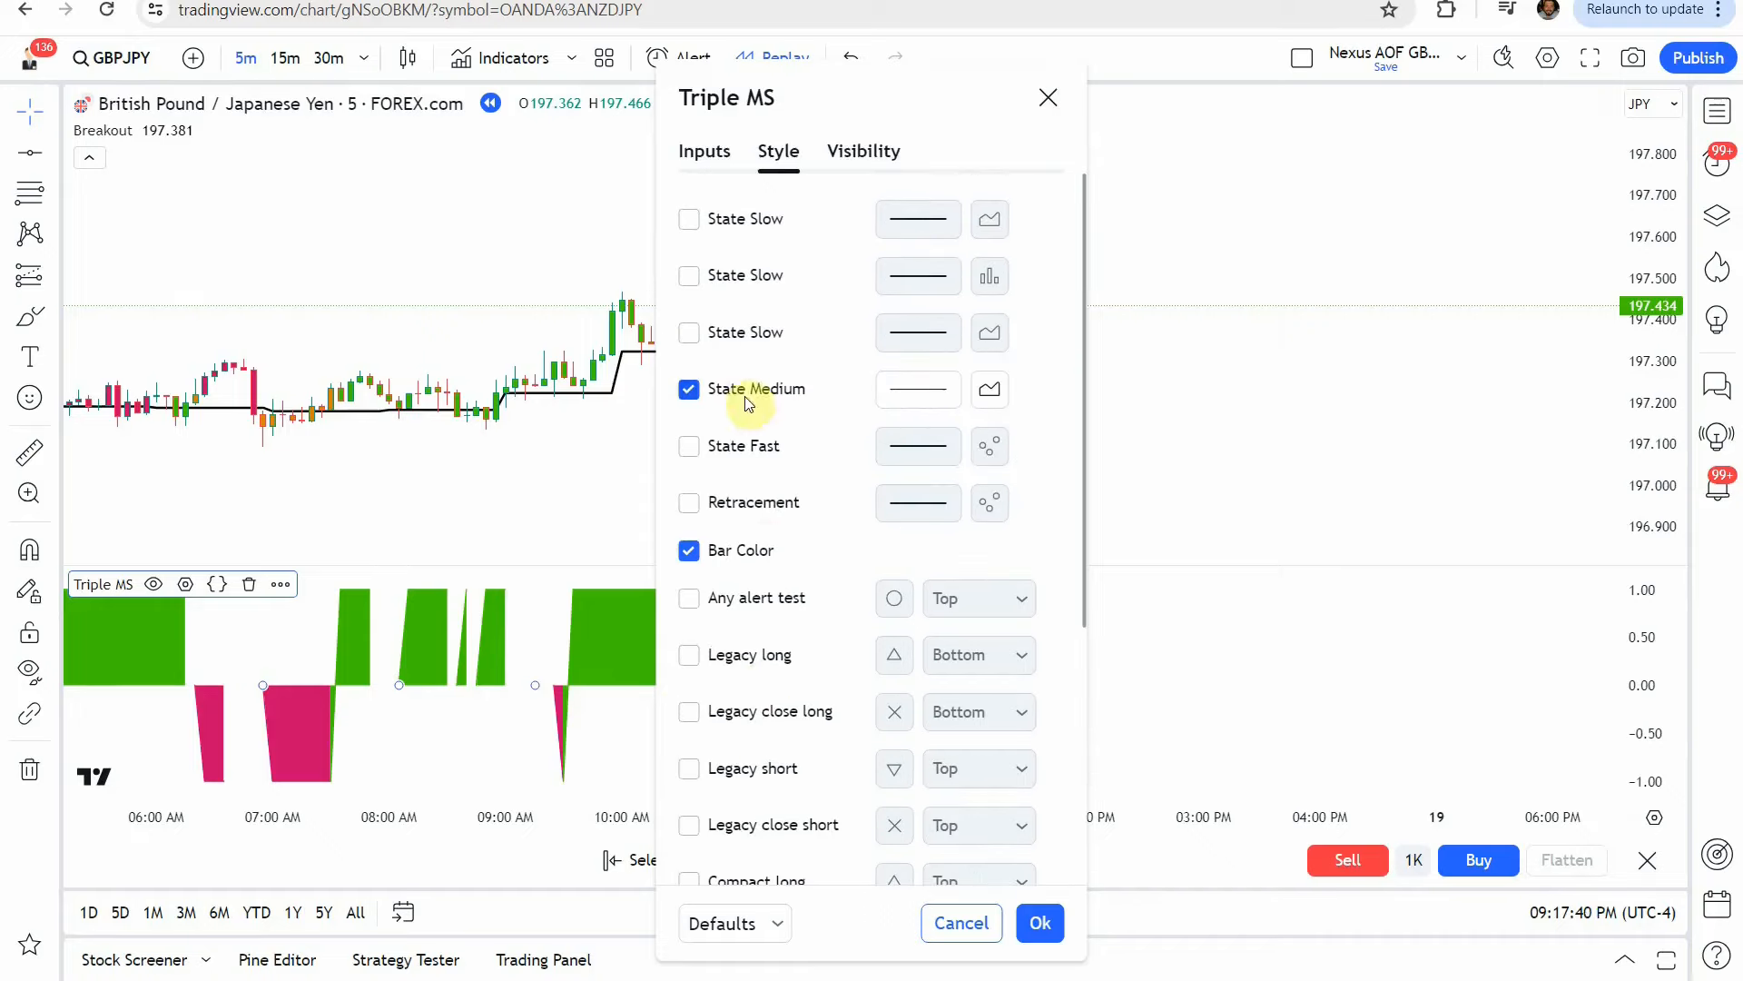
{"action": "left_click", "coordinate": [988, 389]}
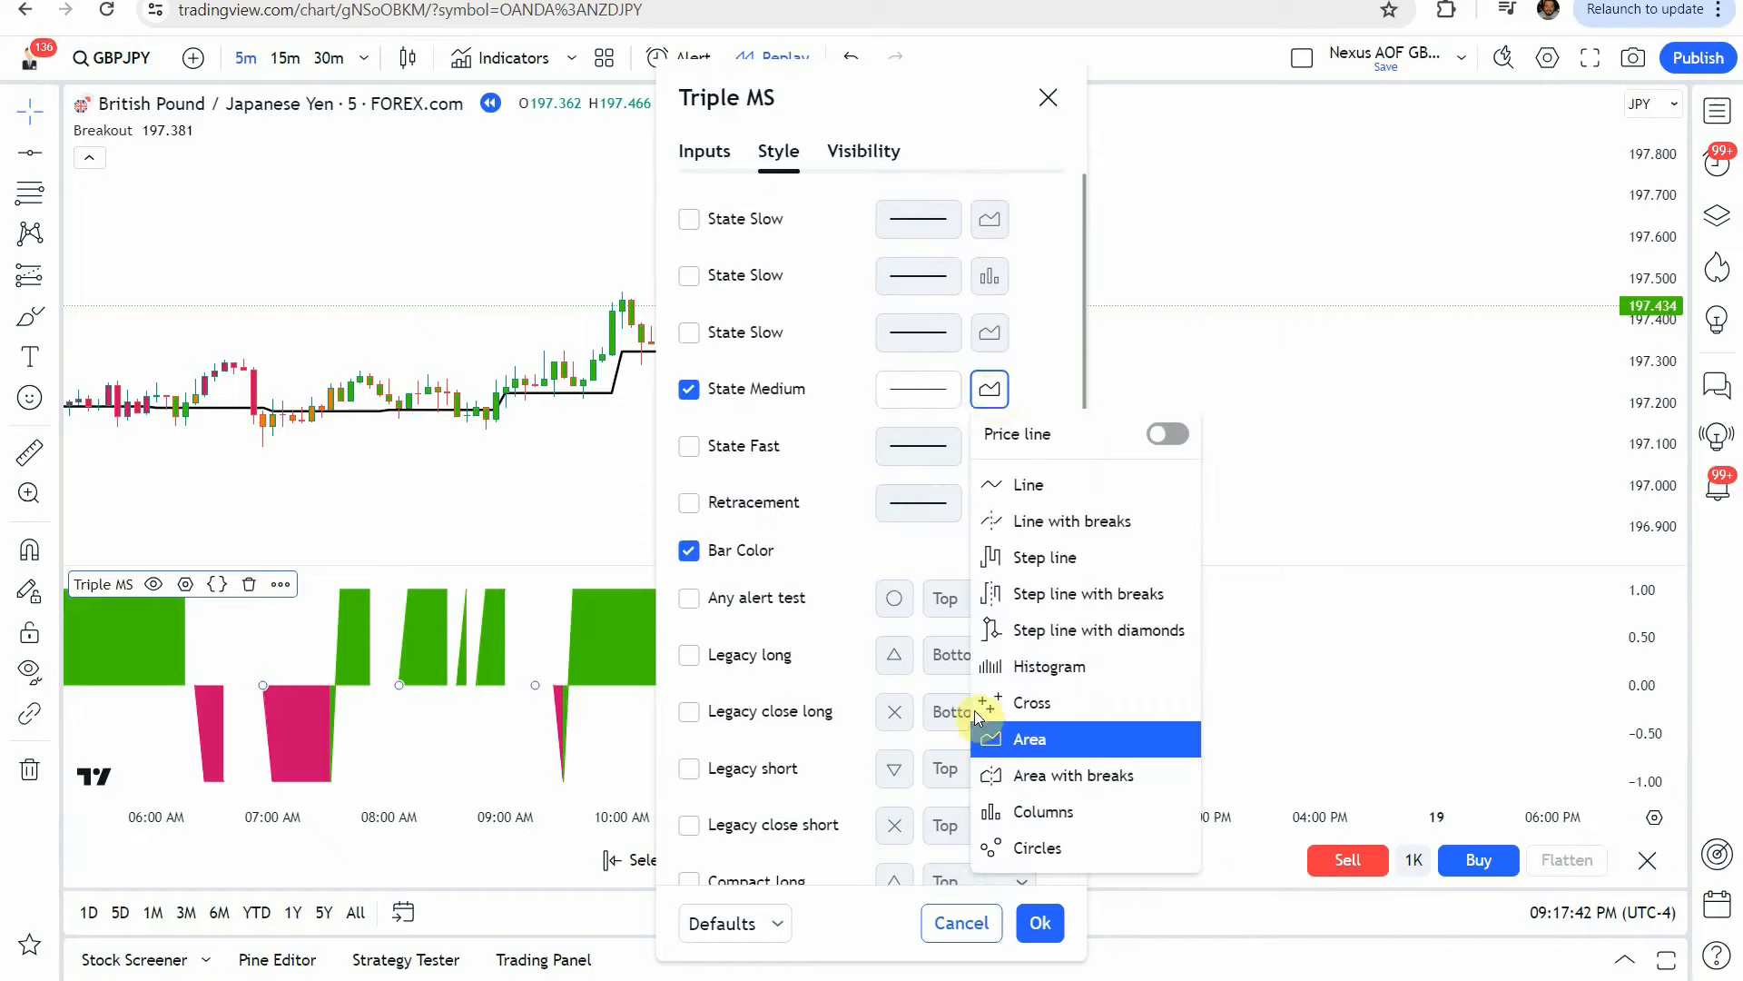
{"action": "mouse_move", "coordinate": [1053, 743]}
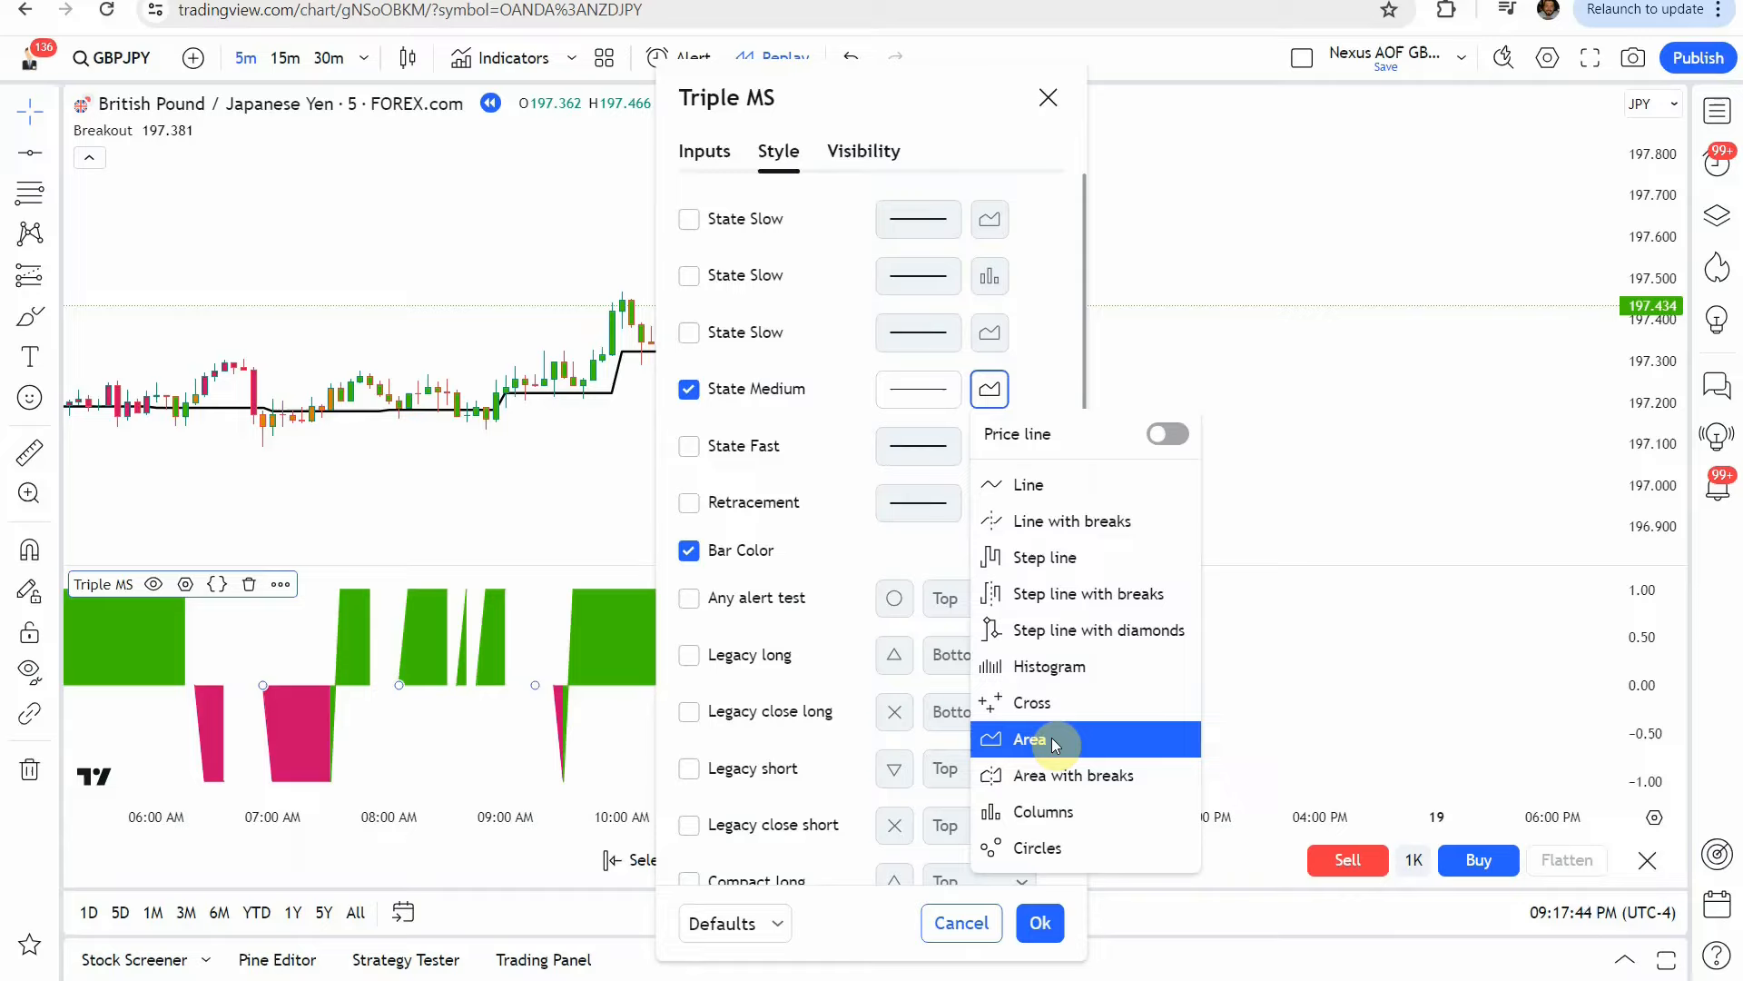
{"action": "mouse_move", "coordinate": [1046, 666]}
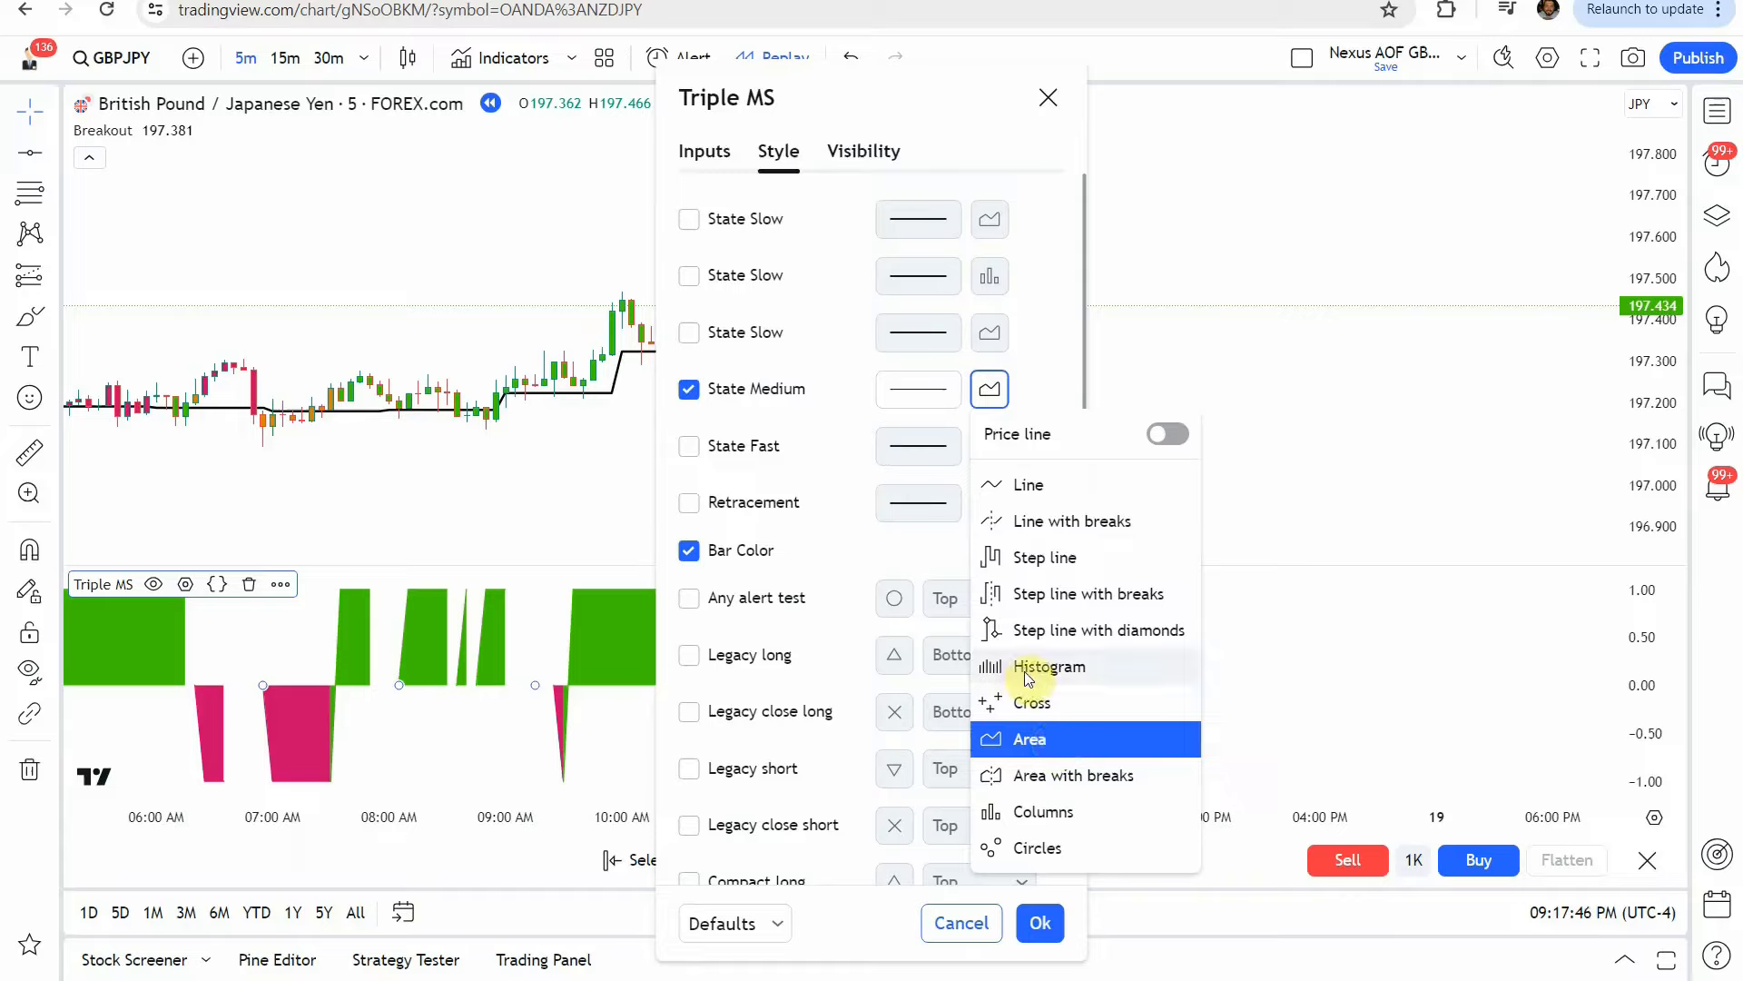
{"action": "mouse_move", "coordinate": [1042, 811]}
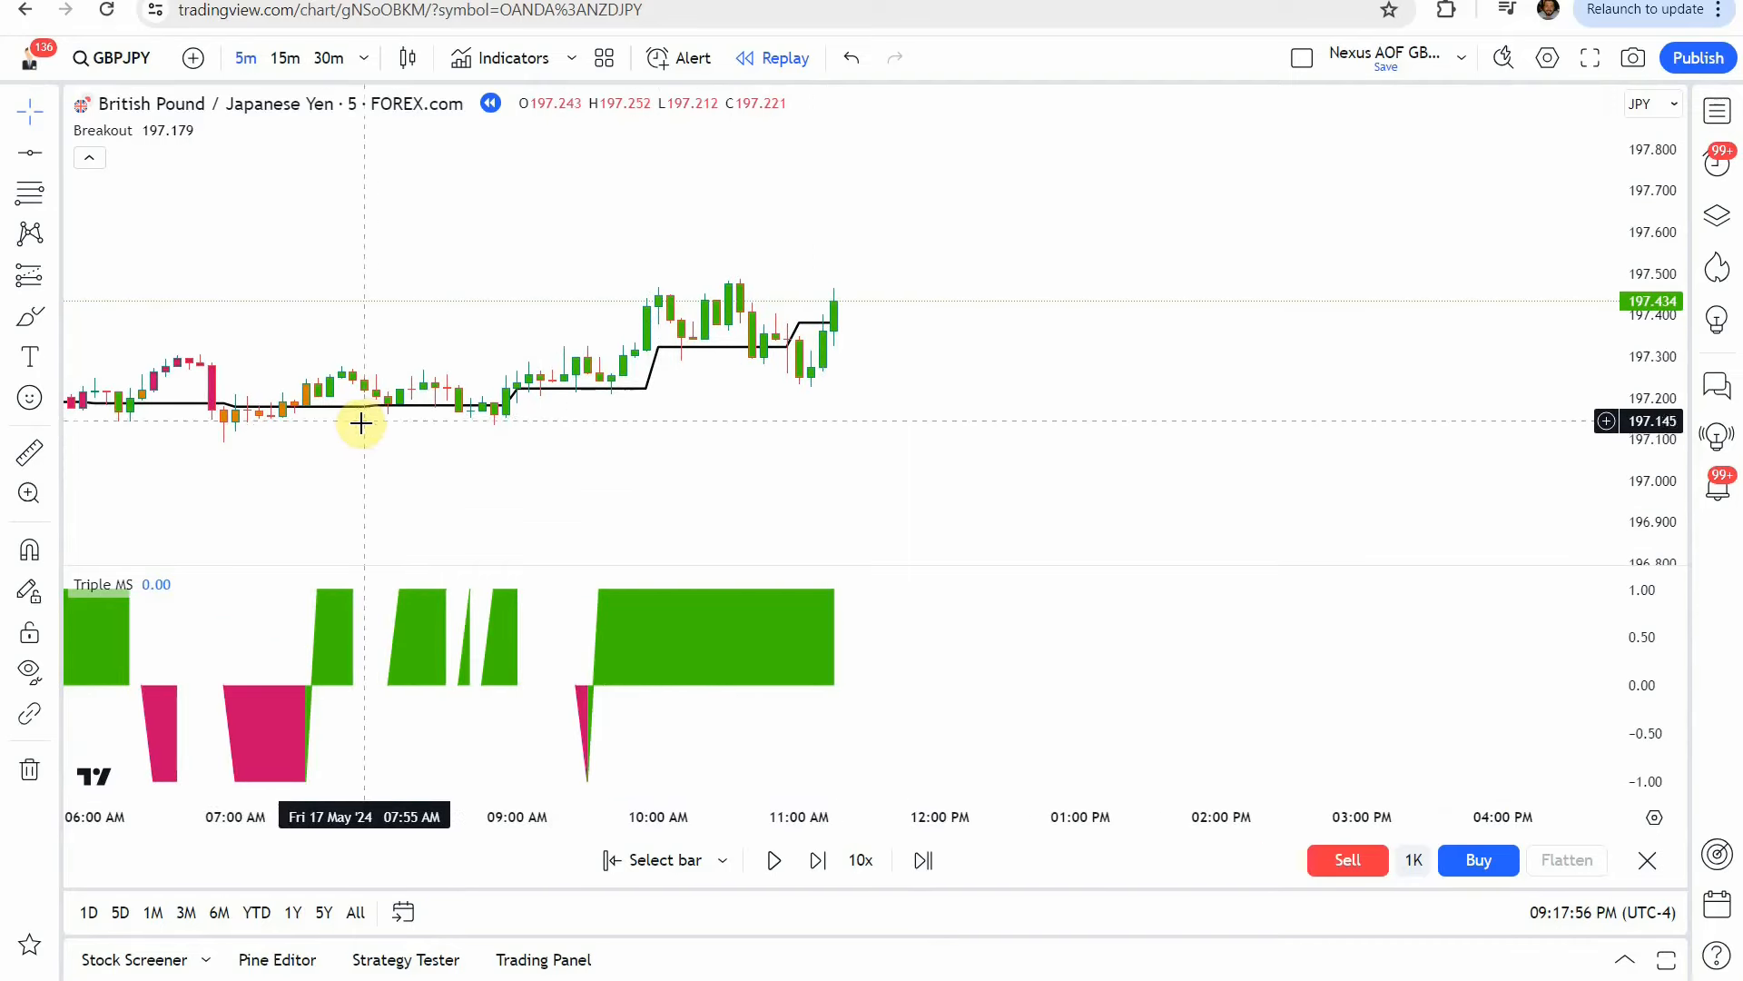
{"action": "mouse_move", "coordinate": [478, 400]}
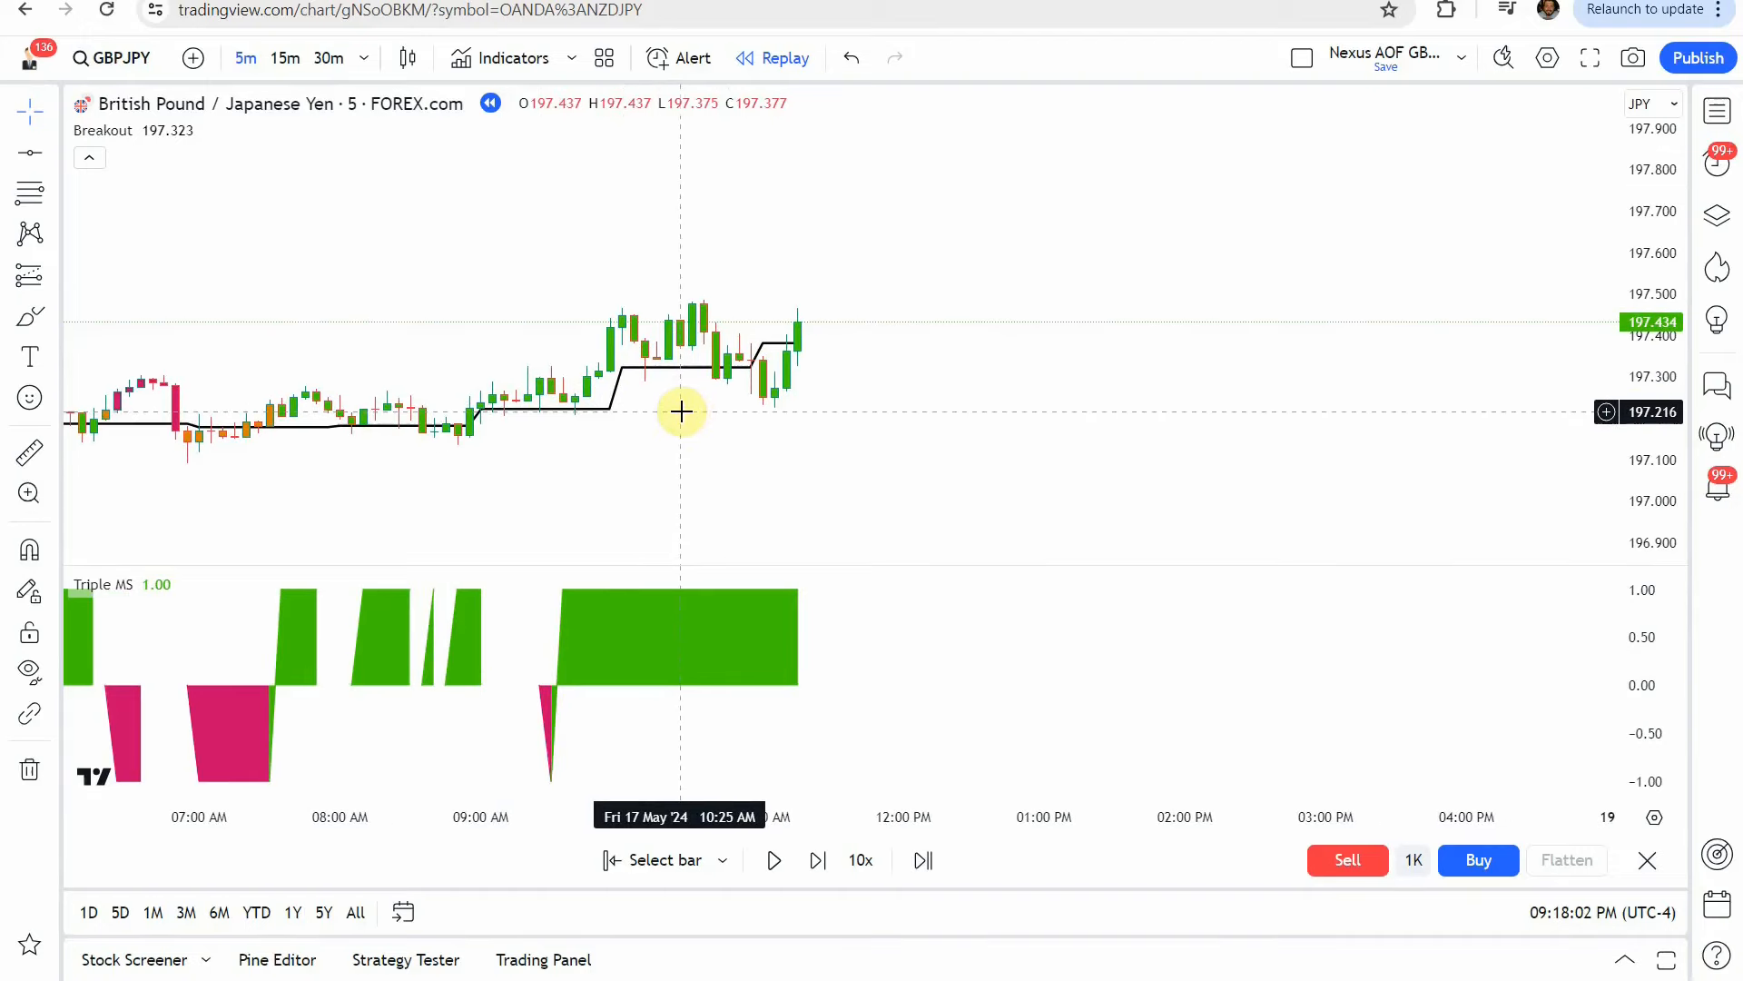
{"action": "mouse_move", "coordinate": [480, 418]}
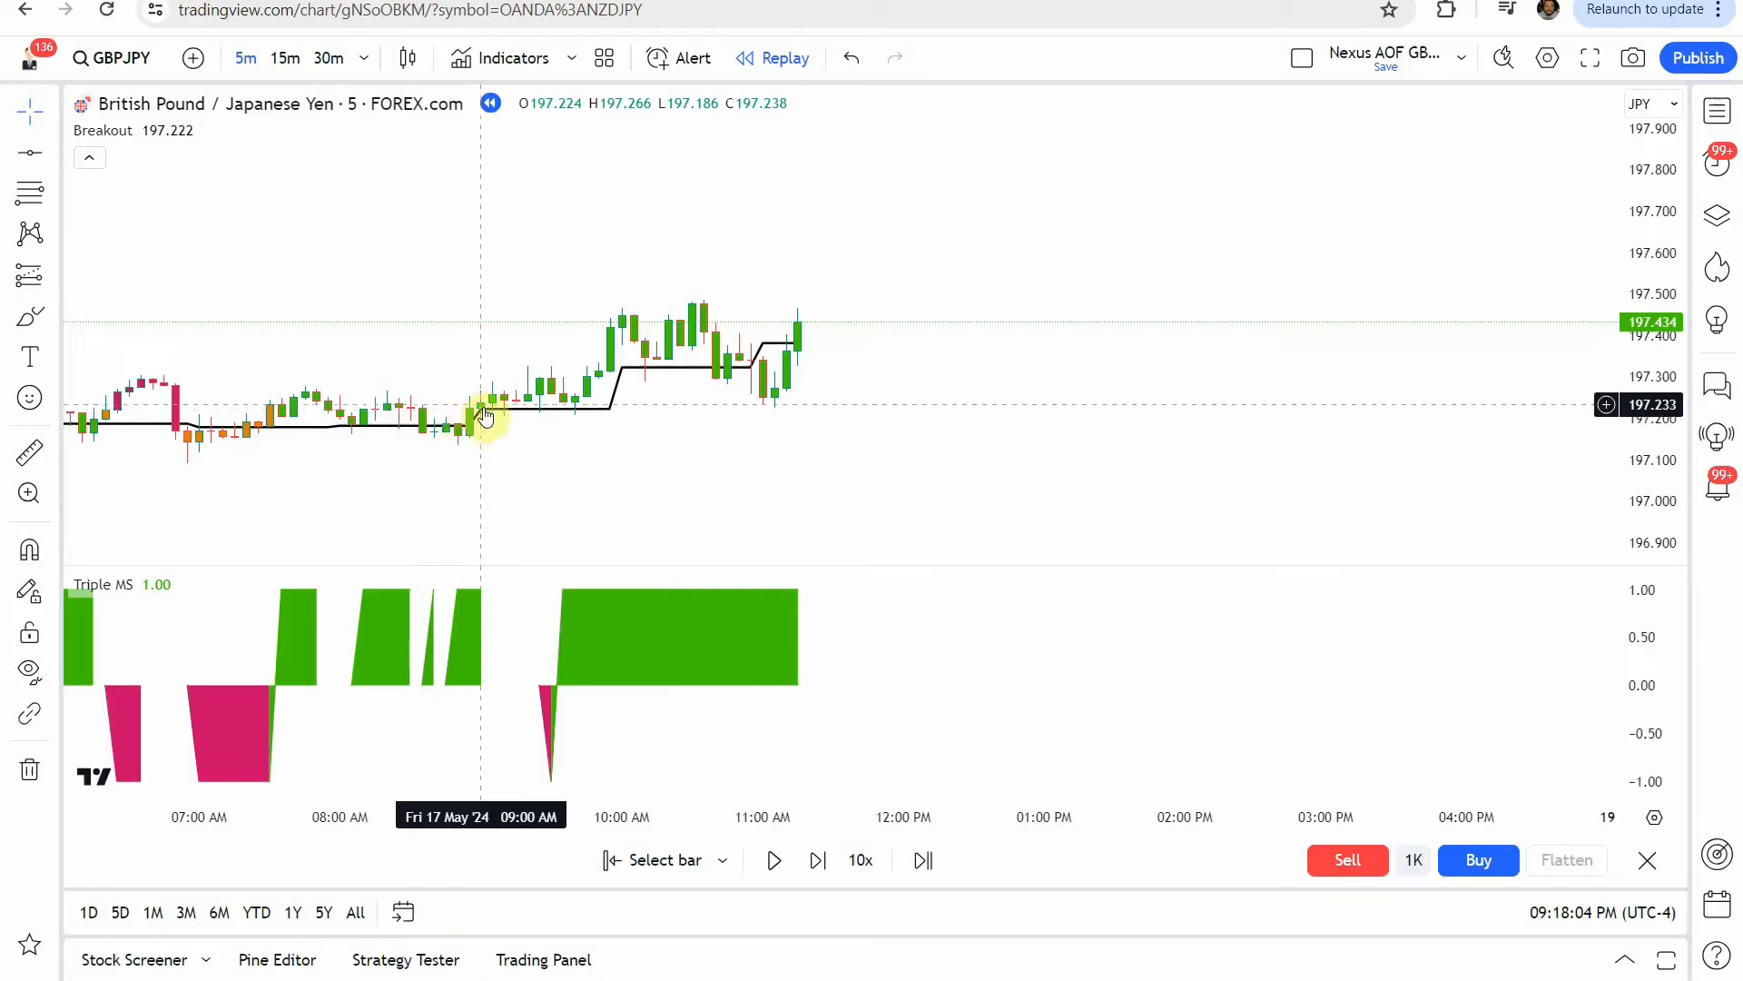
{"action": "mouse_move", "coordinate": [761, 354]}
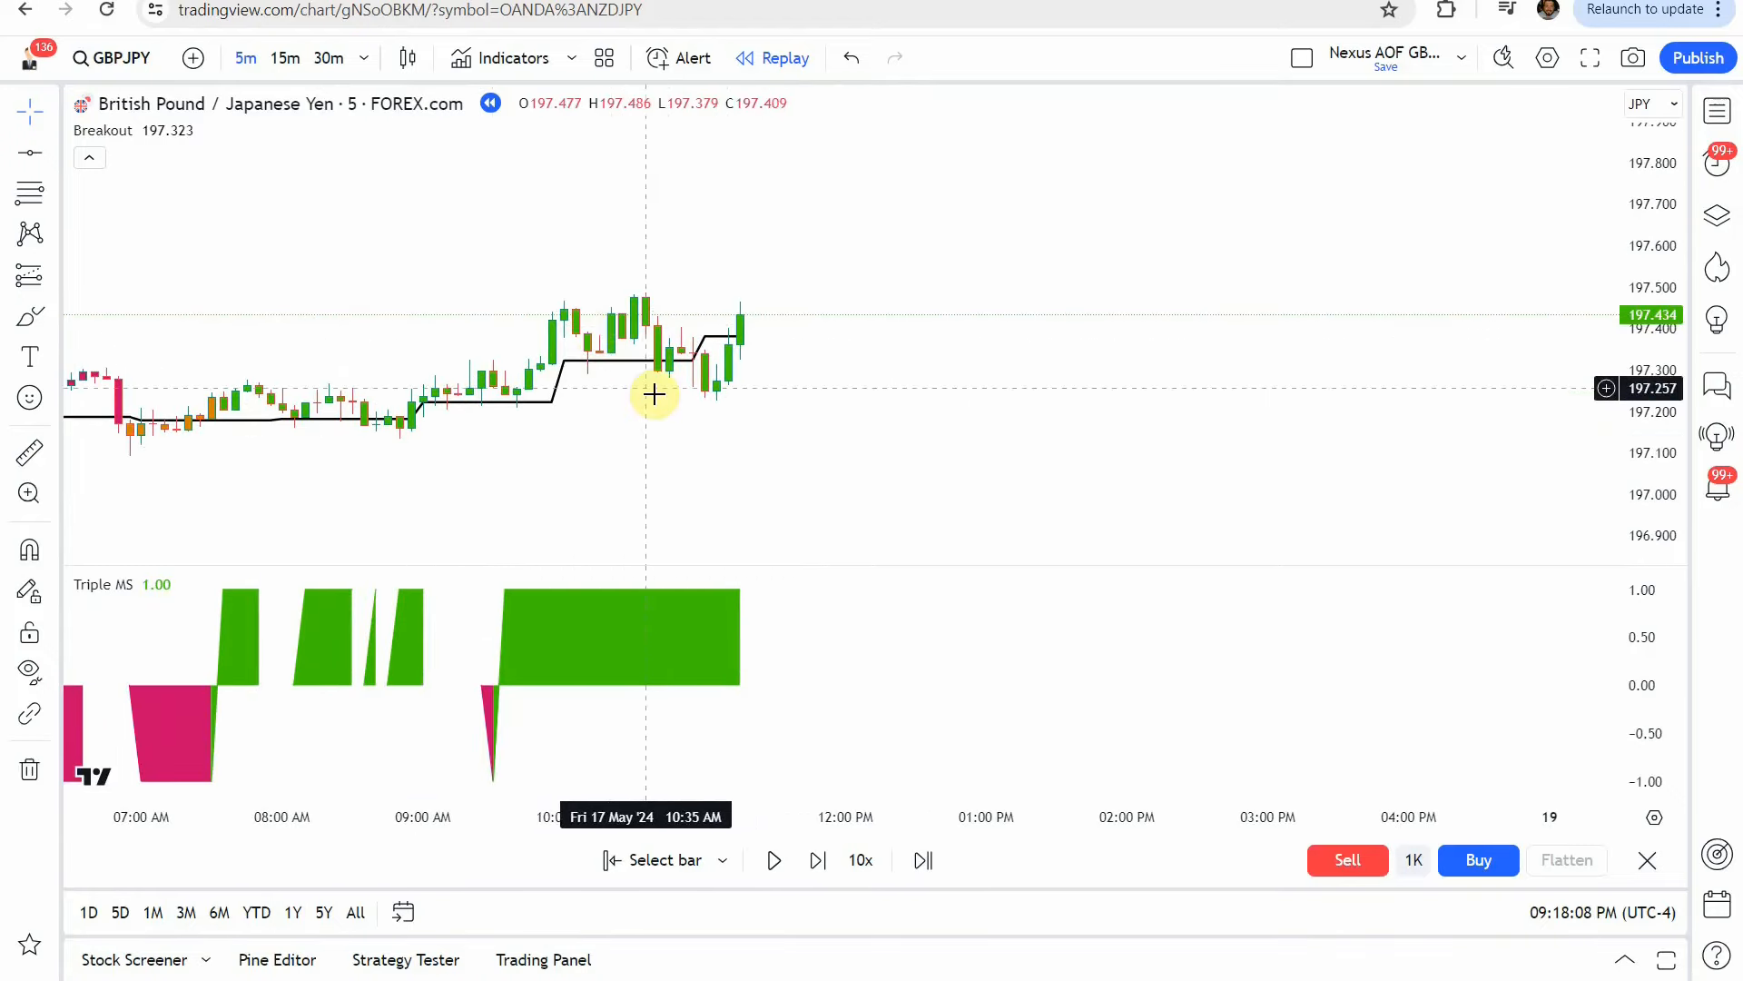
{"action": "mouse_move", "coordinate": [692, 397]}
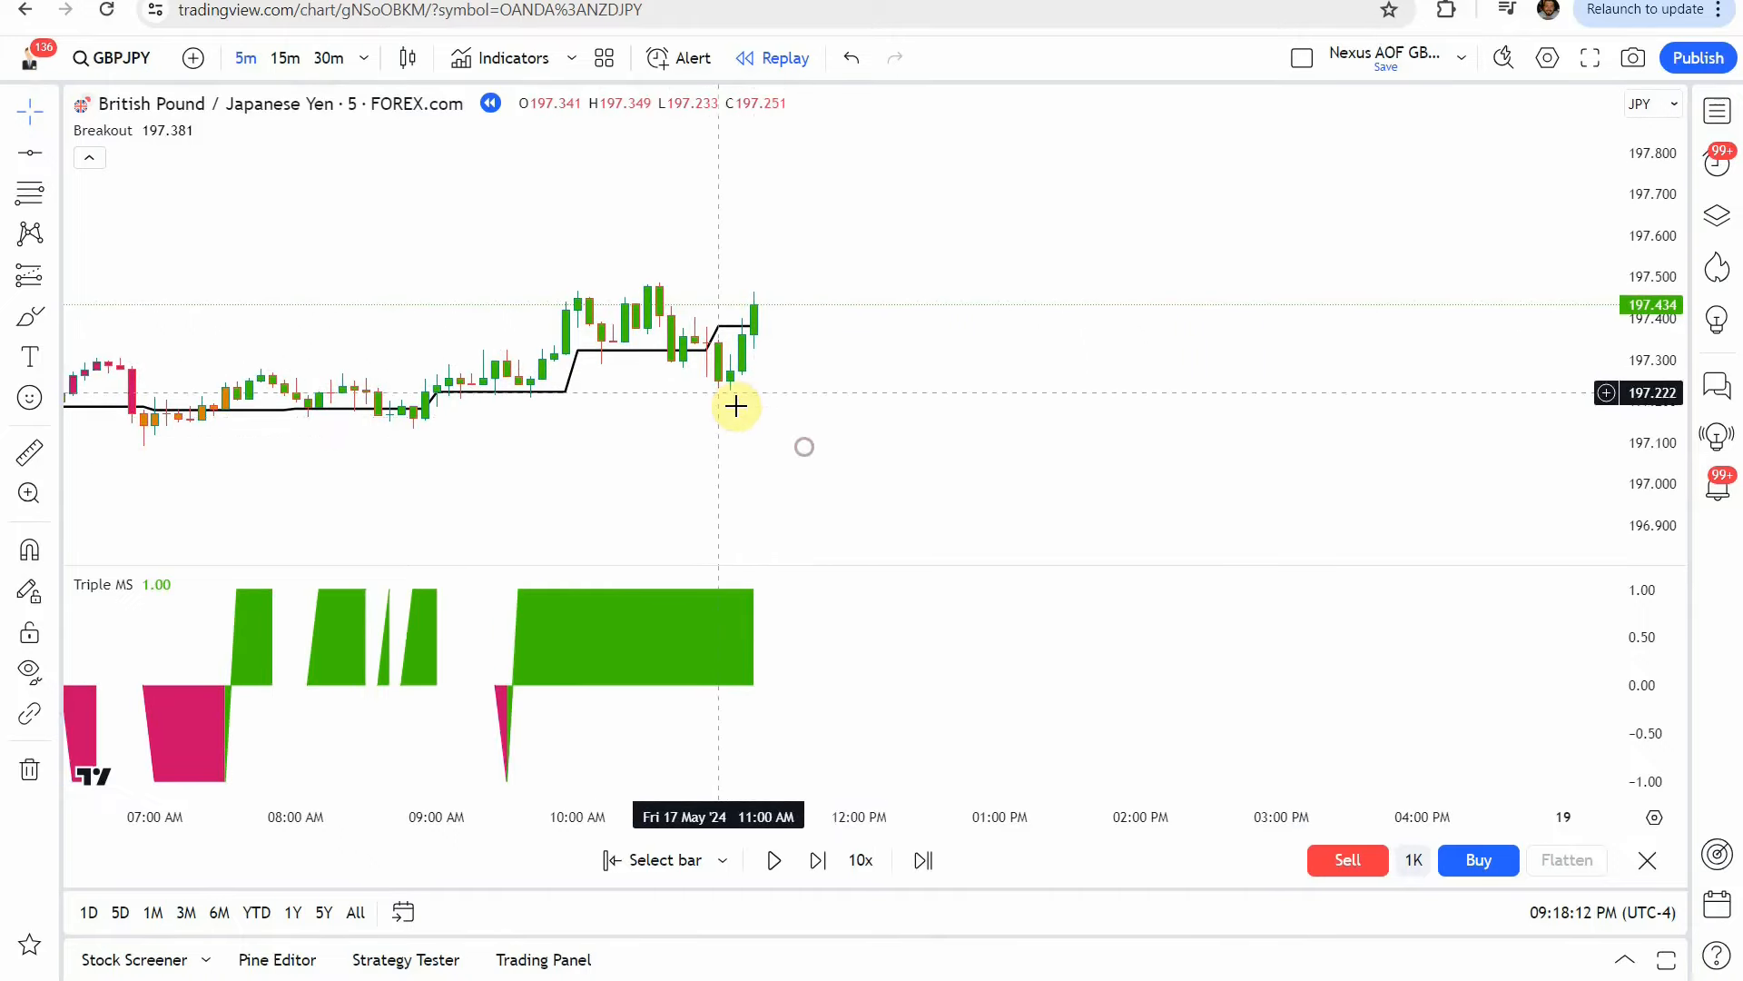
{"action": "mouse_move", "coordinate": [717, 390]}
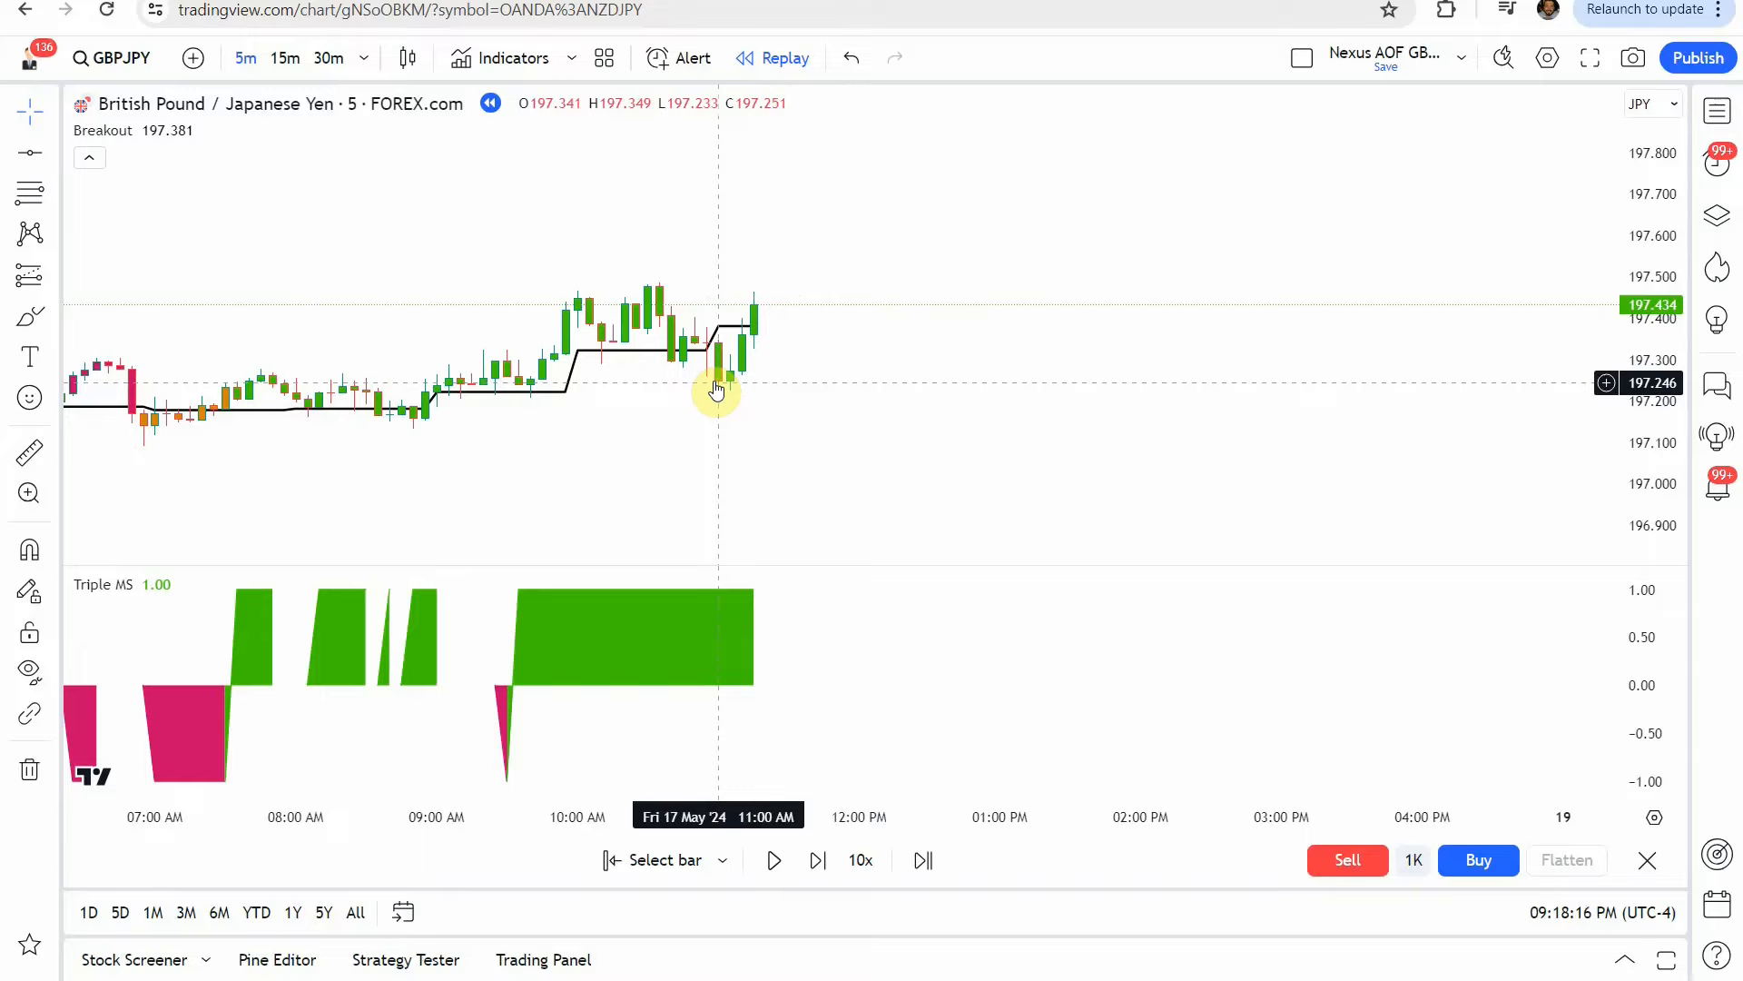
{"action": "mouse_move", "coordinate": [744, 367]}
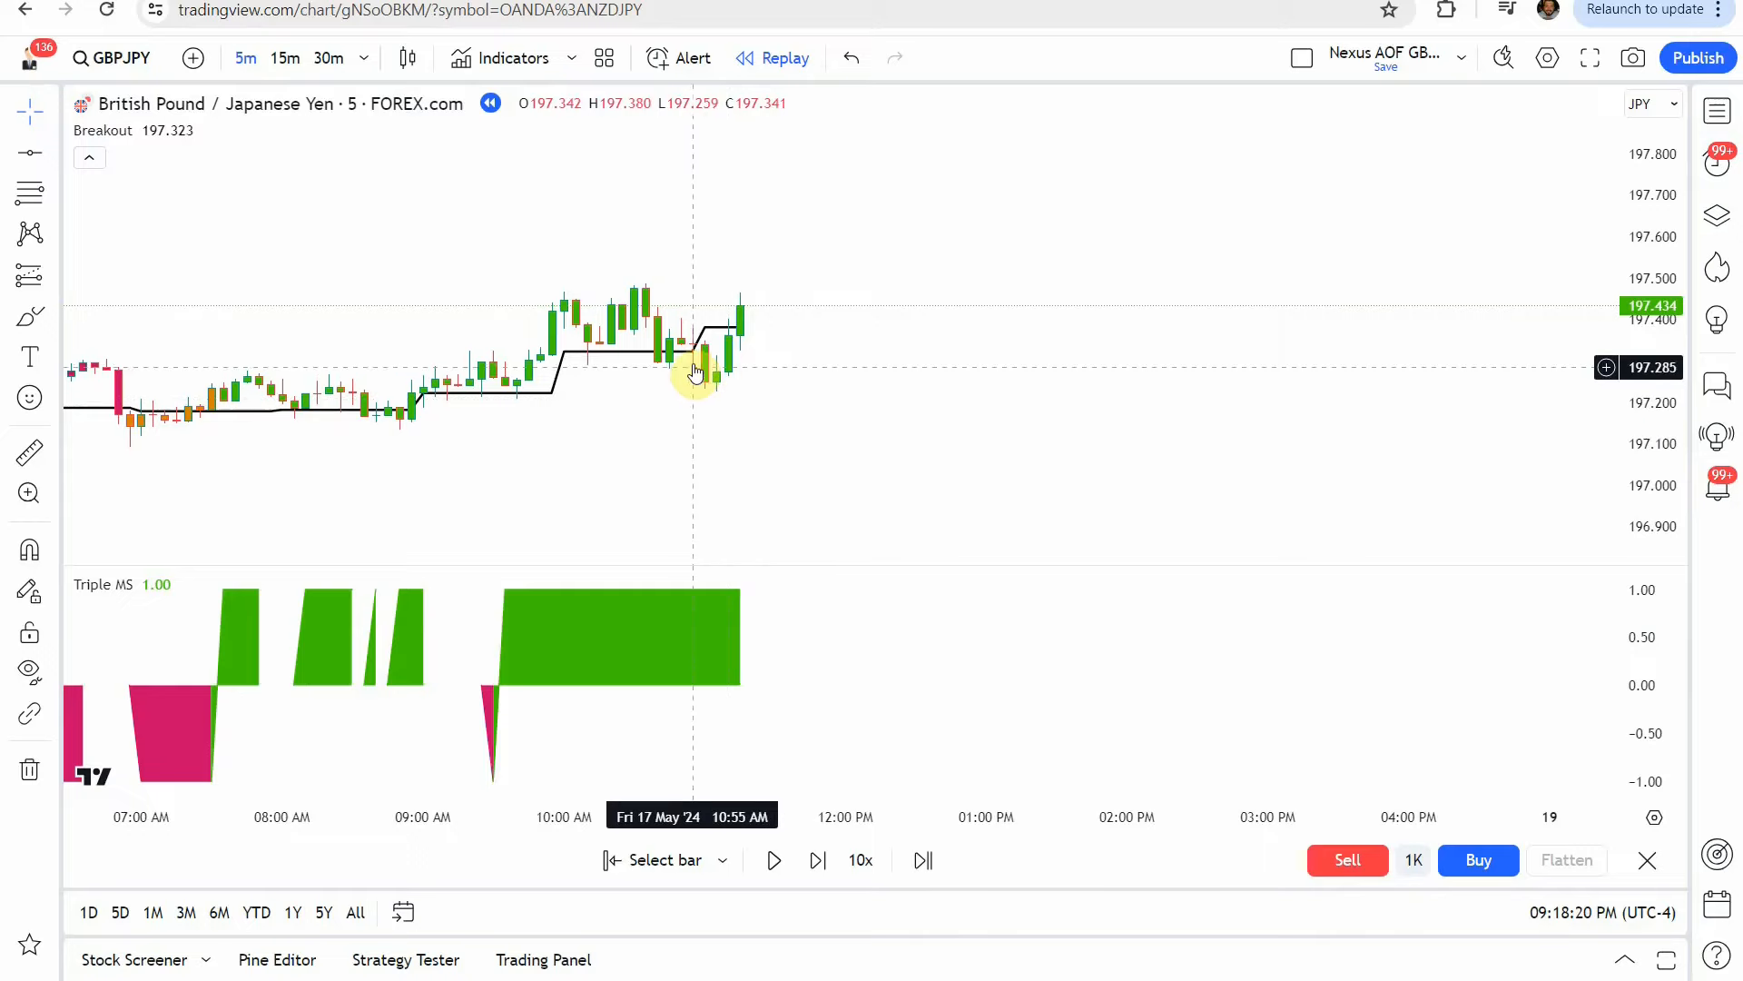
{"action": "mouse_move", "coordinate": [728, 305]}
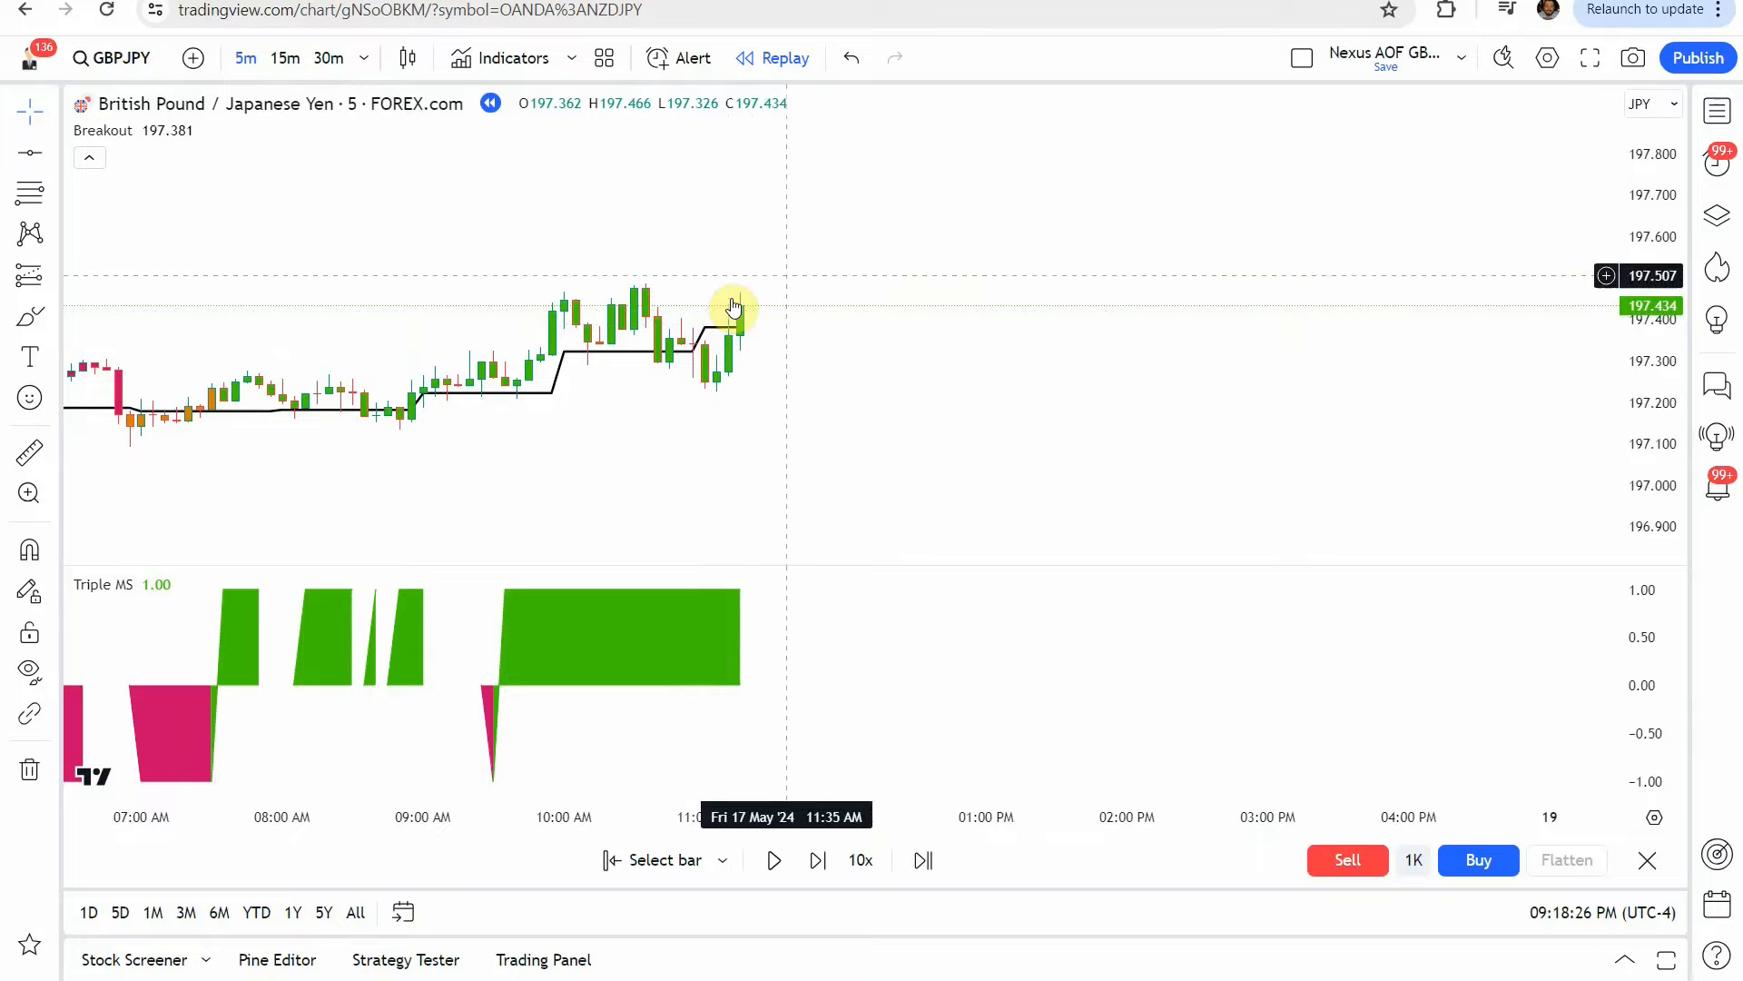
{"action": "mouse_move", "coordinate": [741, 325]}
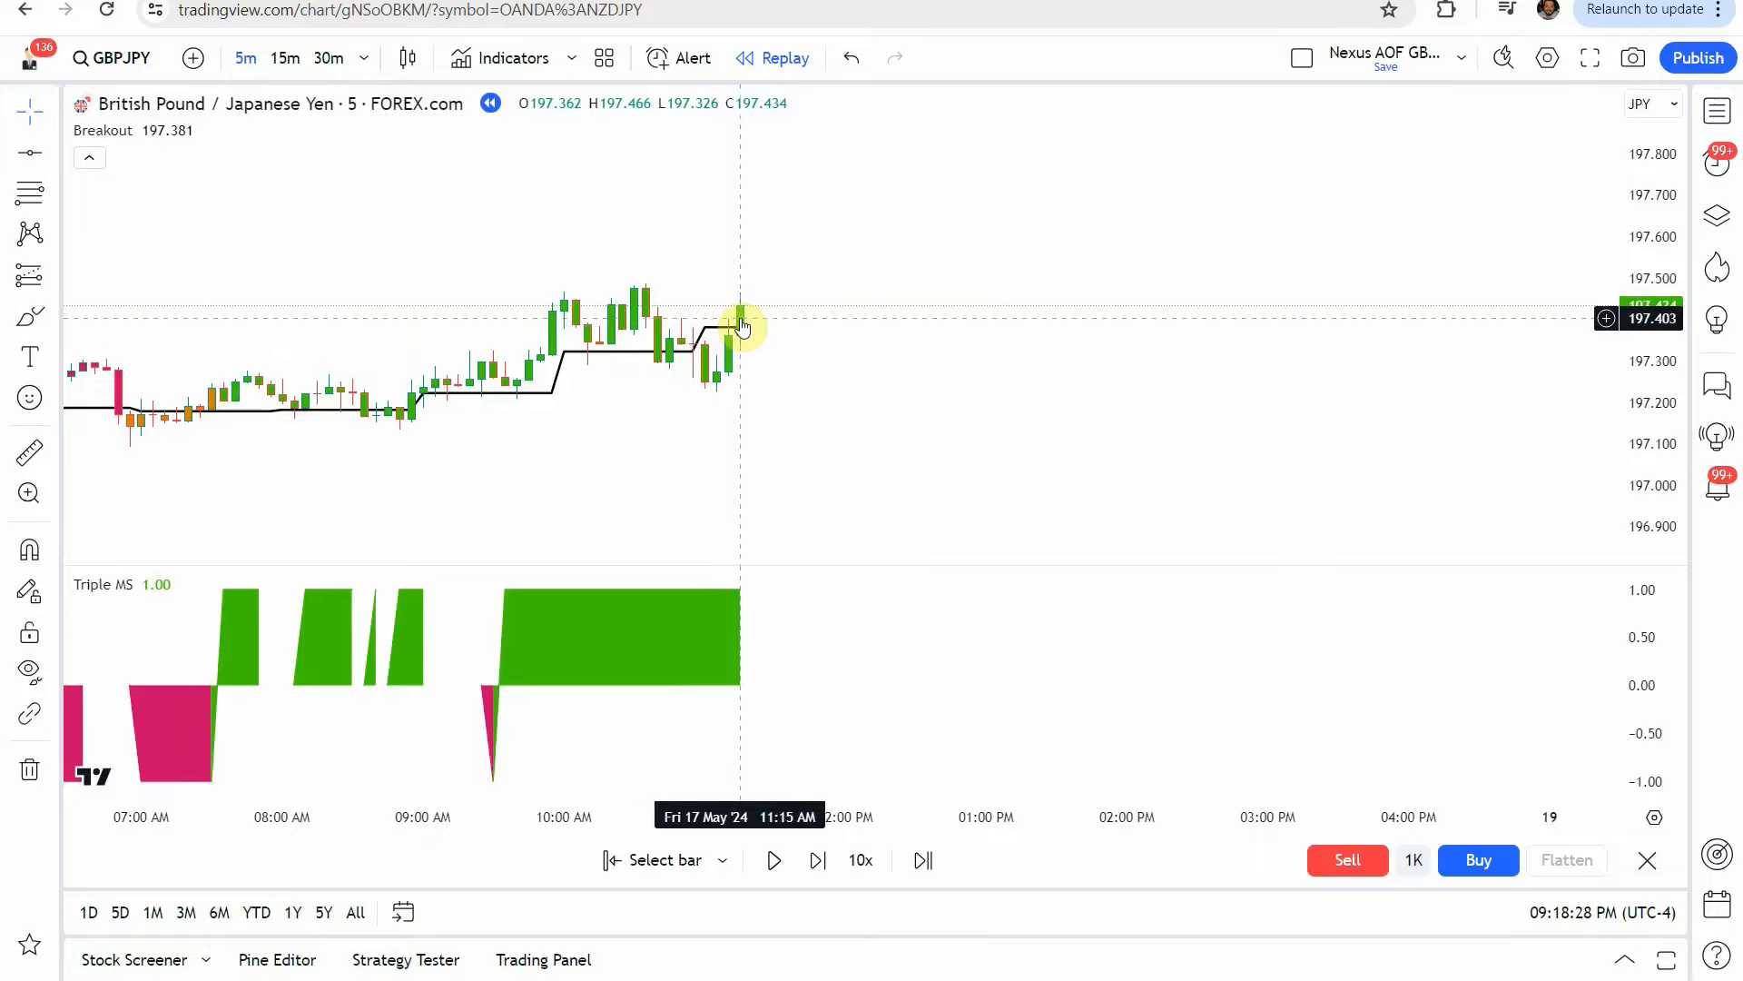
{"action": "mouse_move", "coordinate": [739, 652]}
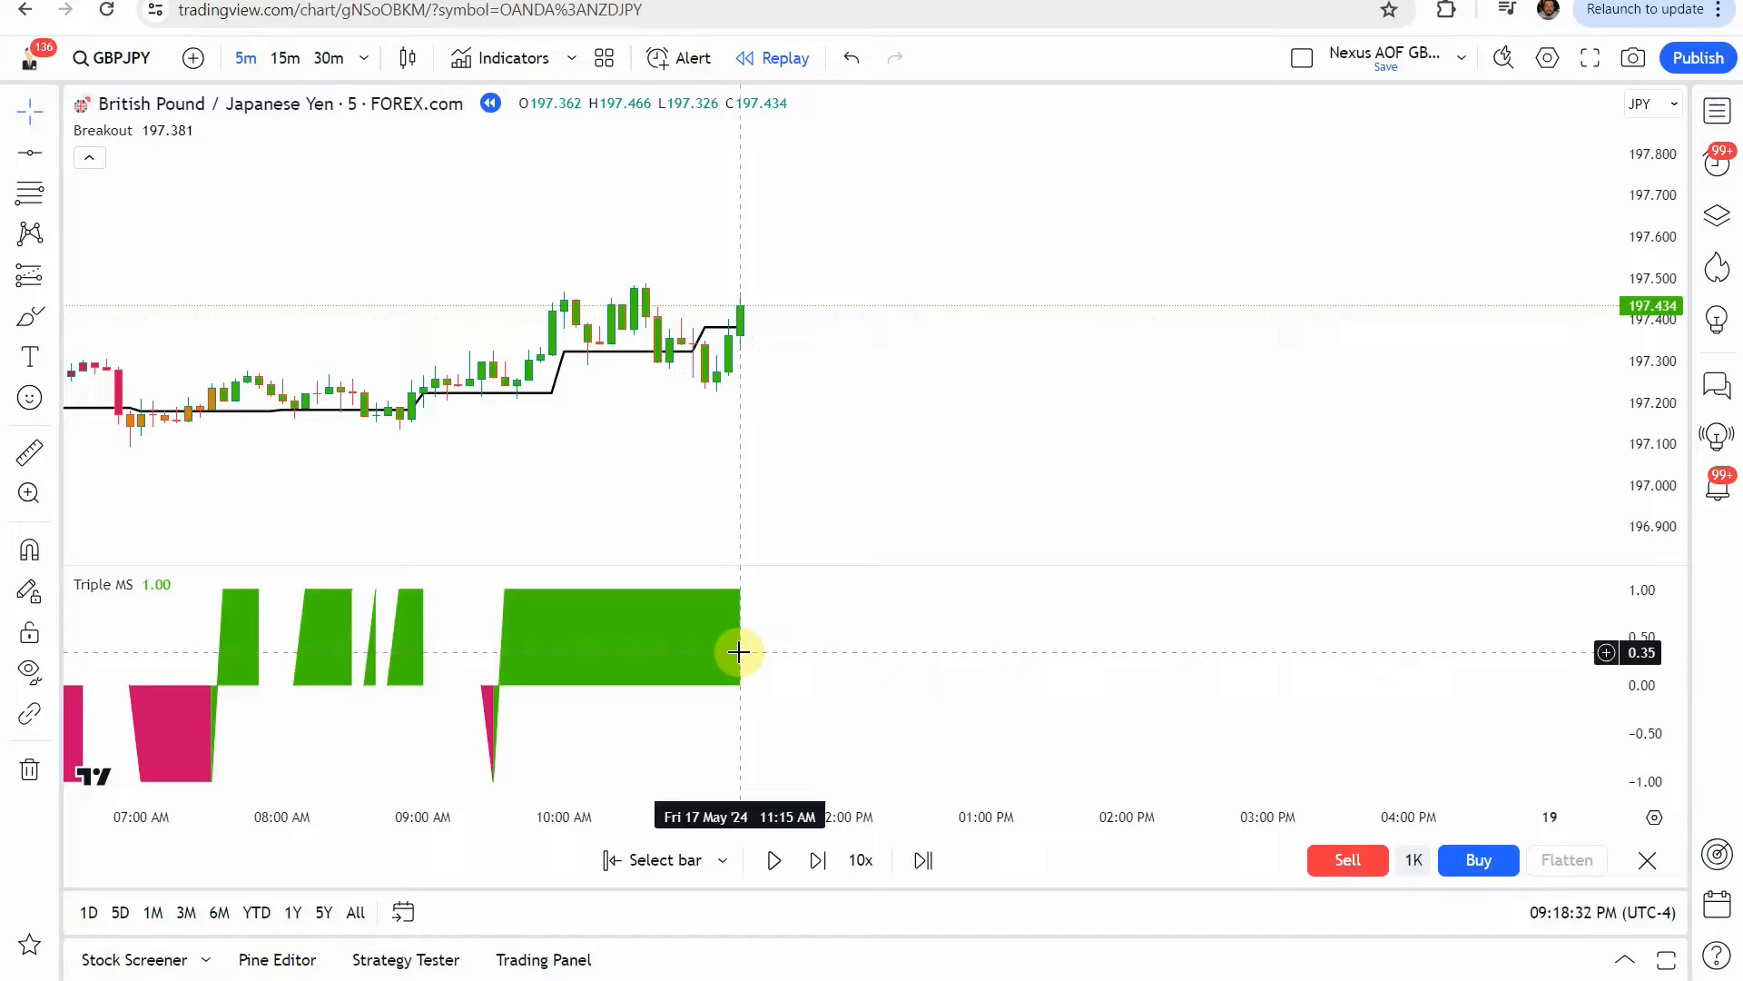
{"action": "mouse_move", "coordinate": [741, 632]}
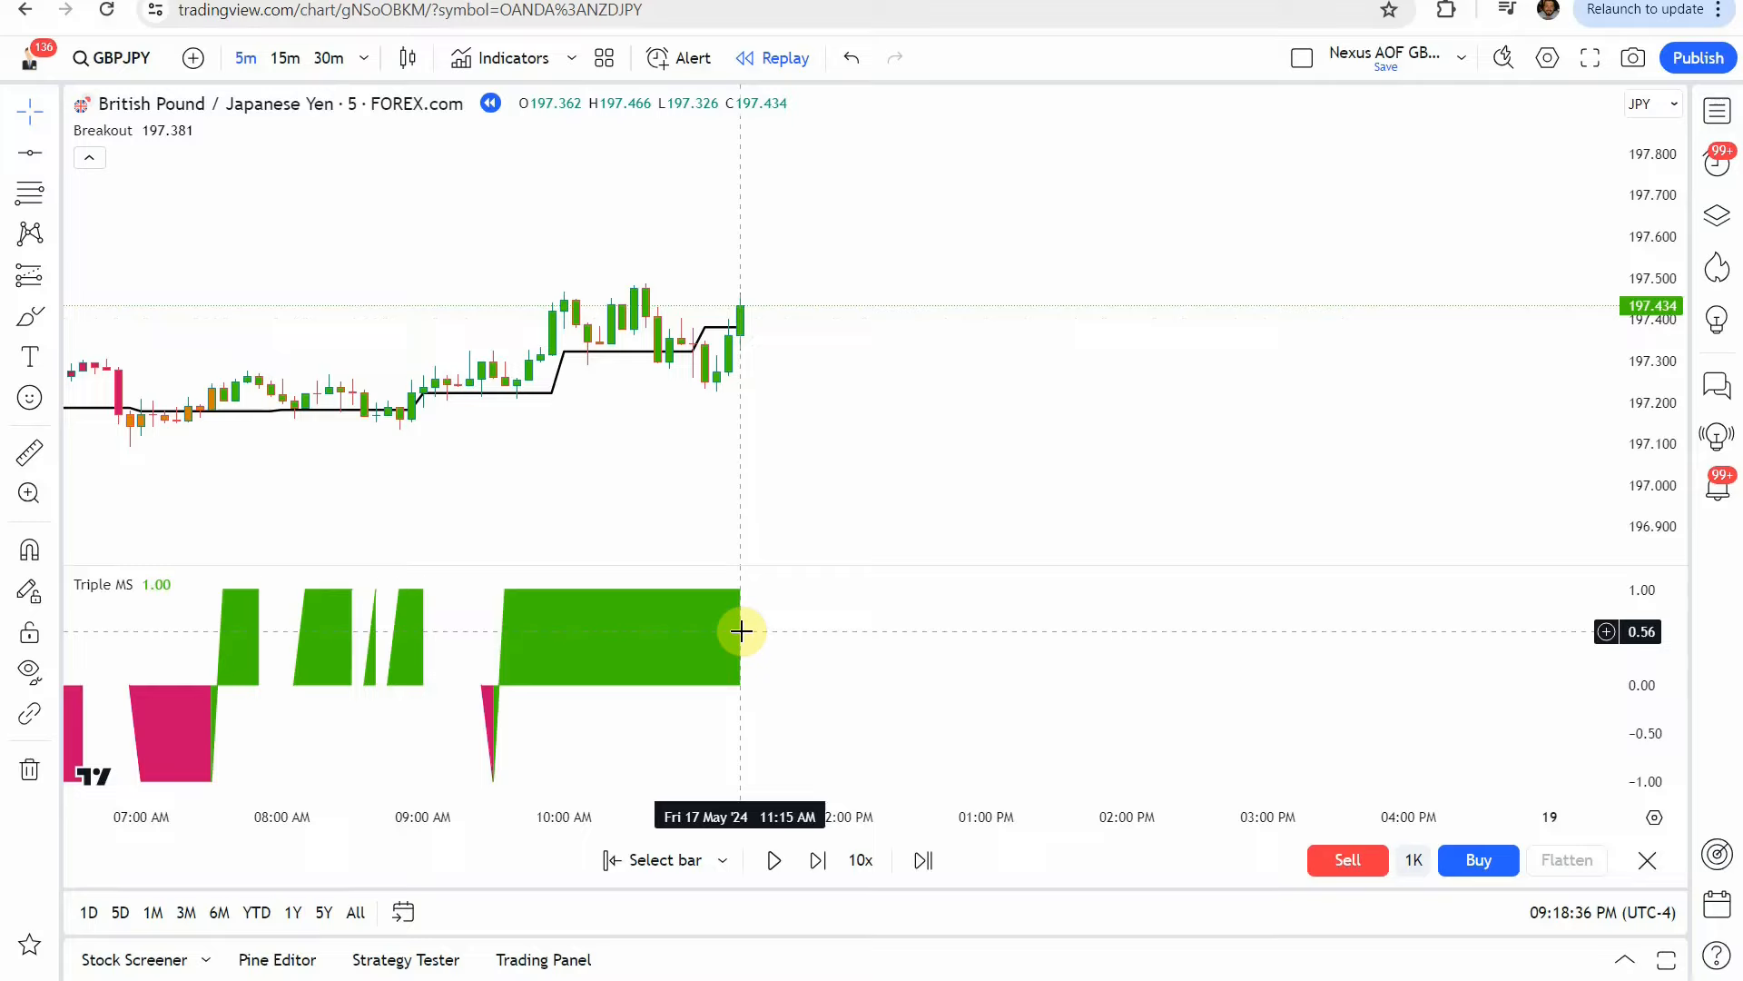
{"action": "mouse_move", "coordinate": [189, 602]}
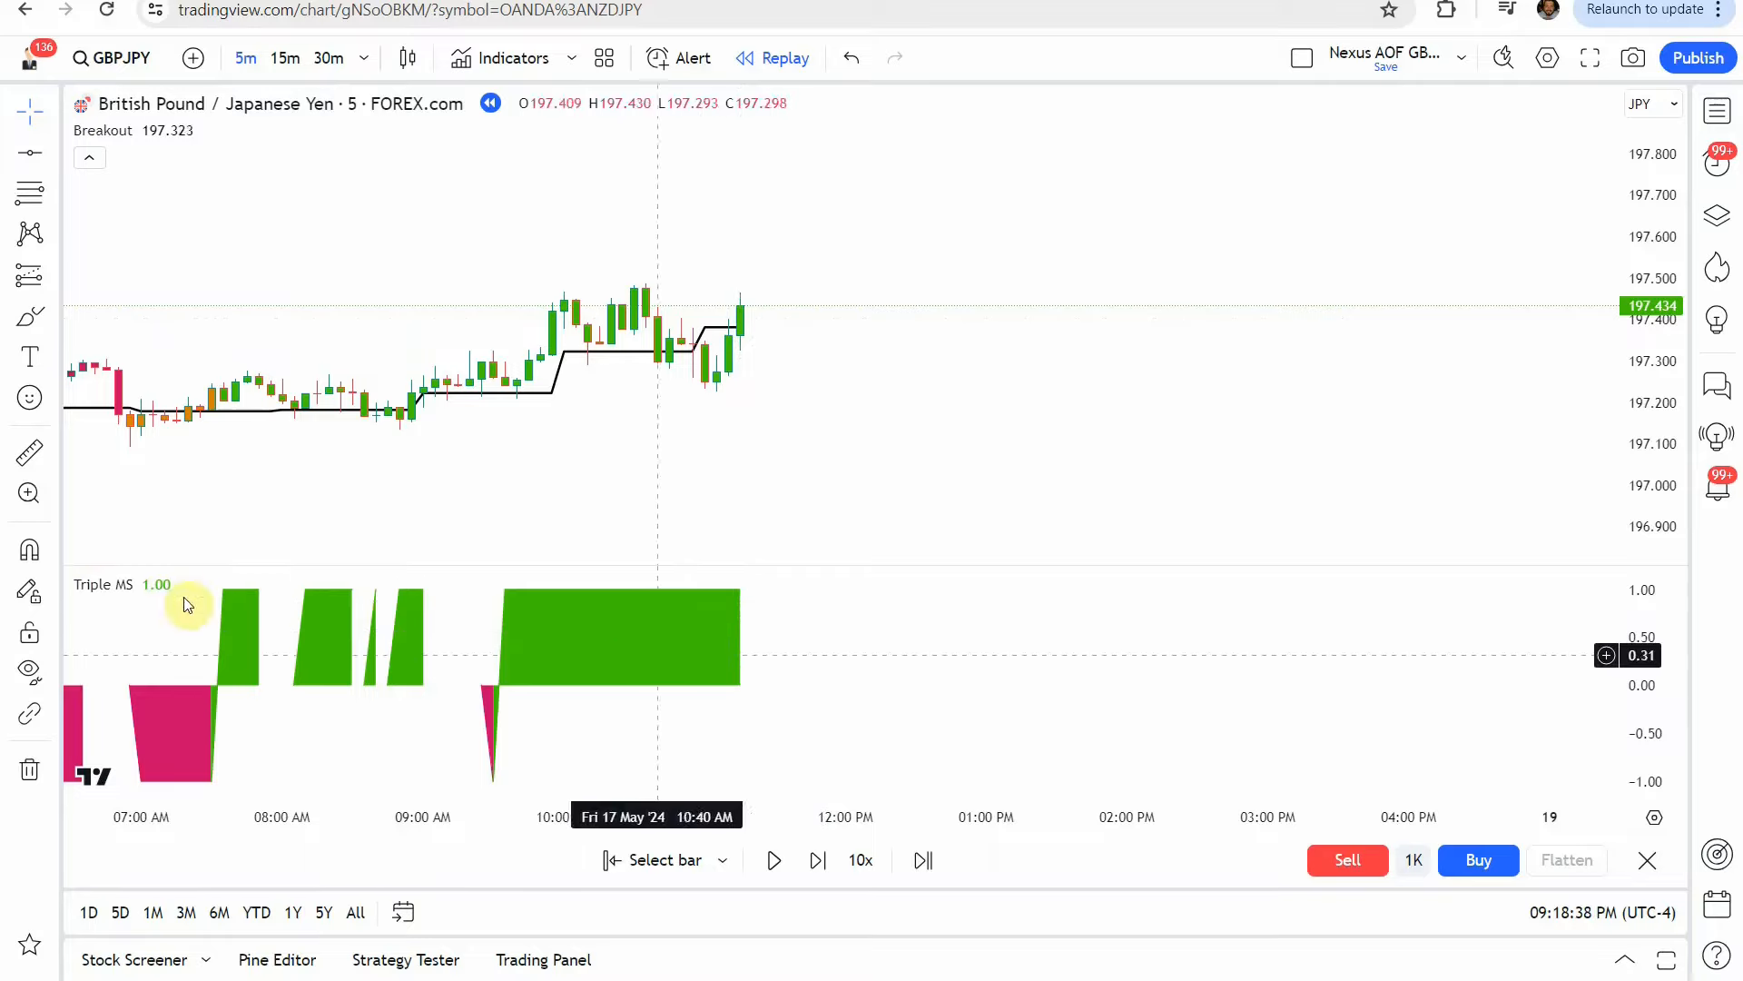
{"action": "mouse_move", "coordinate": [607, 650]}
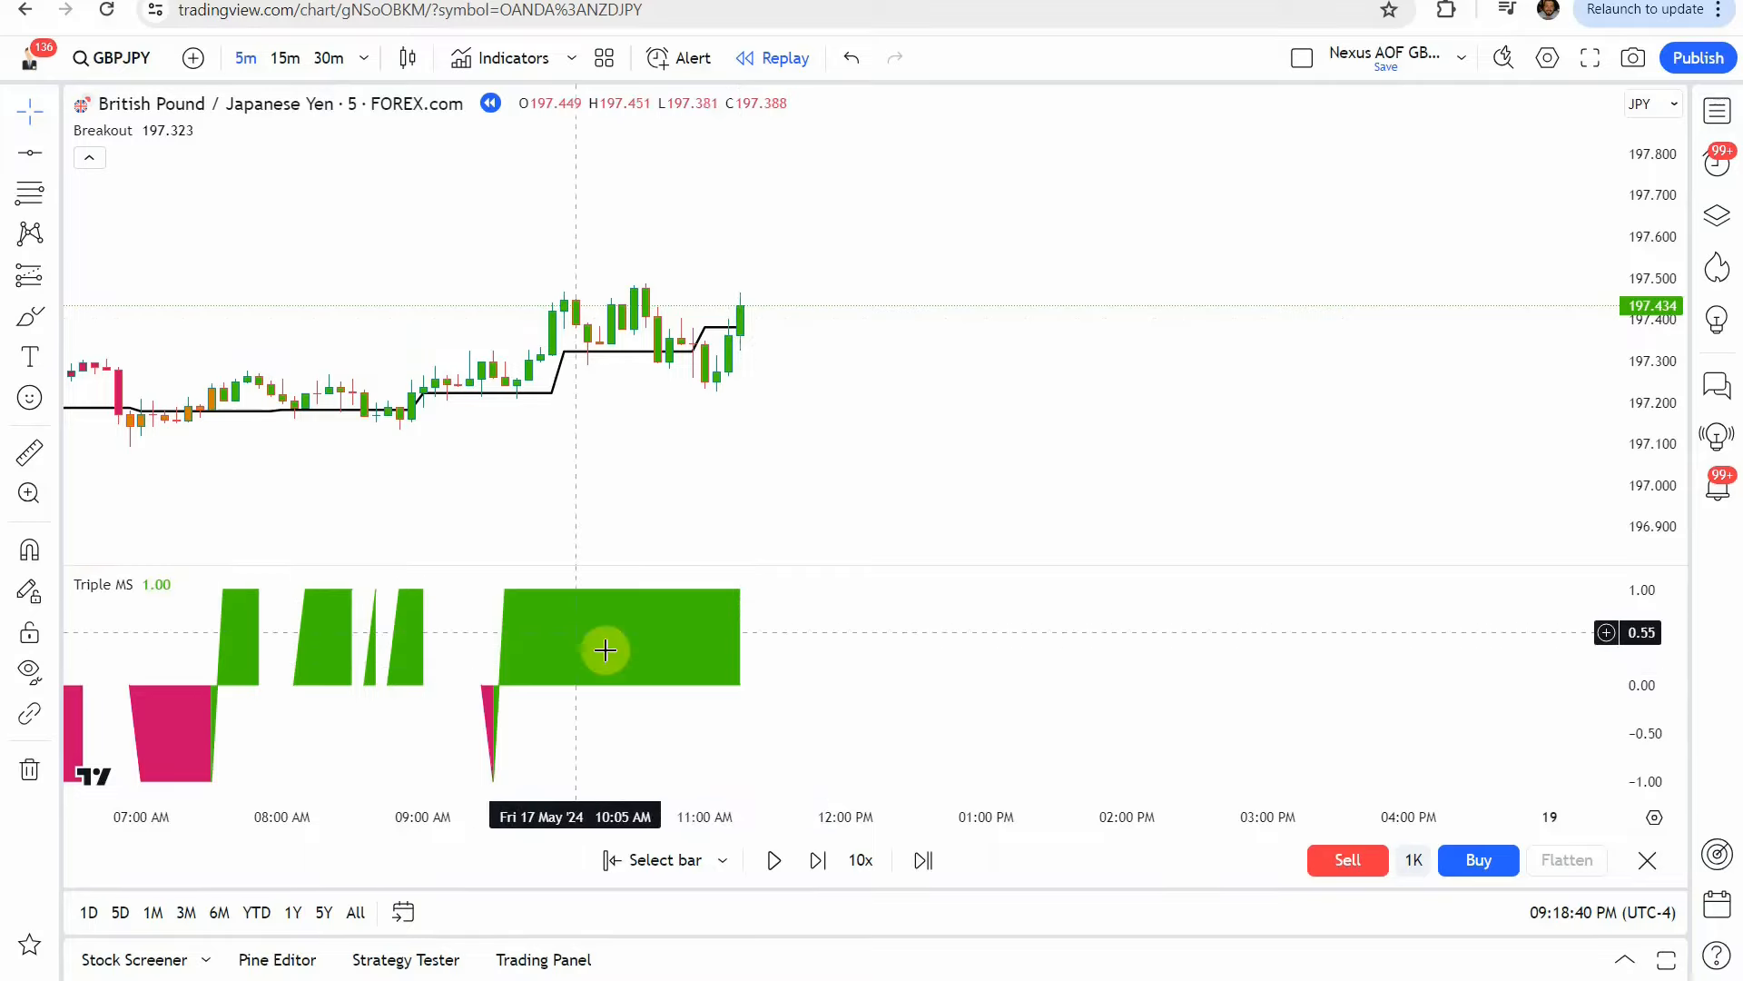
{"action": "mouse_move", "coordinate": [719, 636]}
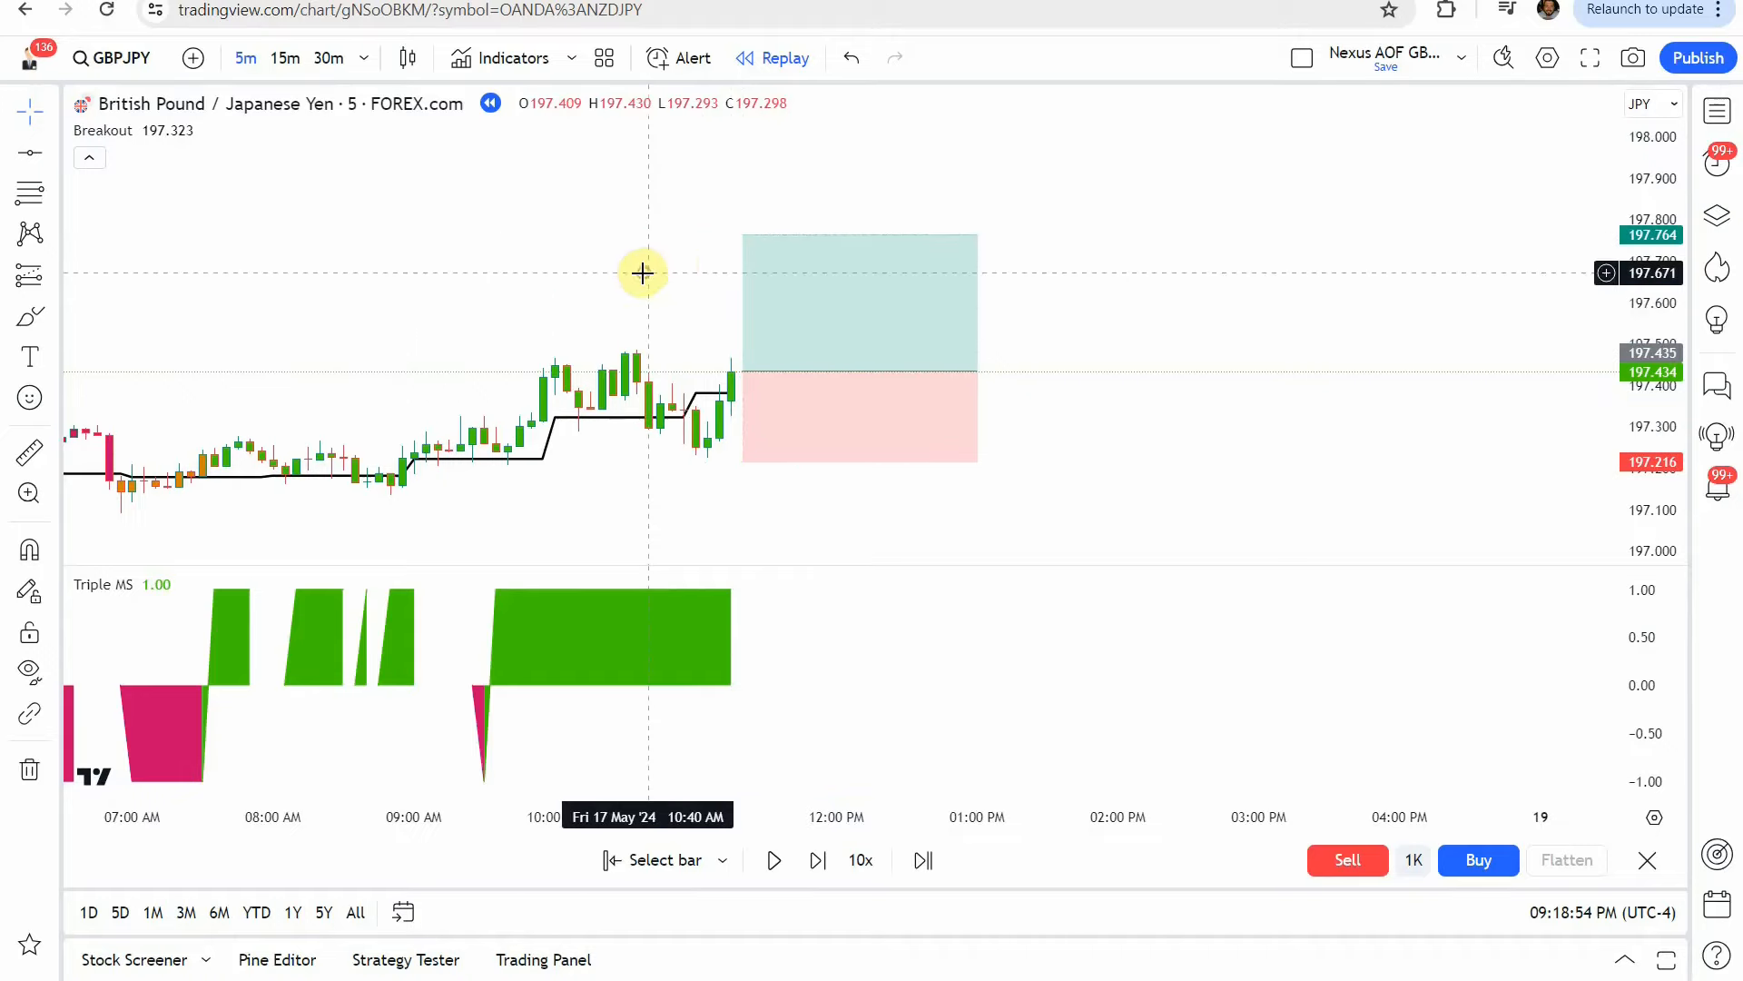
{"action": "mouse_move", "coordinate": [645, 258]}
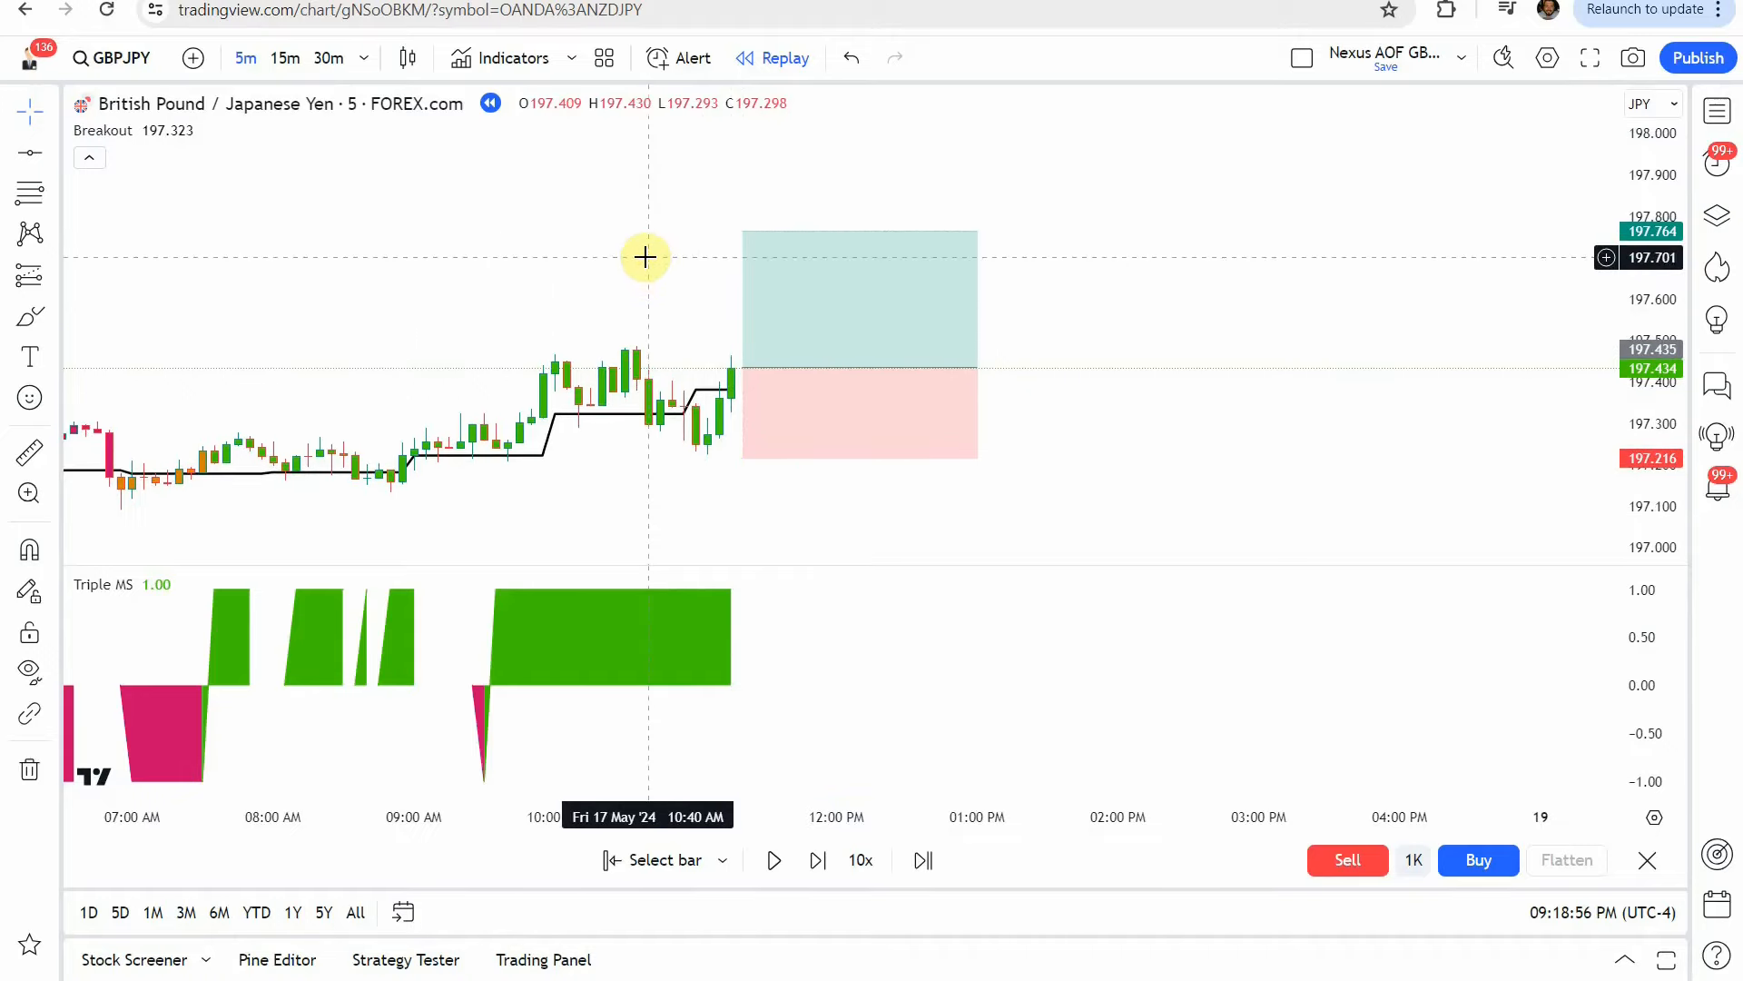
Replay bars until the long position's take-profit is hit, then clear the trade for a 02 May restart.
{"action": "left_click", "coordinate": [771, 859]}
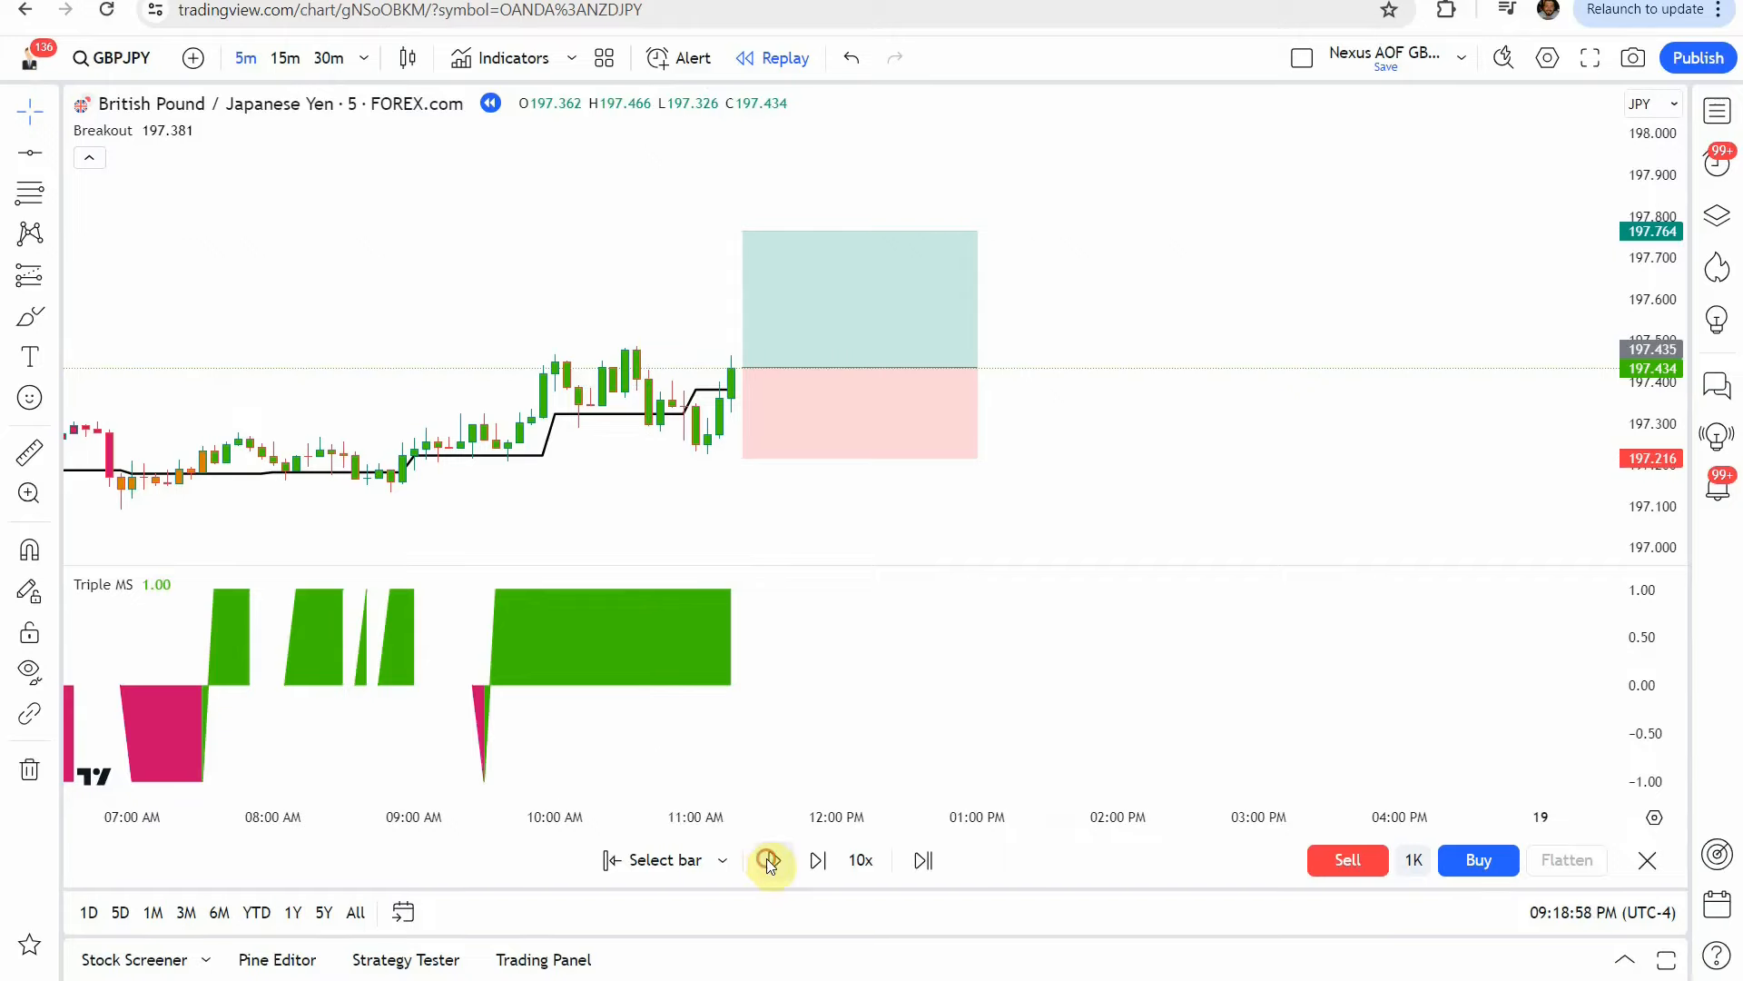
{"action": "left_click", "coordinate": [770, 859]}
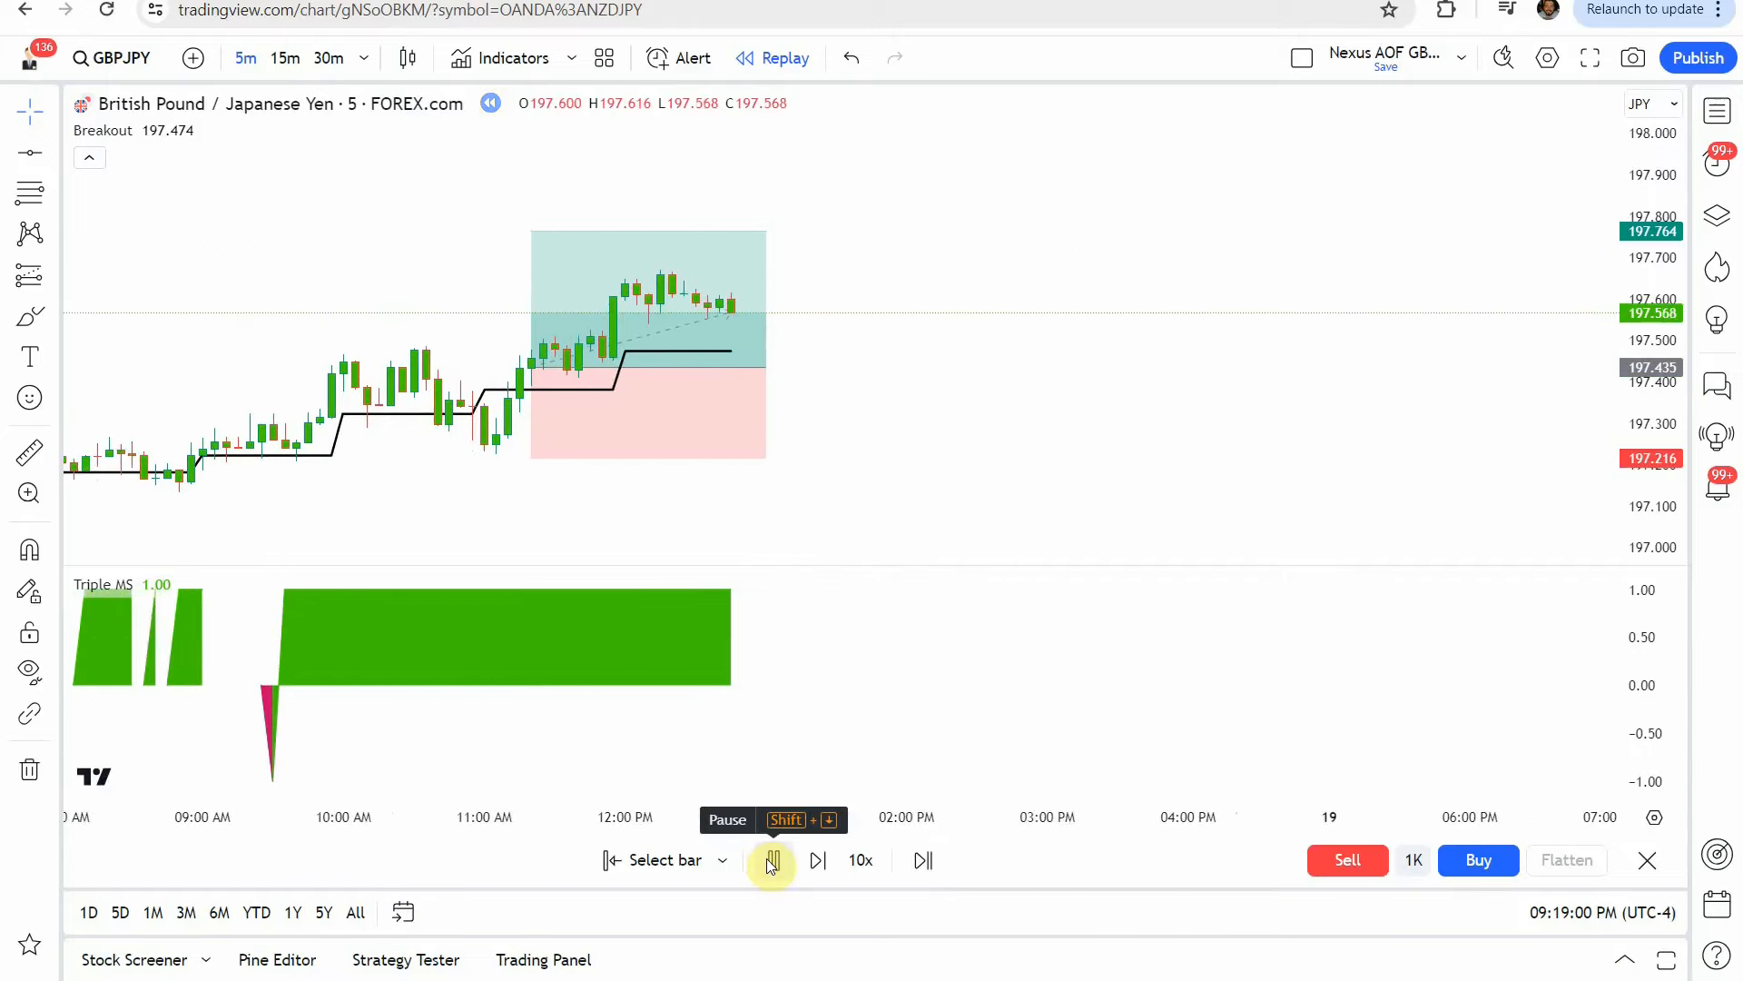
{"action": "left_click", "coordinate": [772, 859]}
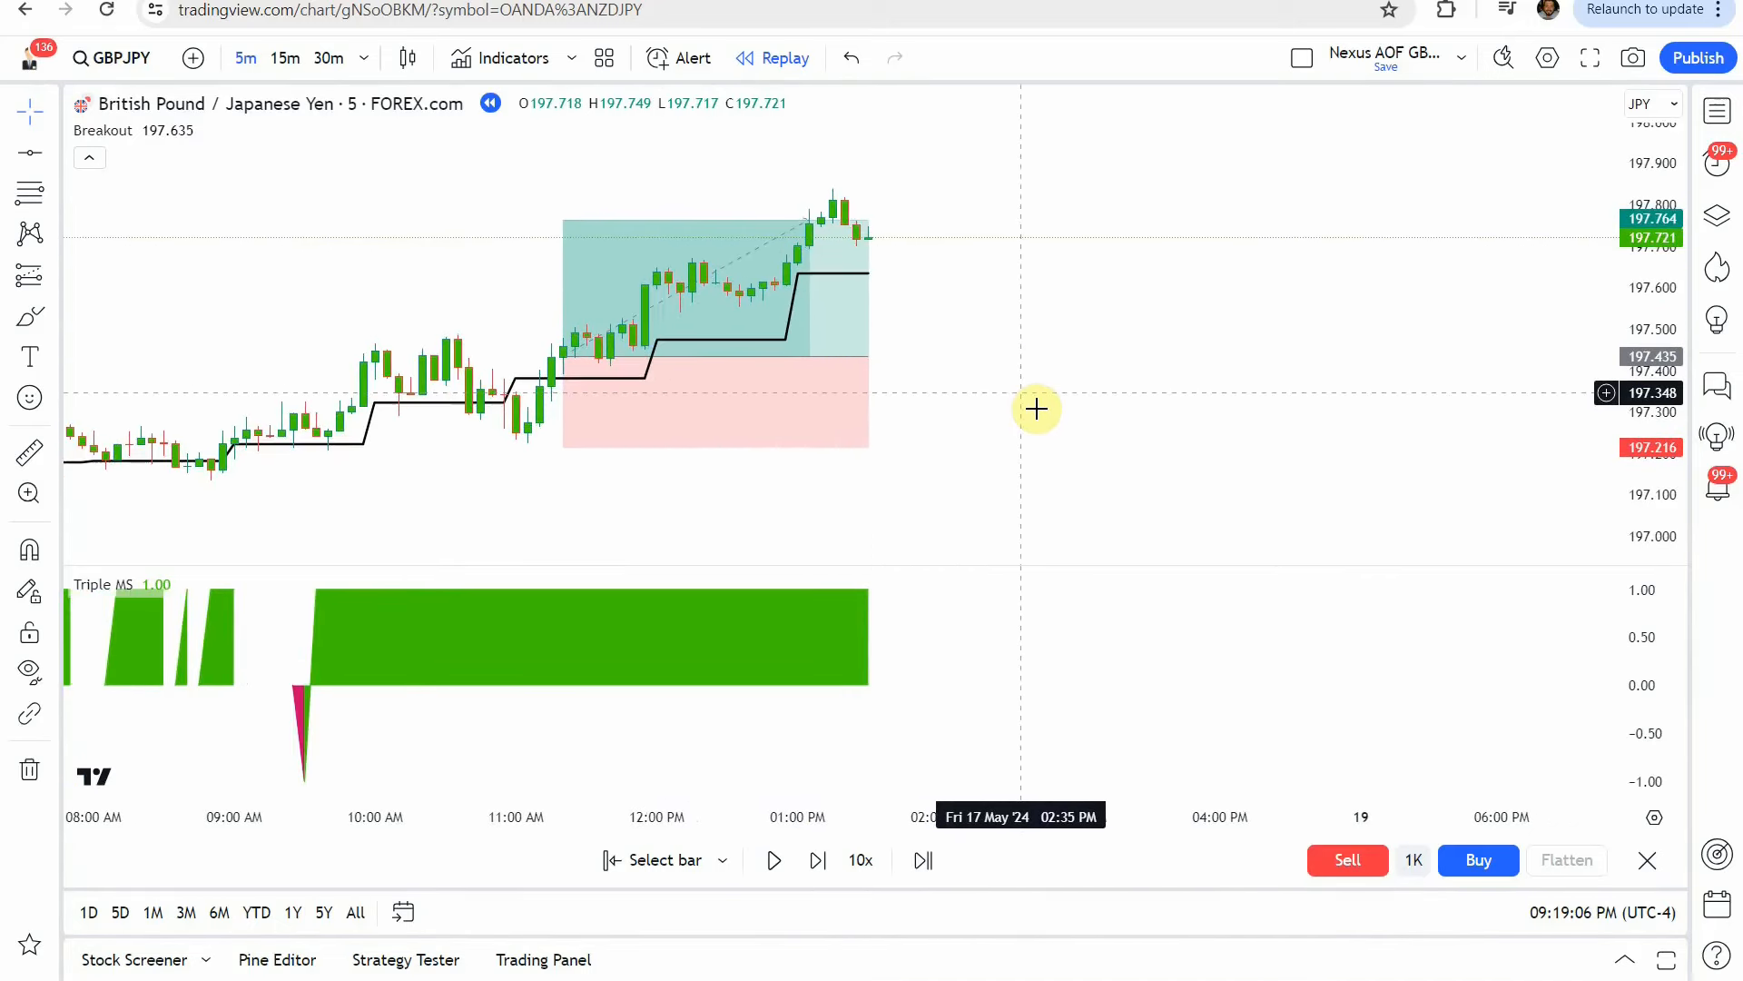
{"action": "left_click", "coordinate": [700, 356]}
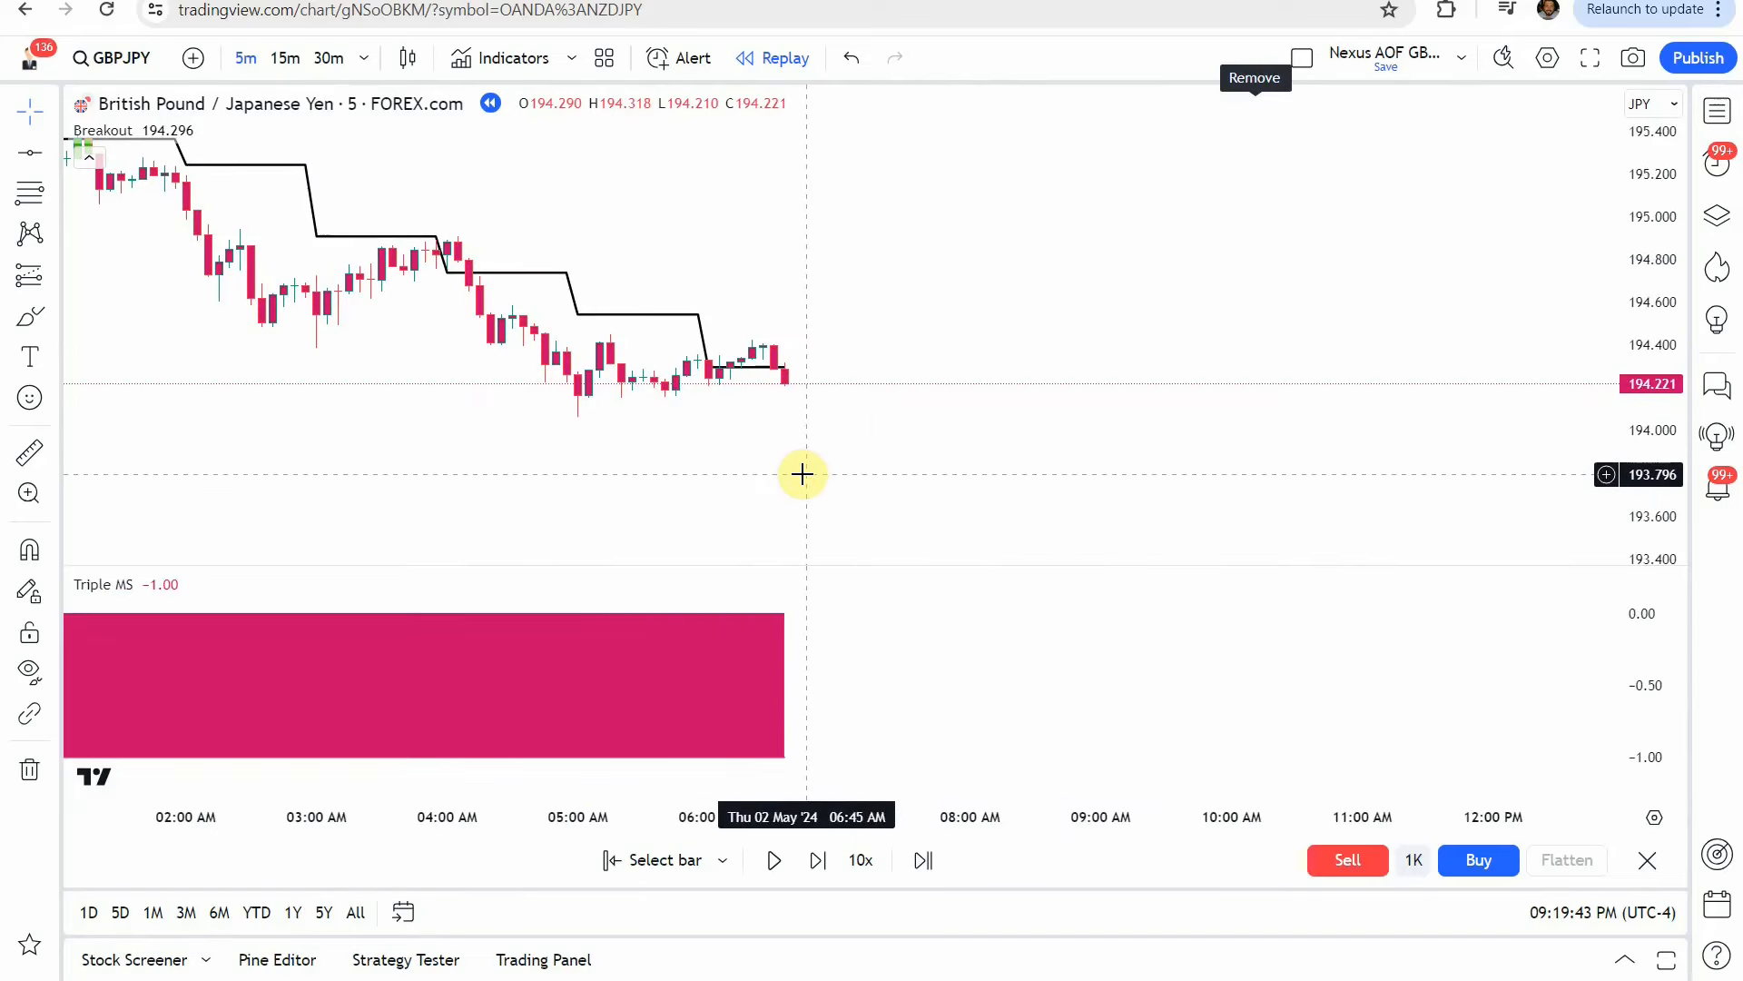
{"action": "mouse_move", "coordinate": [503, 328]}
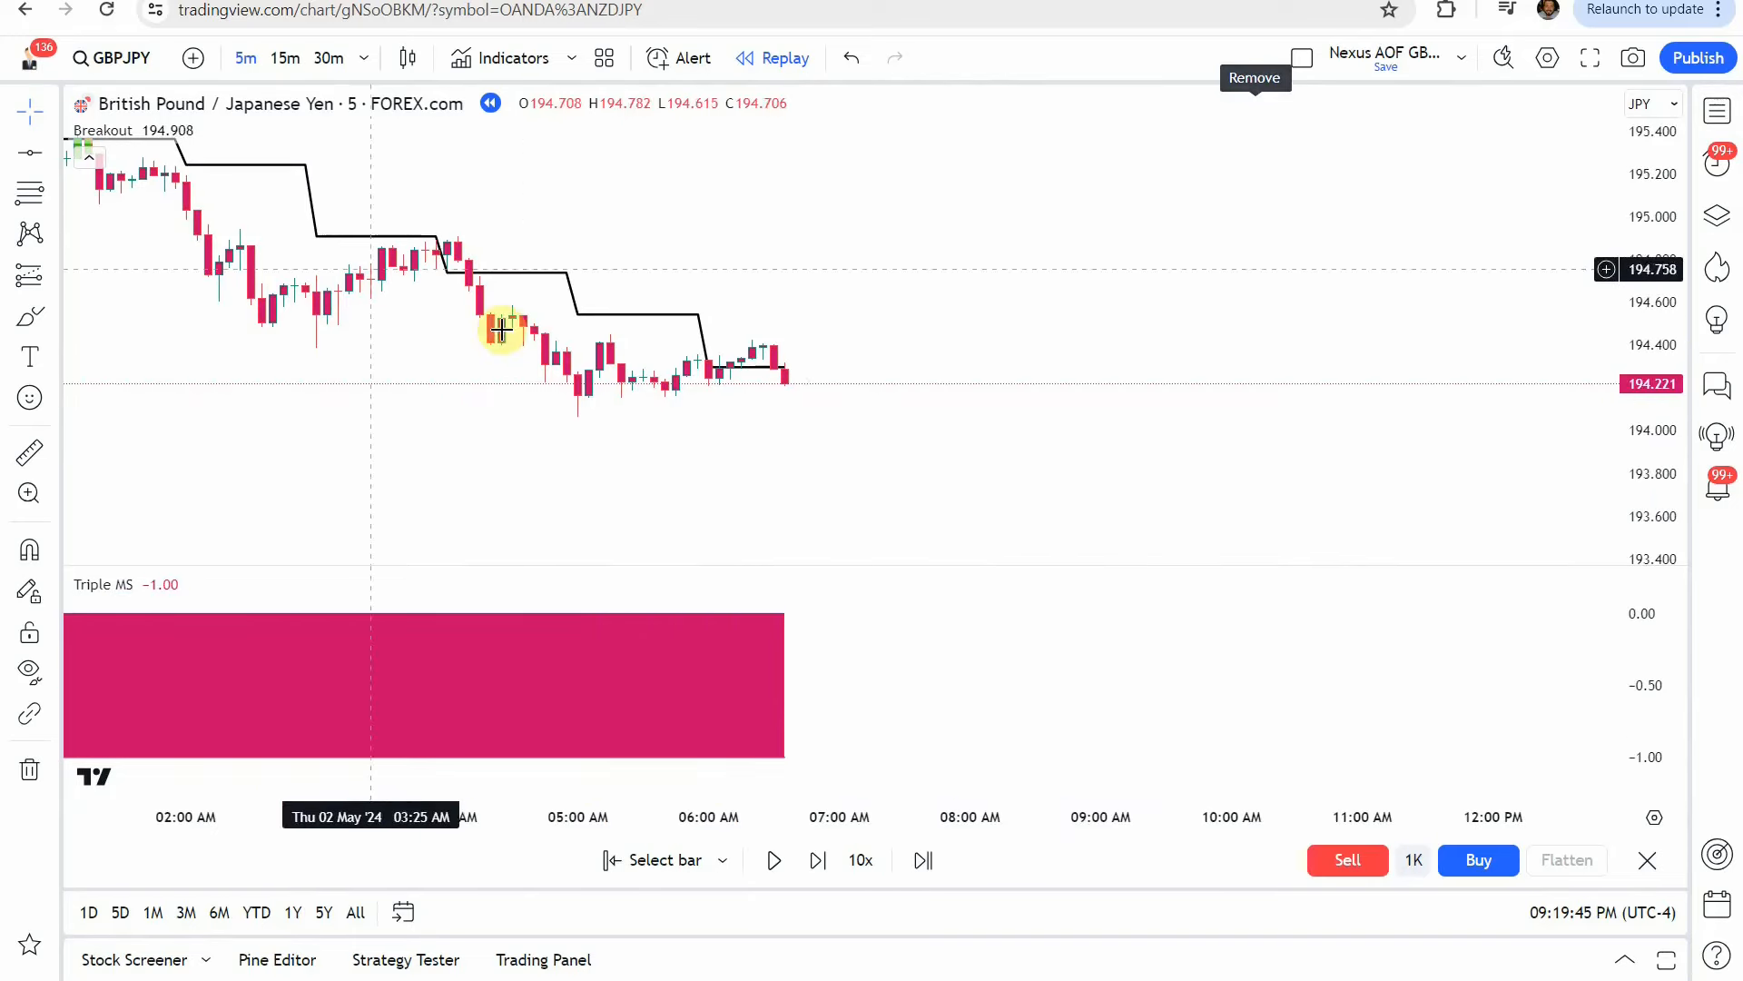
{"action": "mouse_move", "coordinate": [483, 278]}
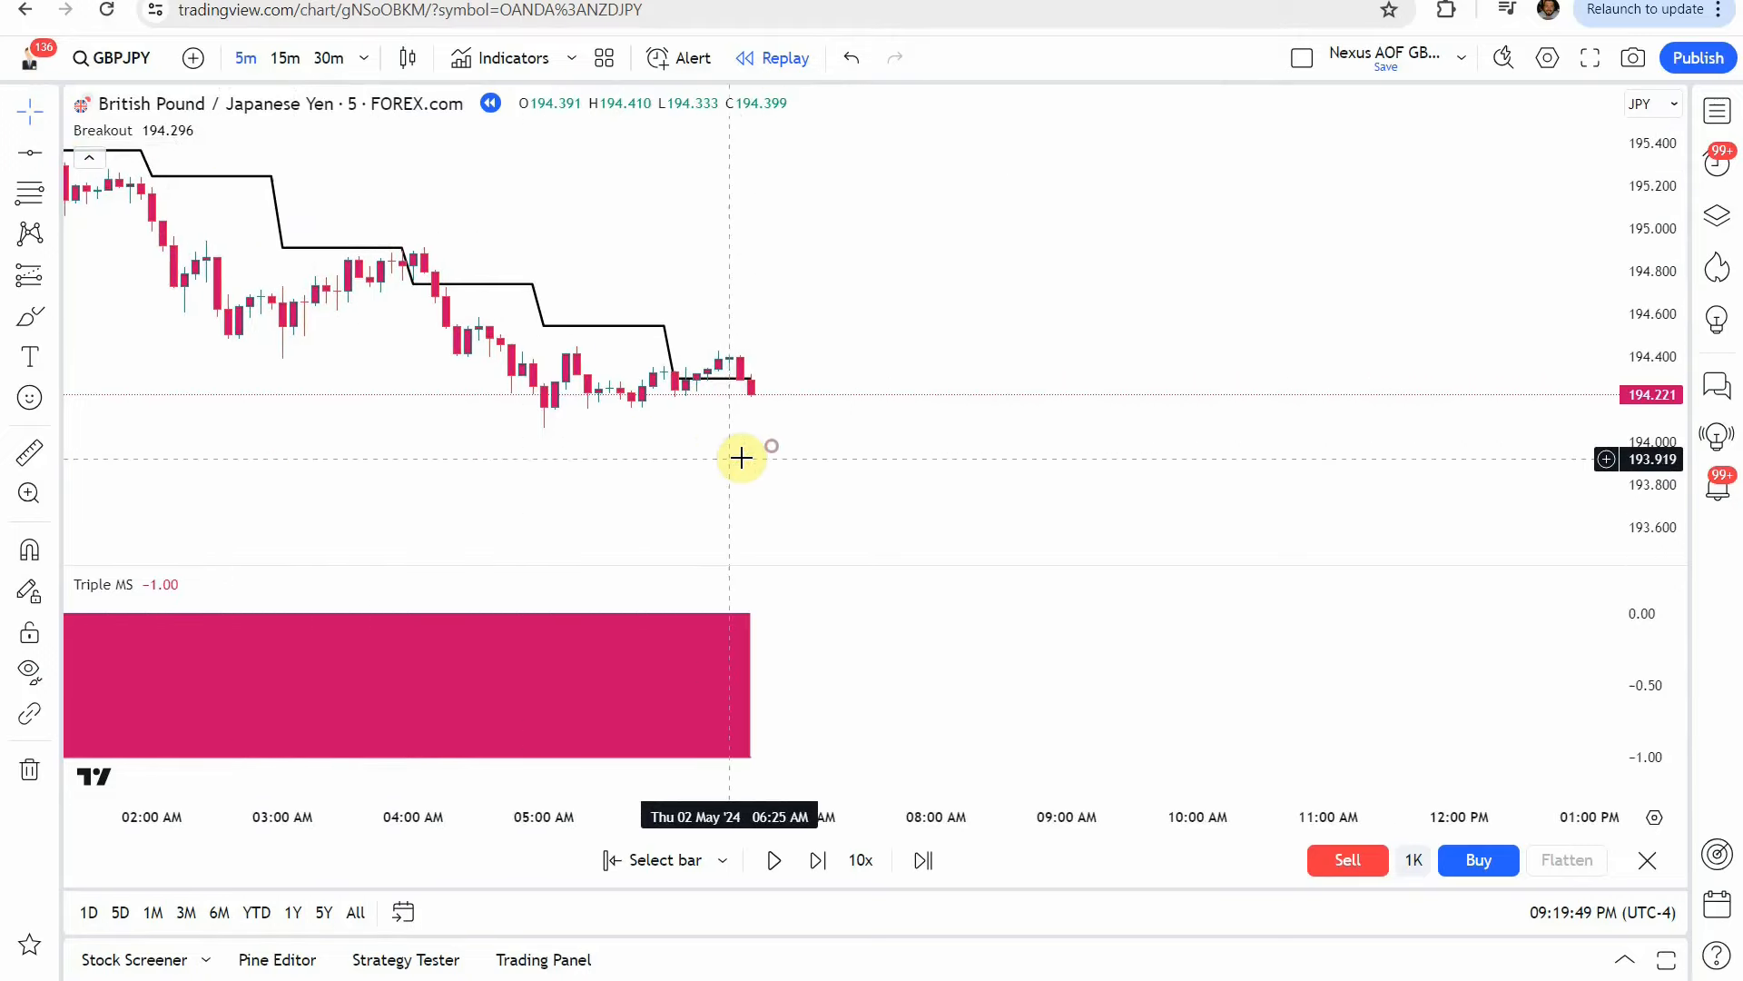
{"action": "mouse_move", "coordinate": [656, 356]}
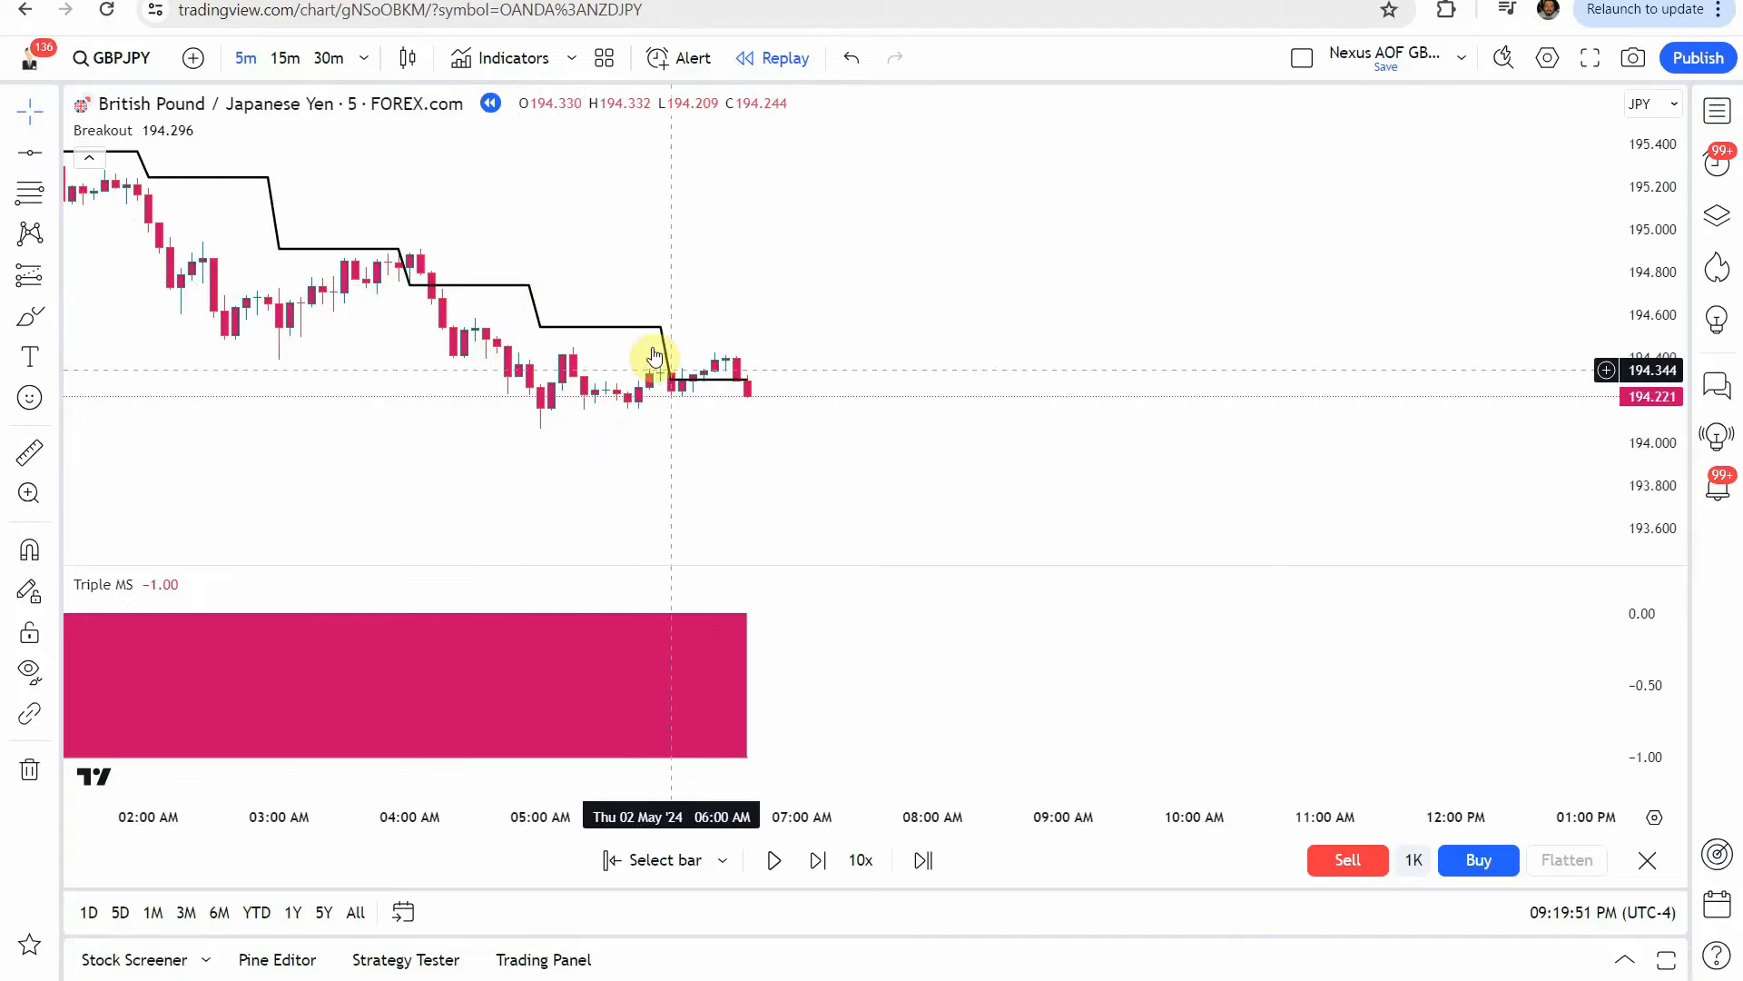
{"action": "mouse_move", "coordinate": [753, 434]}
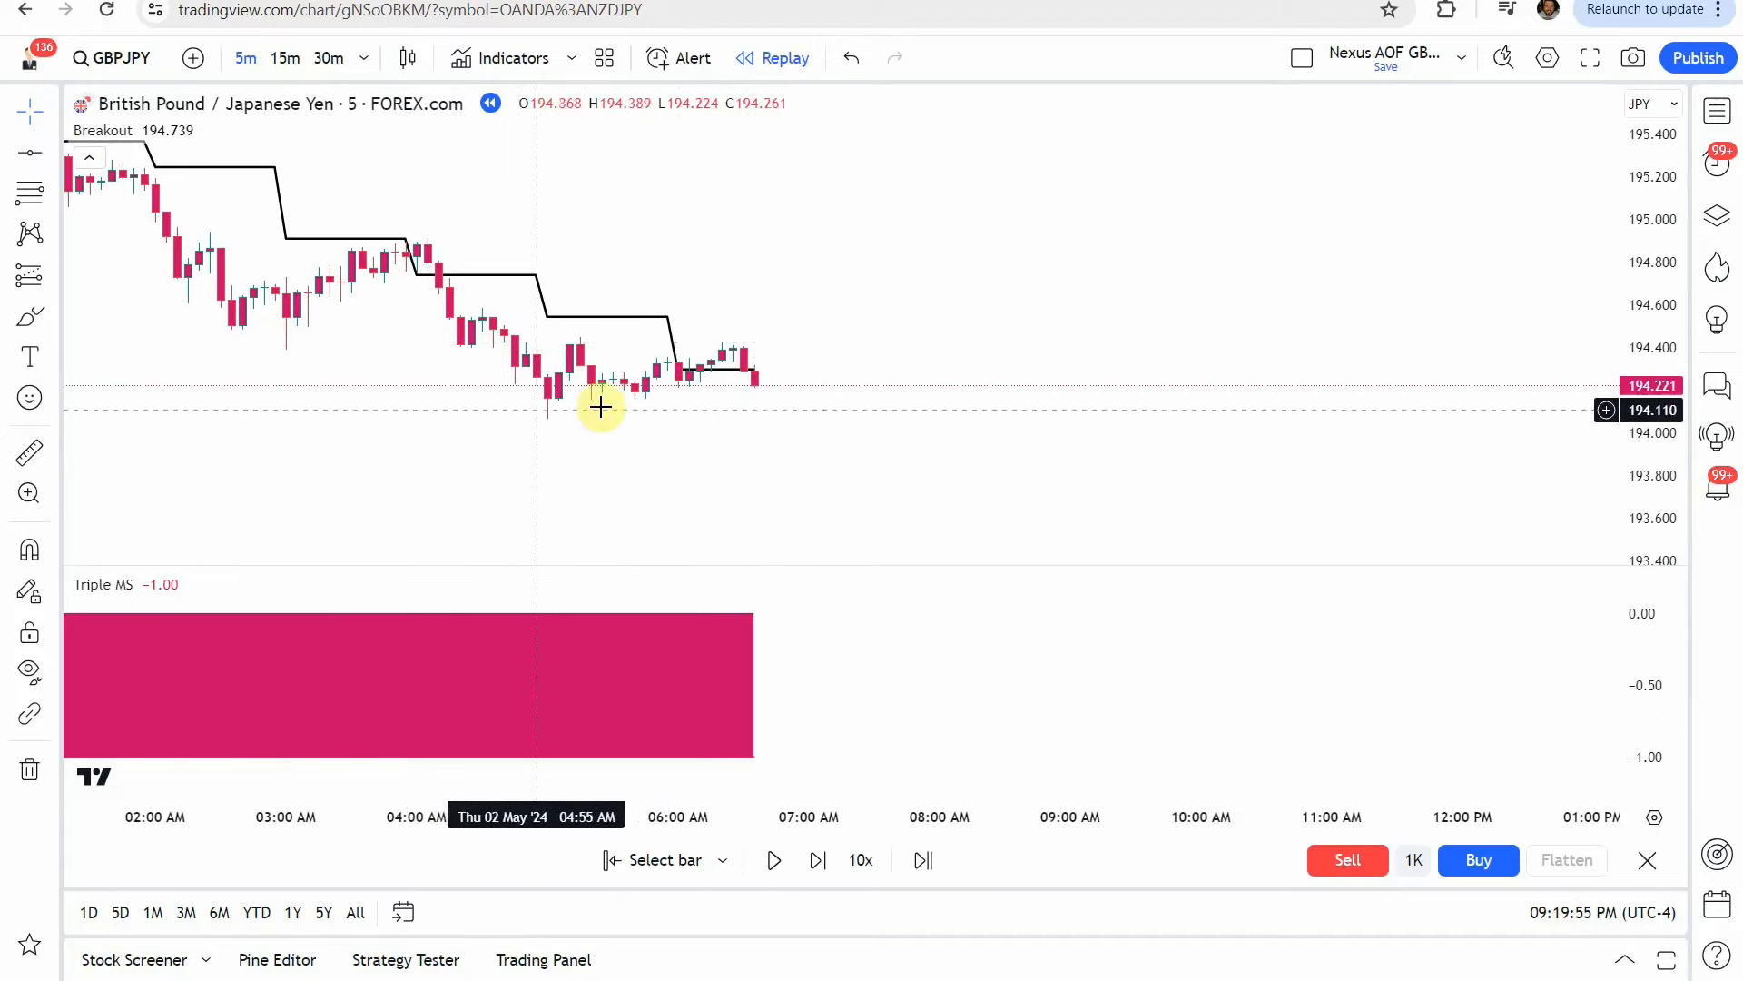
{"action": "mouse_move", "coordinate": [701, 379]}
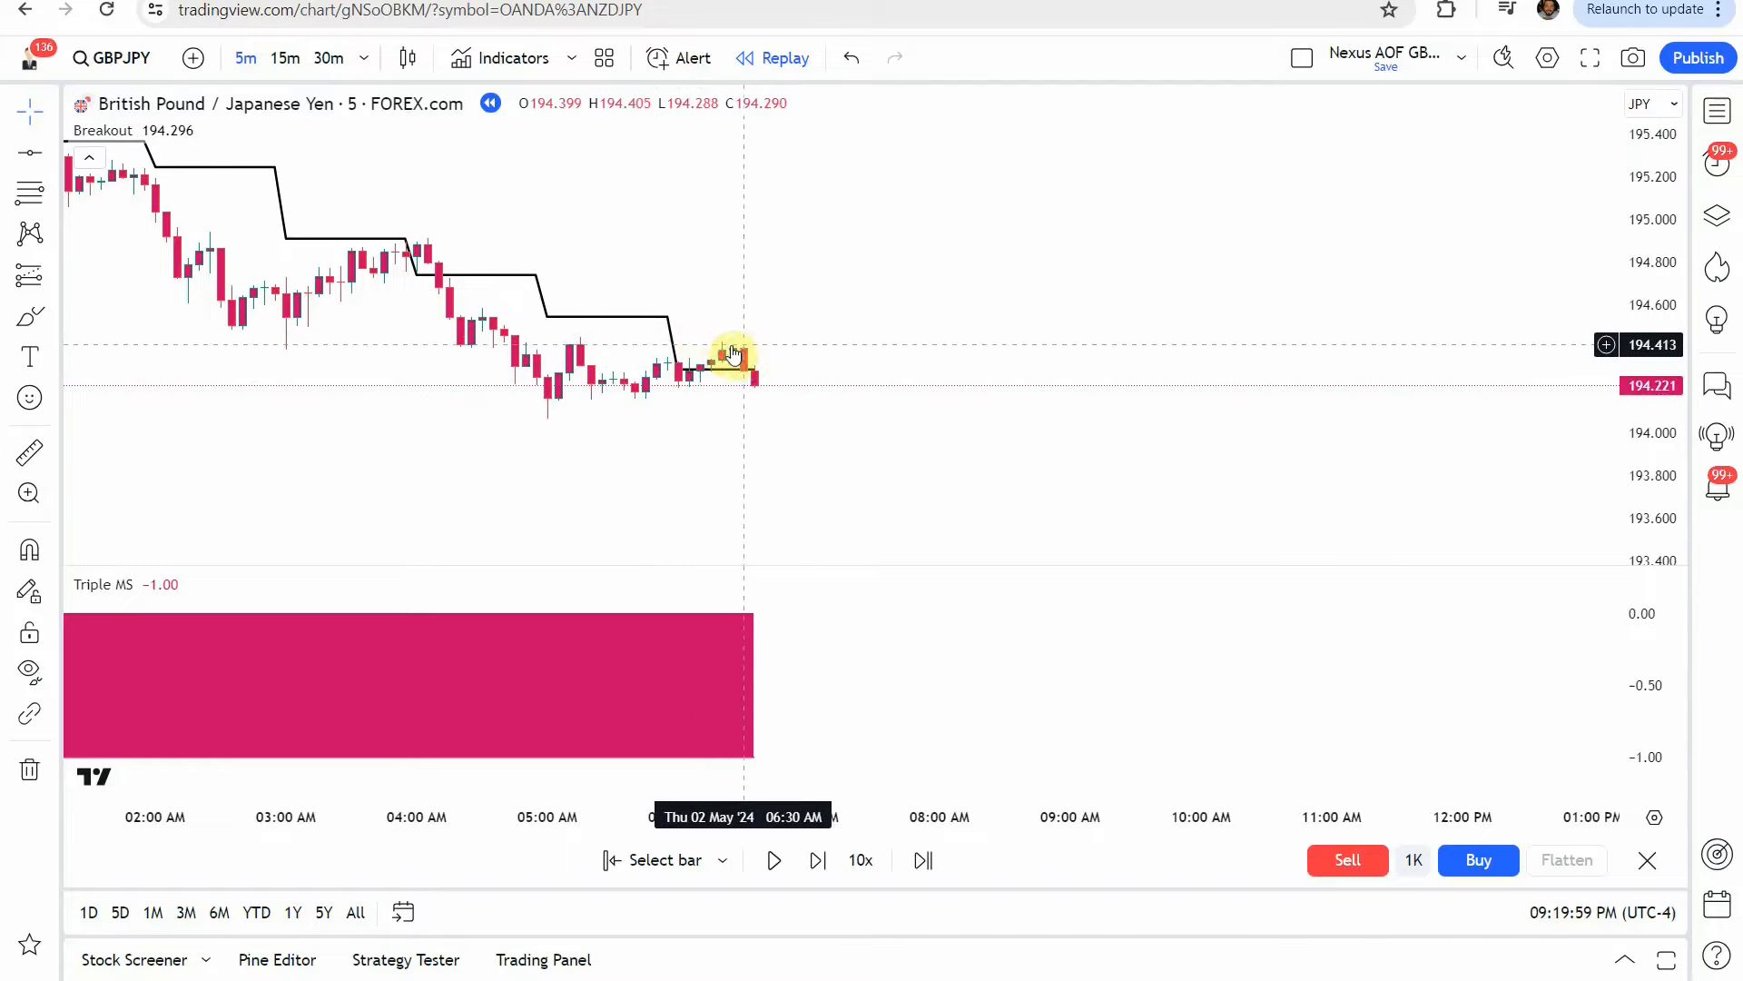
{"action": "mouse_move", "coordinate": [739, 356]}
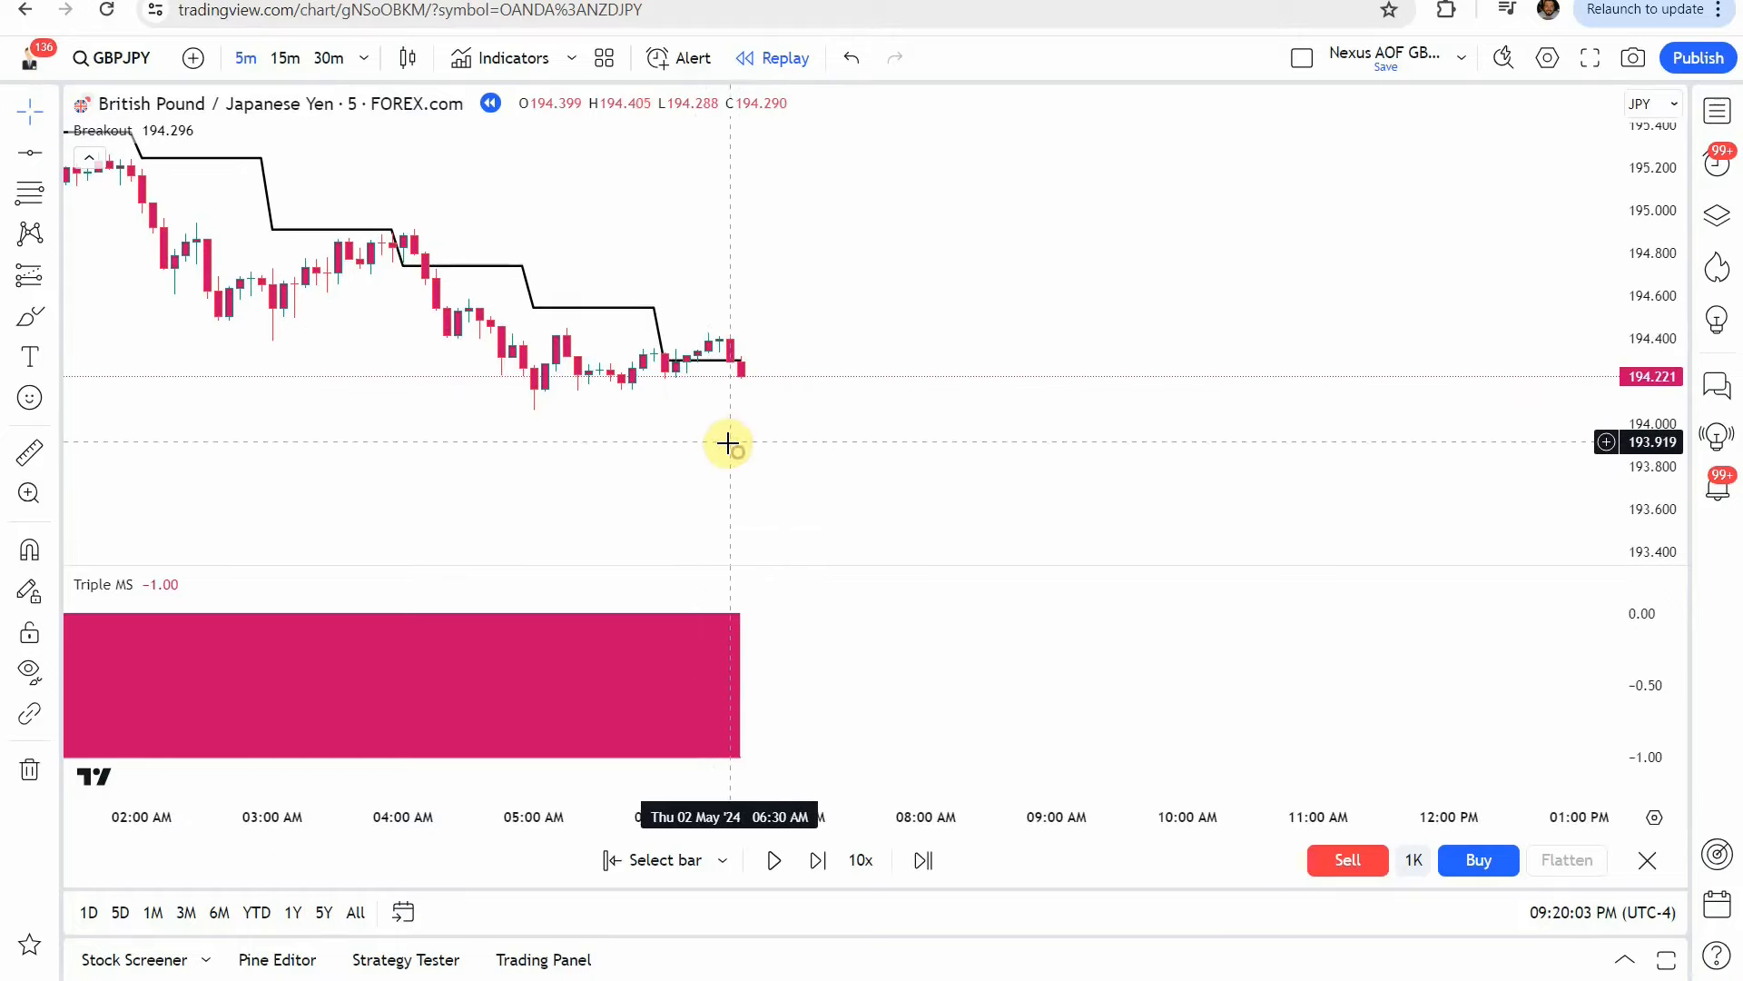
{"action": "mouse_move", "coordinate": [645, 371]}
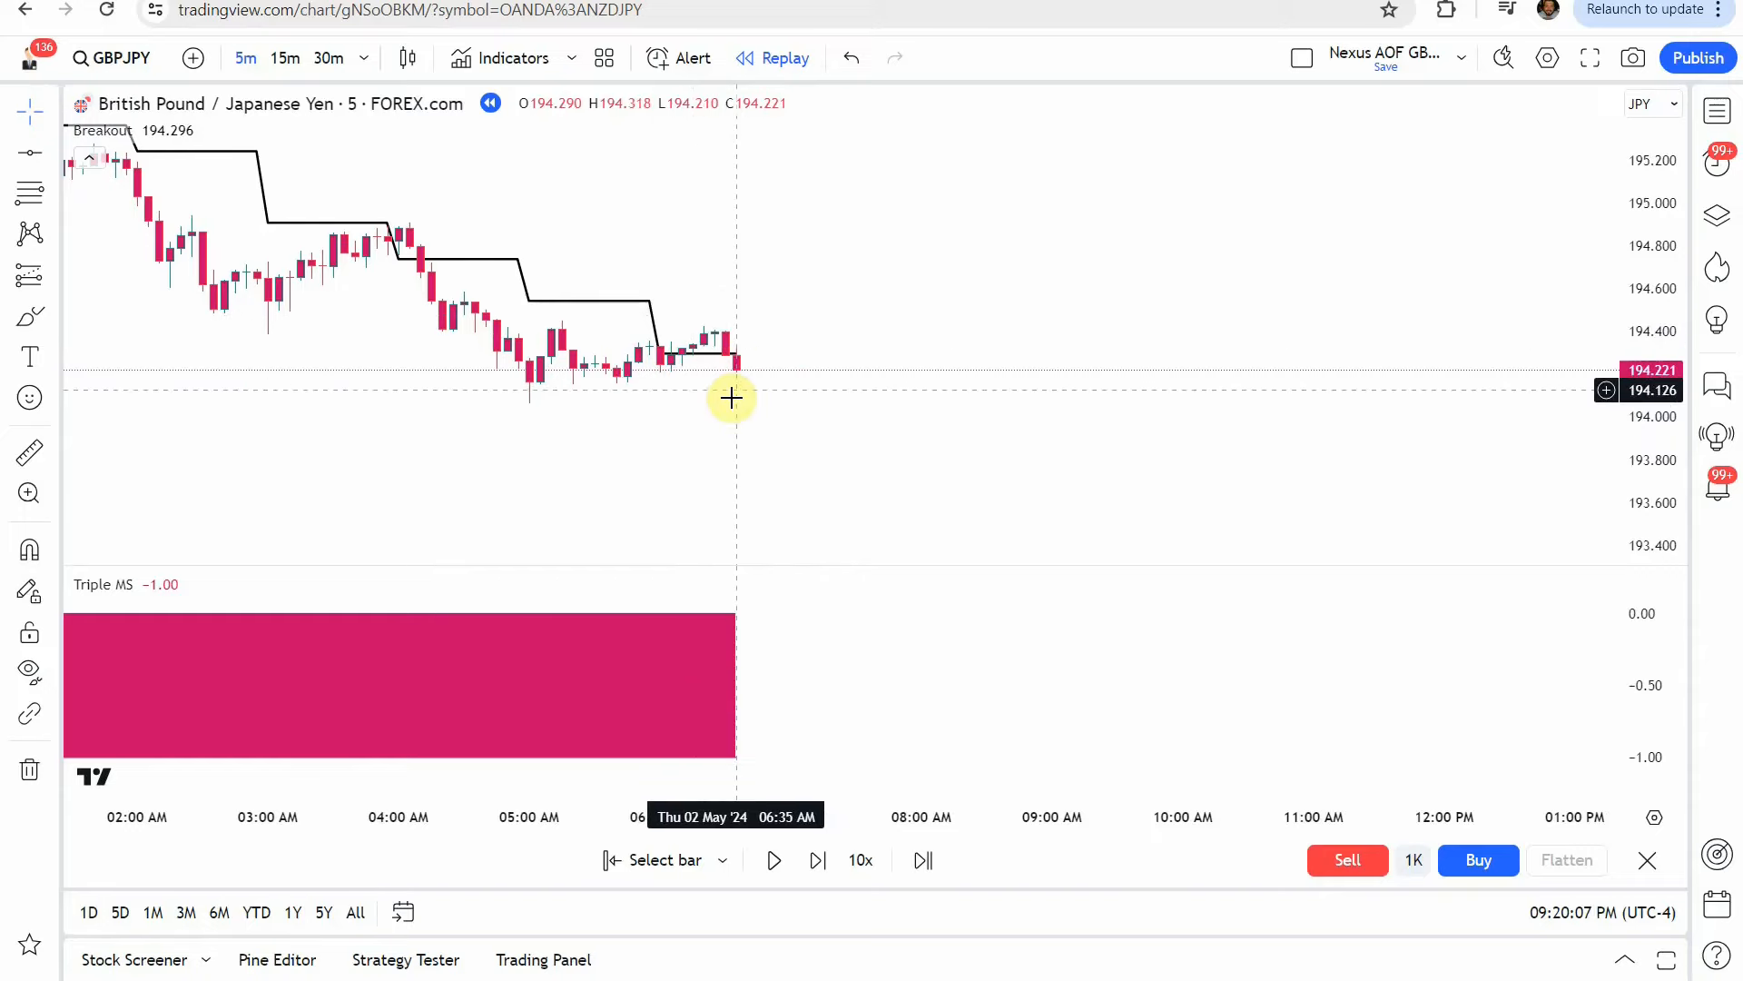
{"action": "mouse_move", "coordinate": [661, 363]}
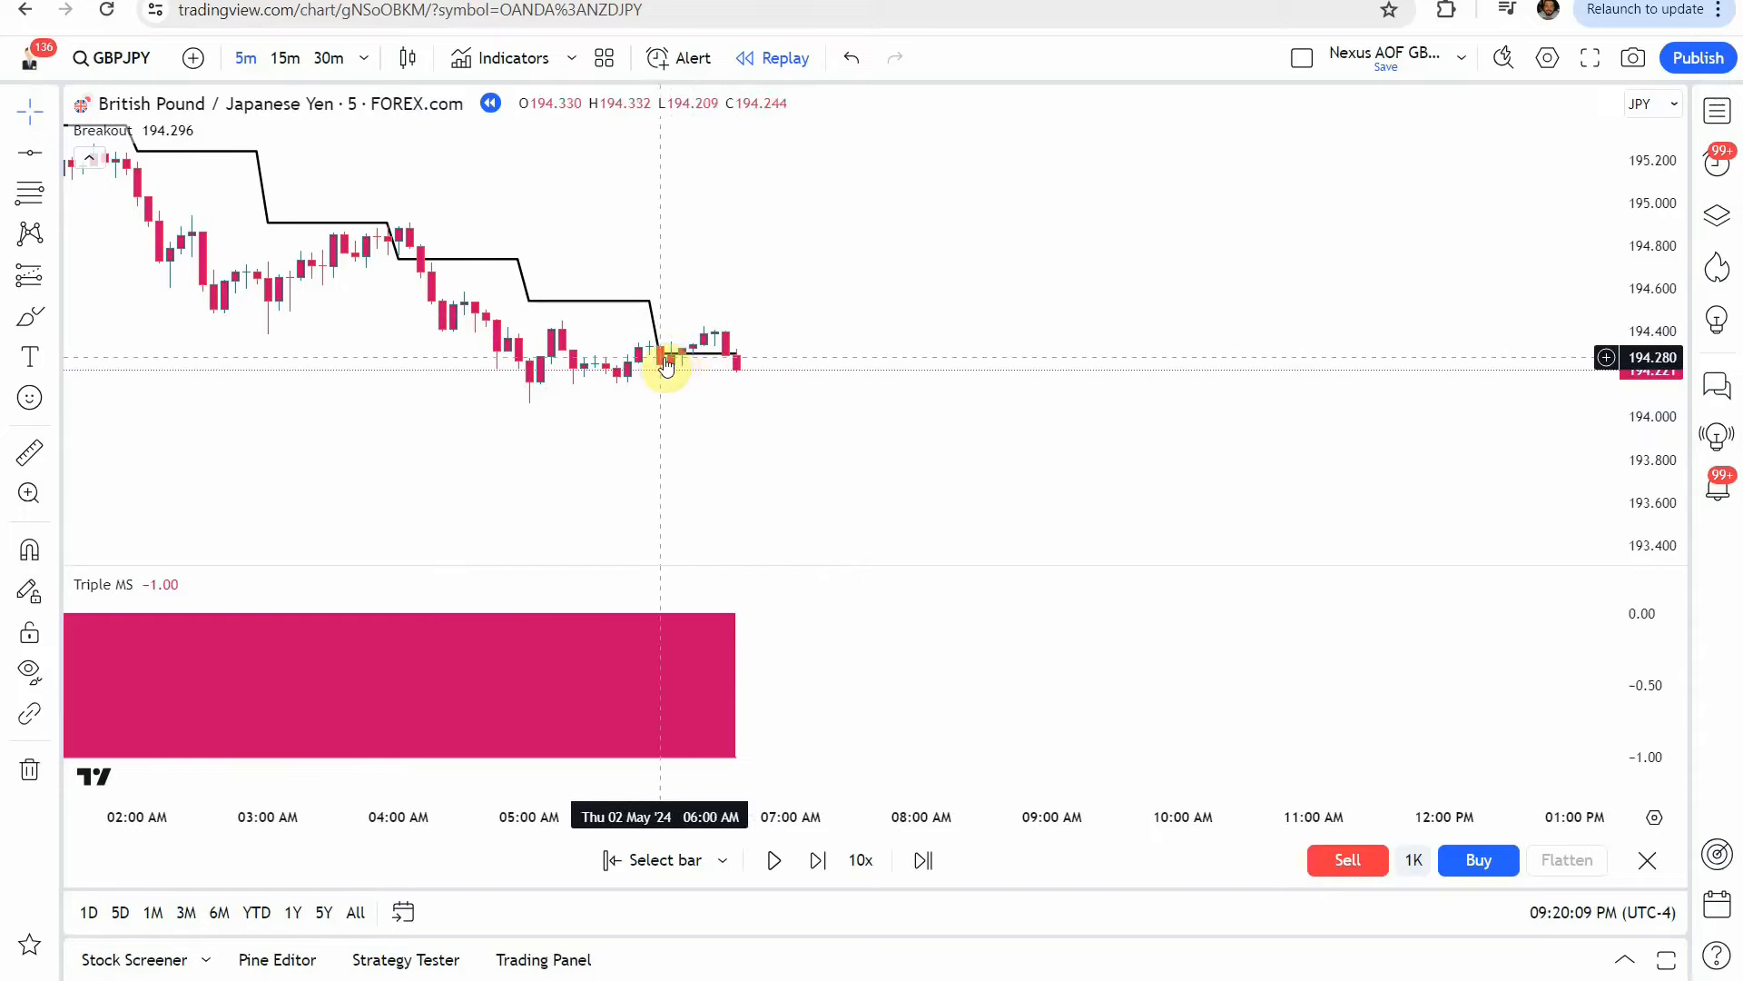
{"action": "mouse_move", "coordinate": [630, 347]}
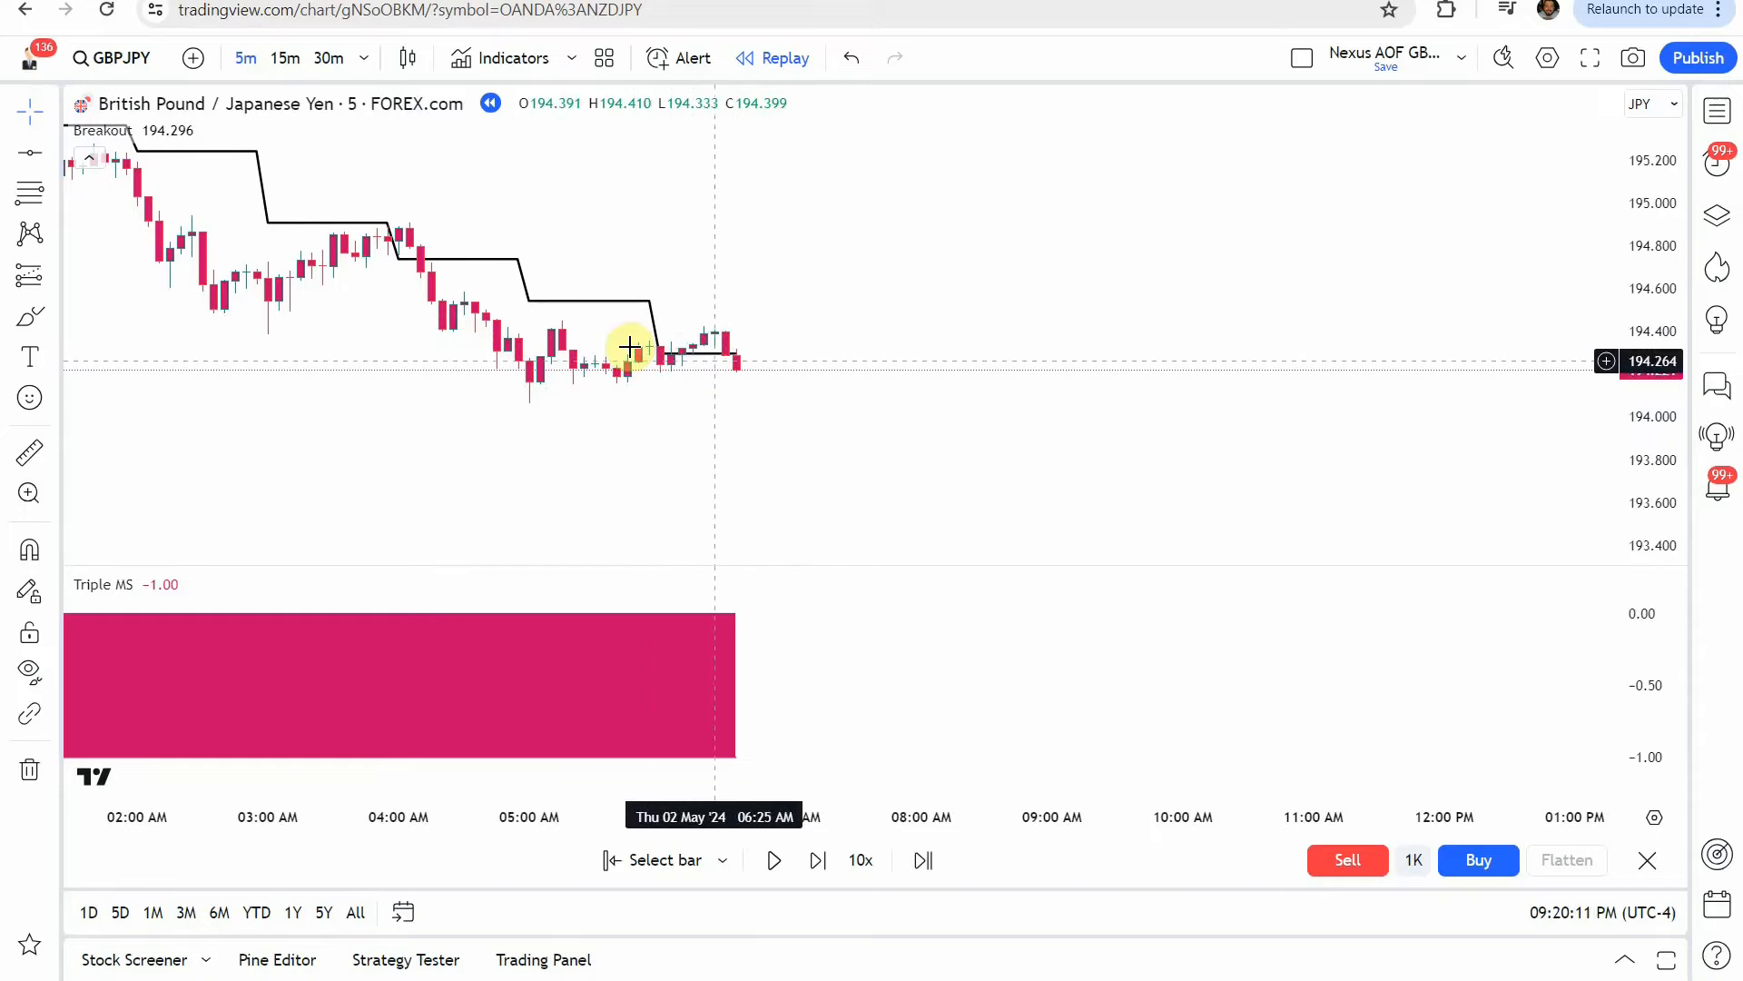
{"action": "mouse_move", "coordinate": [751, 701]}
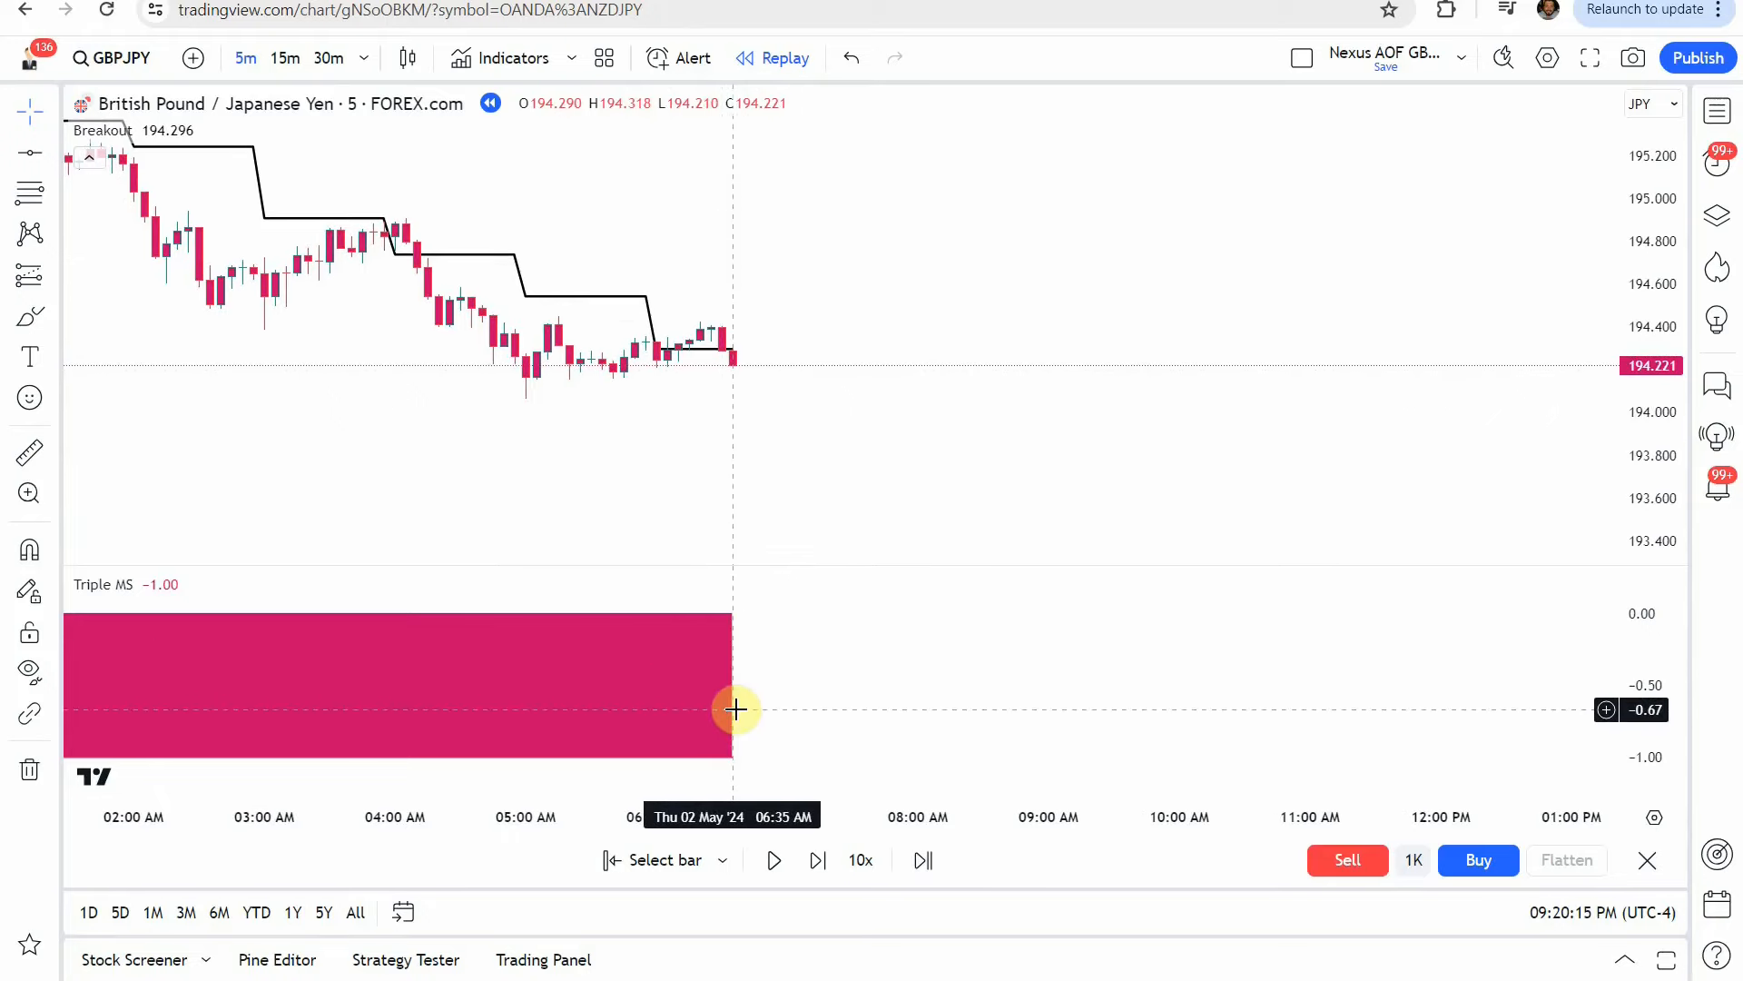
{"action": "mouse_move", "coordinate": [646, 684]}
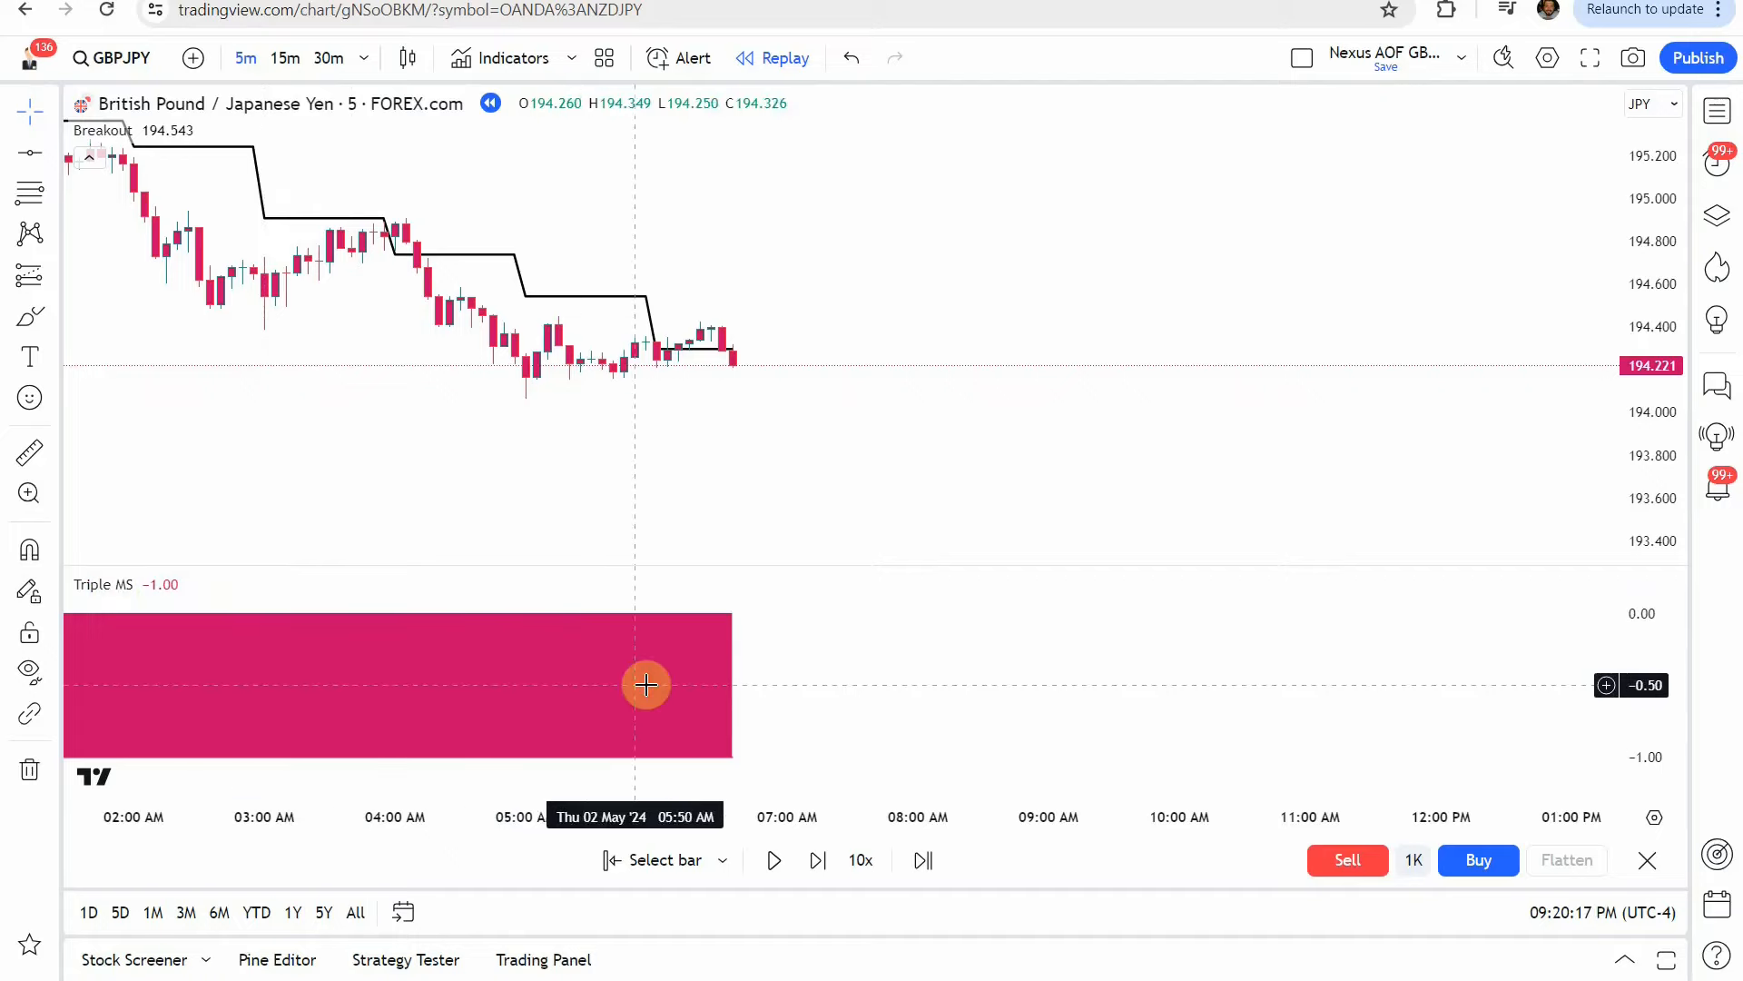
{"action": "mouse_move", "coordinate": [715, 670]}
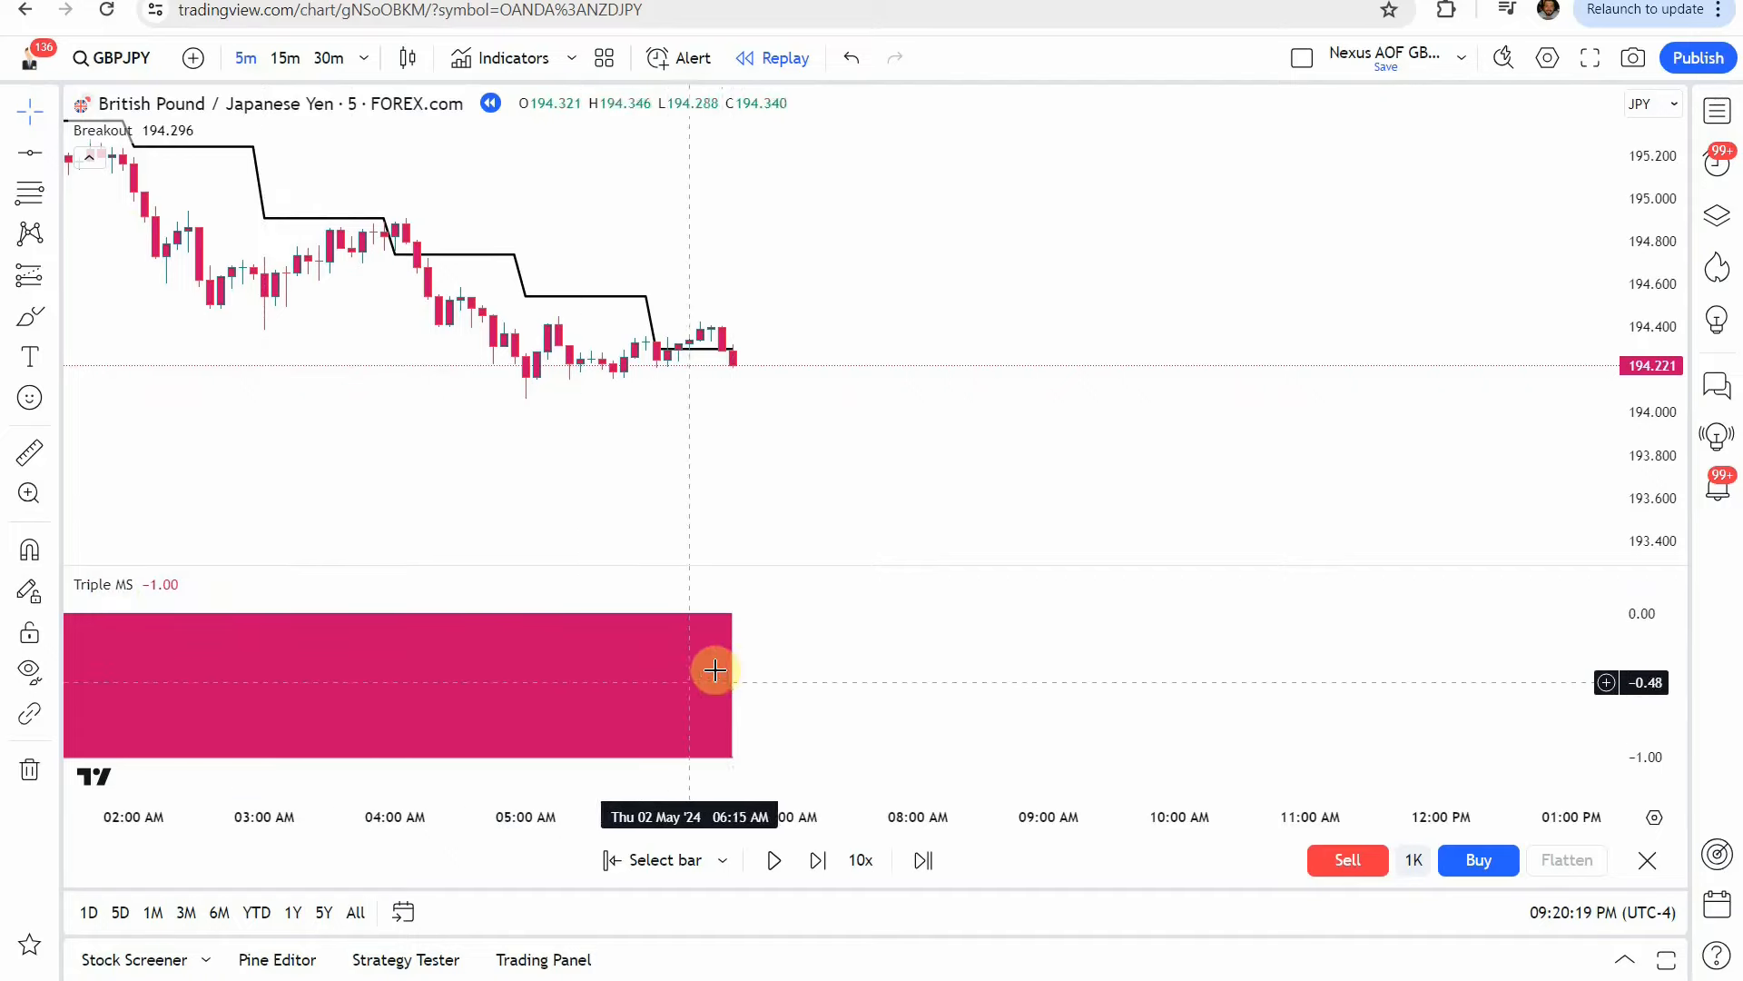
{"action": "mouse_move", "coordinate": [743, 619]}
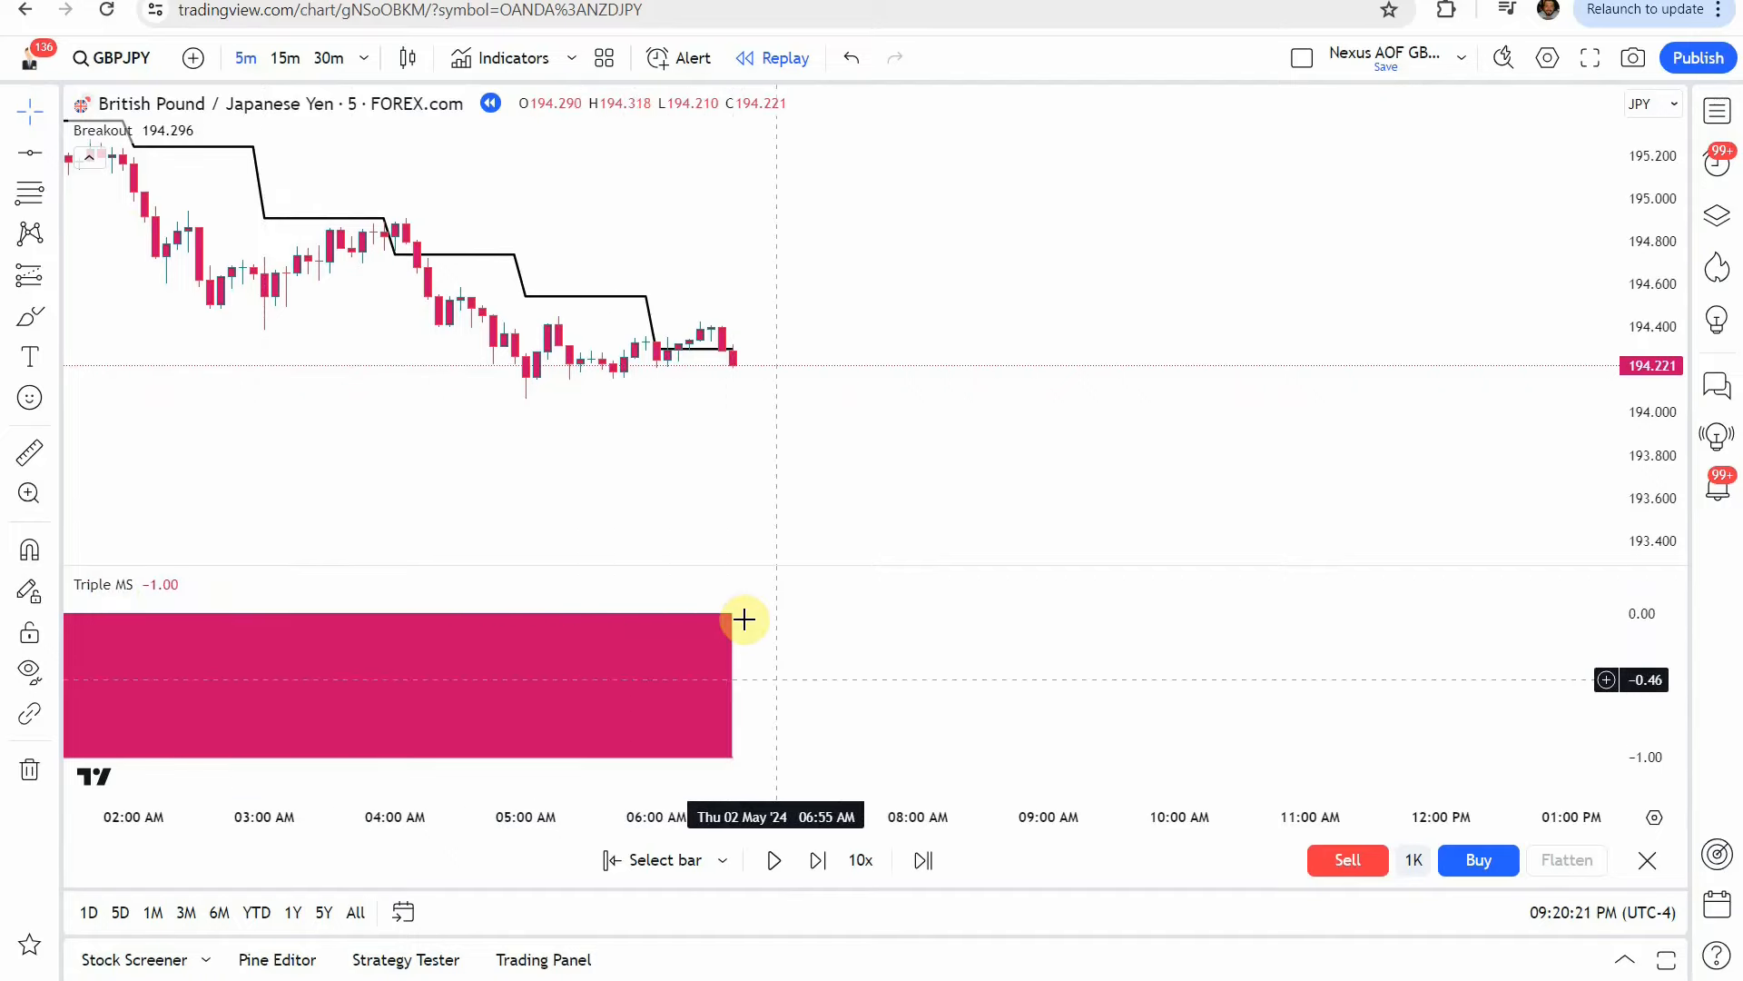
{"action": "mouse_move", "coordinate": [730, 686]}
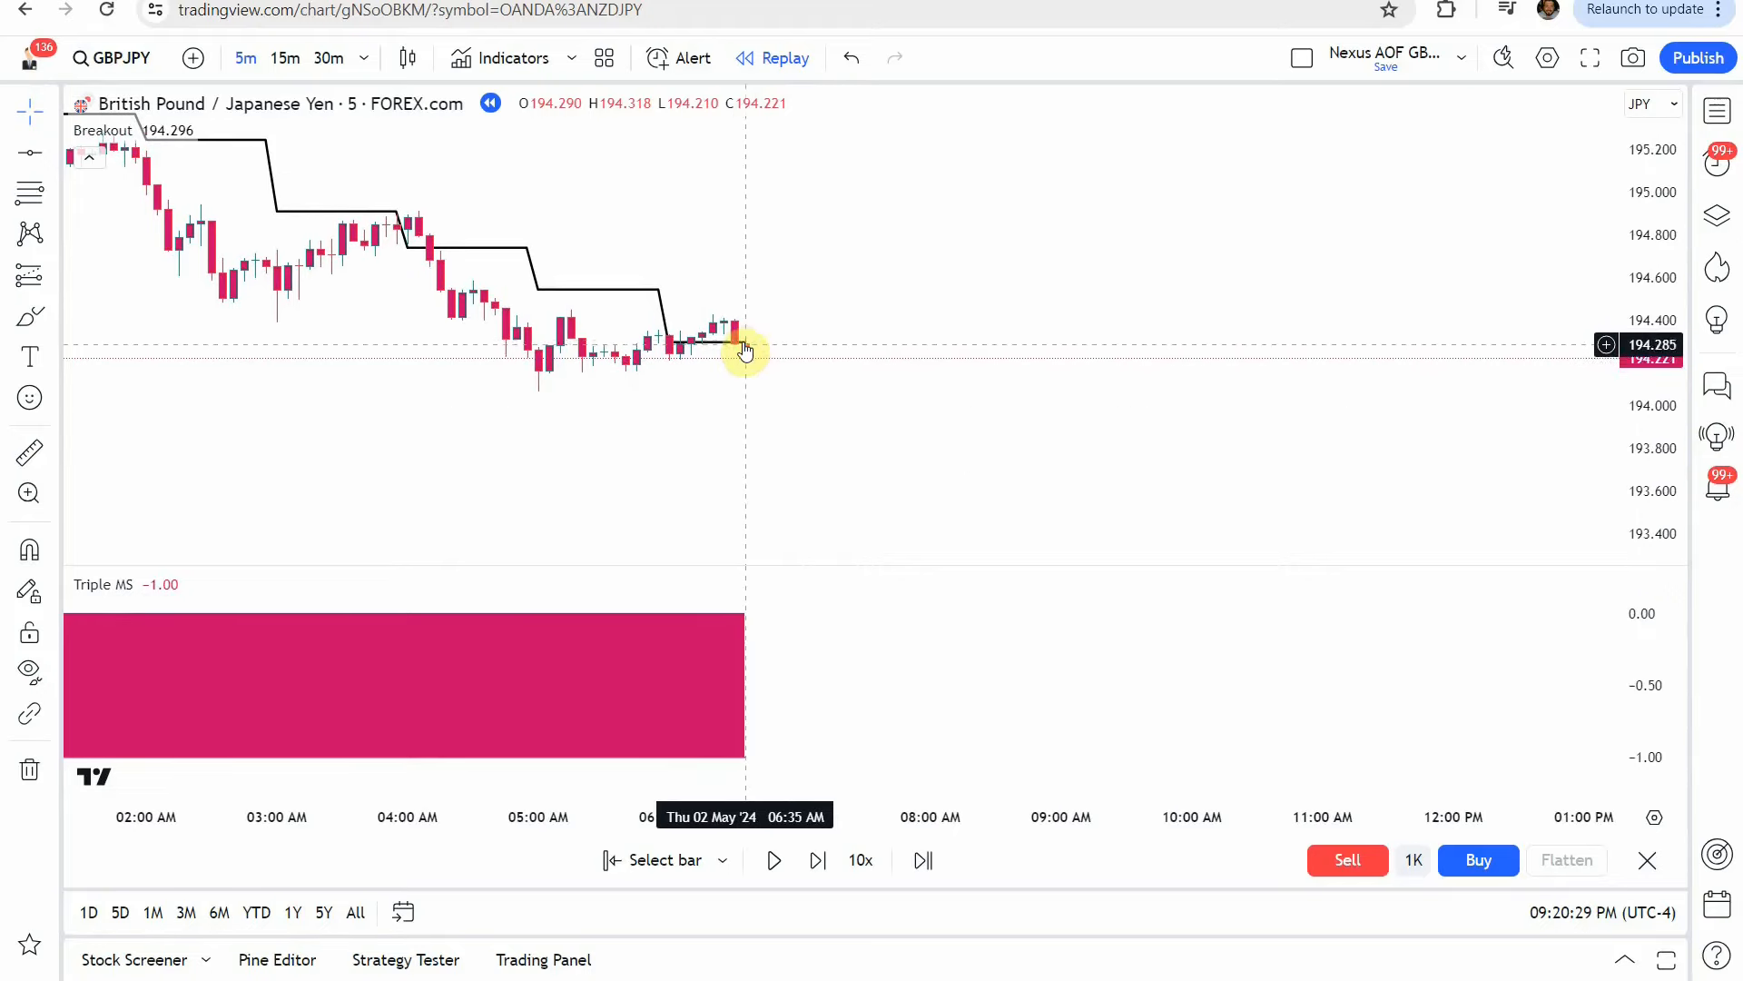
{"action": "mouse_move", "coordinate": [745, 365]}
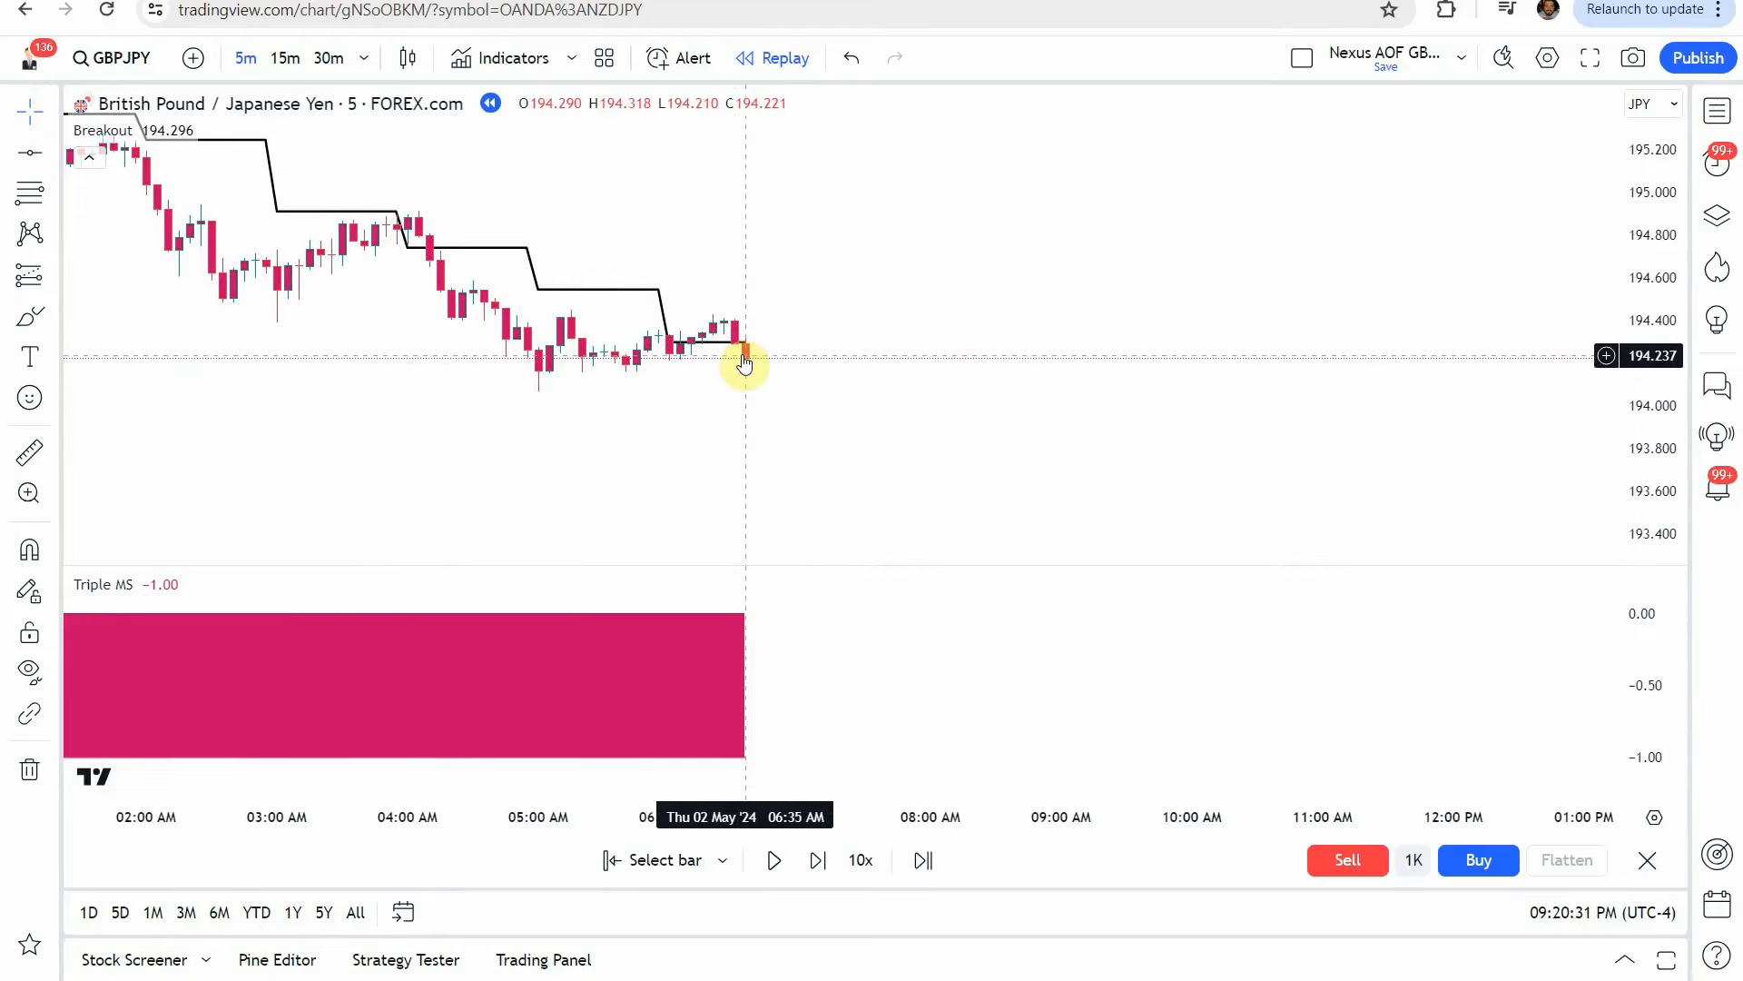
{"action": "mouse_move", "coordinate": [722, 402]}
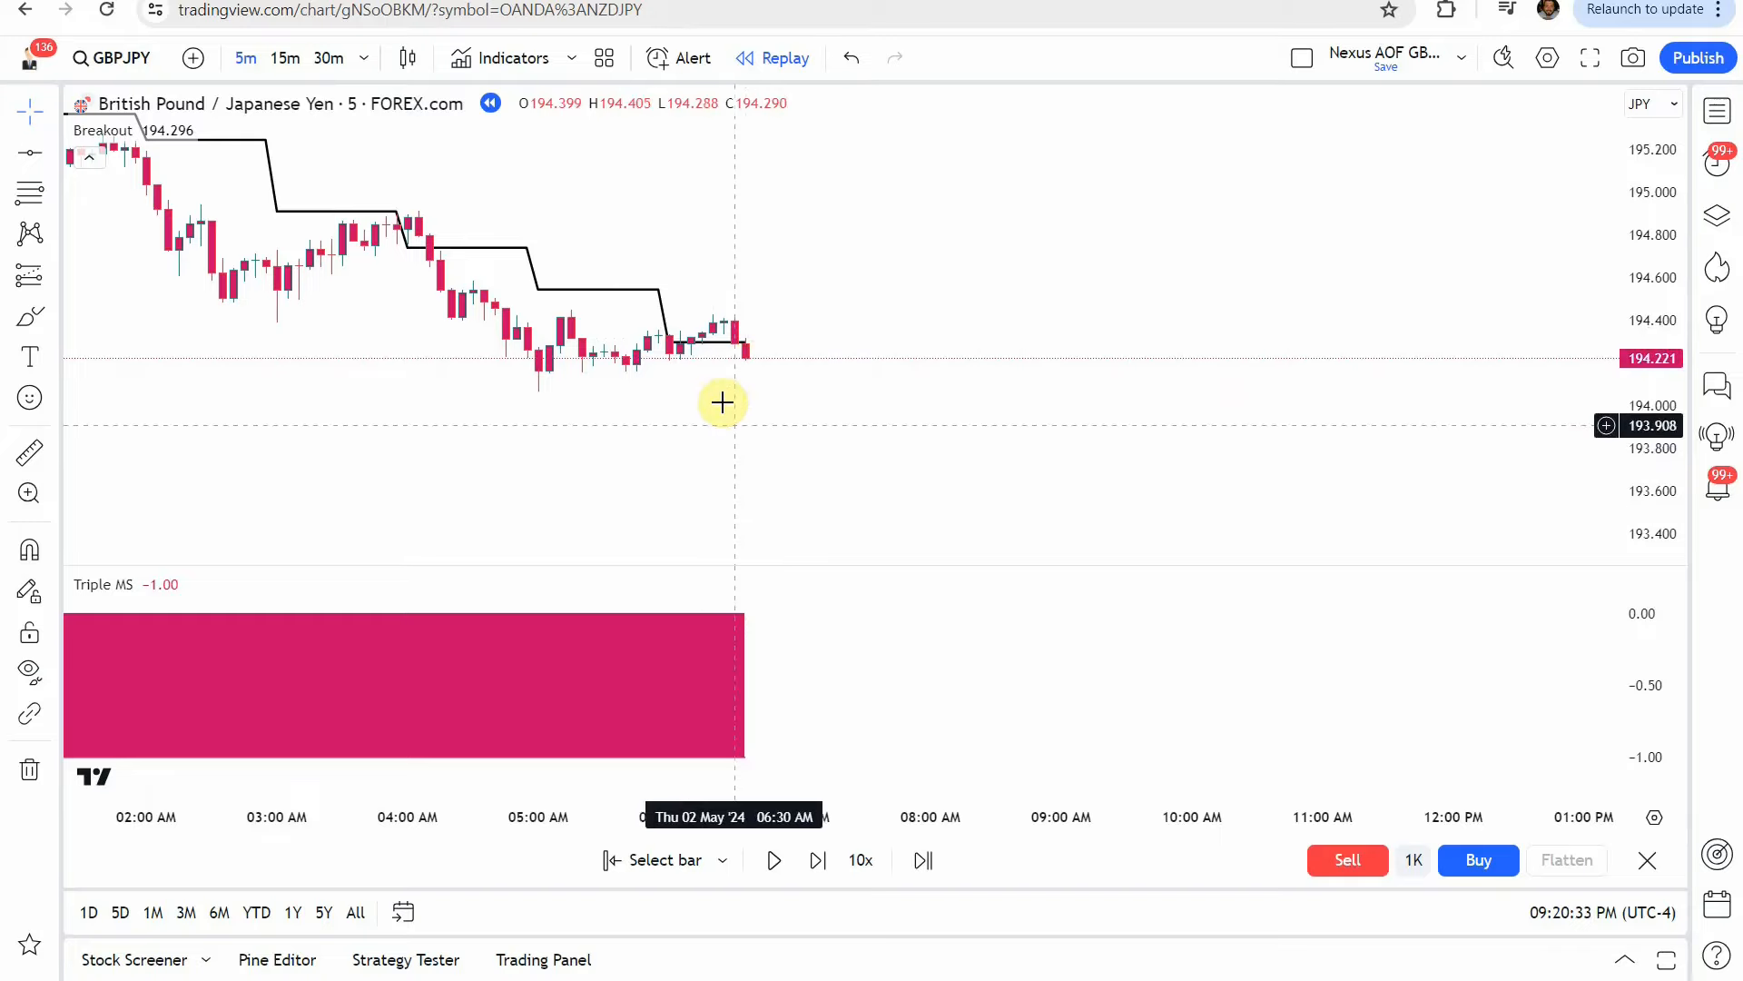
{"action": "mouse_move", "coordinate": [770, 483]}
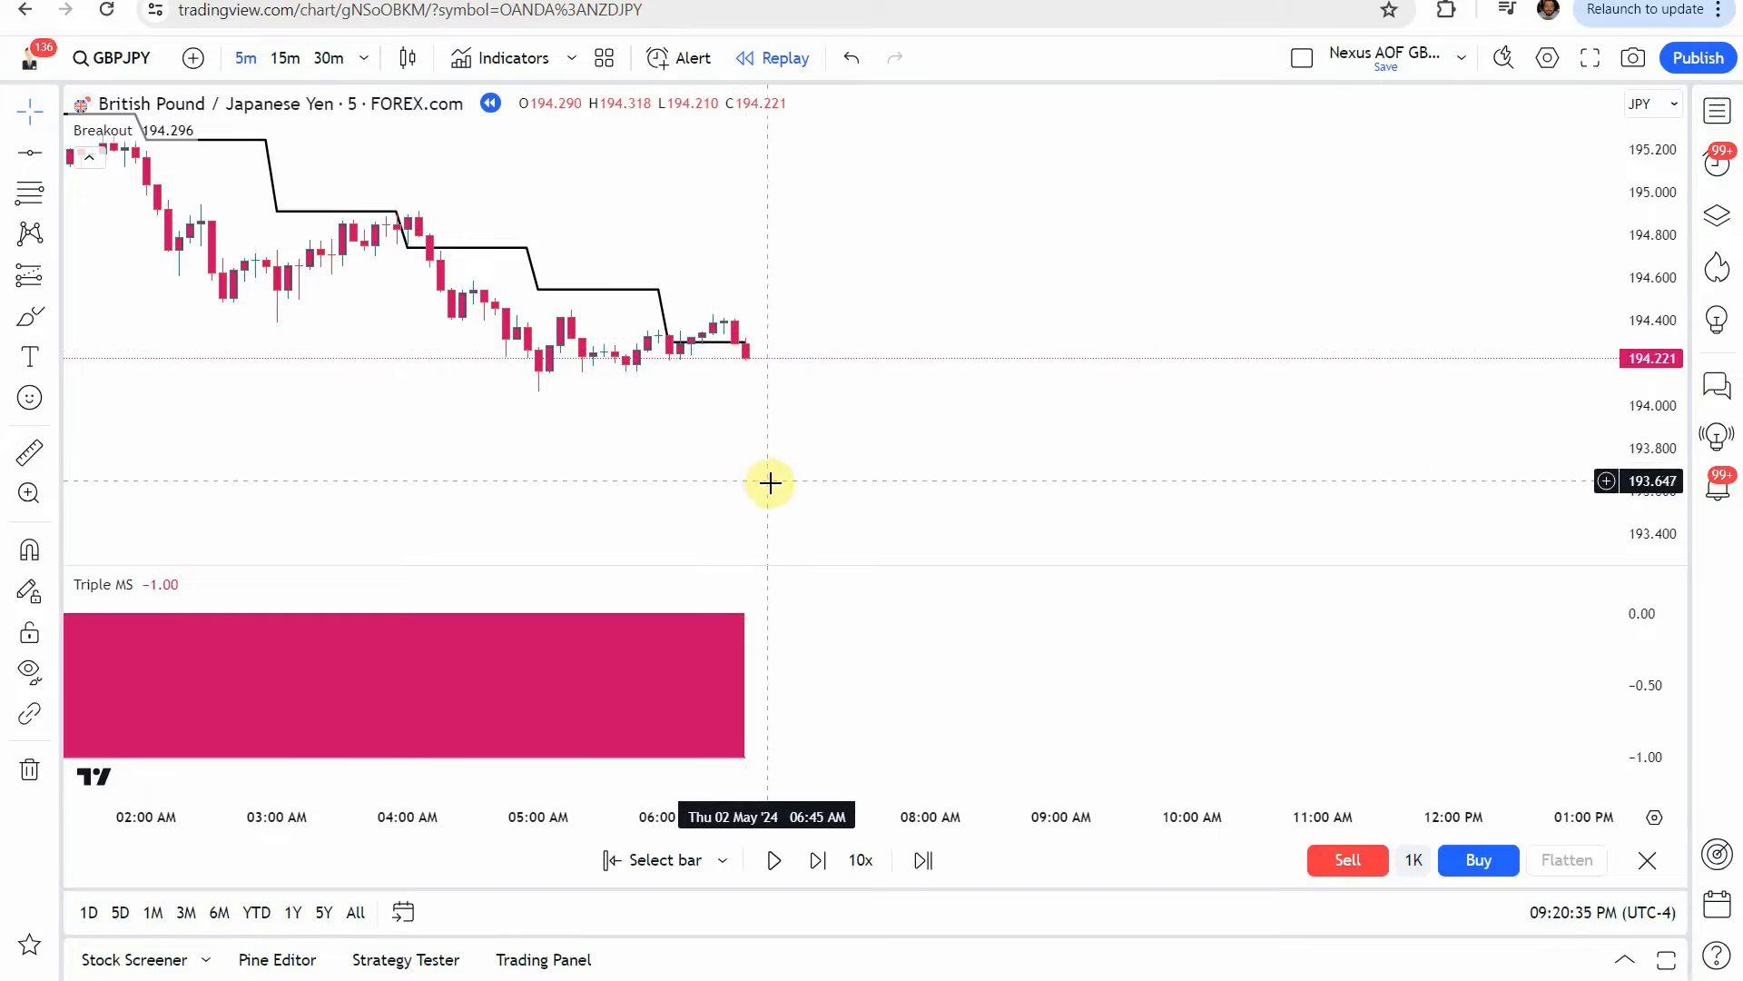
{"action": "mouse_move", "coordinate": [746, 463]}
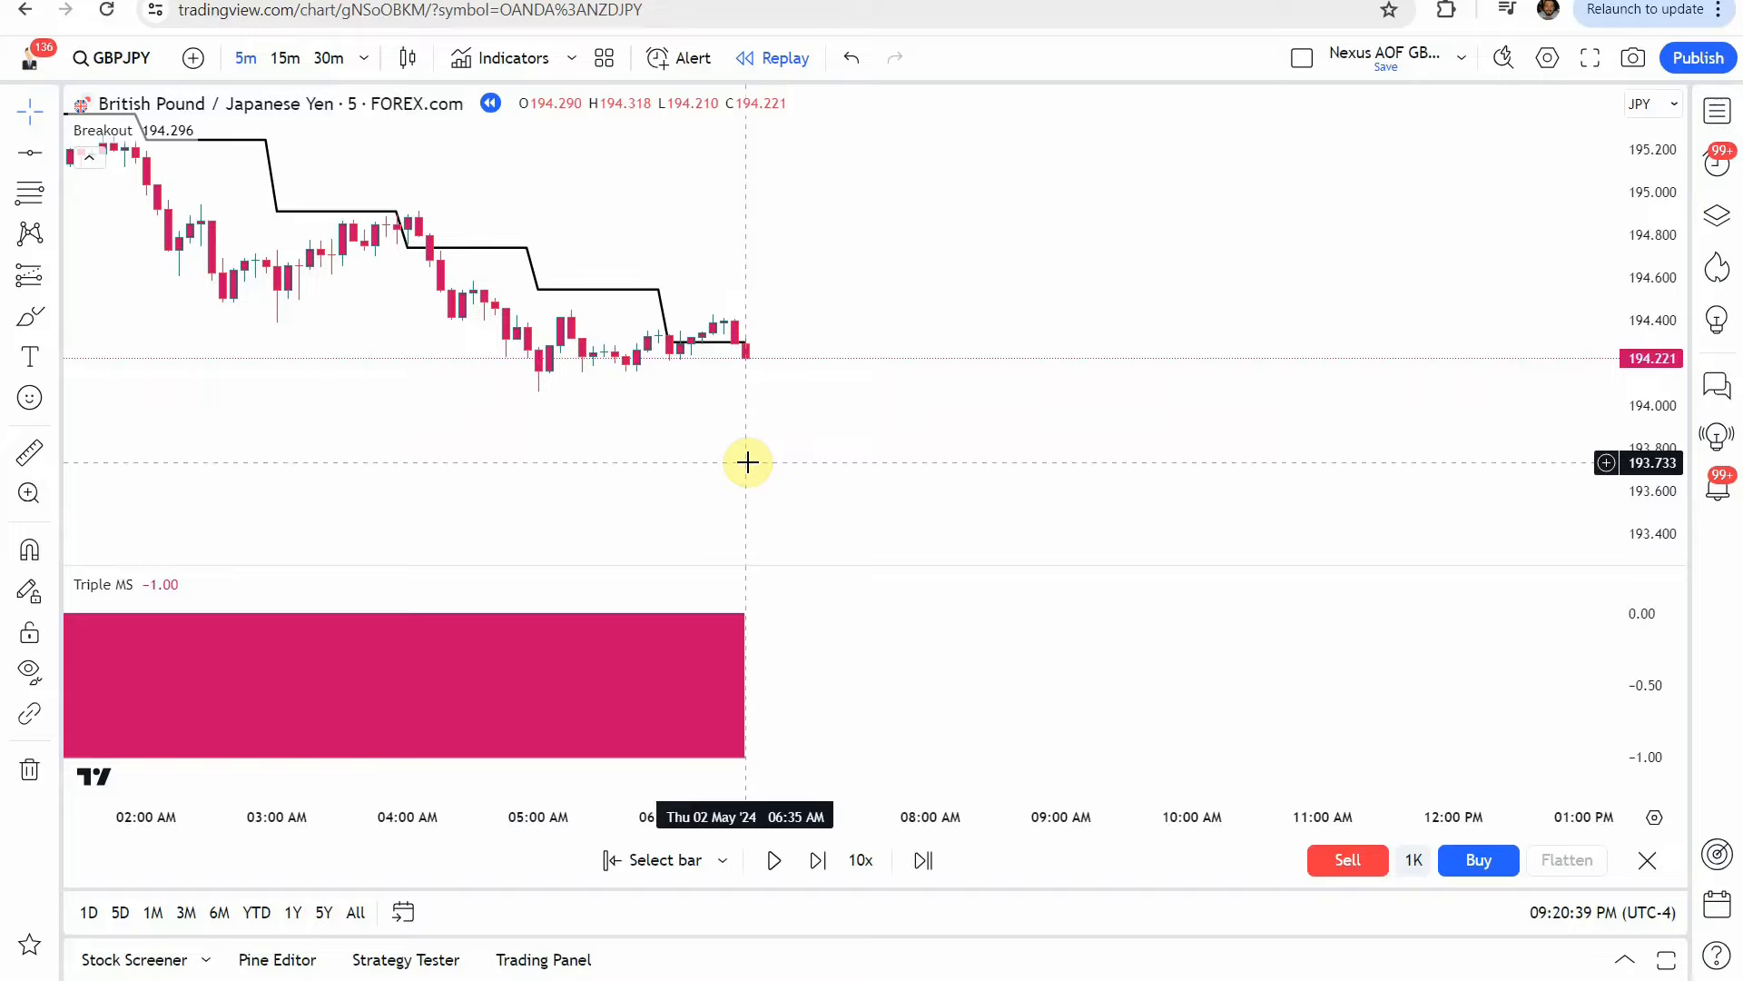
{"action": "mouse_move", "coordinate": [746, 316]}
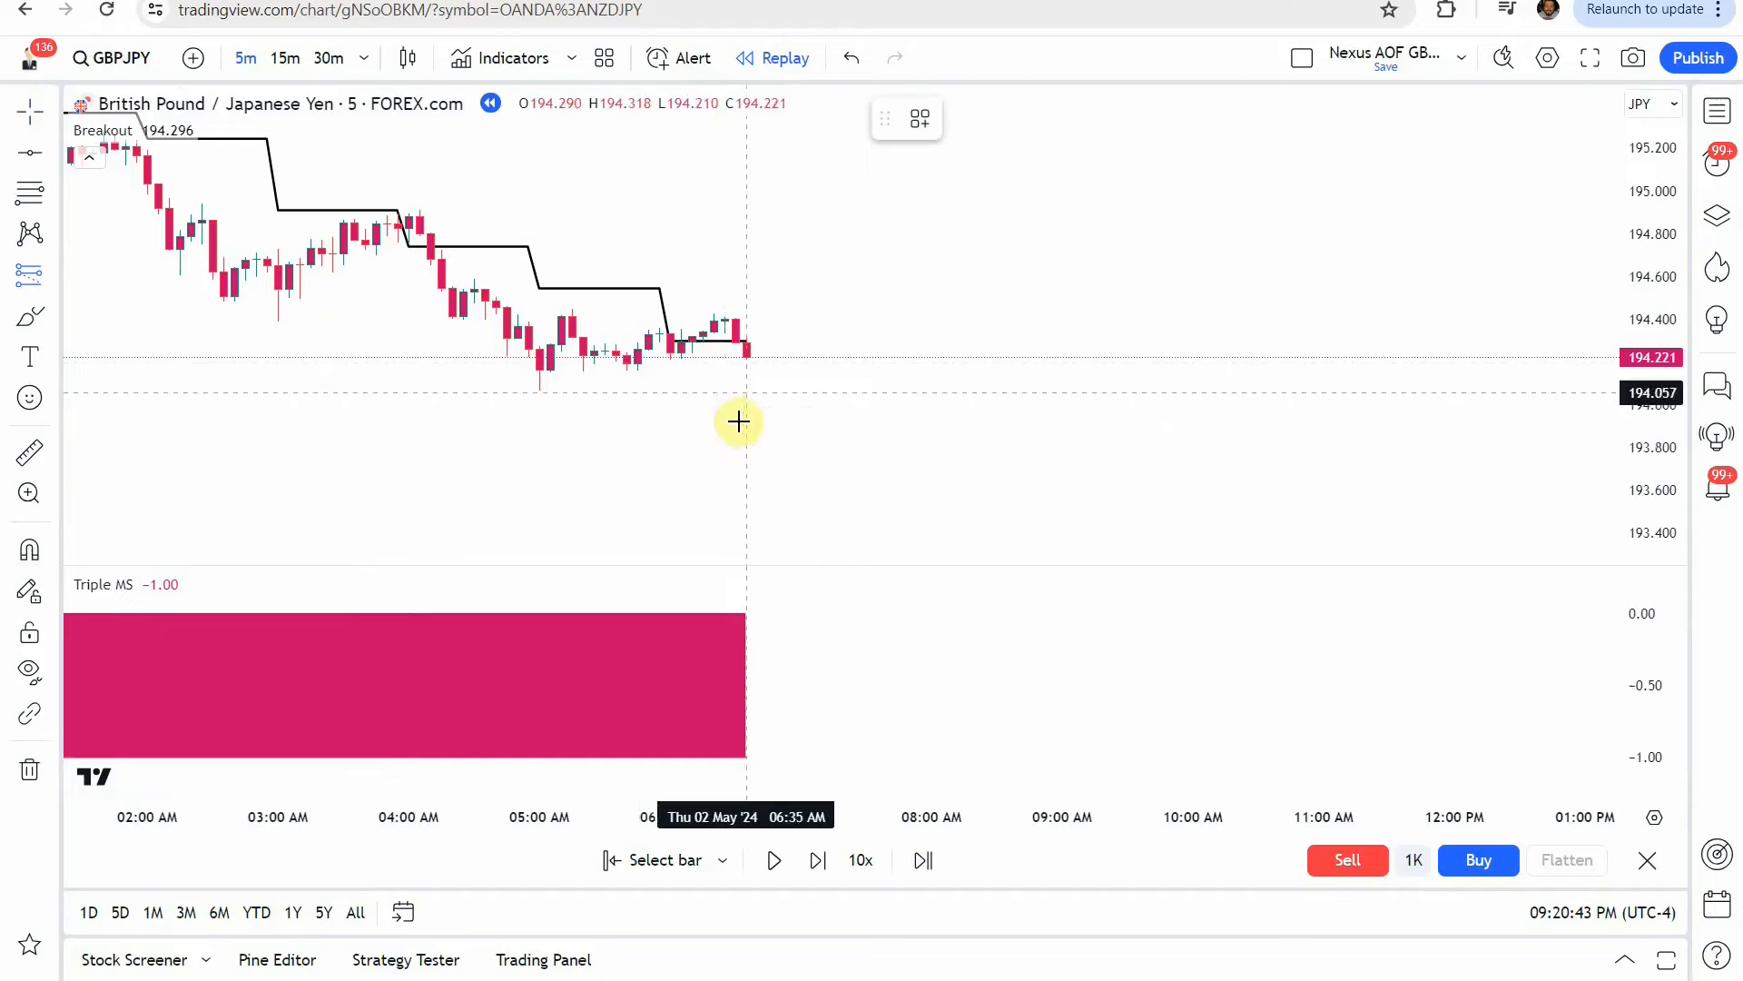
Place a short position at the latest bar and replay forward until price falls through its target near 193.76.
{"action": "left_click", "coordinate": [739, 356]}
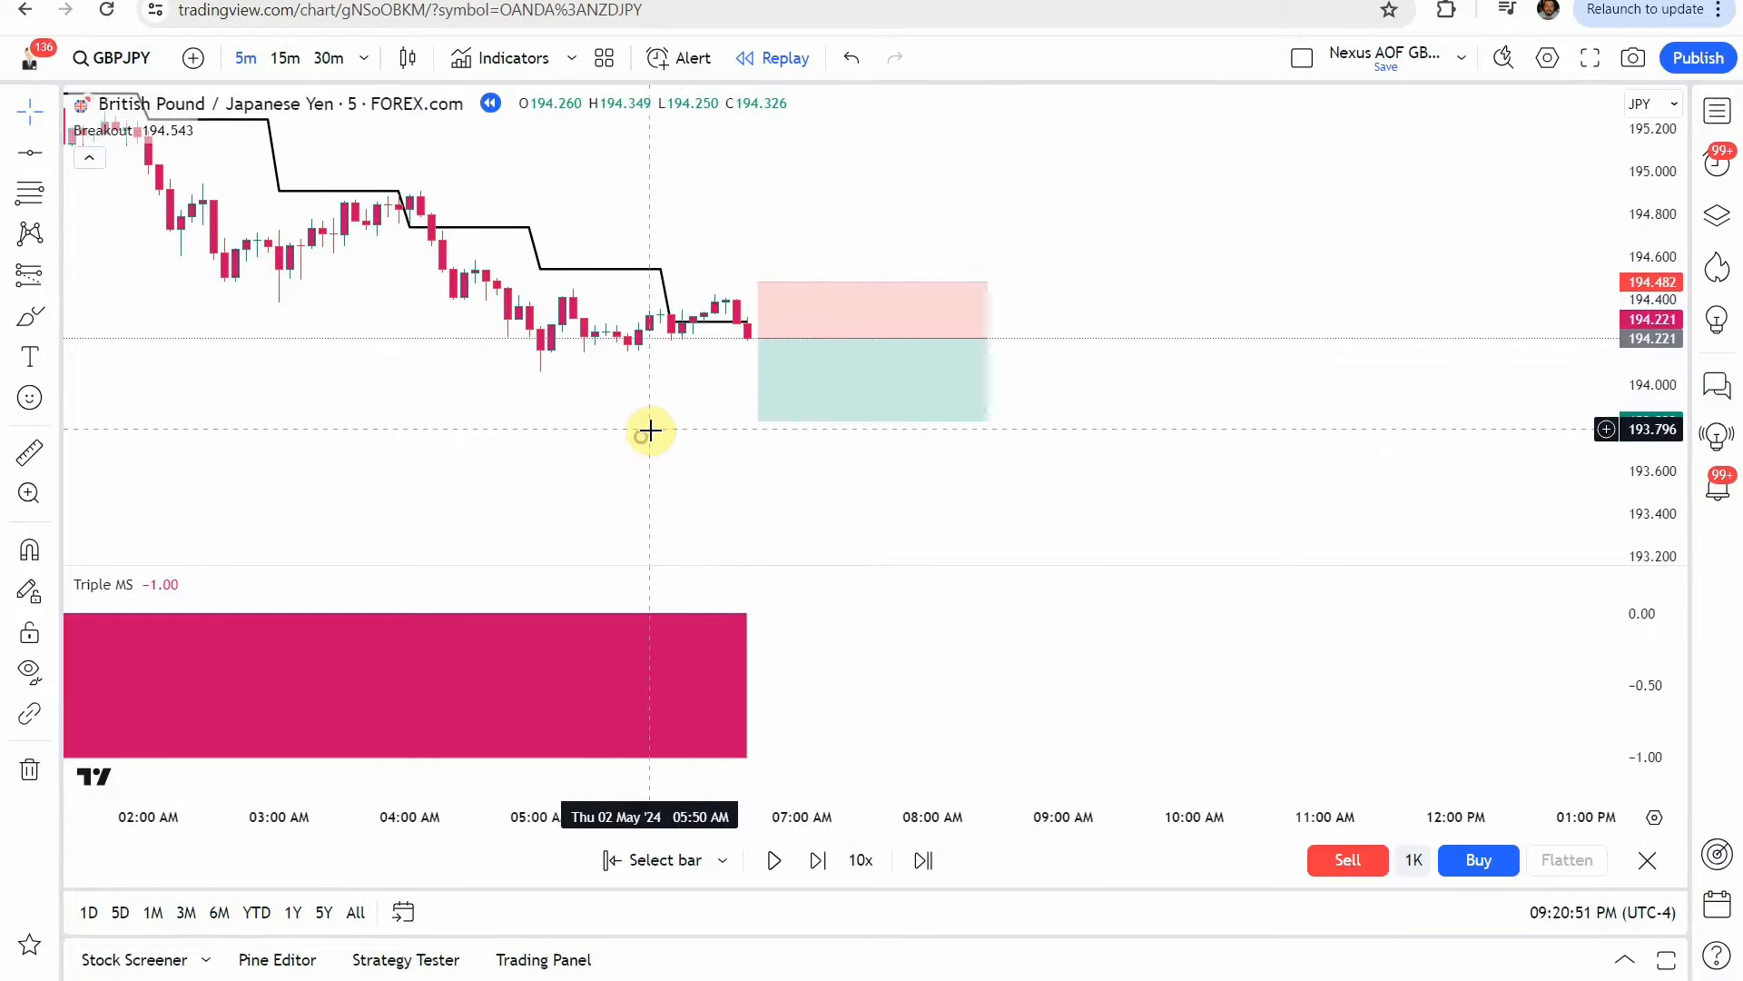
{"action": "left_click", "coordinate": [815, 859]}
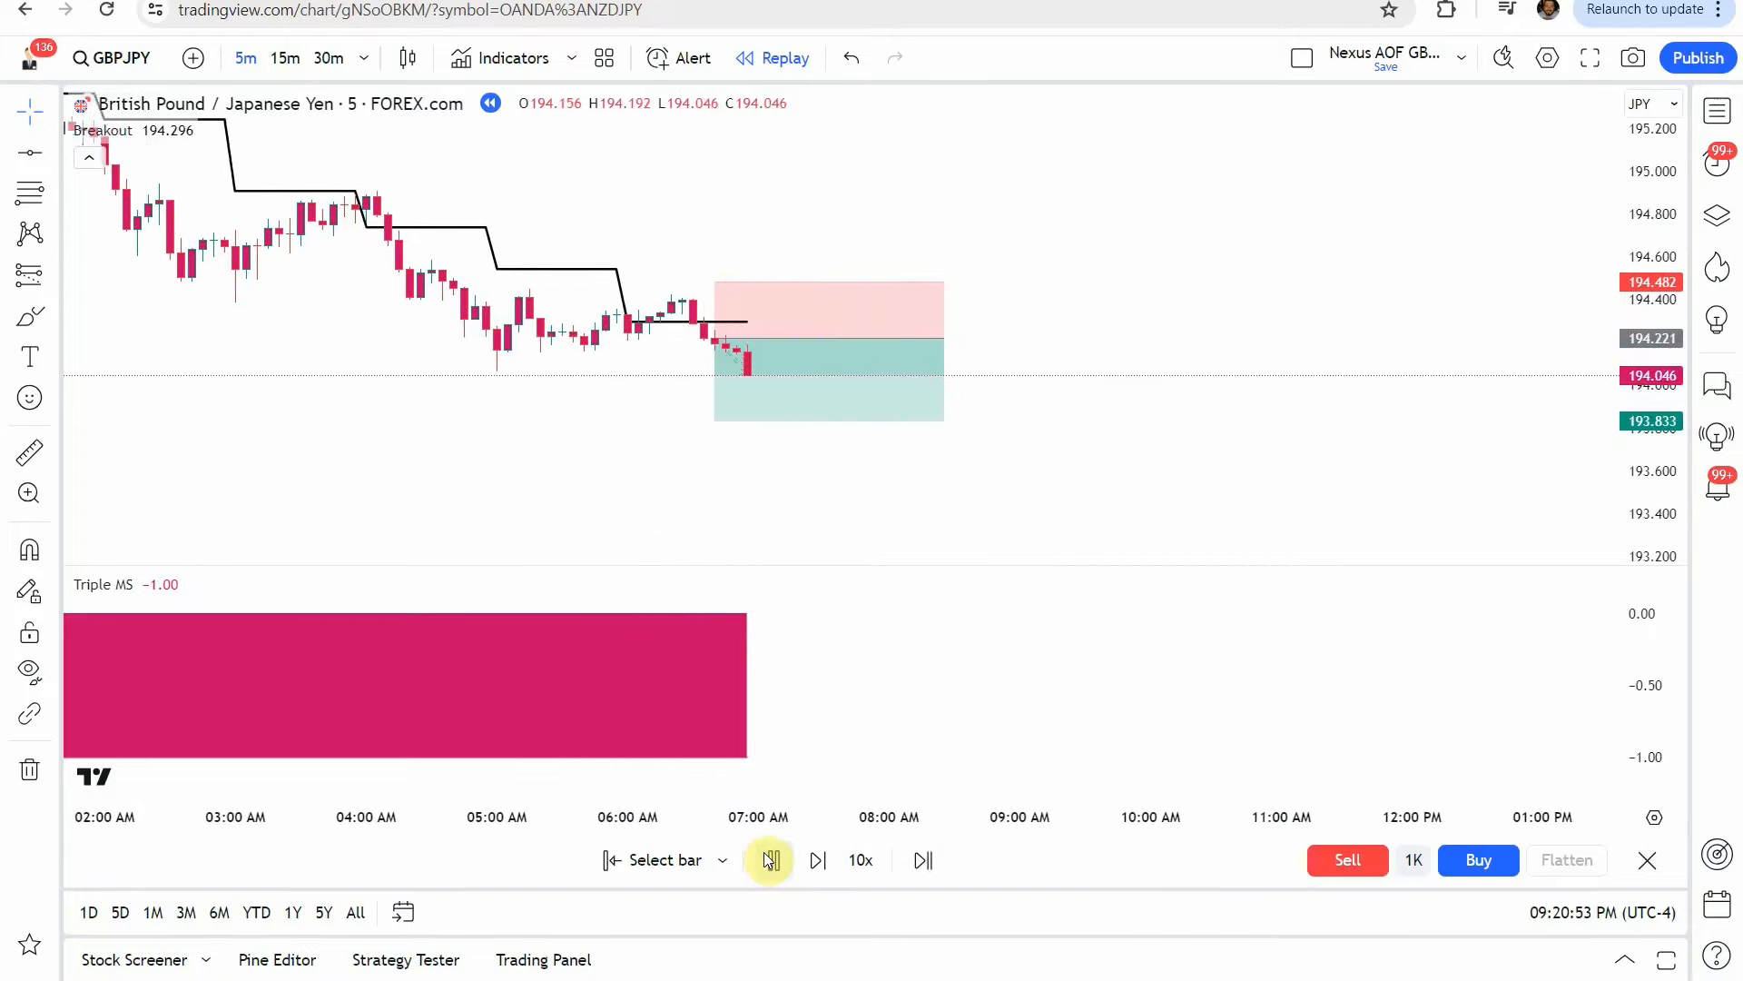
{"action": "left_click", "coordinate": [768, 859]}
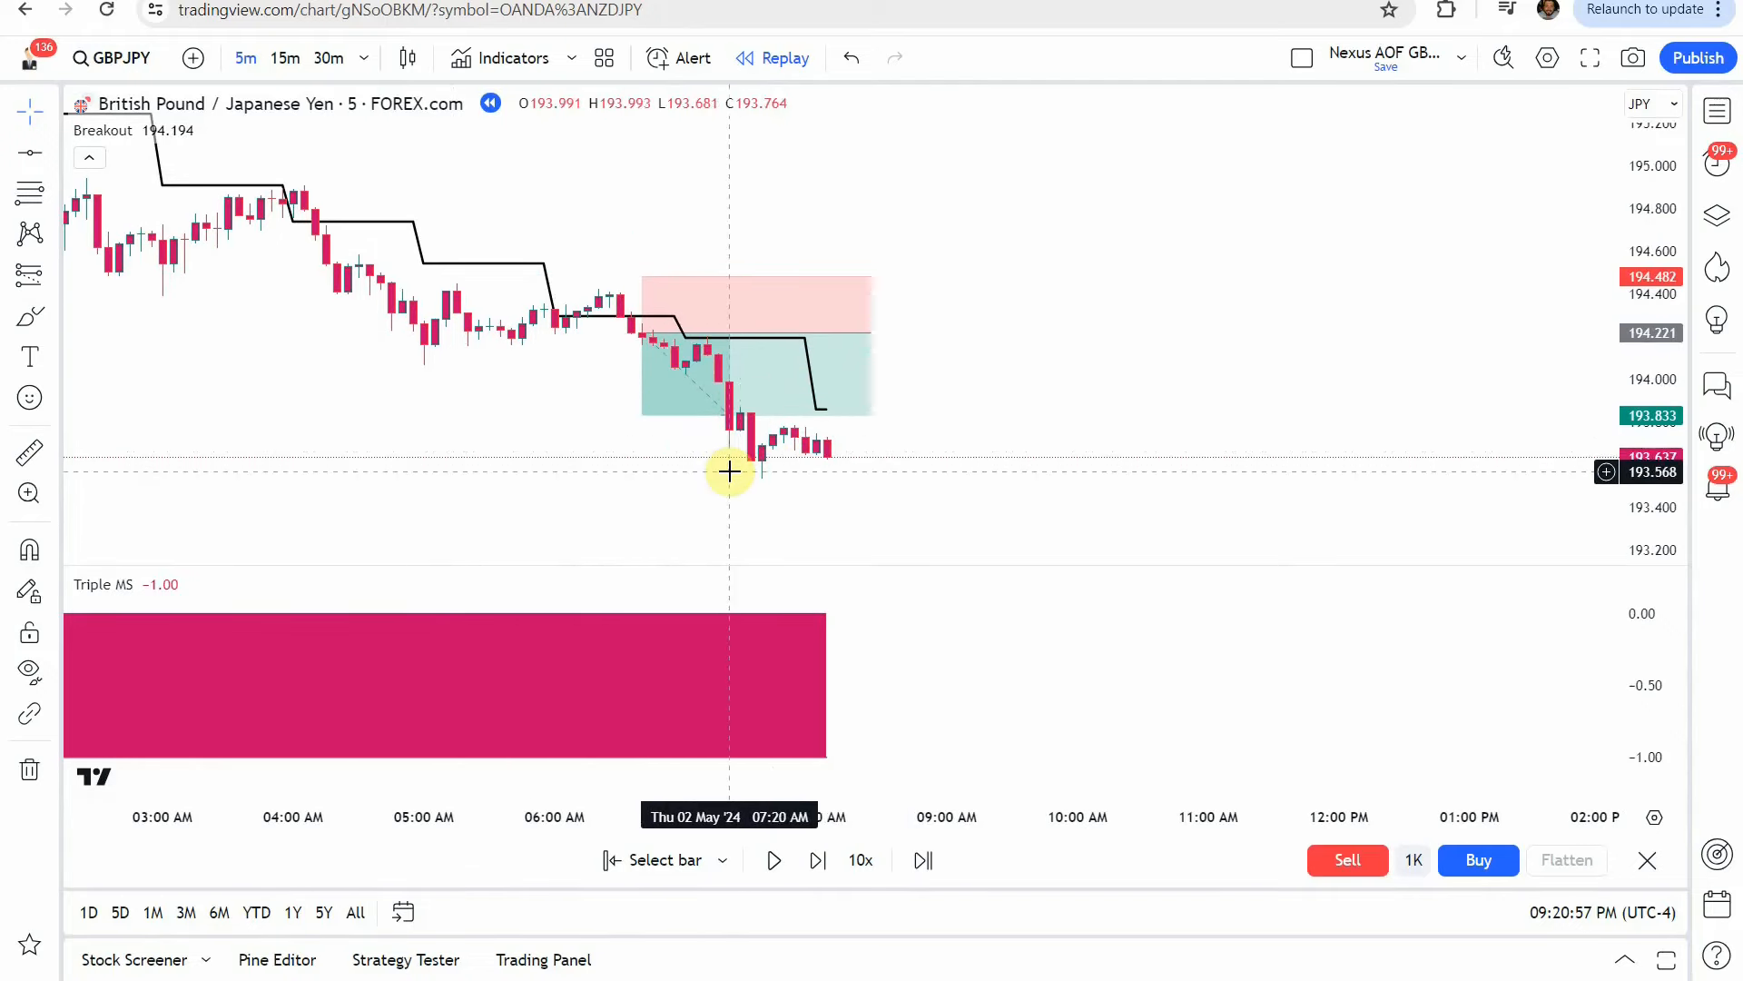
{"action": "mouse_move", "coordinate": [880, 501]}
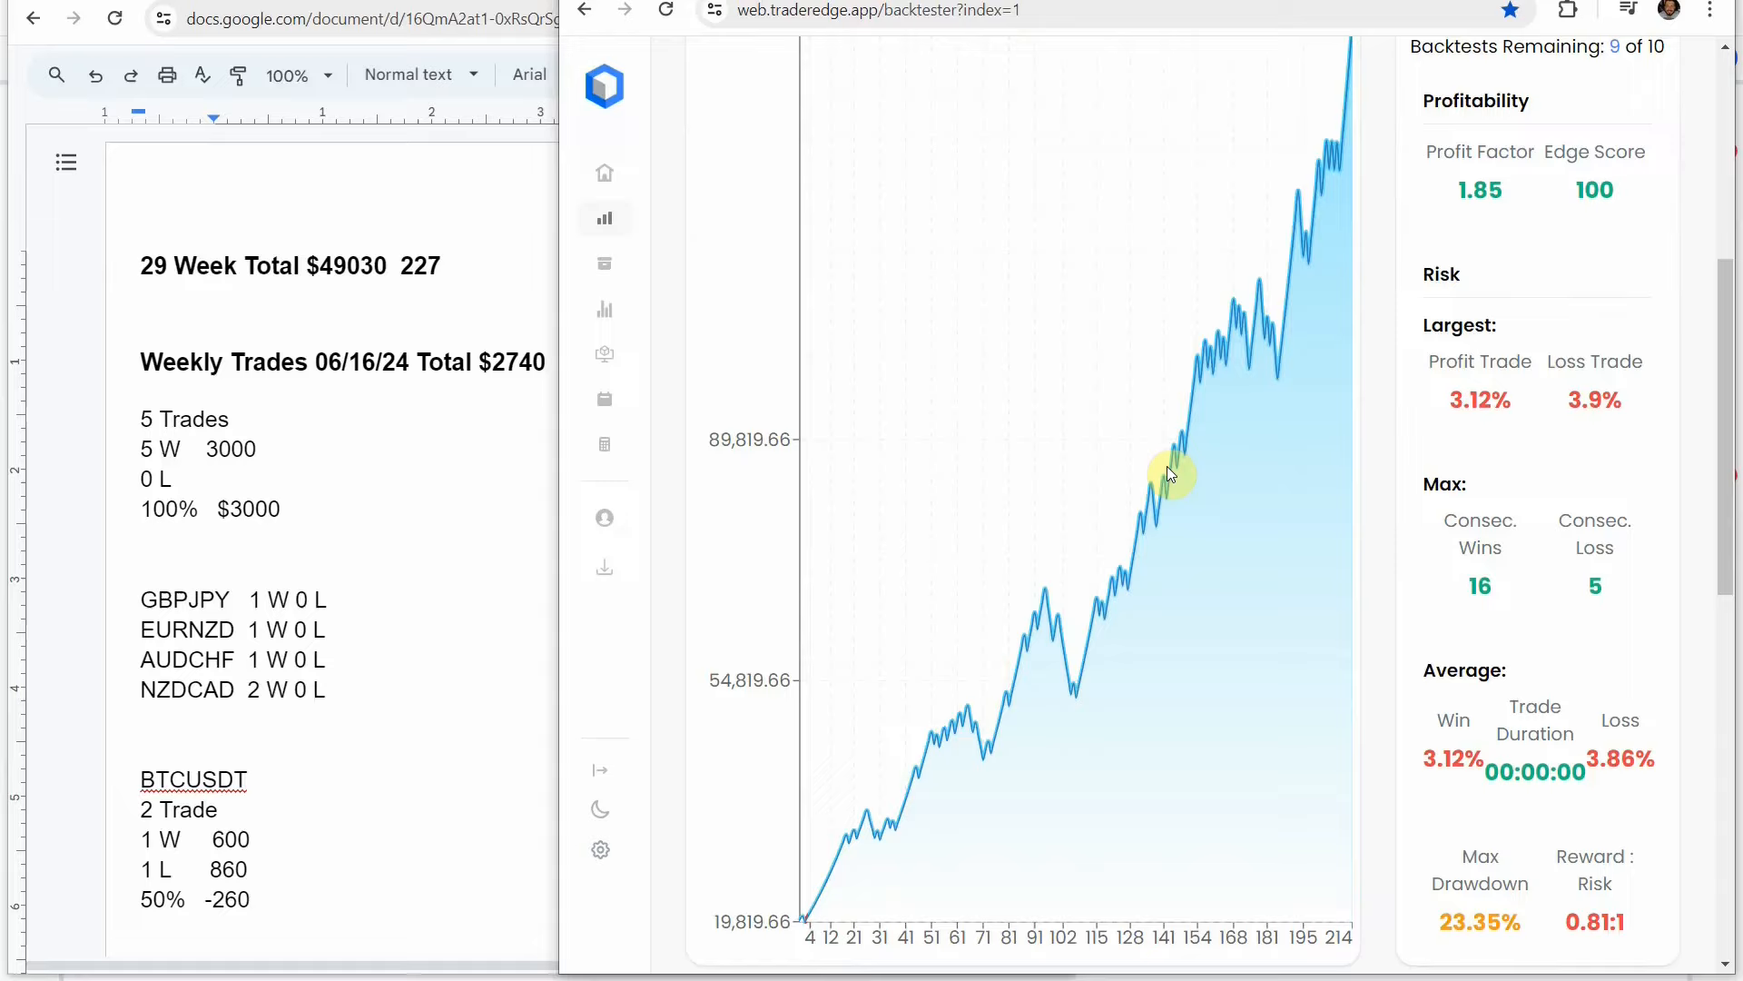
{"action": "mouse_move", "coordinate": [116, 615]}
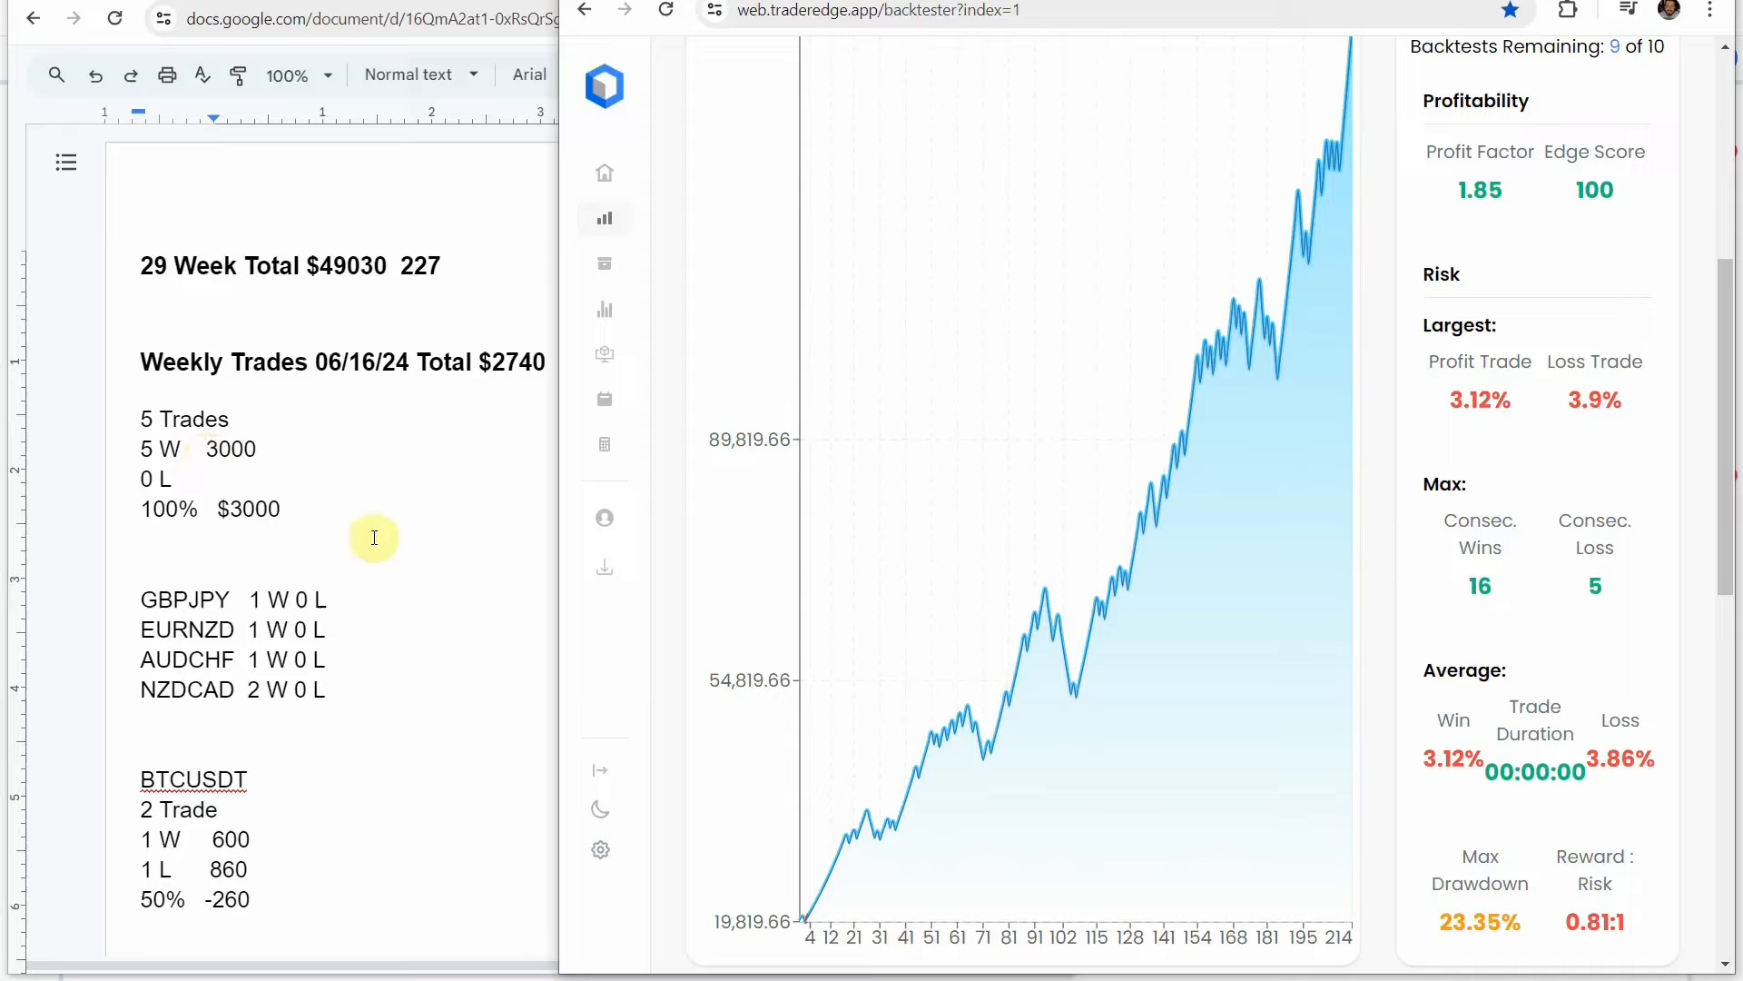
{"action": "mouse_move", "coordinate": [358, 577]}
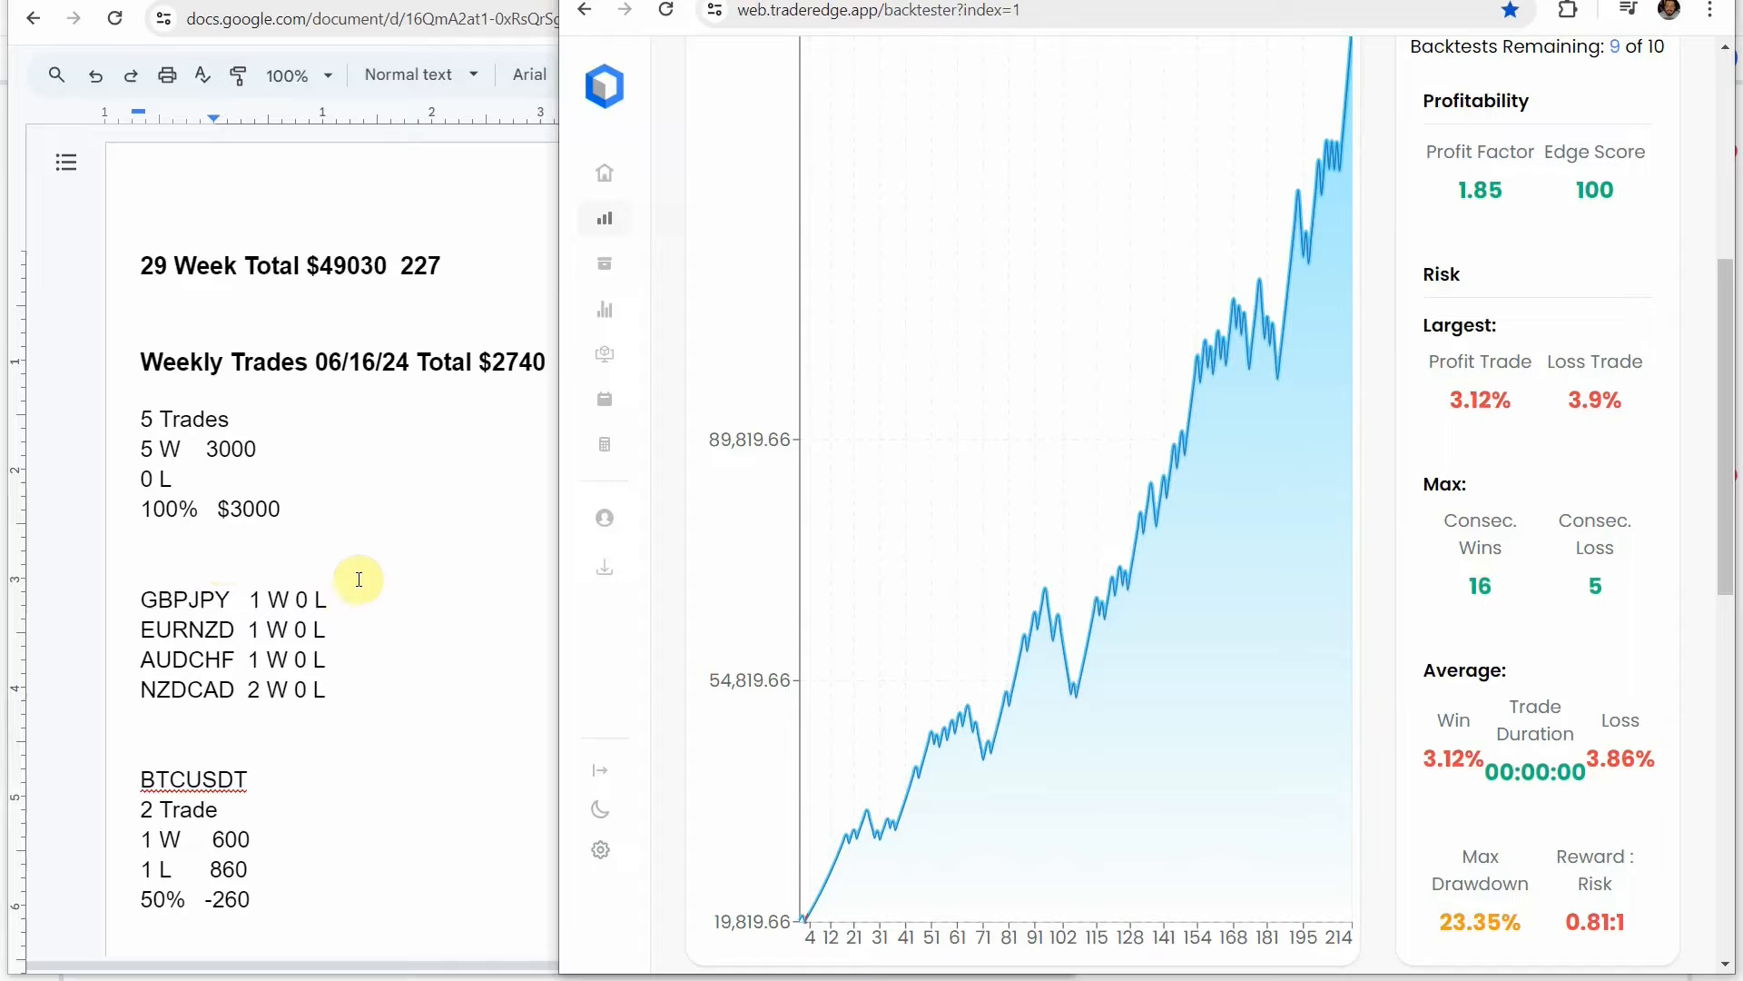
{"action": "mouse_move", "coordinate": [185, 859]}
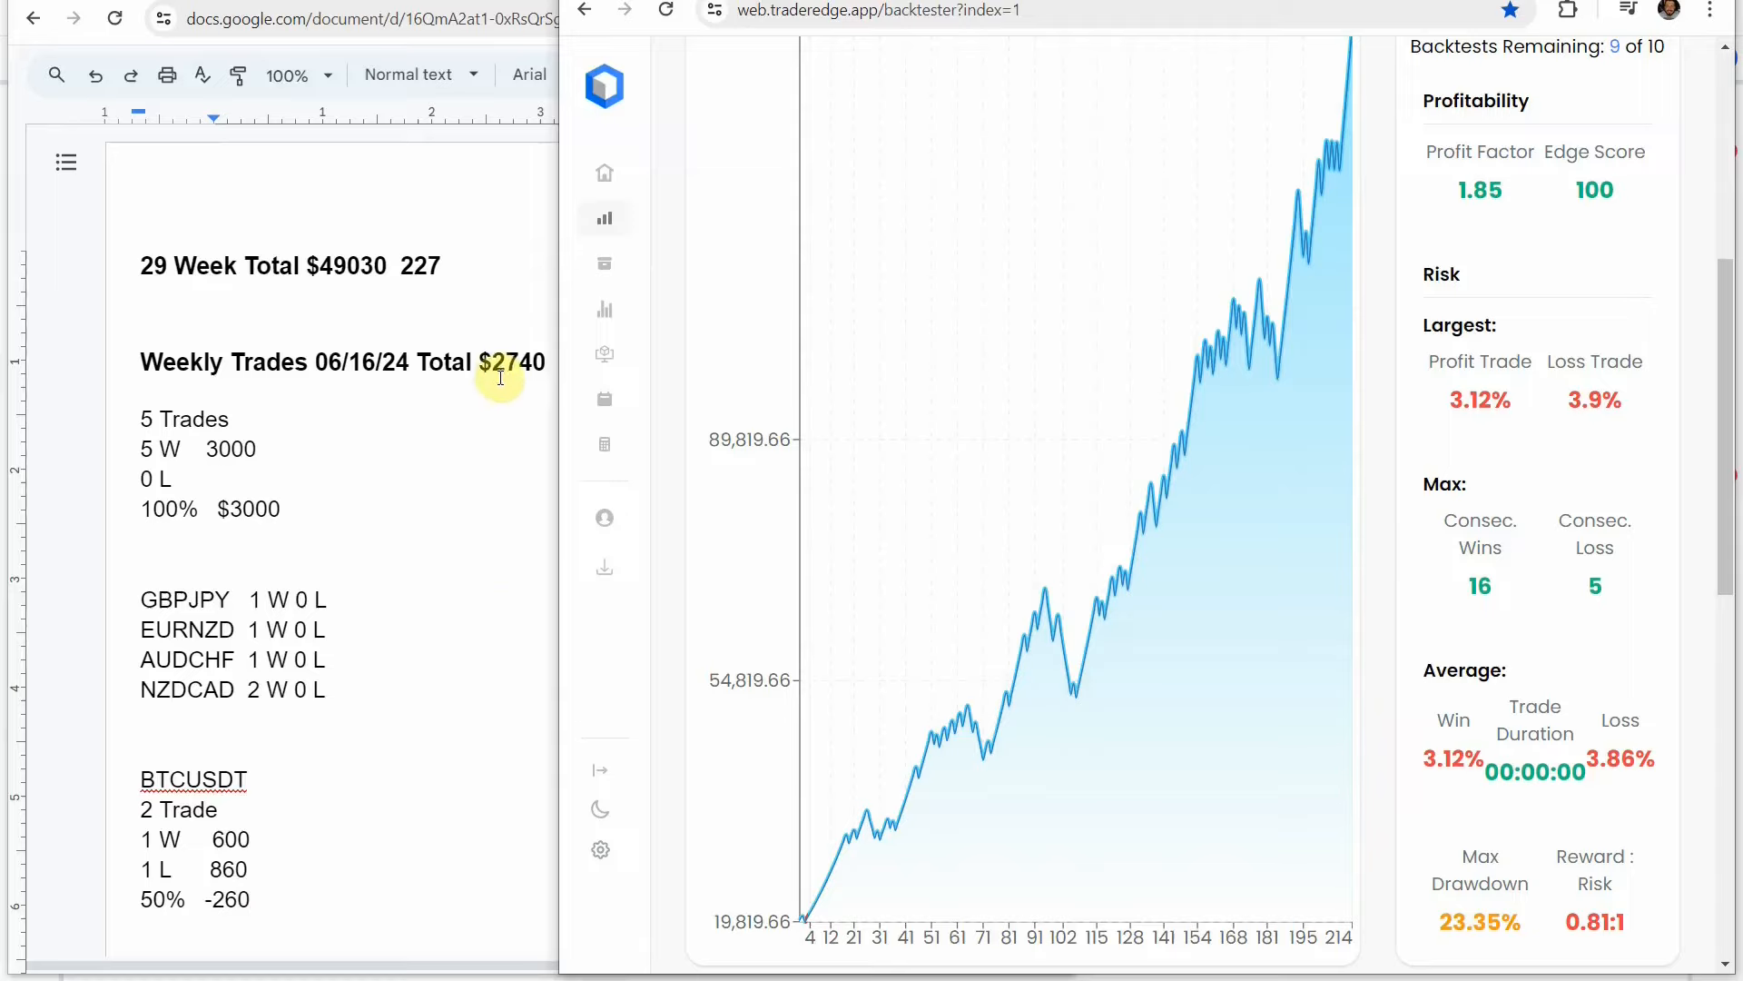
{"action": "mouse_move", "coordinate": [450, 459]}
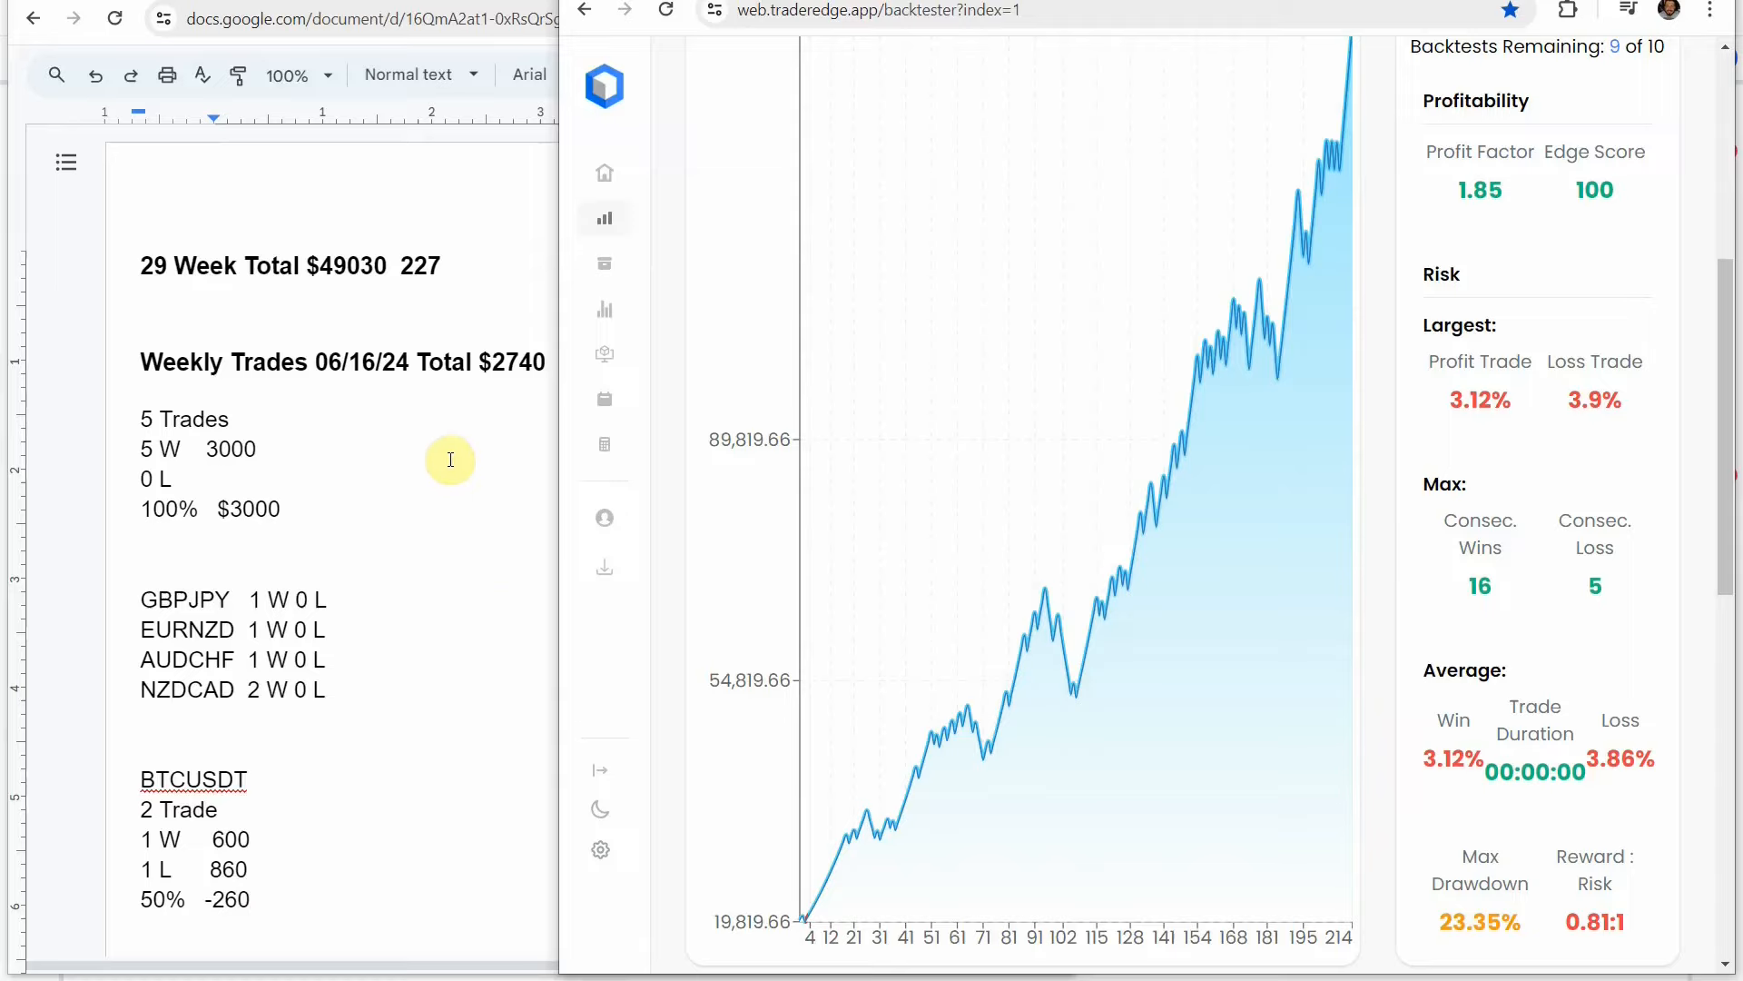
{"action": "mouse_move", "coordinate": [197, 285]}
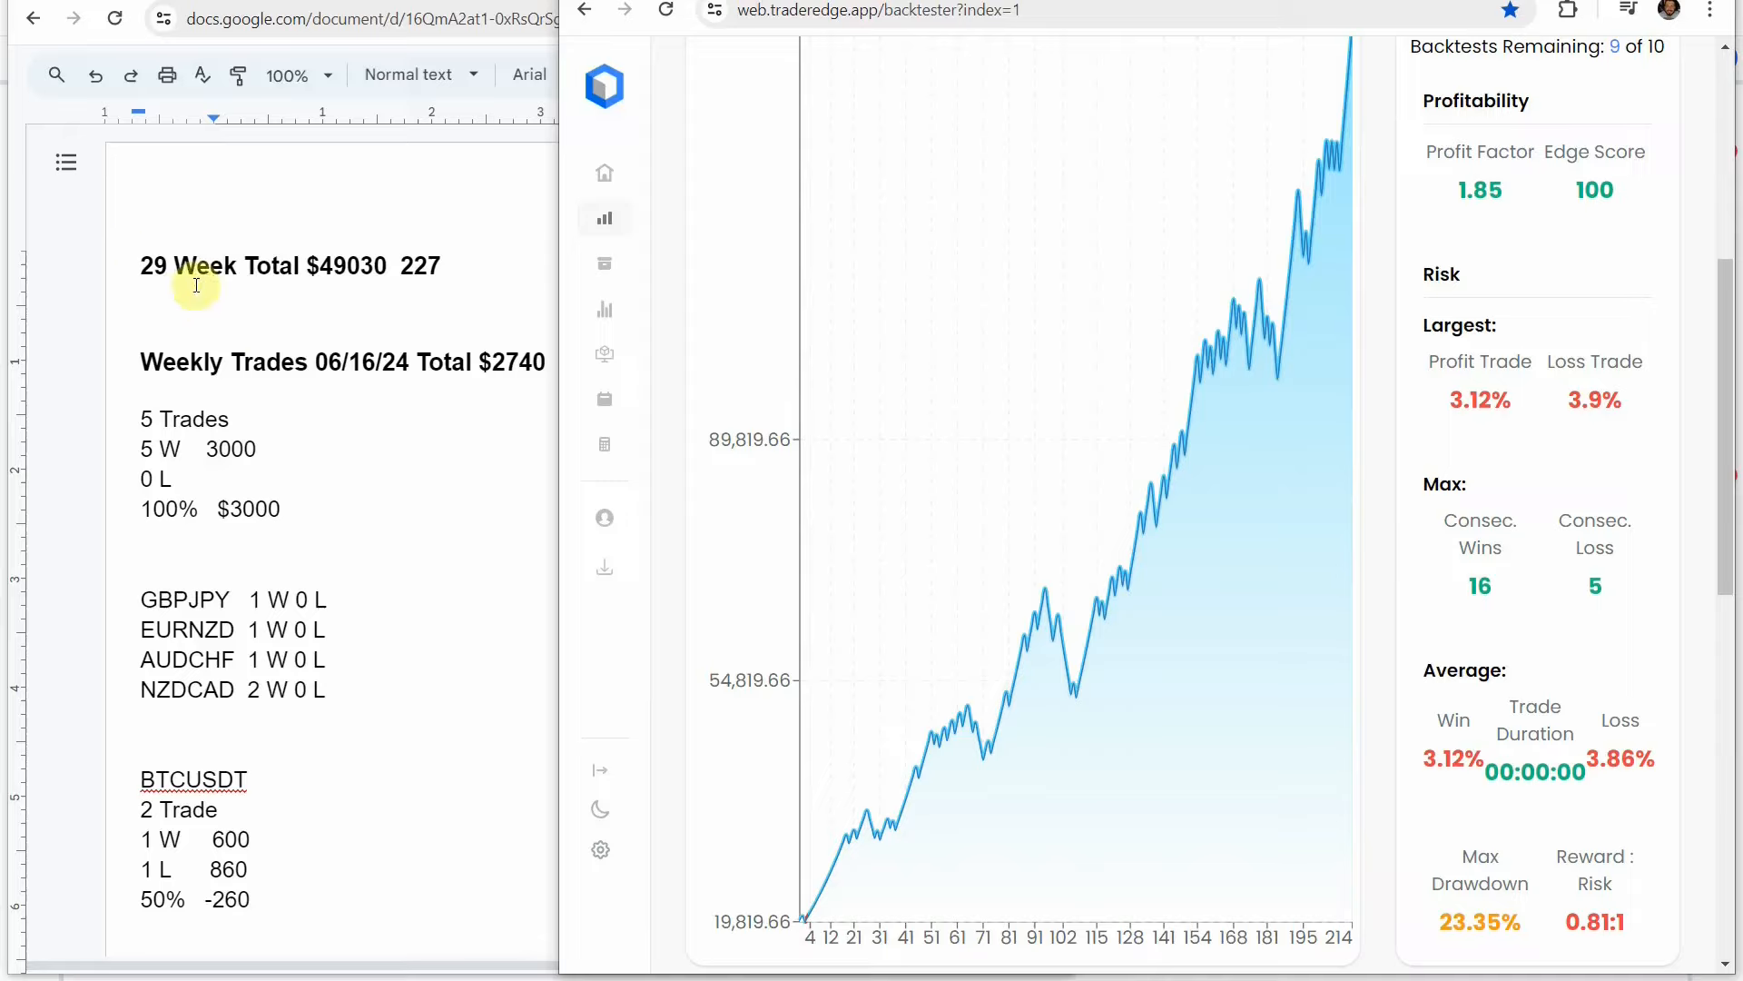
{"action": "mouse_move", "coordinate": [330, 291]}
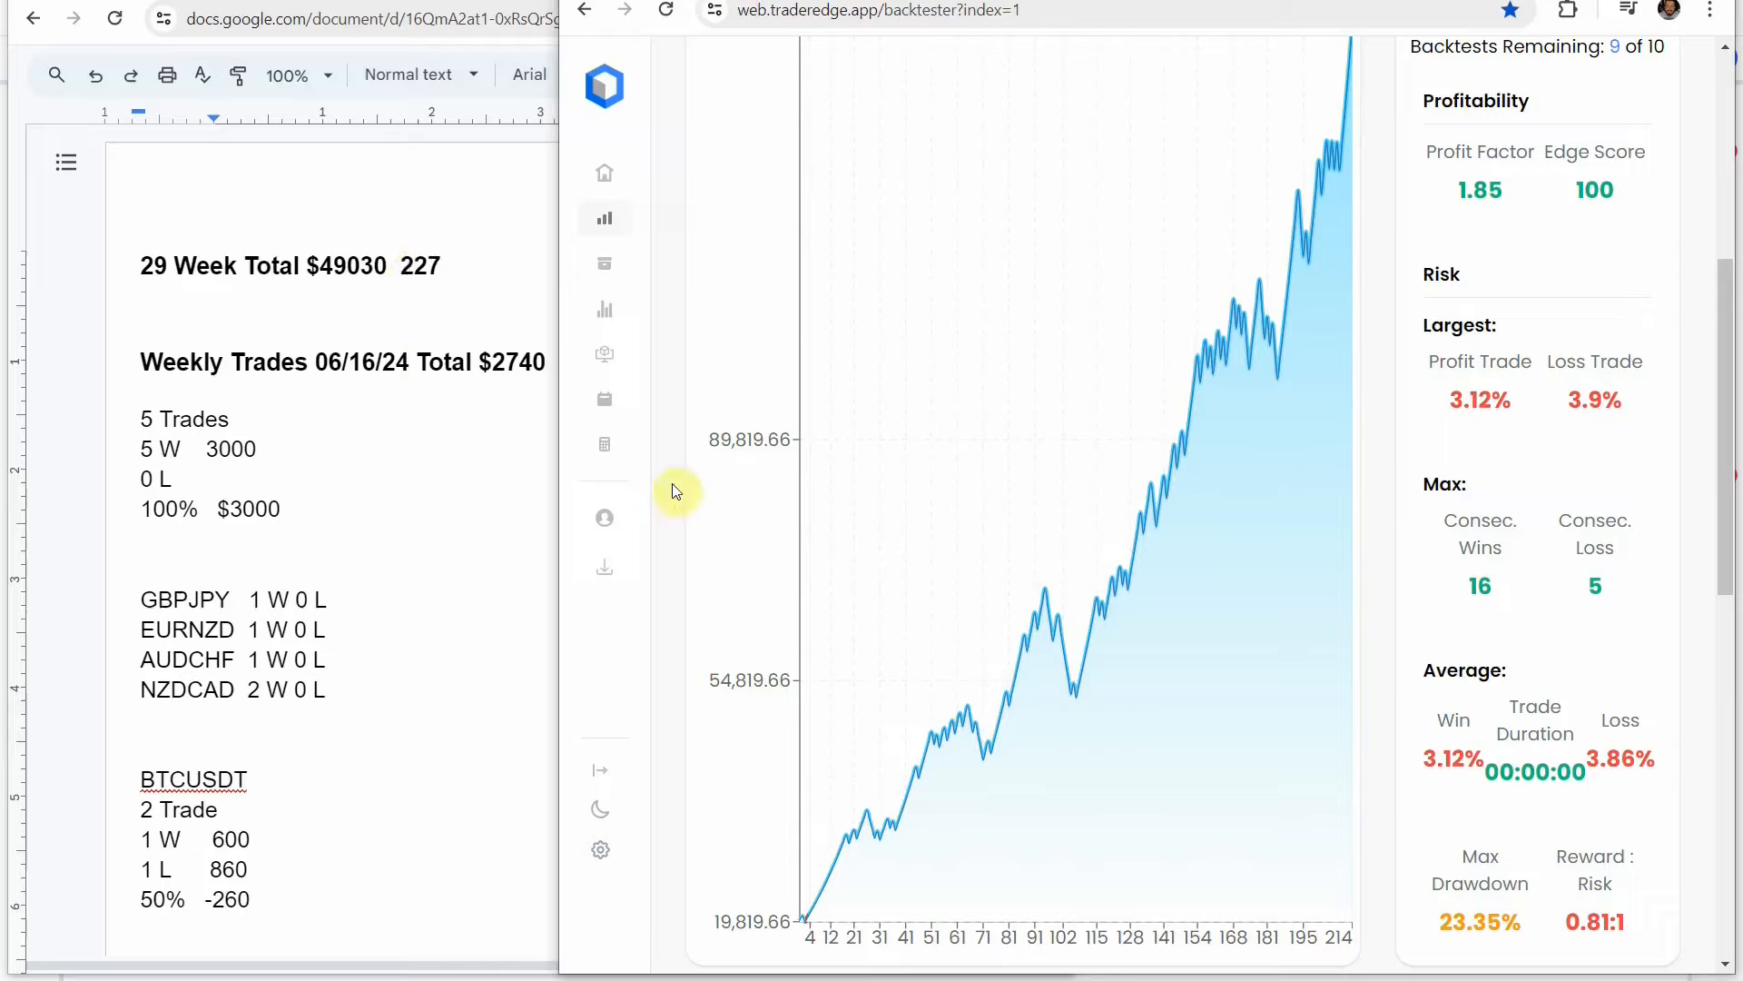
{"action": "mouse_move", "coordinate": [1287, 636]}
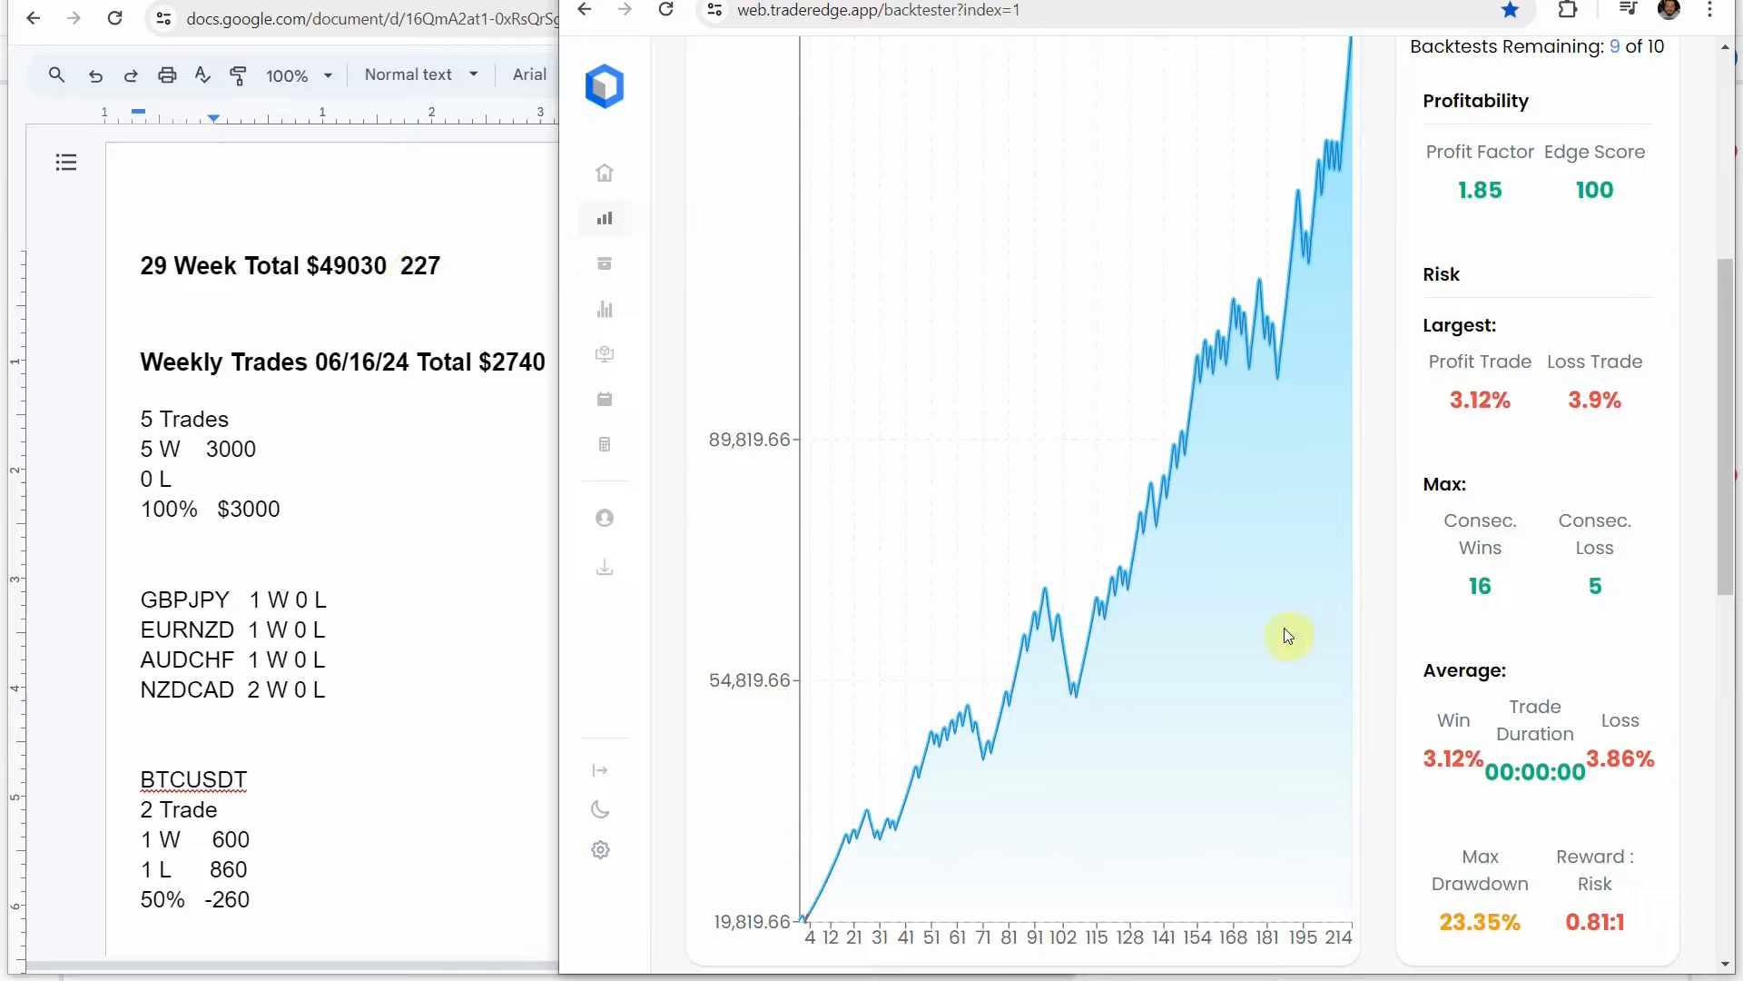
{"action": "mouse_move", "coordinate": [937, 765]}
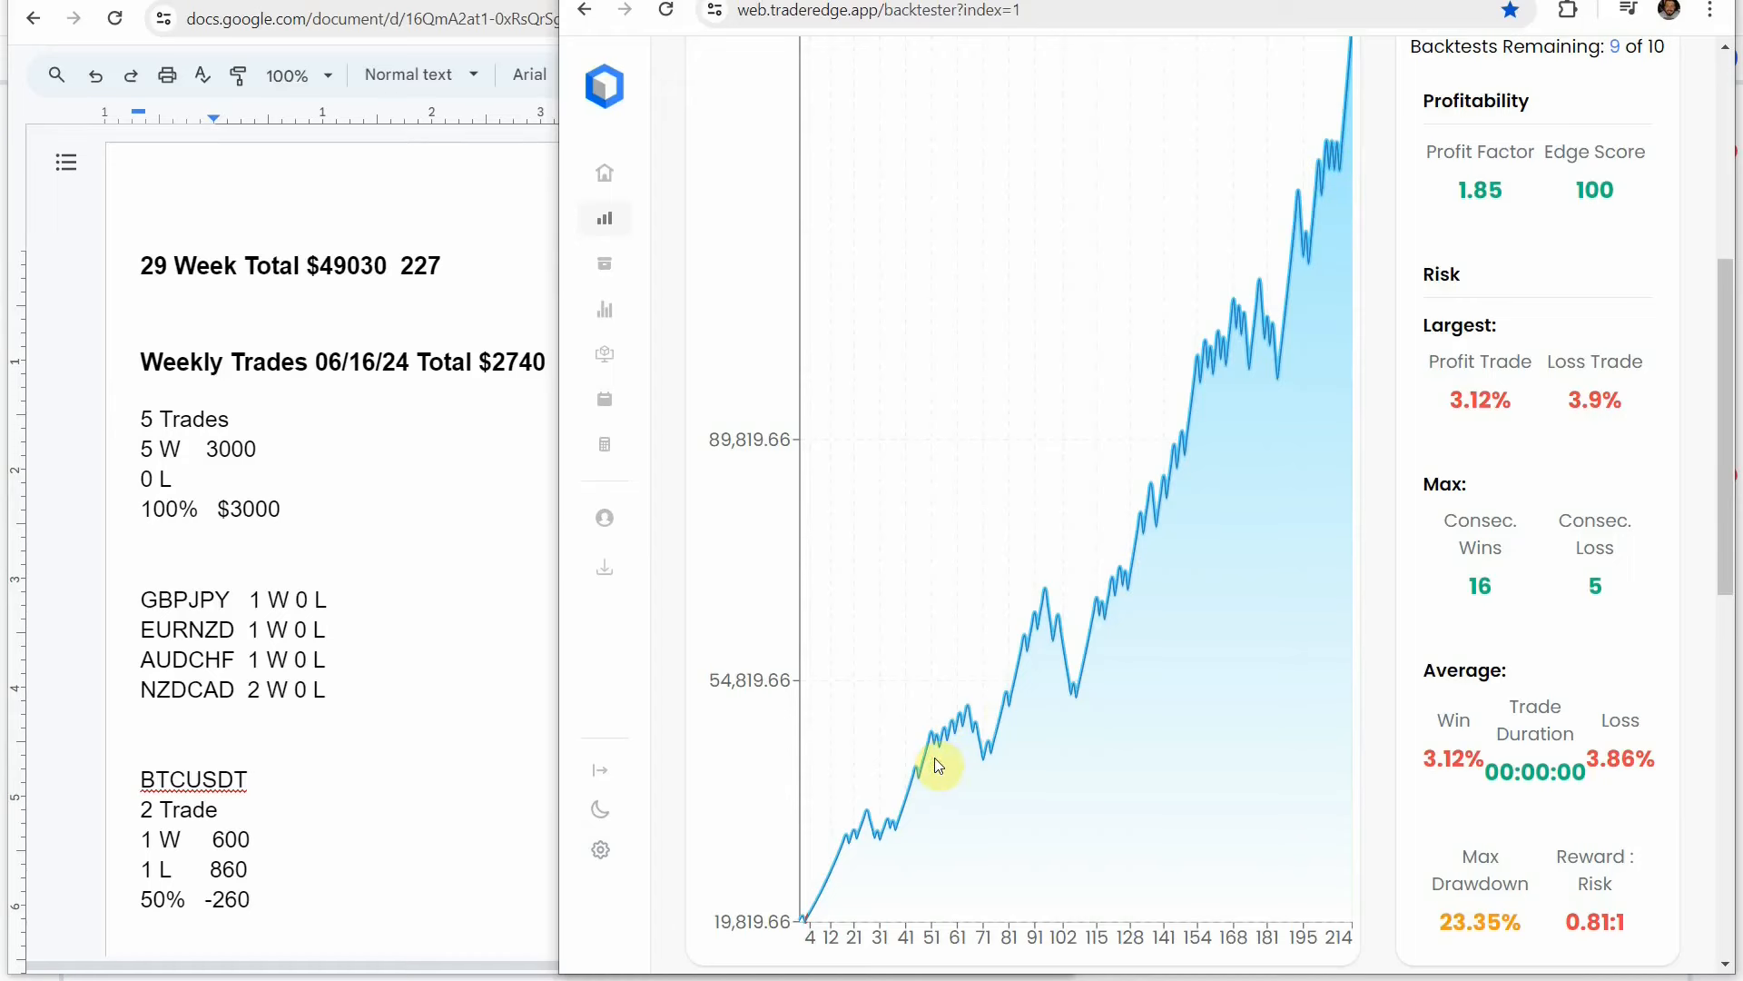